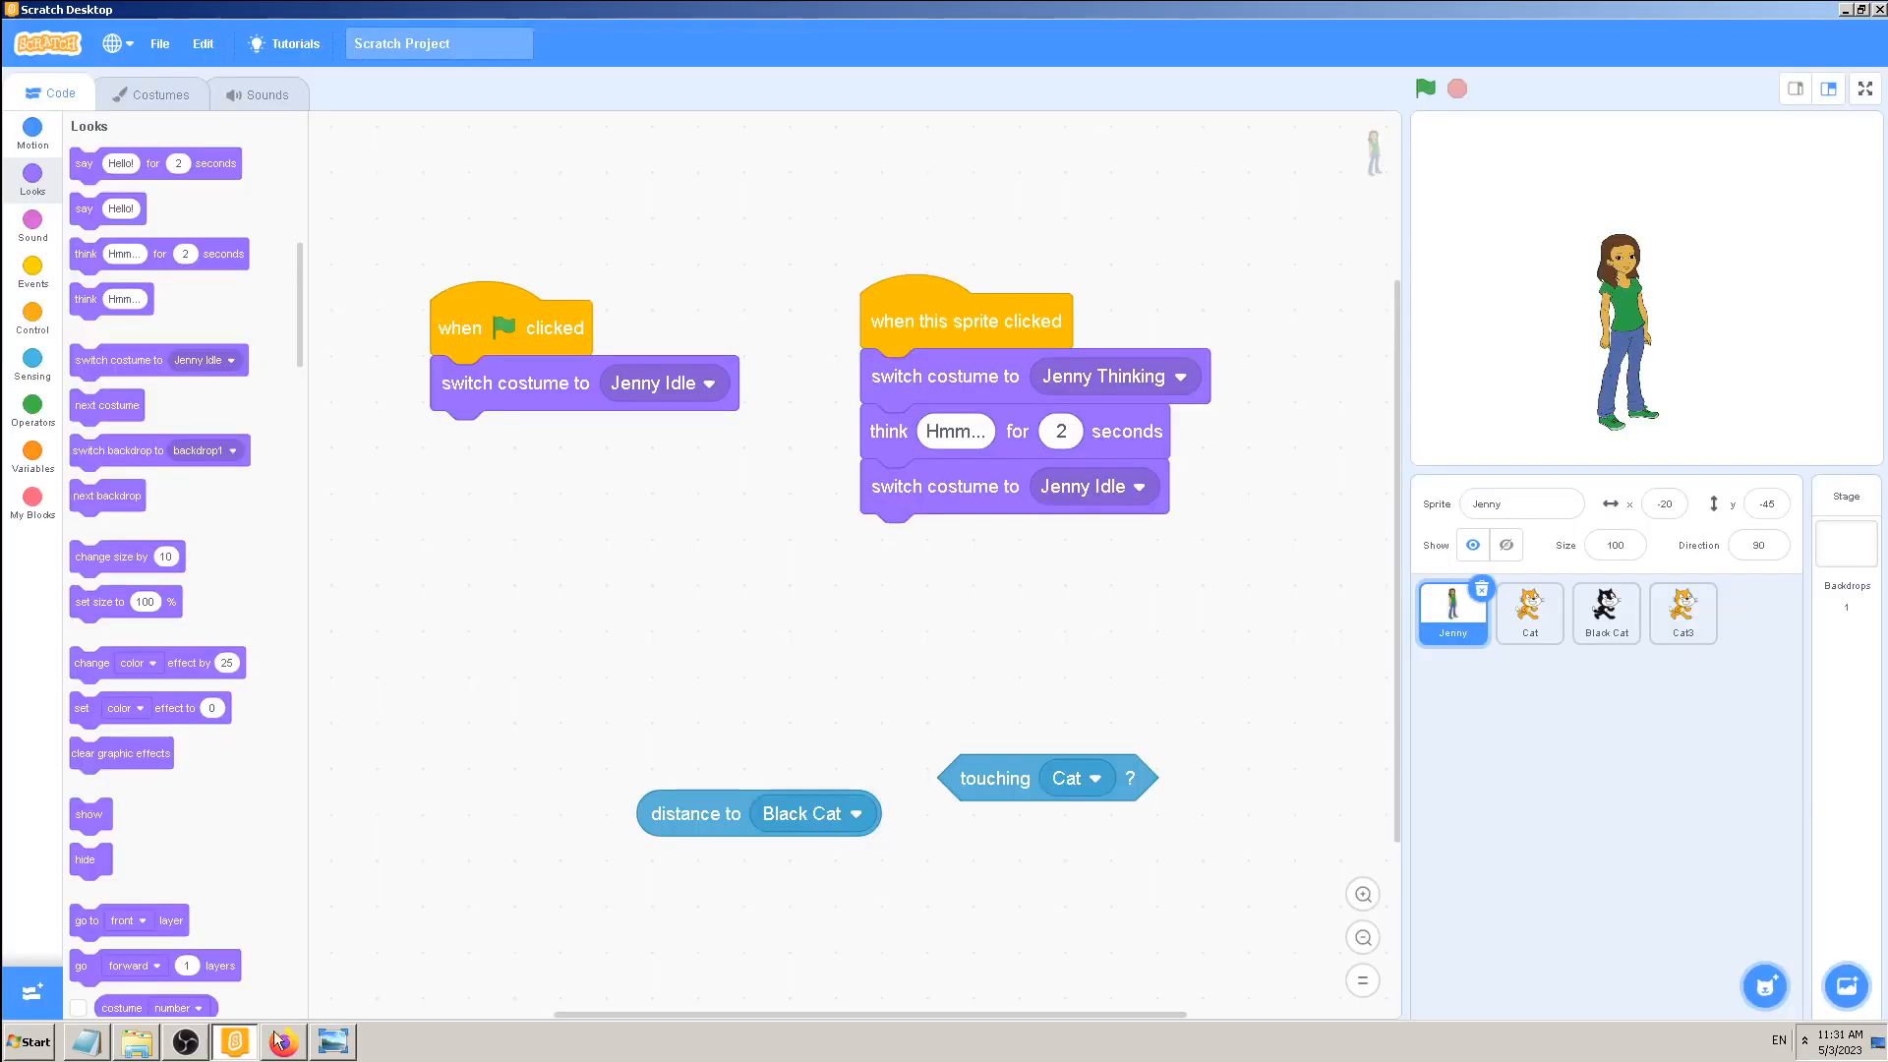
pyautogui.moveTo(201, 43)
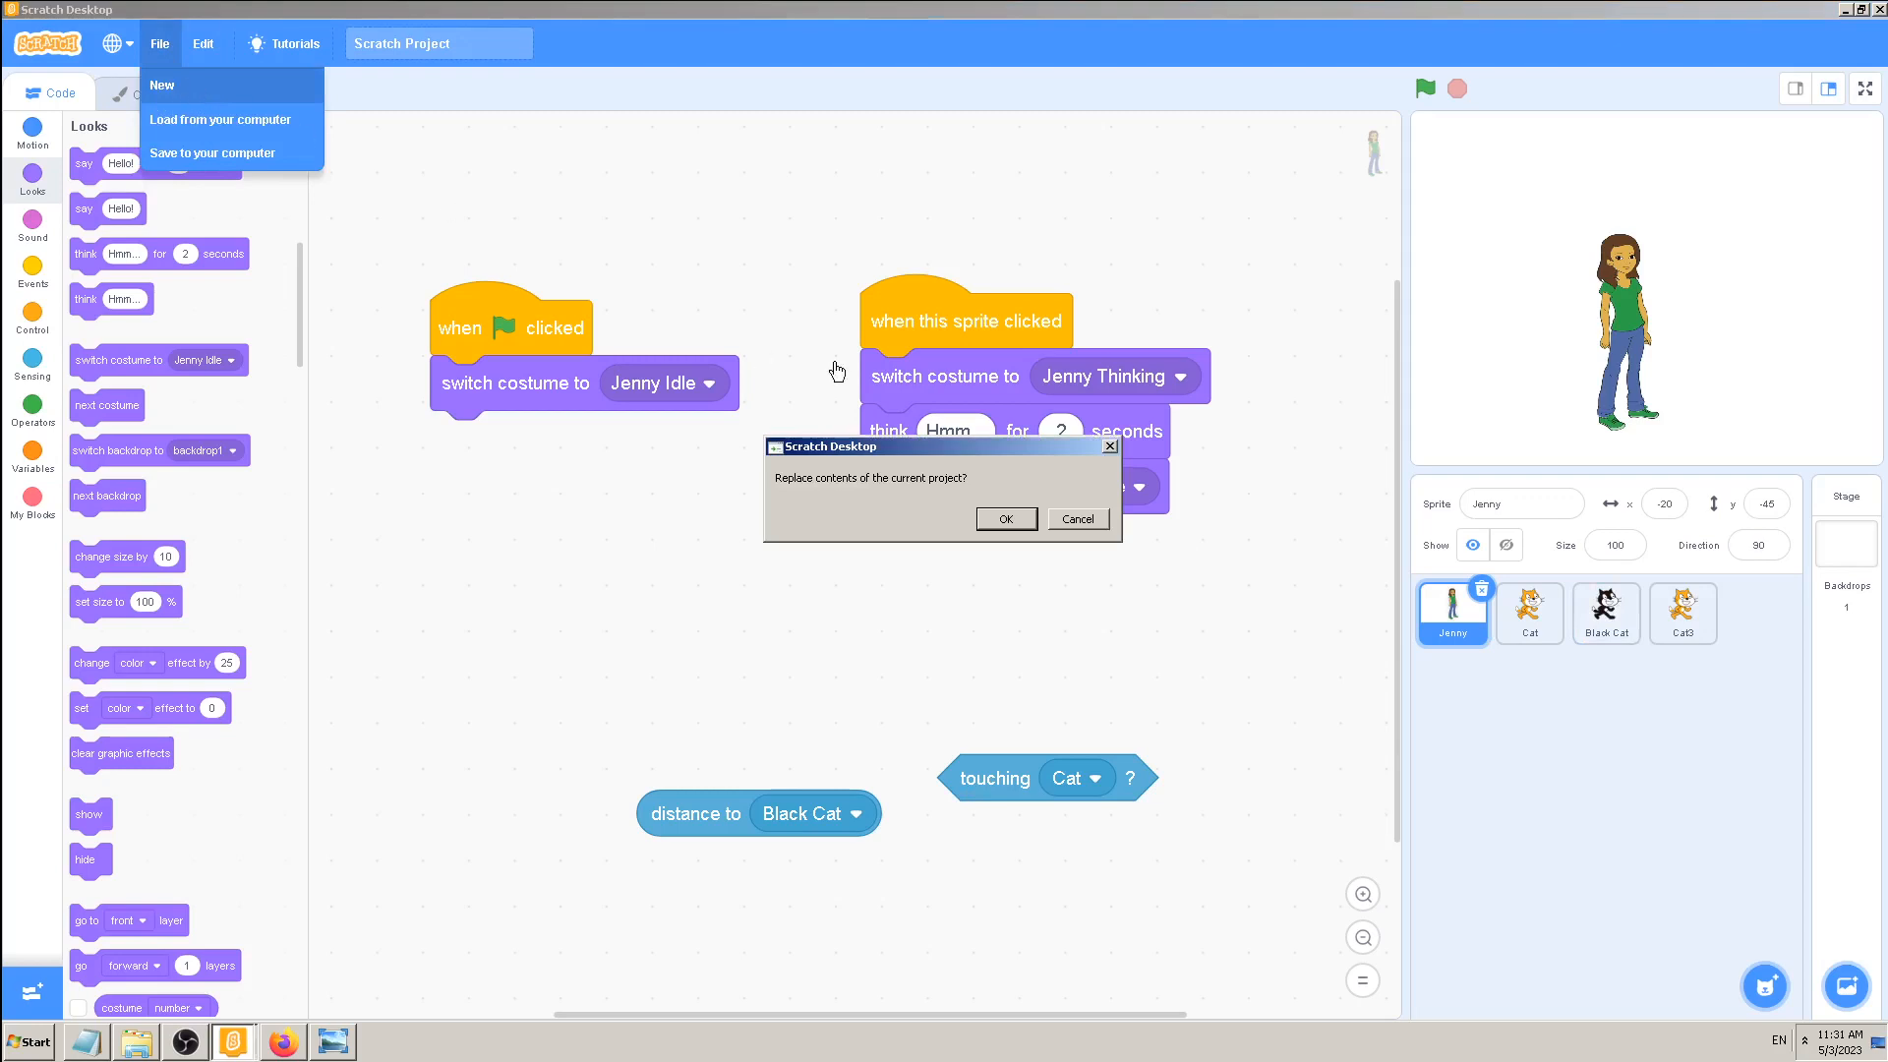
pyautogui.moveTo(1010, 523)
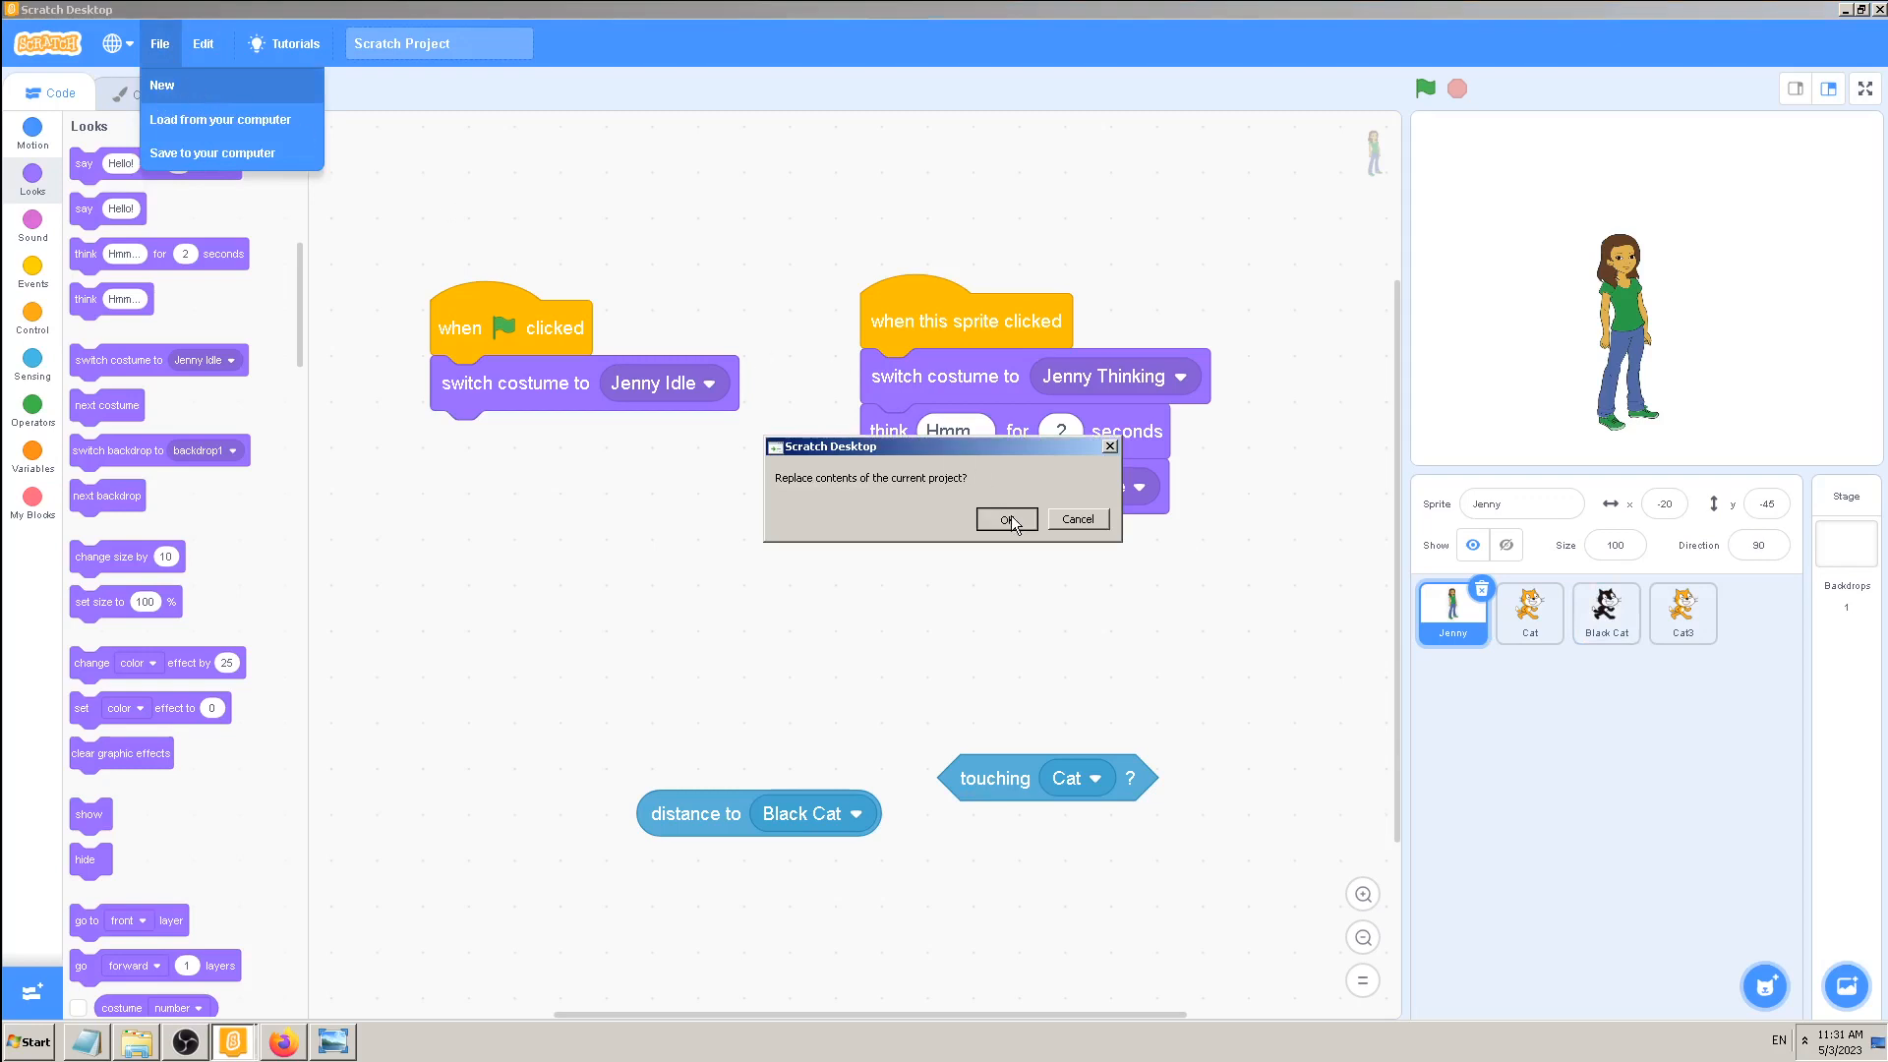
# - Confirm replacing the current project with a fresh new one
pyautogui.click(1005, 519)
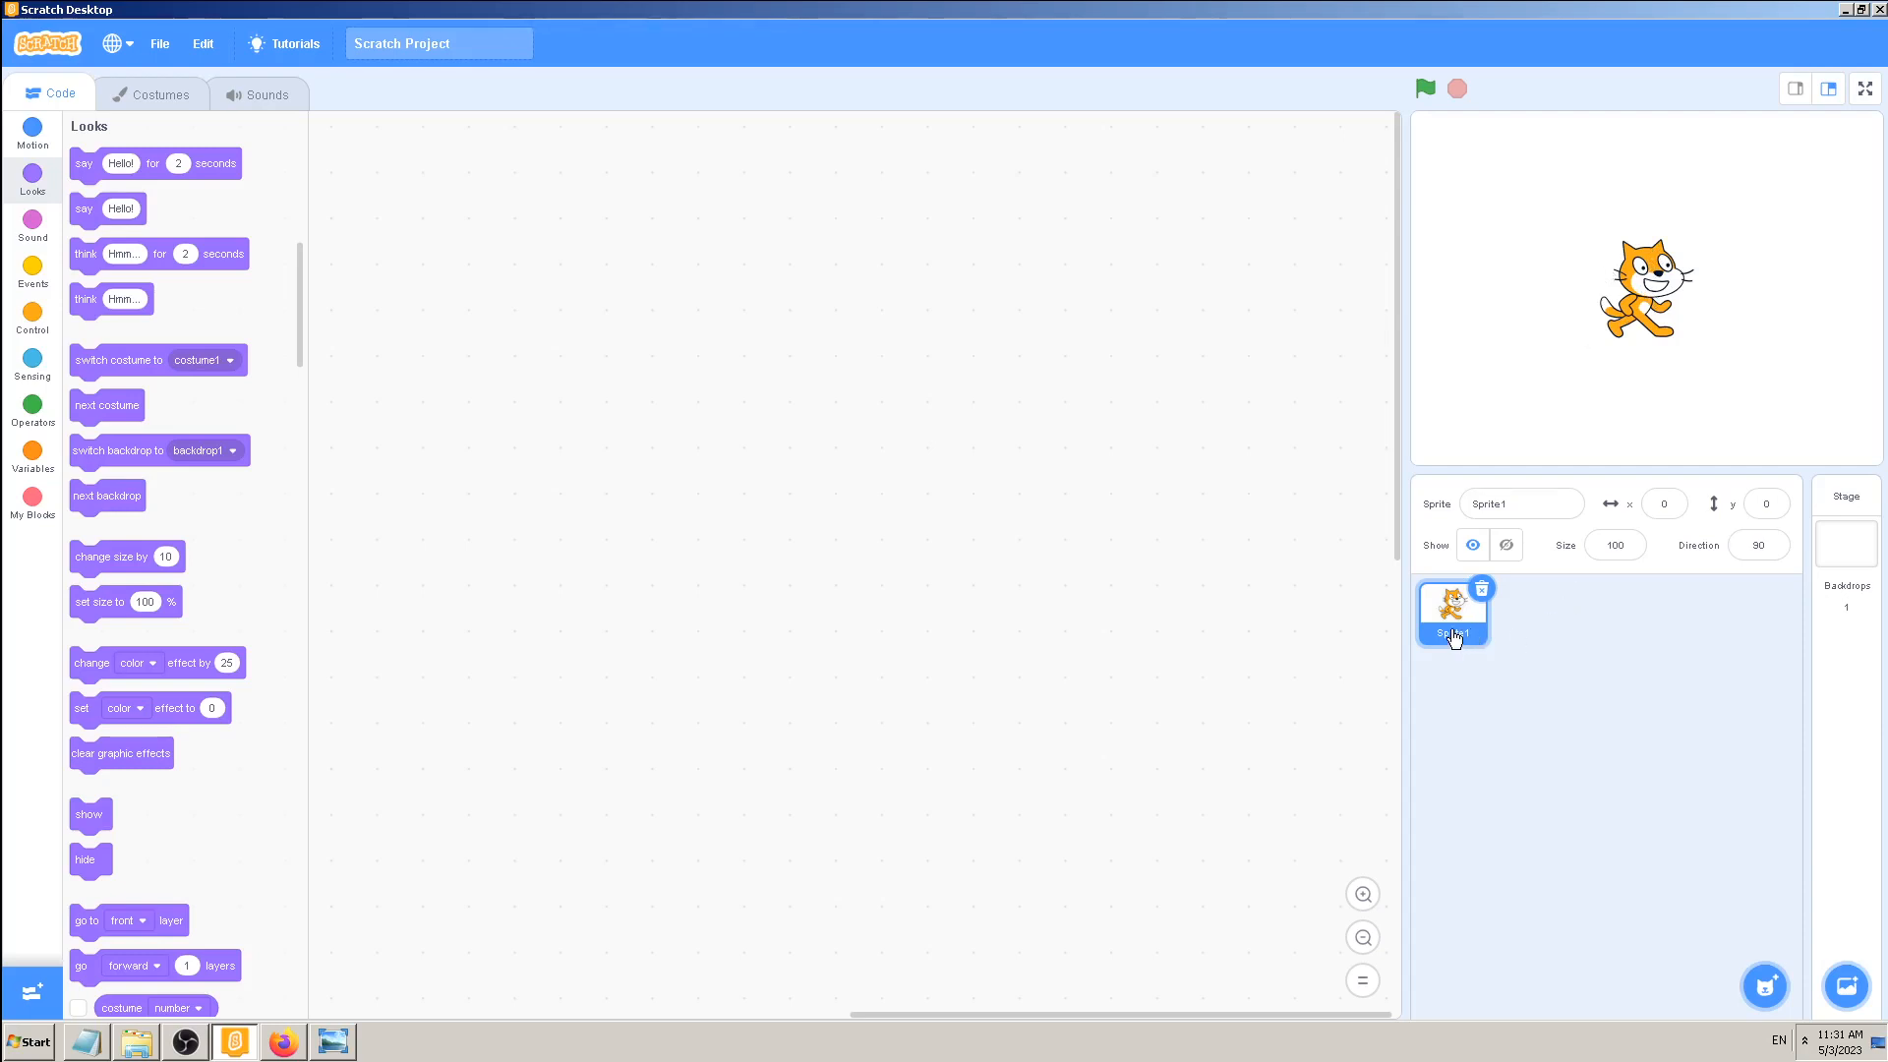
# - Duplicate the cat sprite to make extra copies in the sprite list
pyautogui.rightClick(1453, 631)
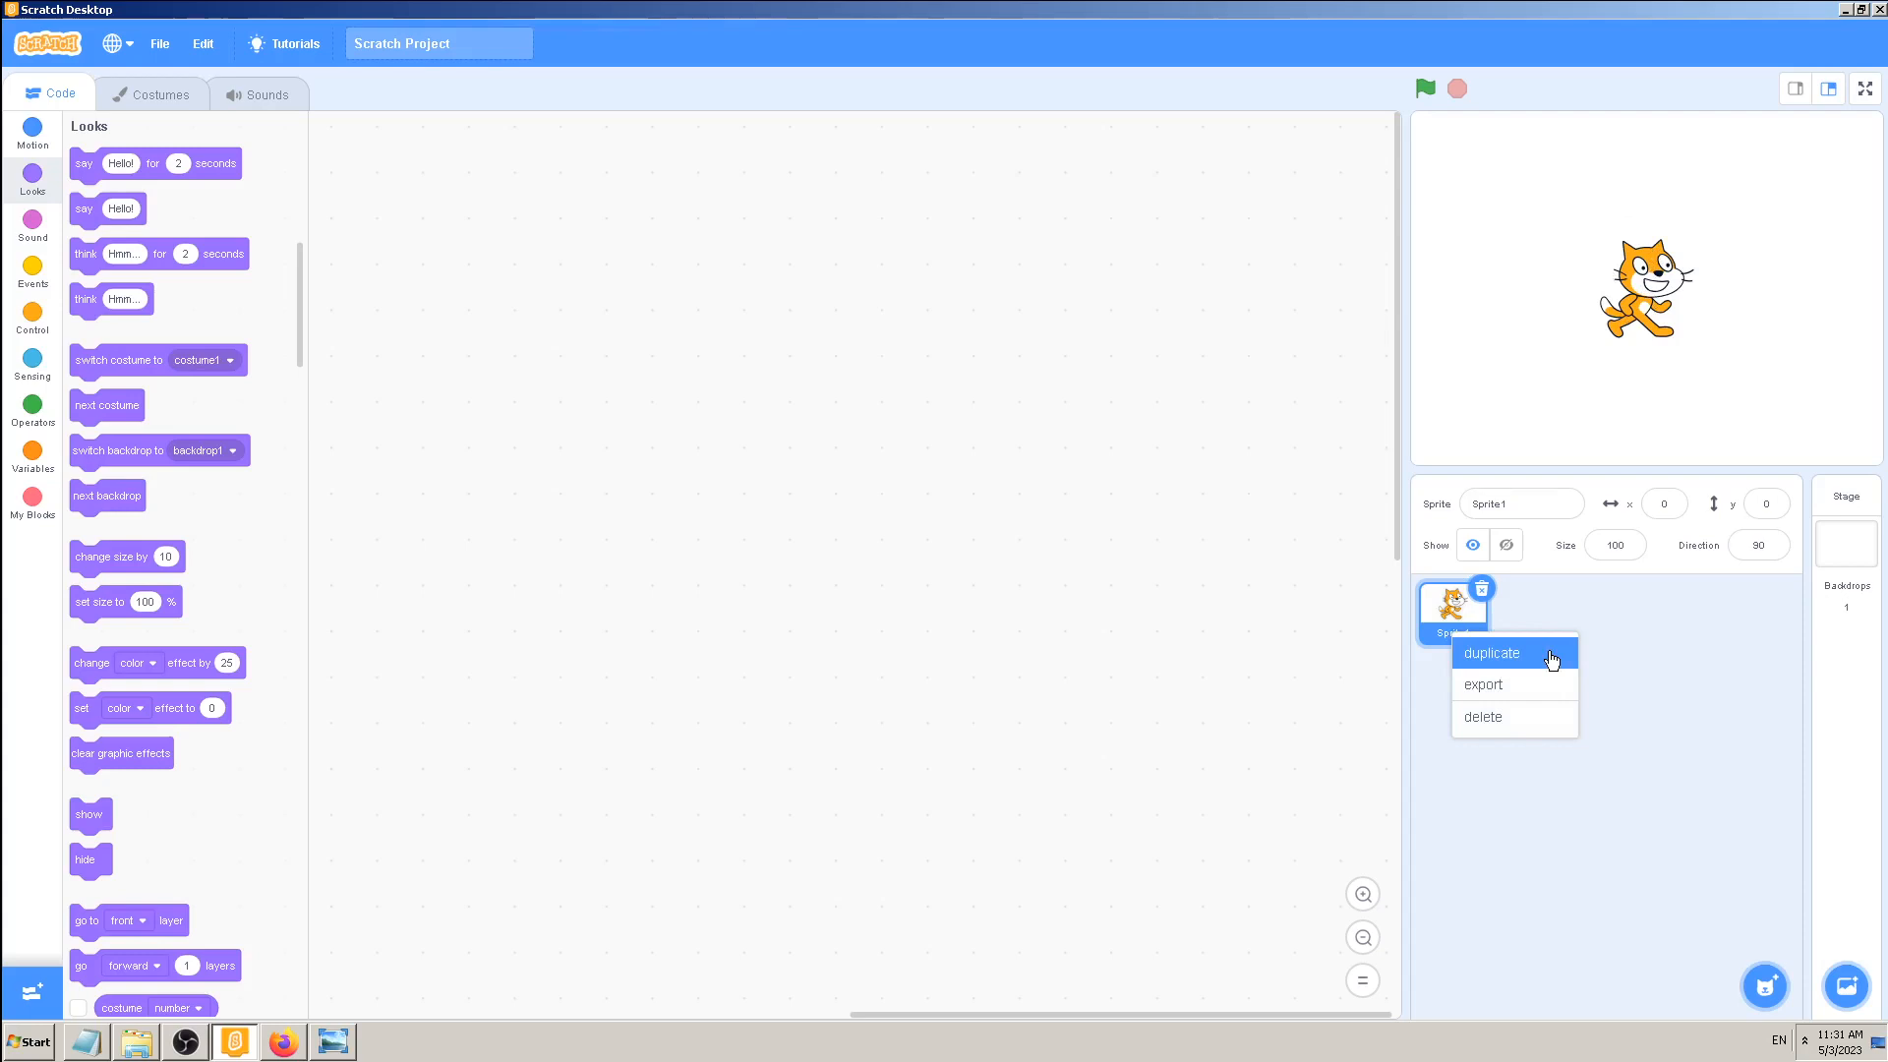
pyautogui.click(1491, 653)
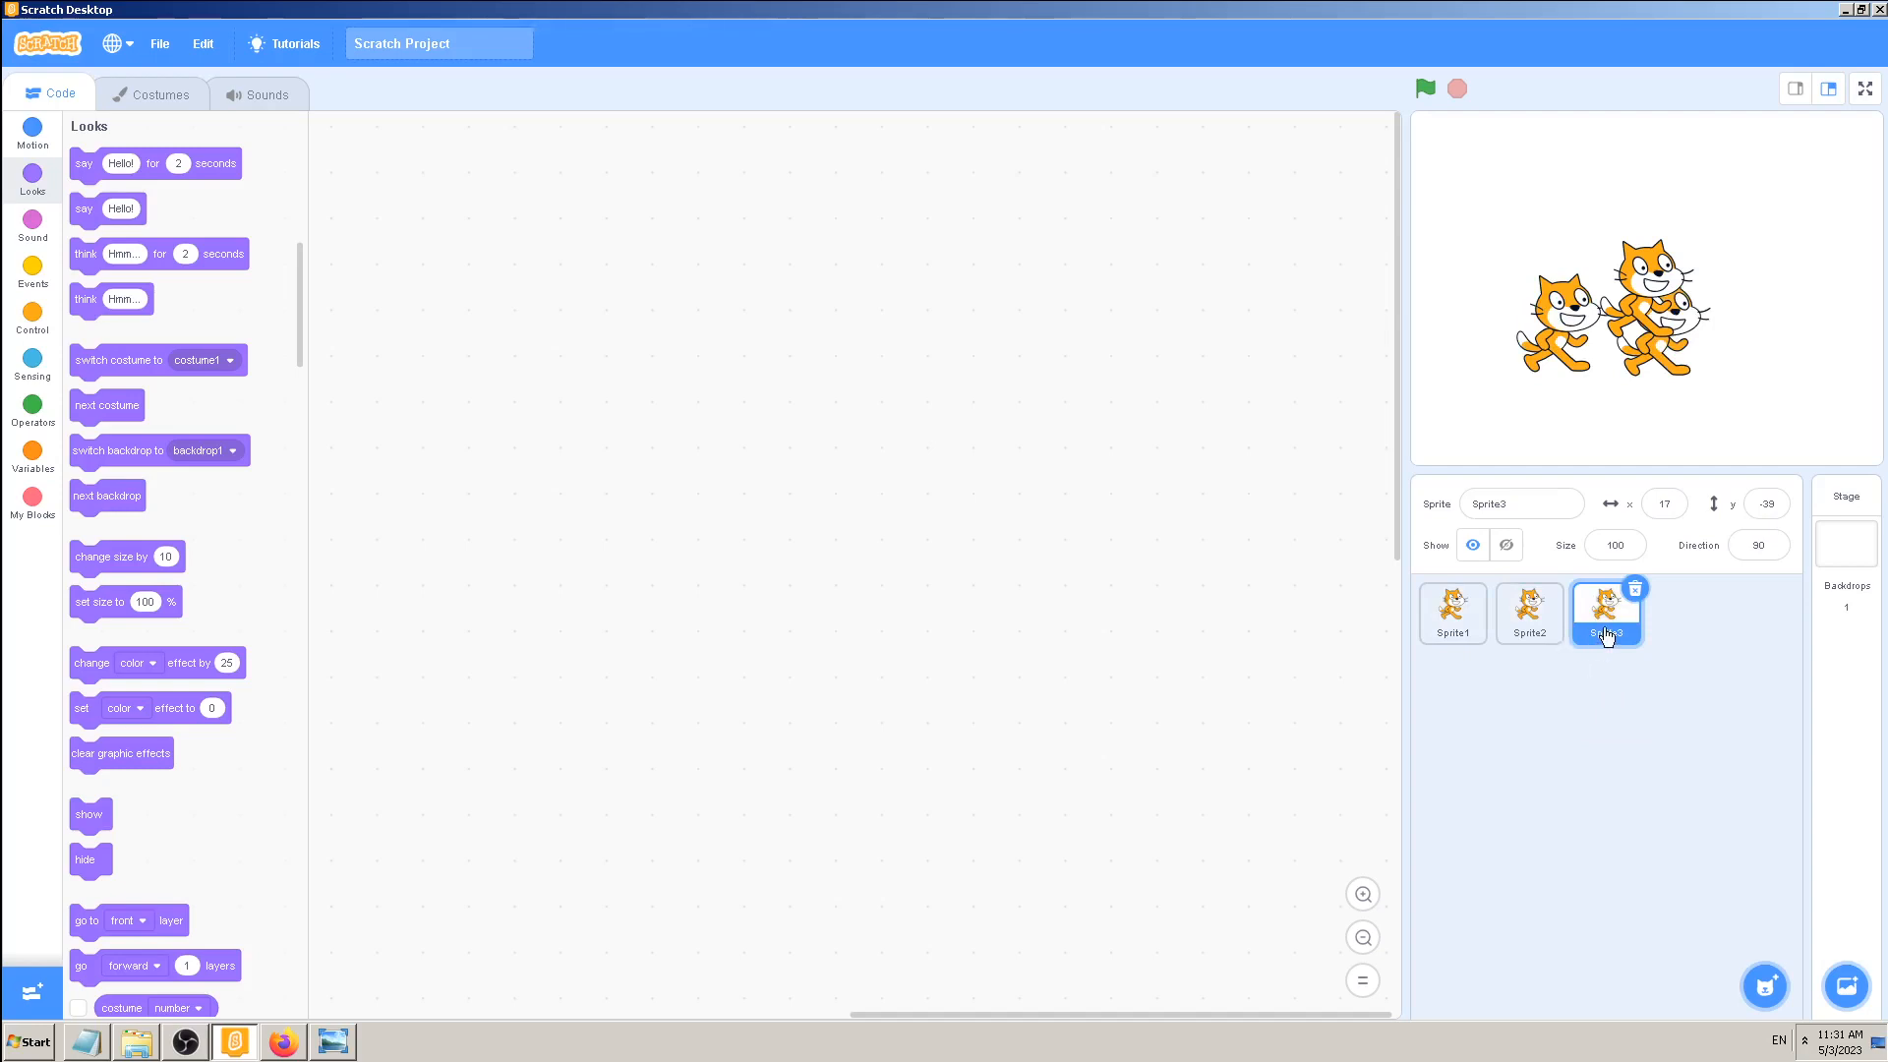
pyautogui.click(1763, 985)
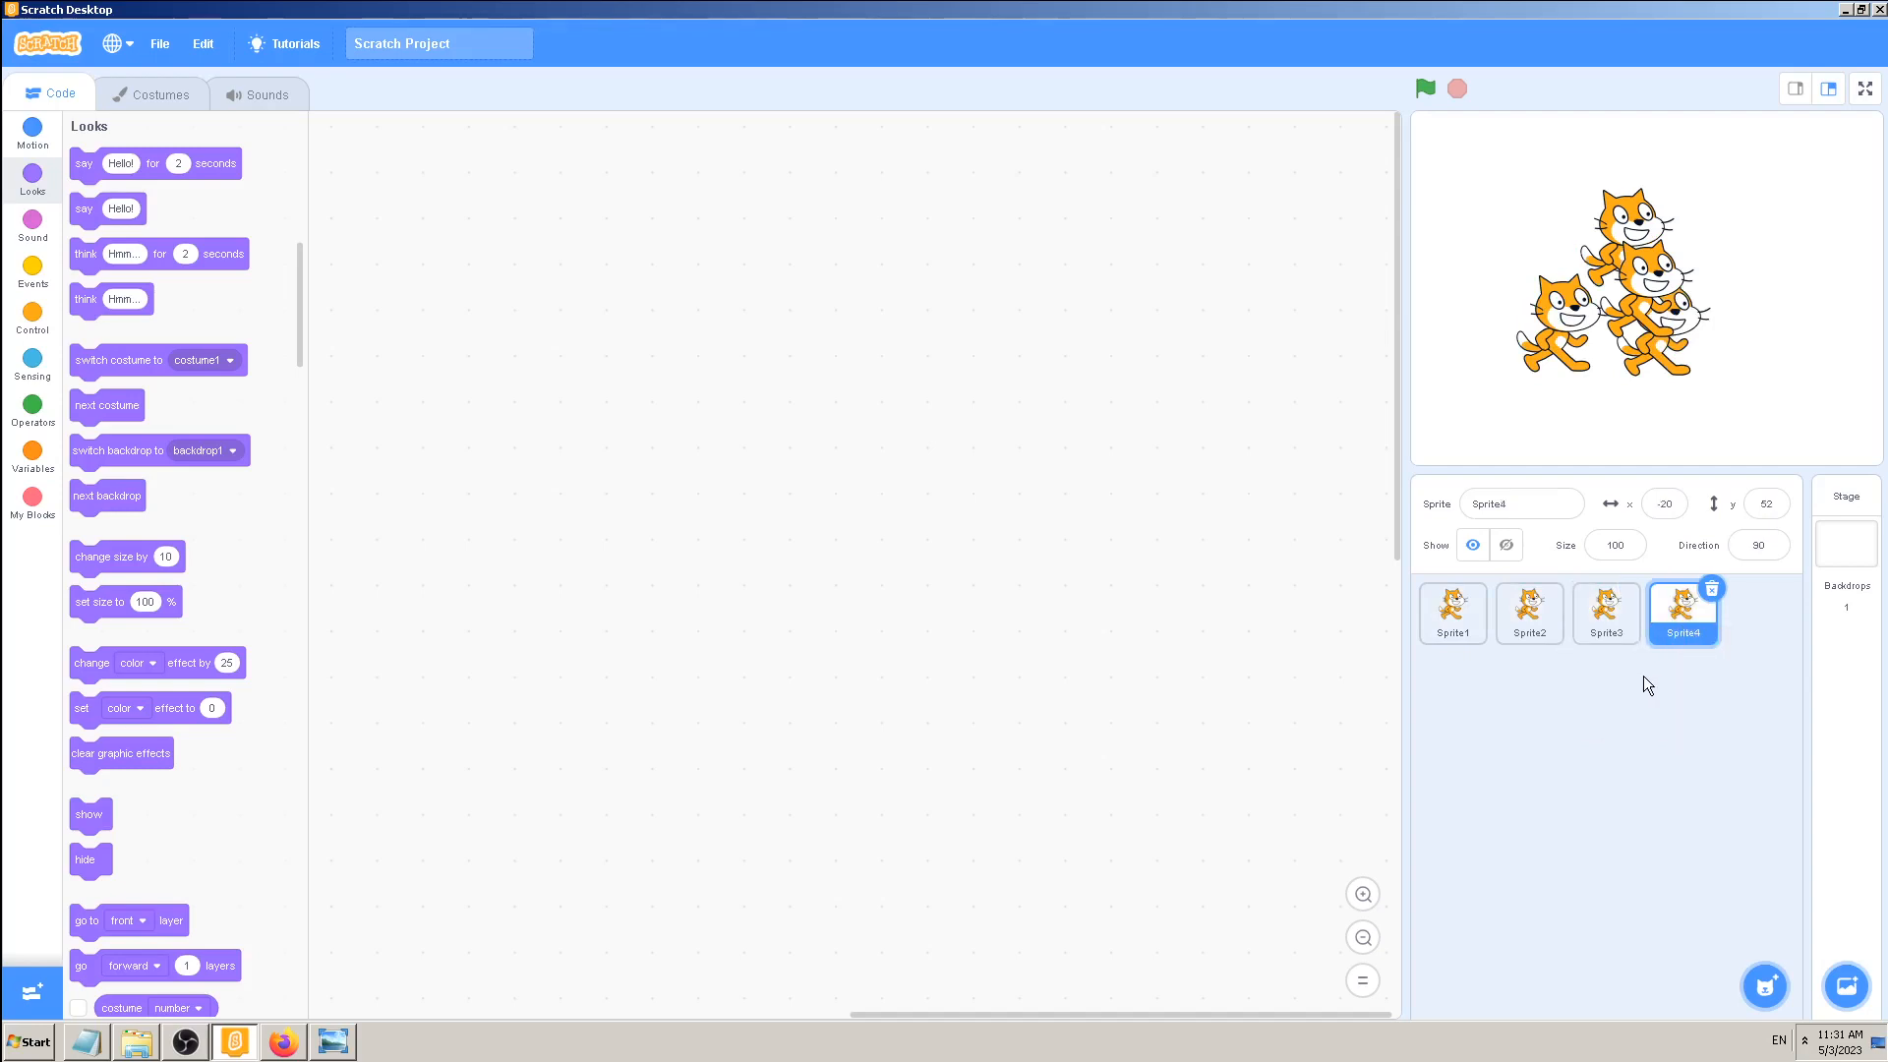
pyautogui.moveTo(1595, 415)
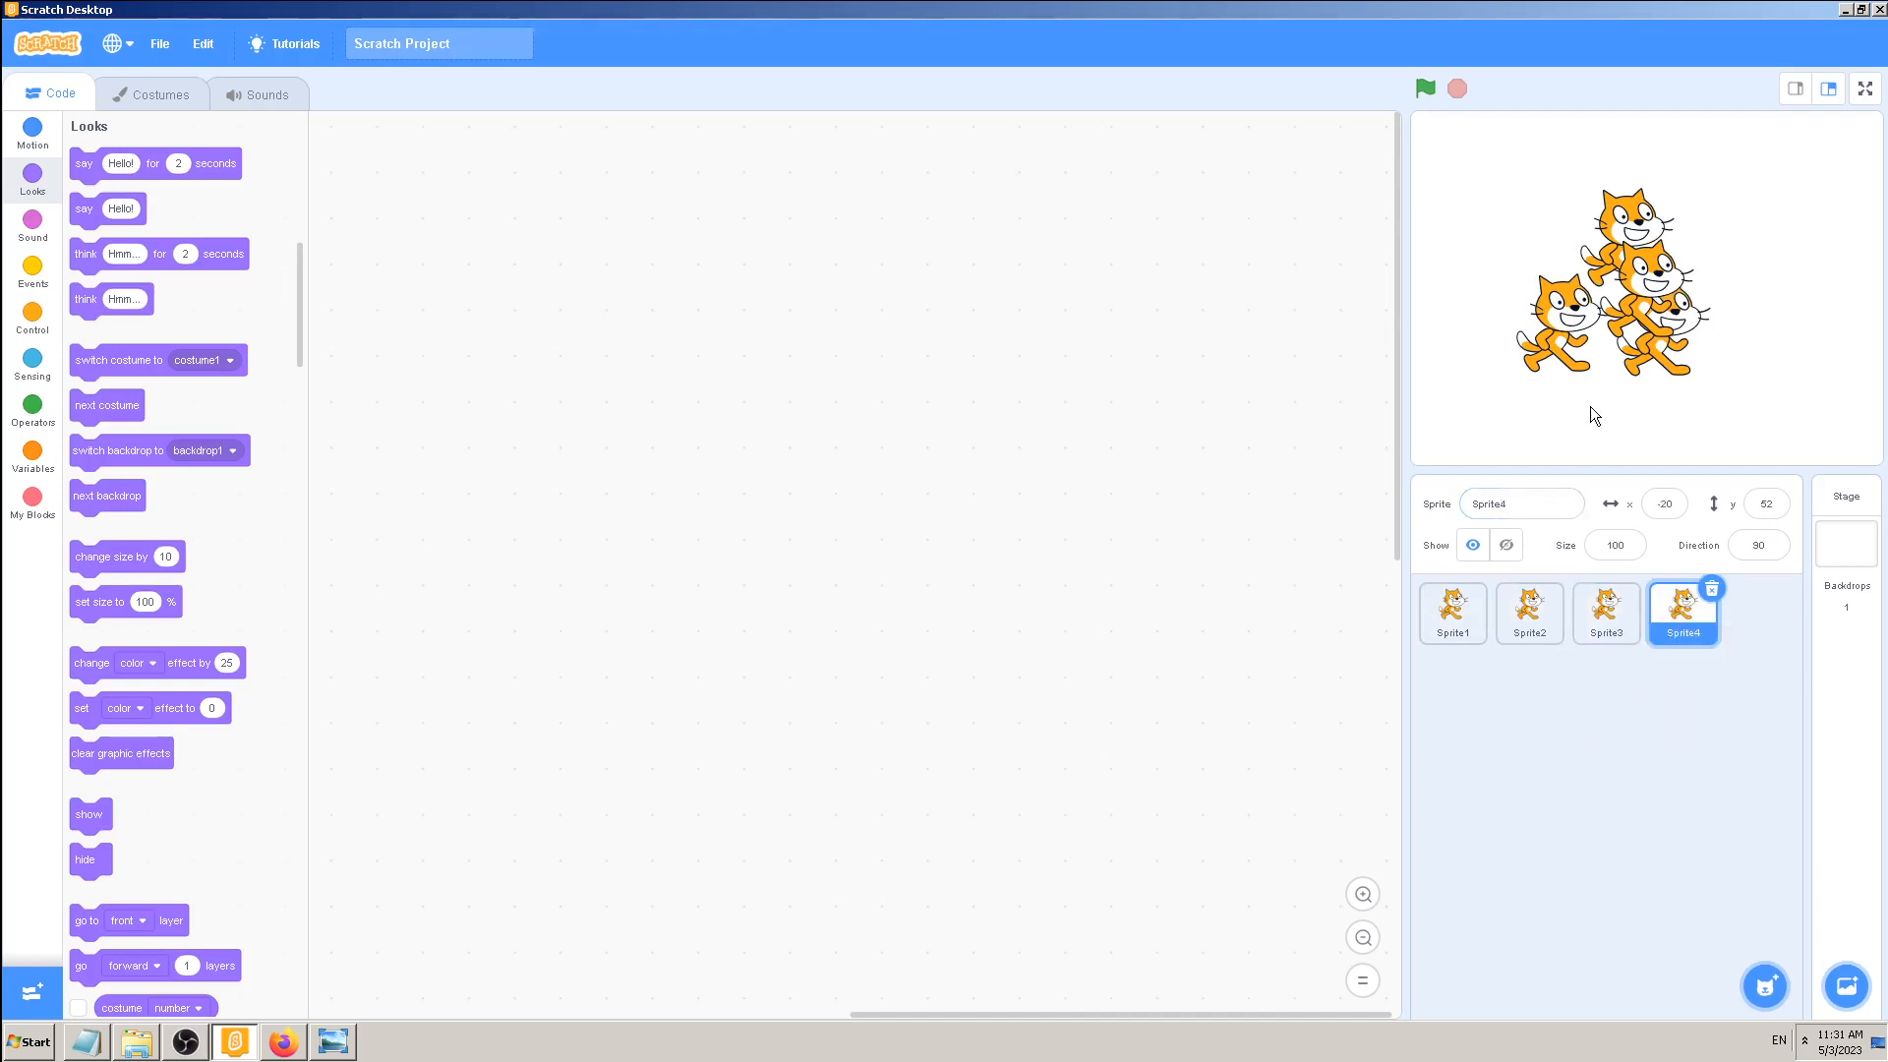
pyautogui.moveTo(1614, 417)
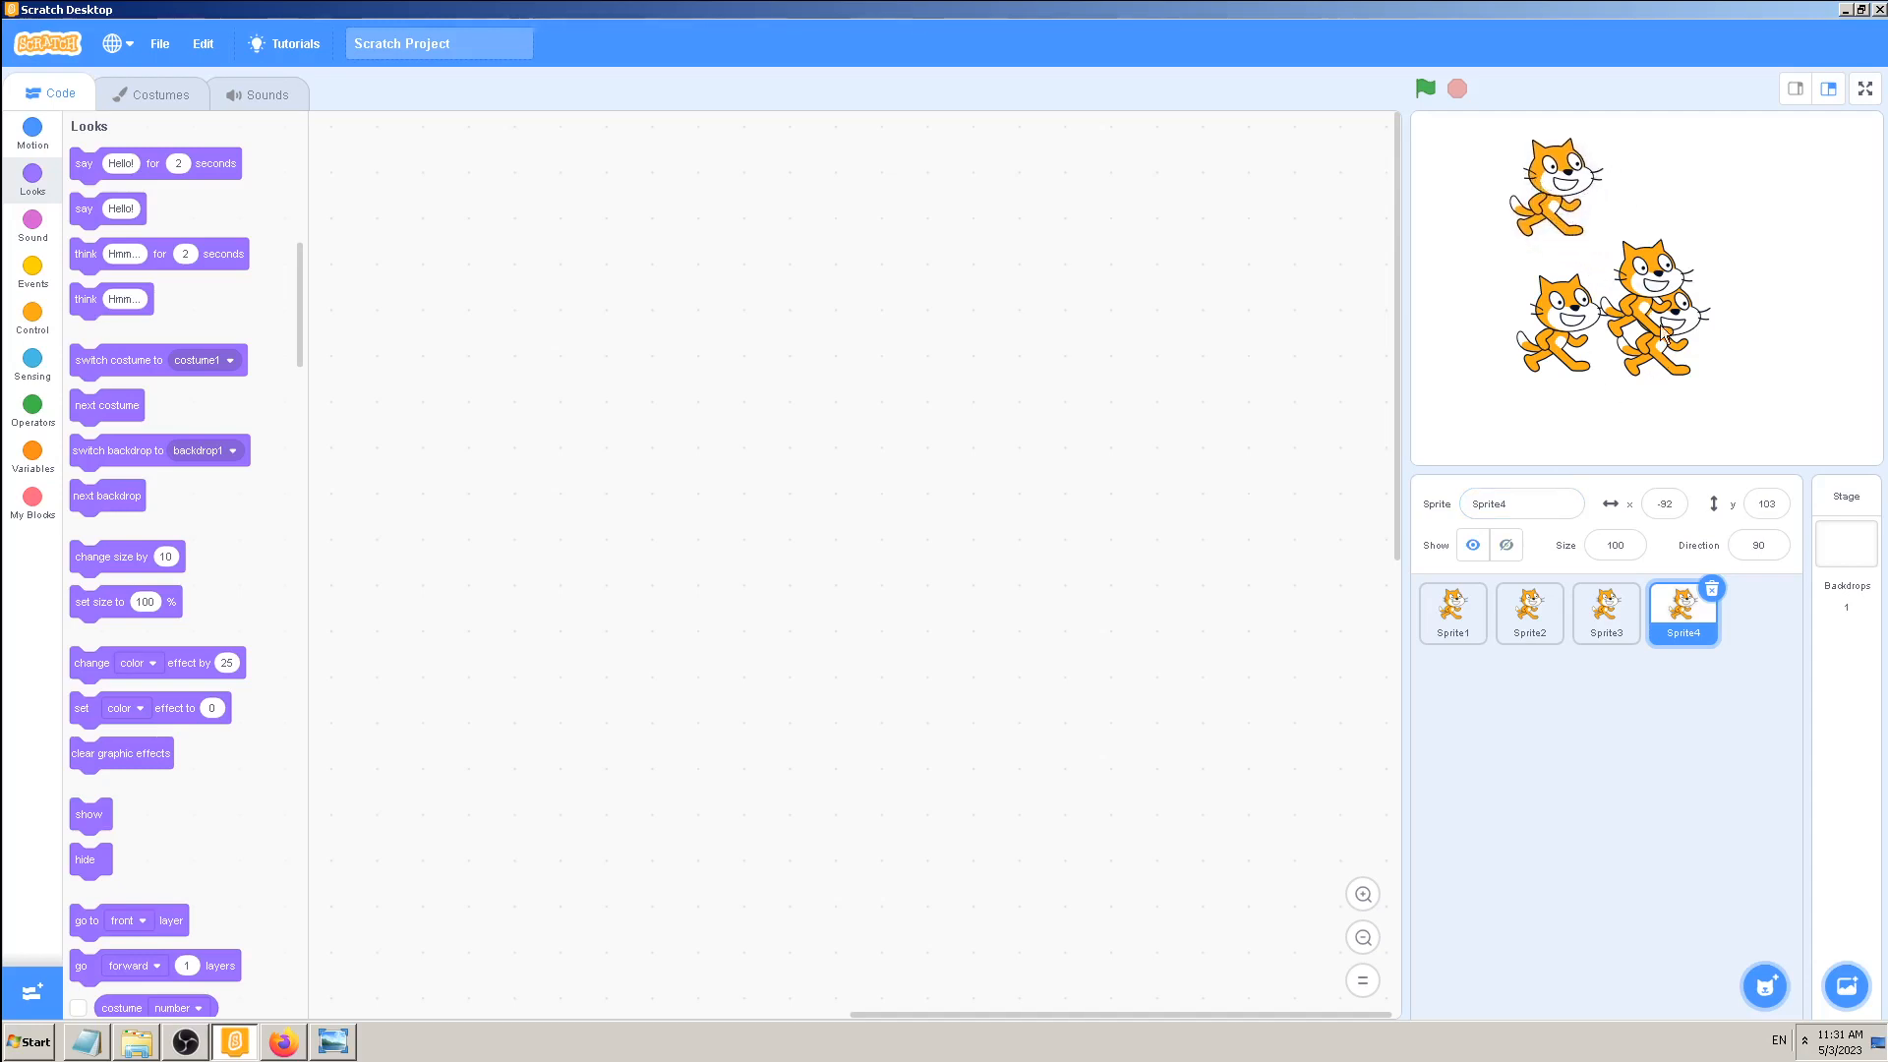
# - Reposition the cats on the stage and briefly edit the first sprite's name
pyautogui.click(1452, 613)
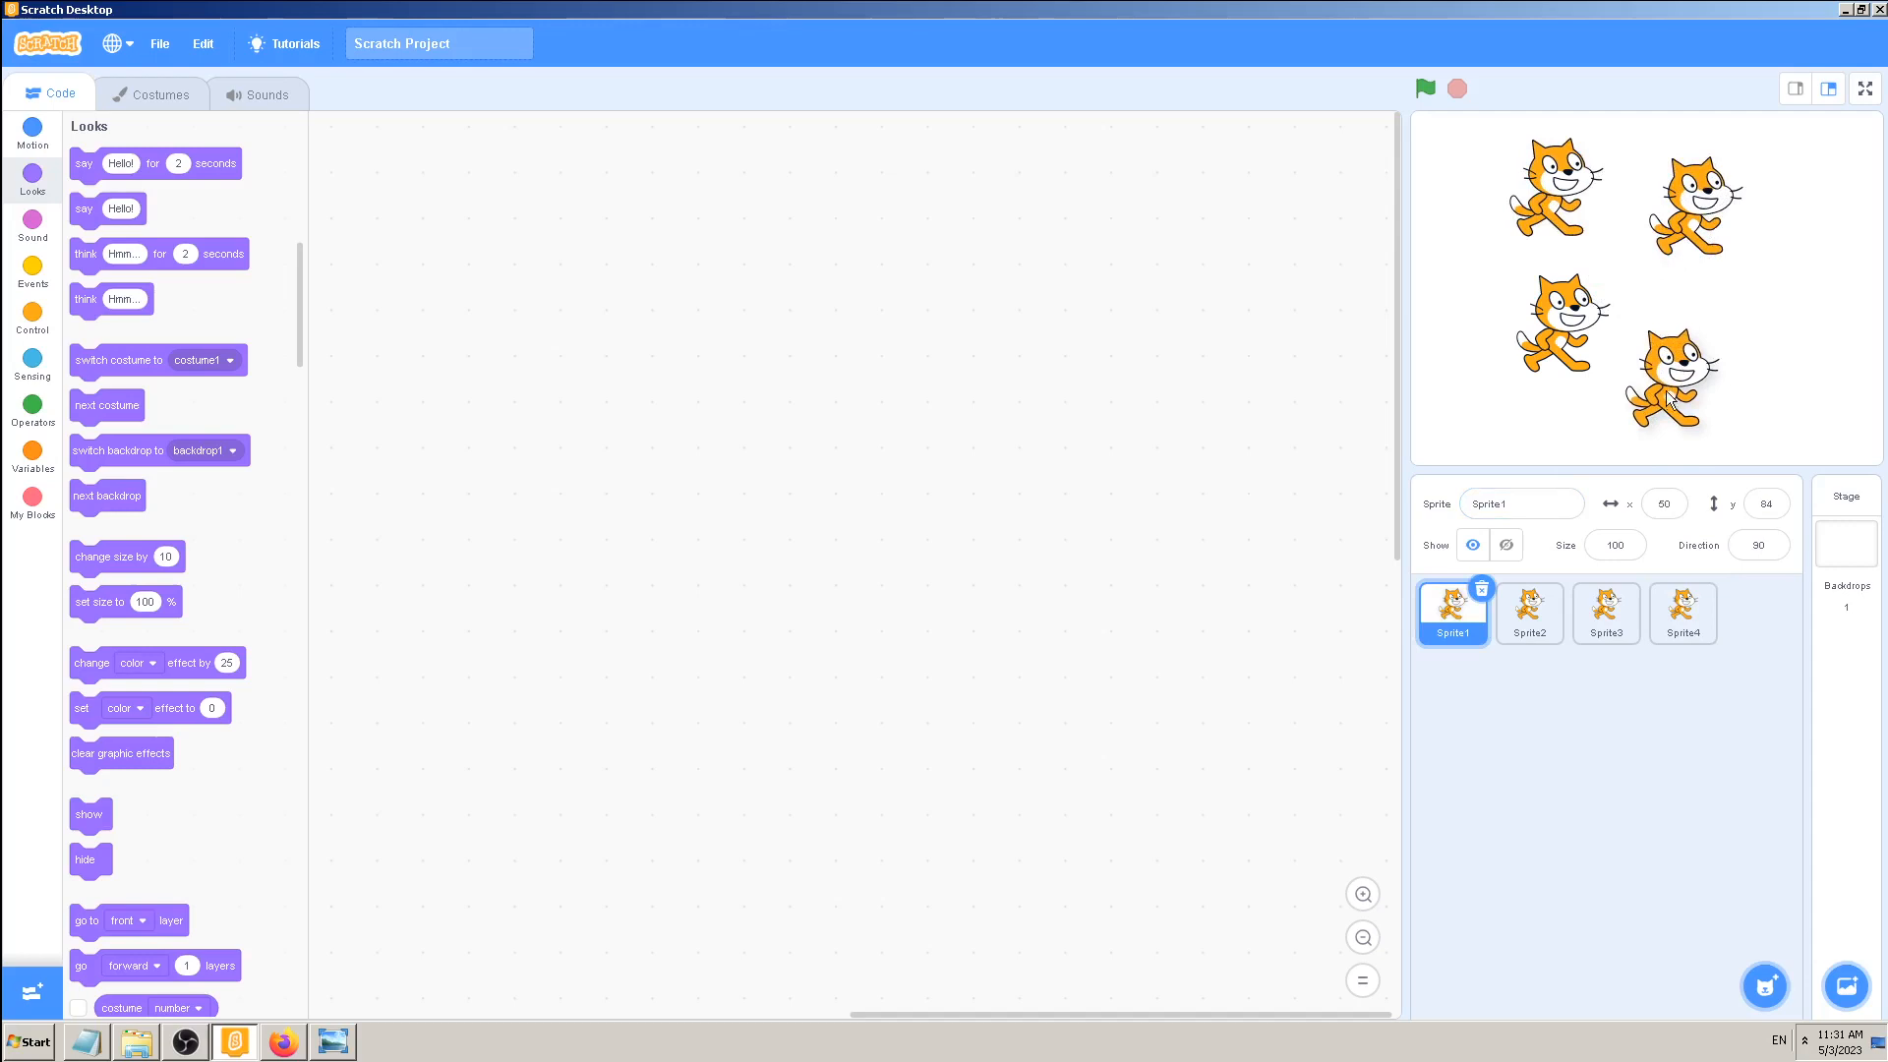
pyautogui.click(1530, 614)
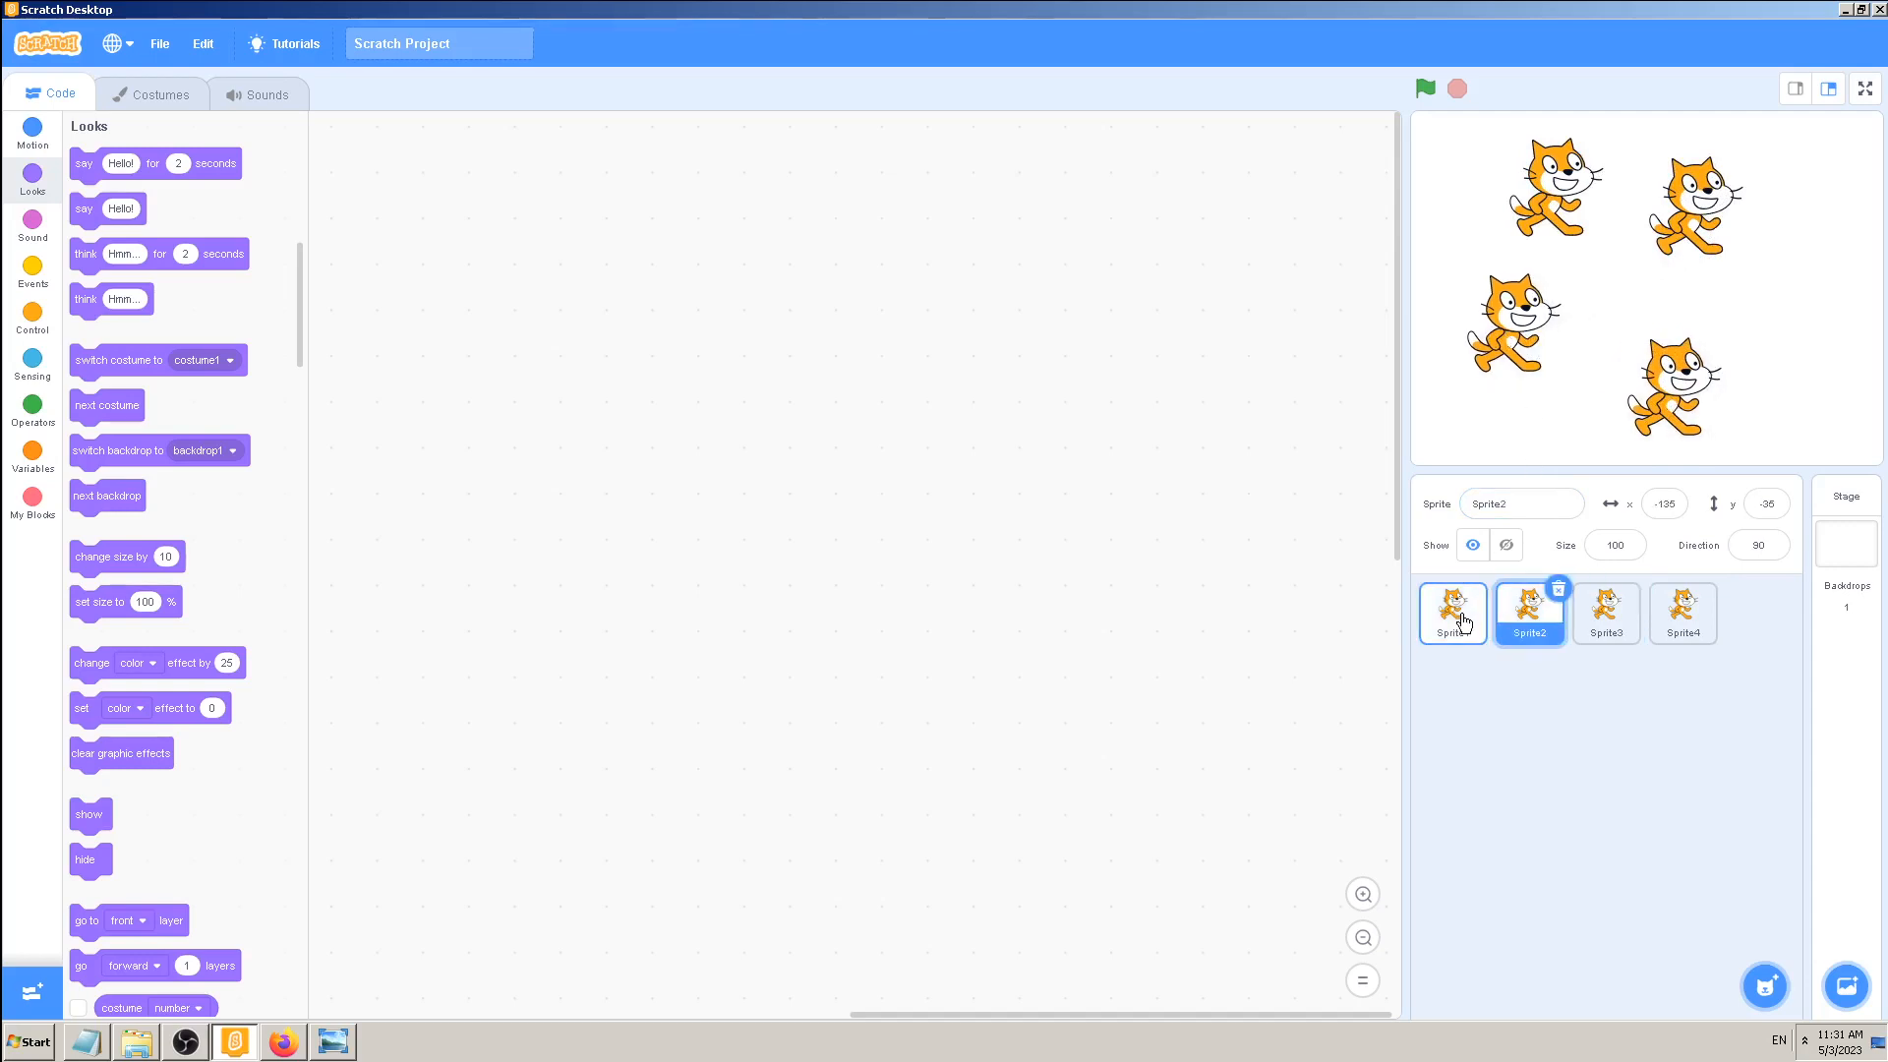
pyautogui.click(1451, 614)
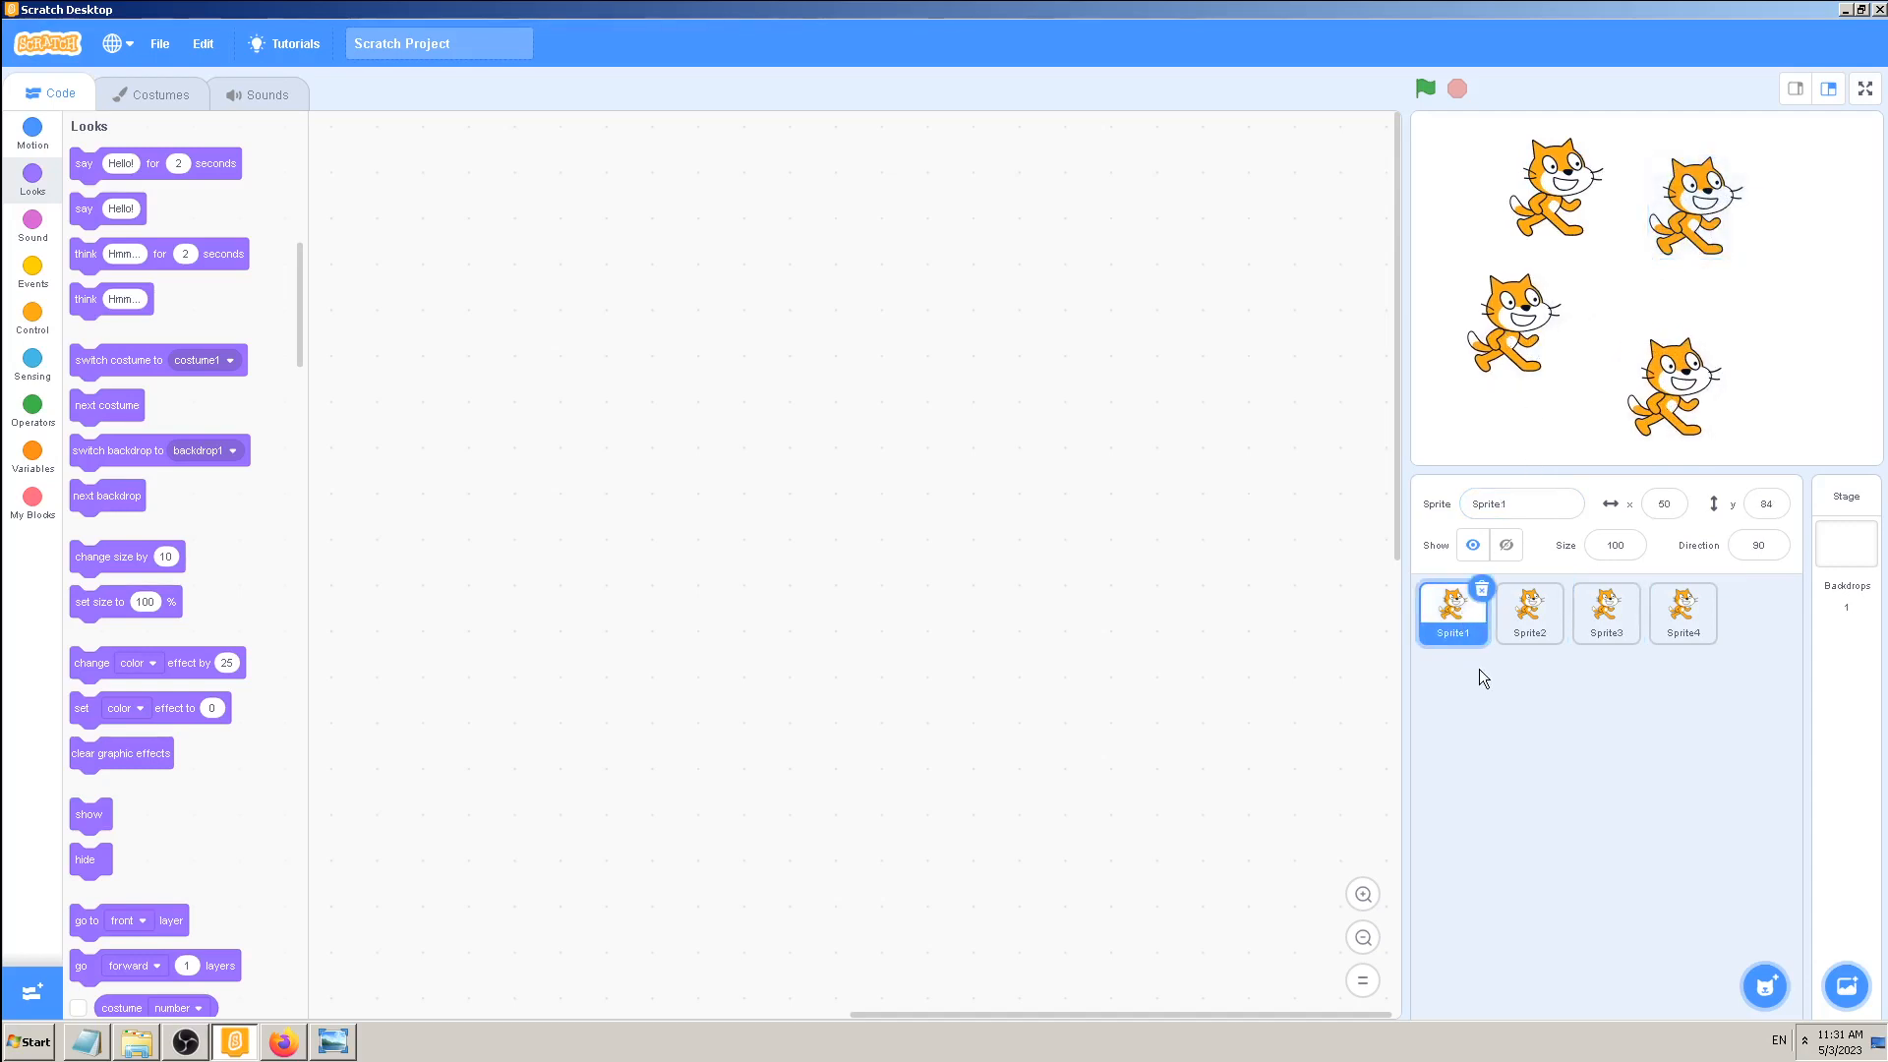
pyautogui.moveTo(1471, 664)
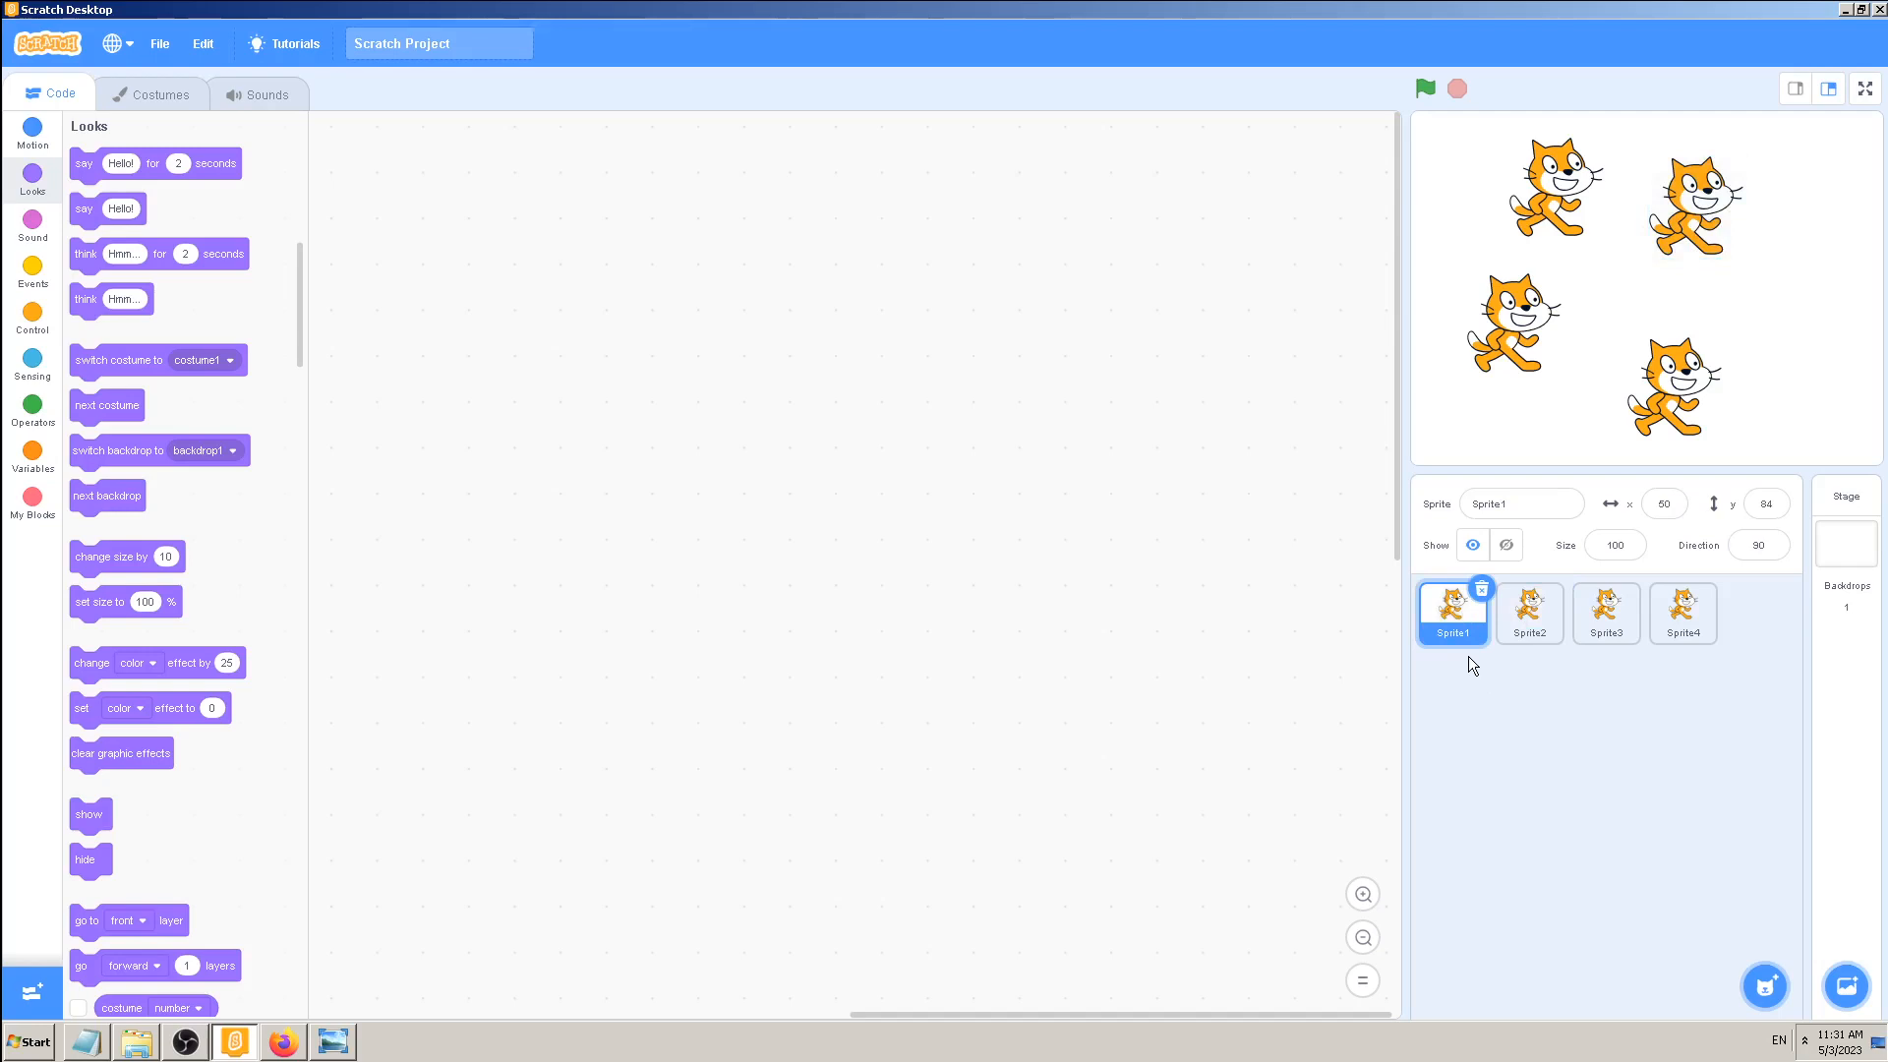
pyautogui.click(1522, 503)
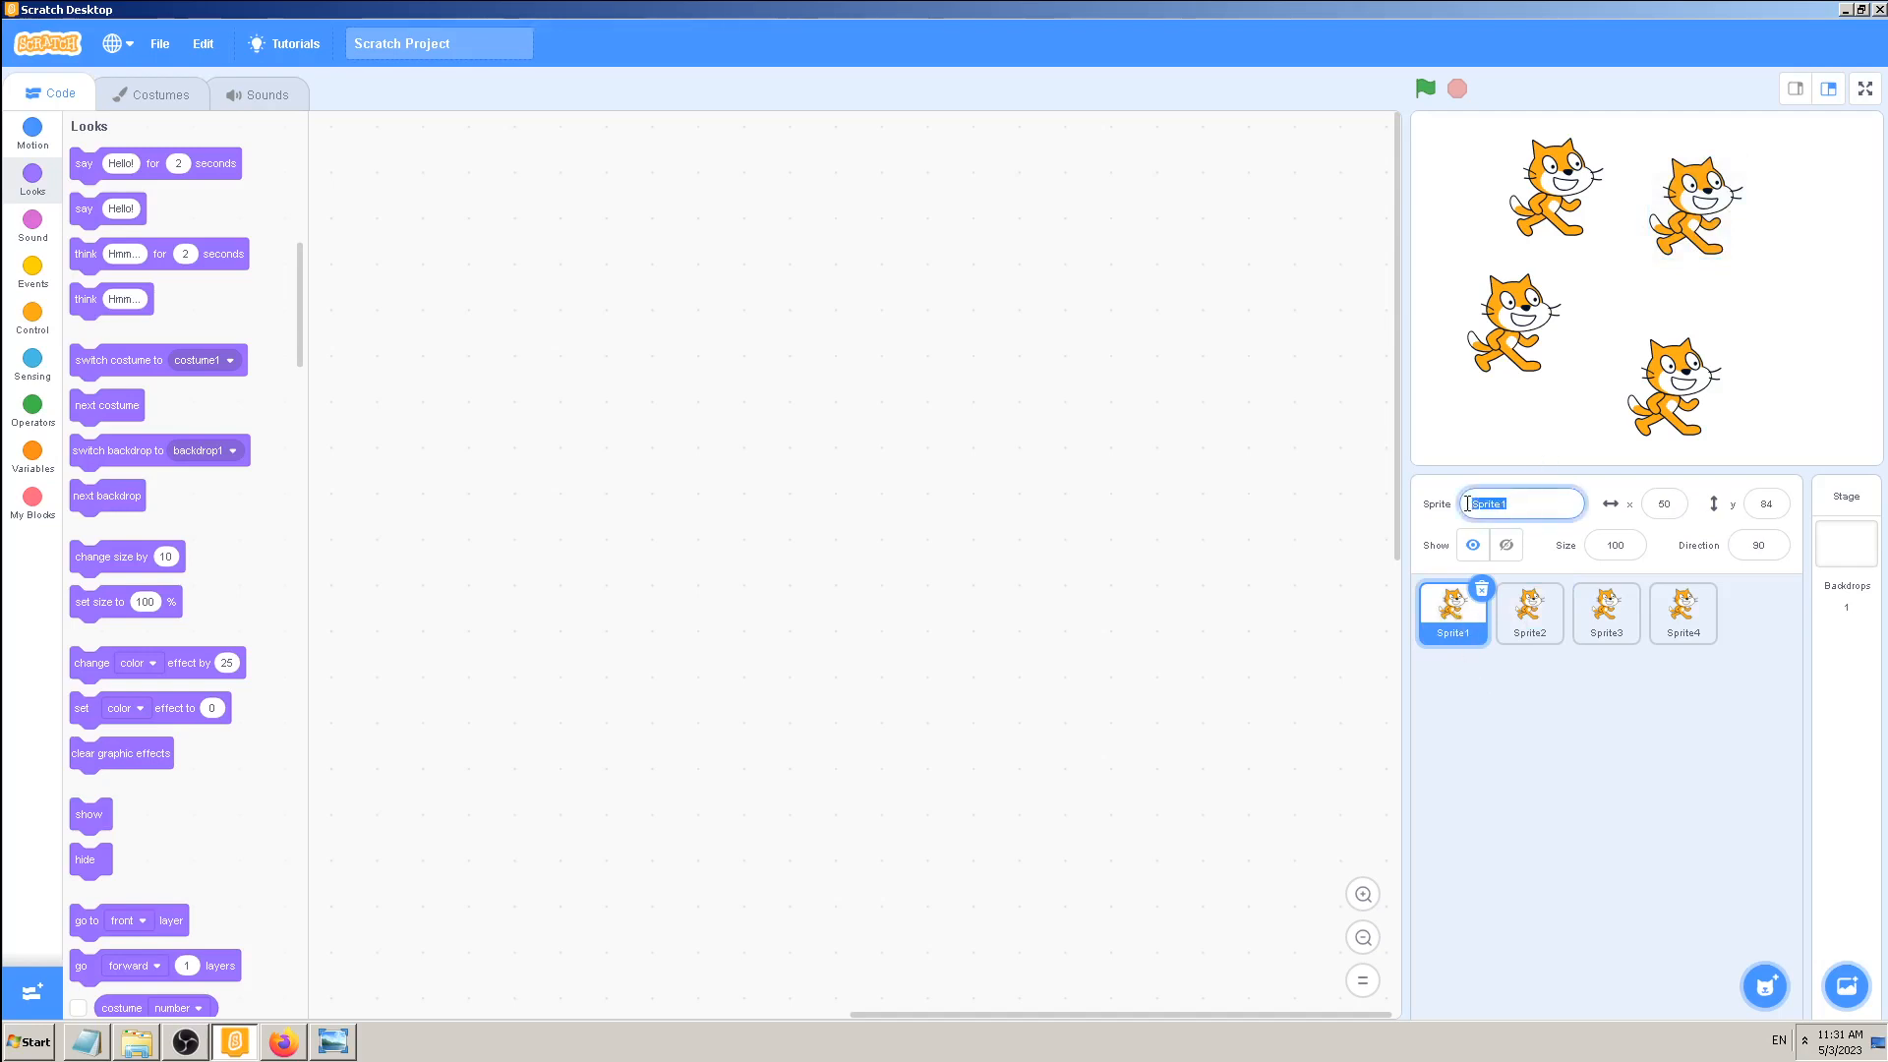
pyautogui.click(1542, 771)
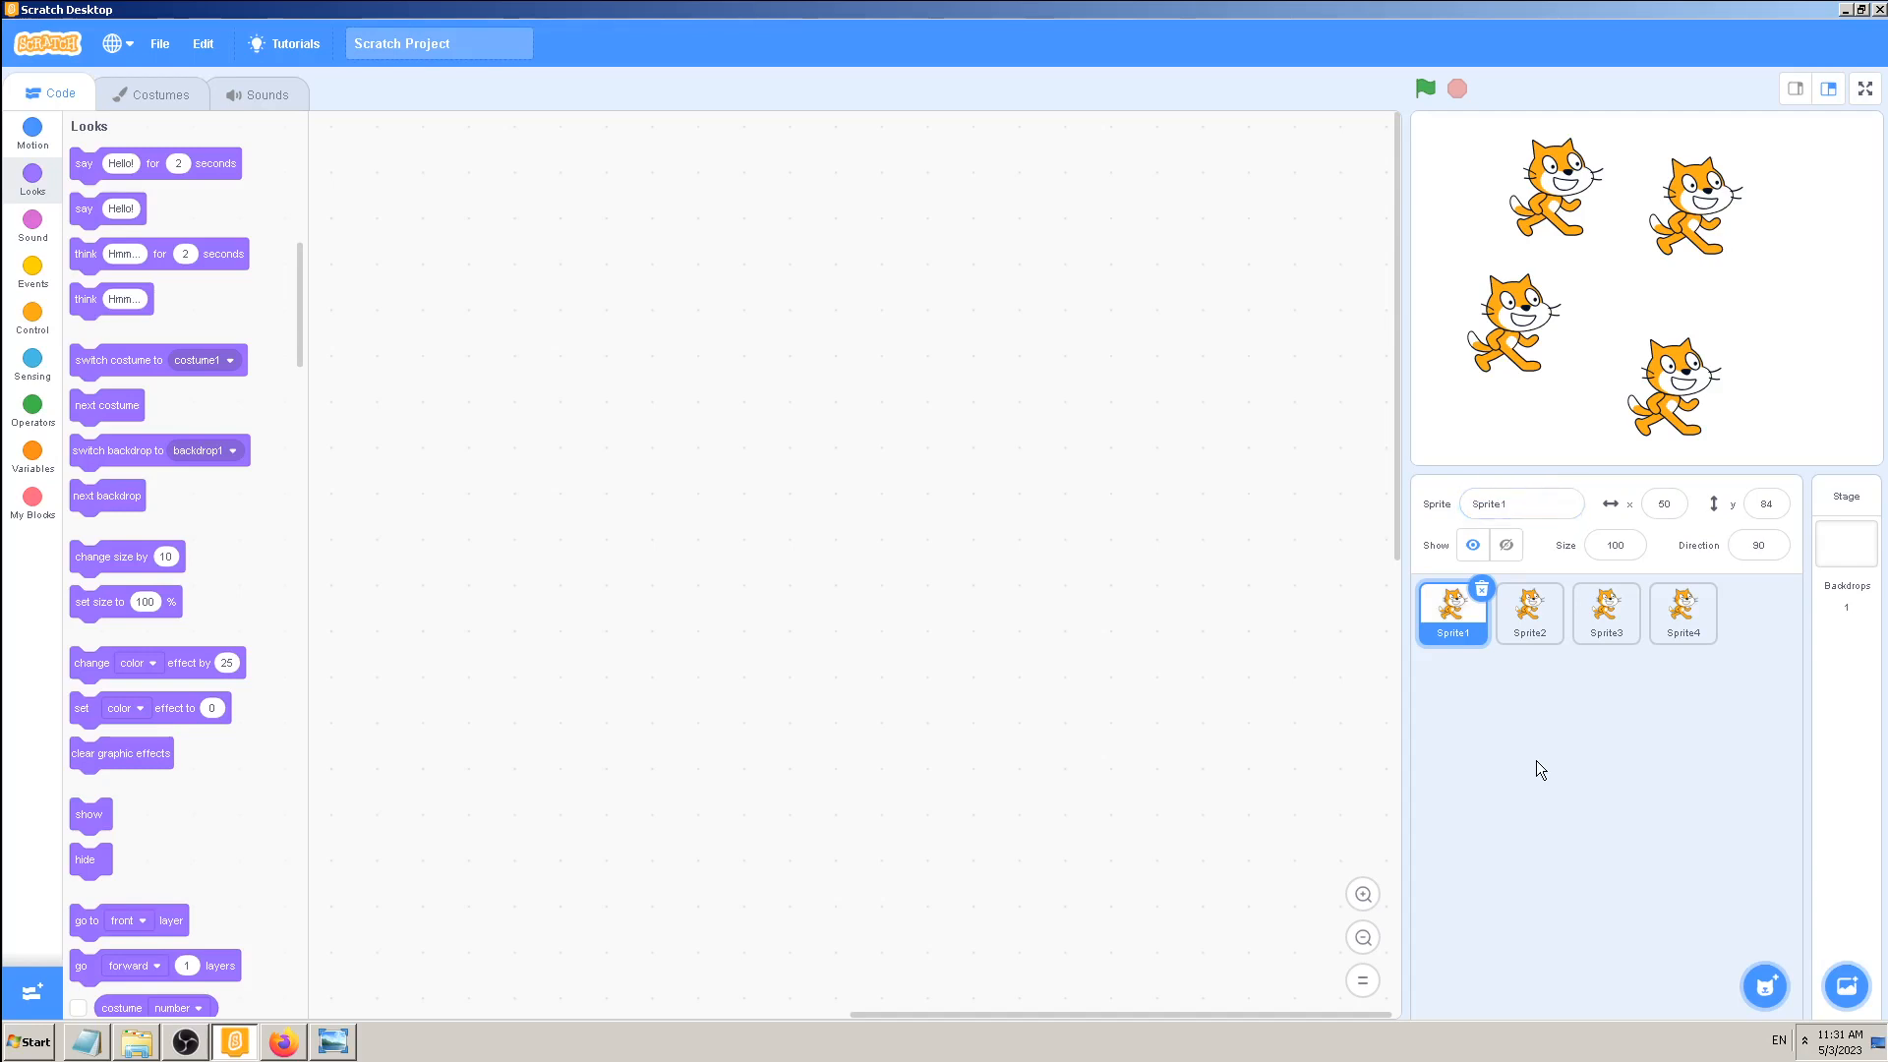
pyautogui.moveTo(1583, 751)
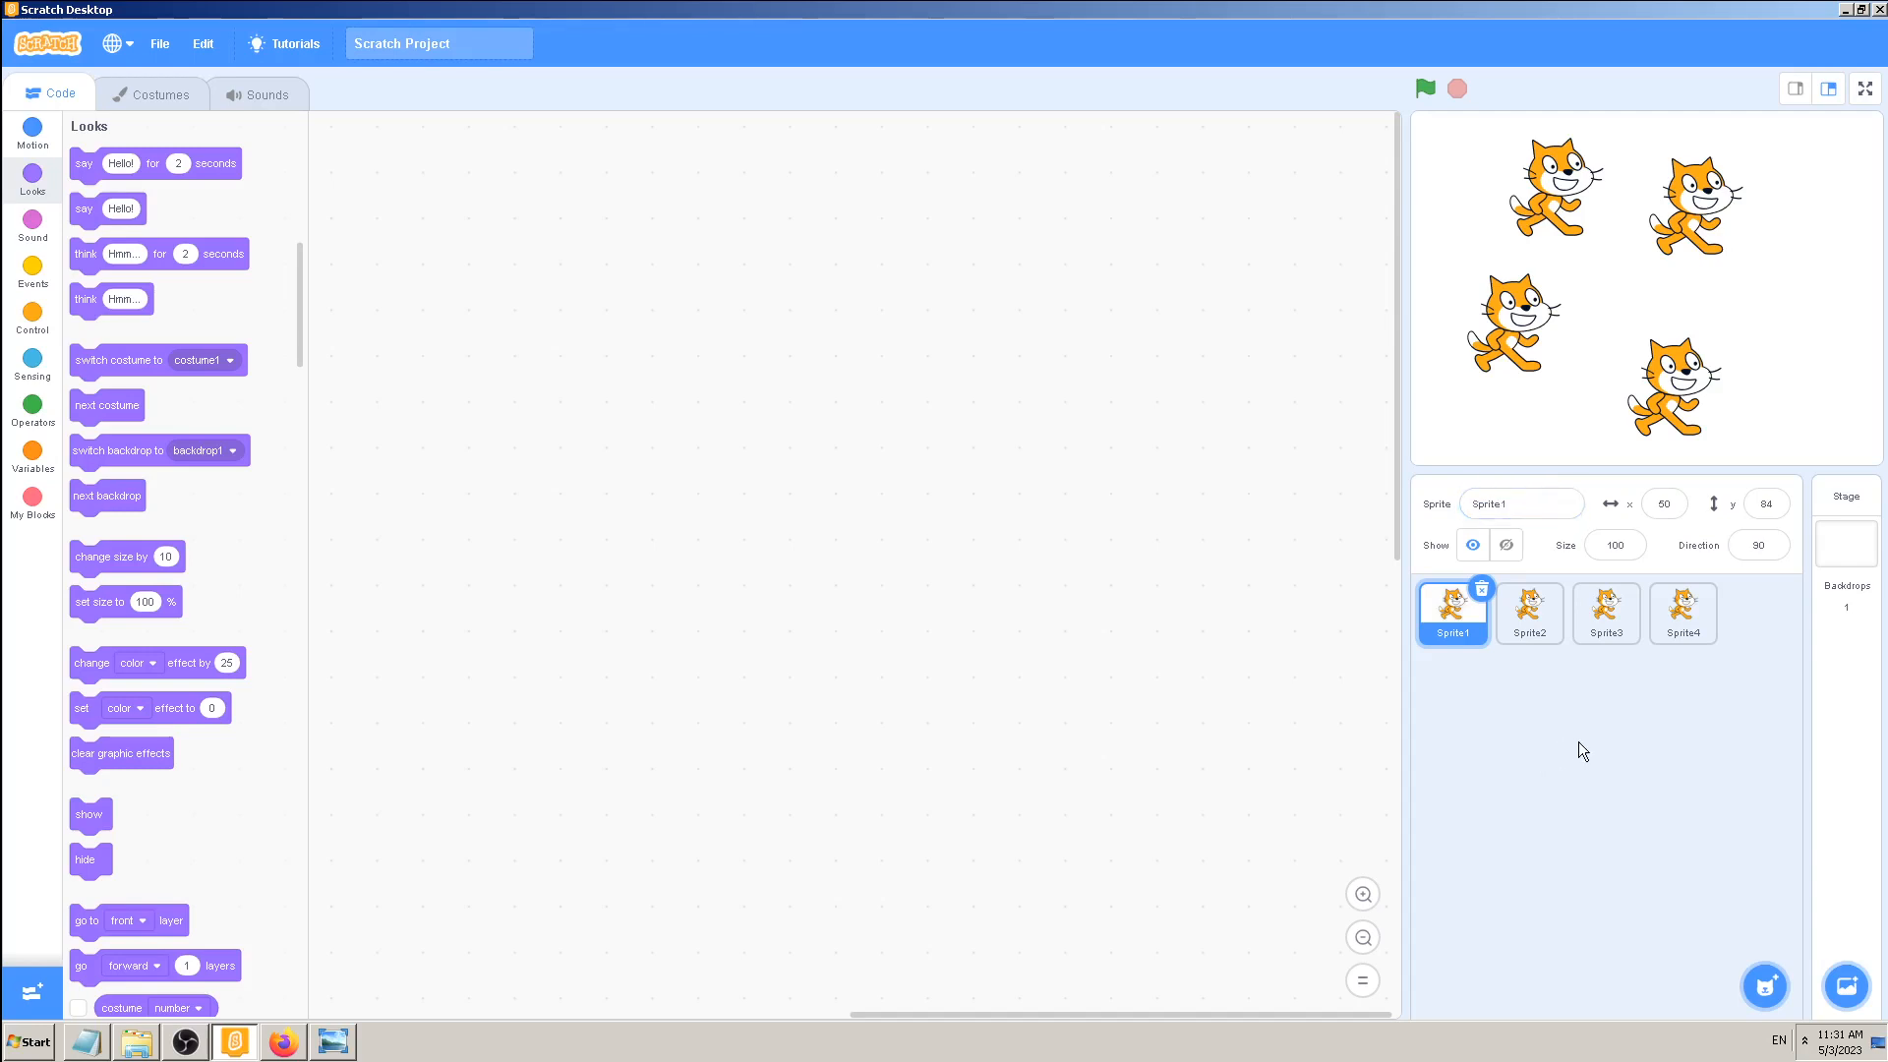
# - Select the second and third cat sprites to check their placement
pyautogui.click(1530, 614)
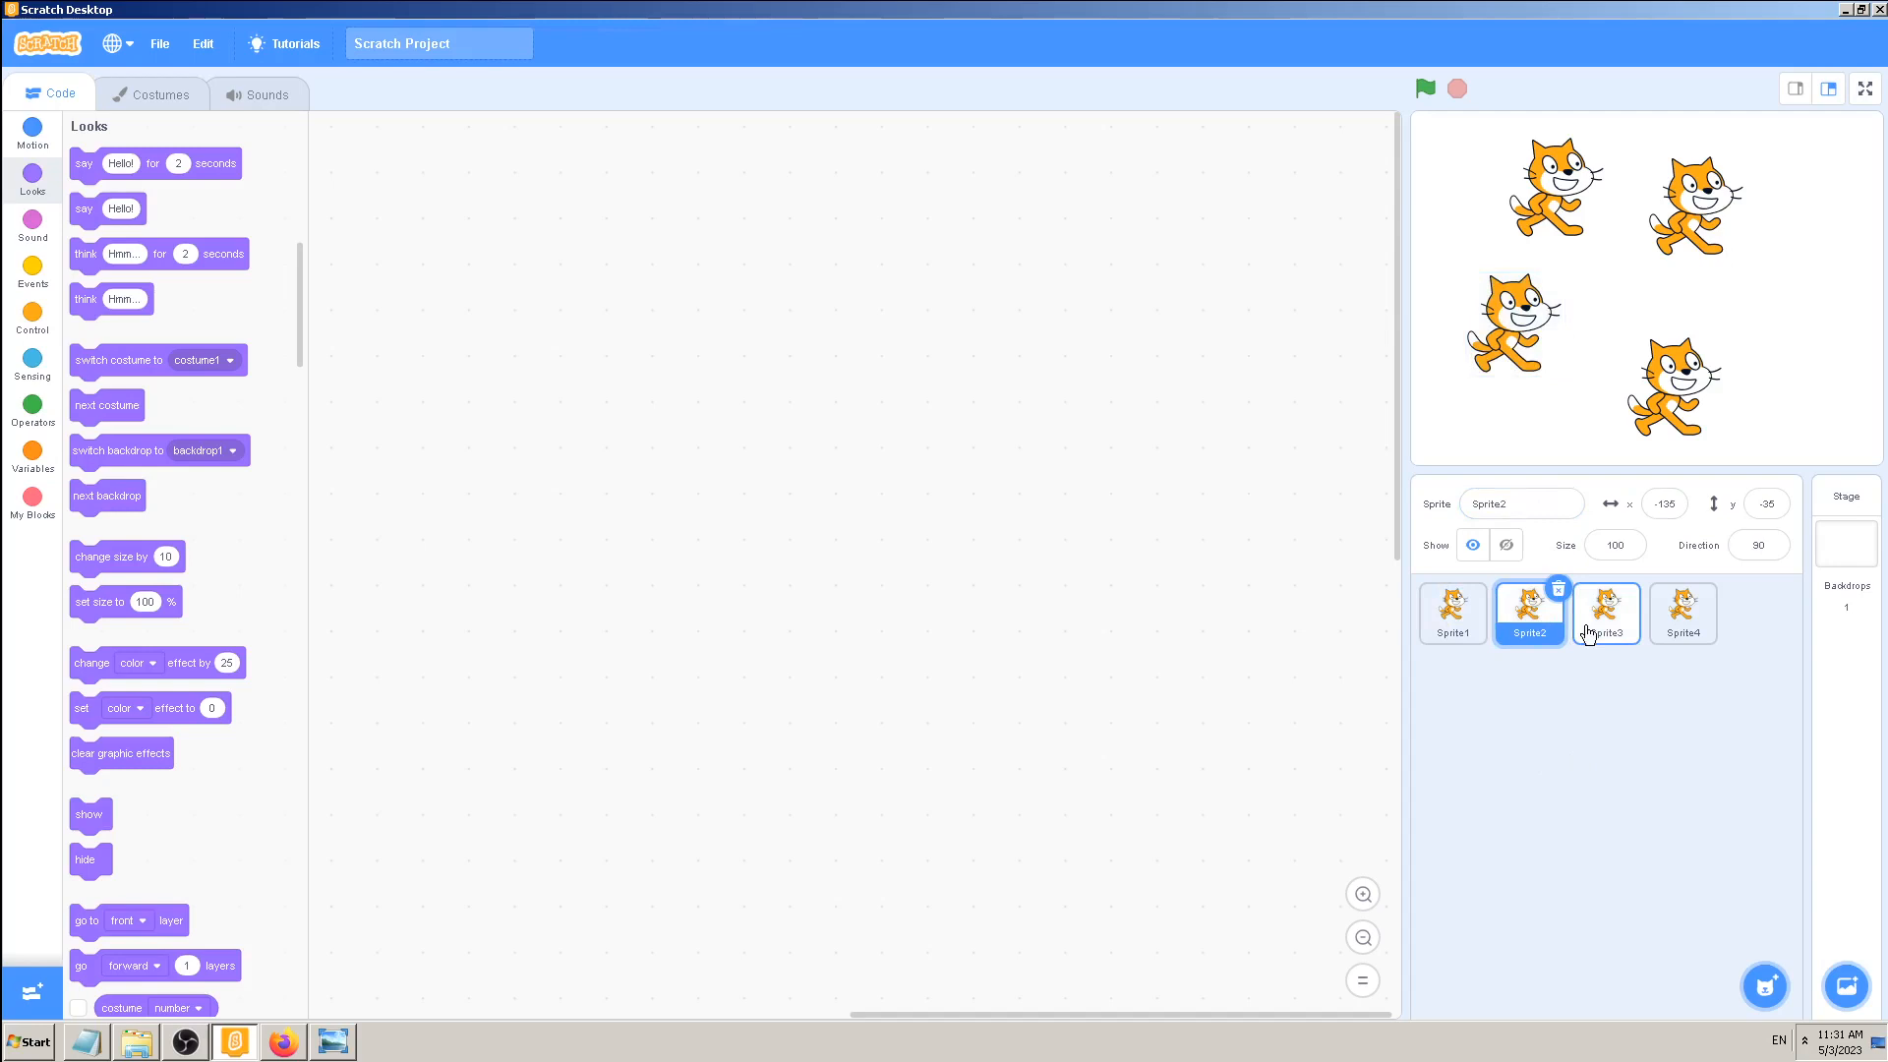
pyautogui.moveTo(1609, 623)
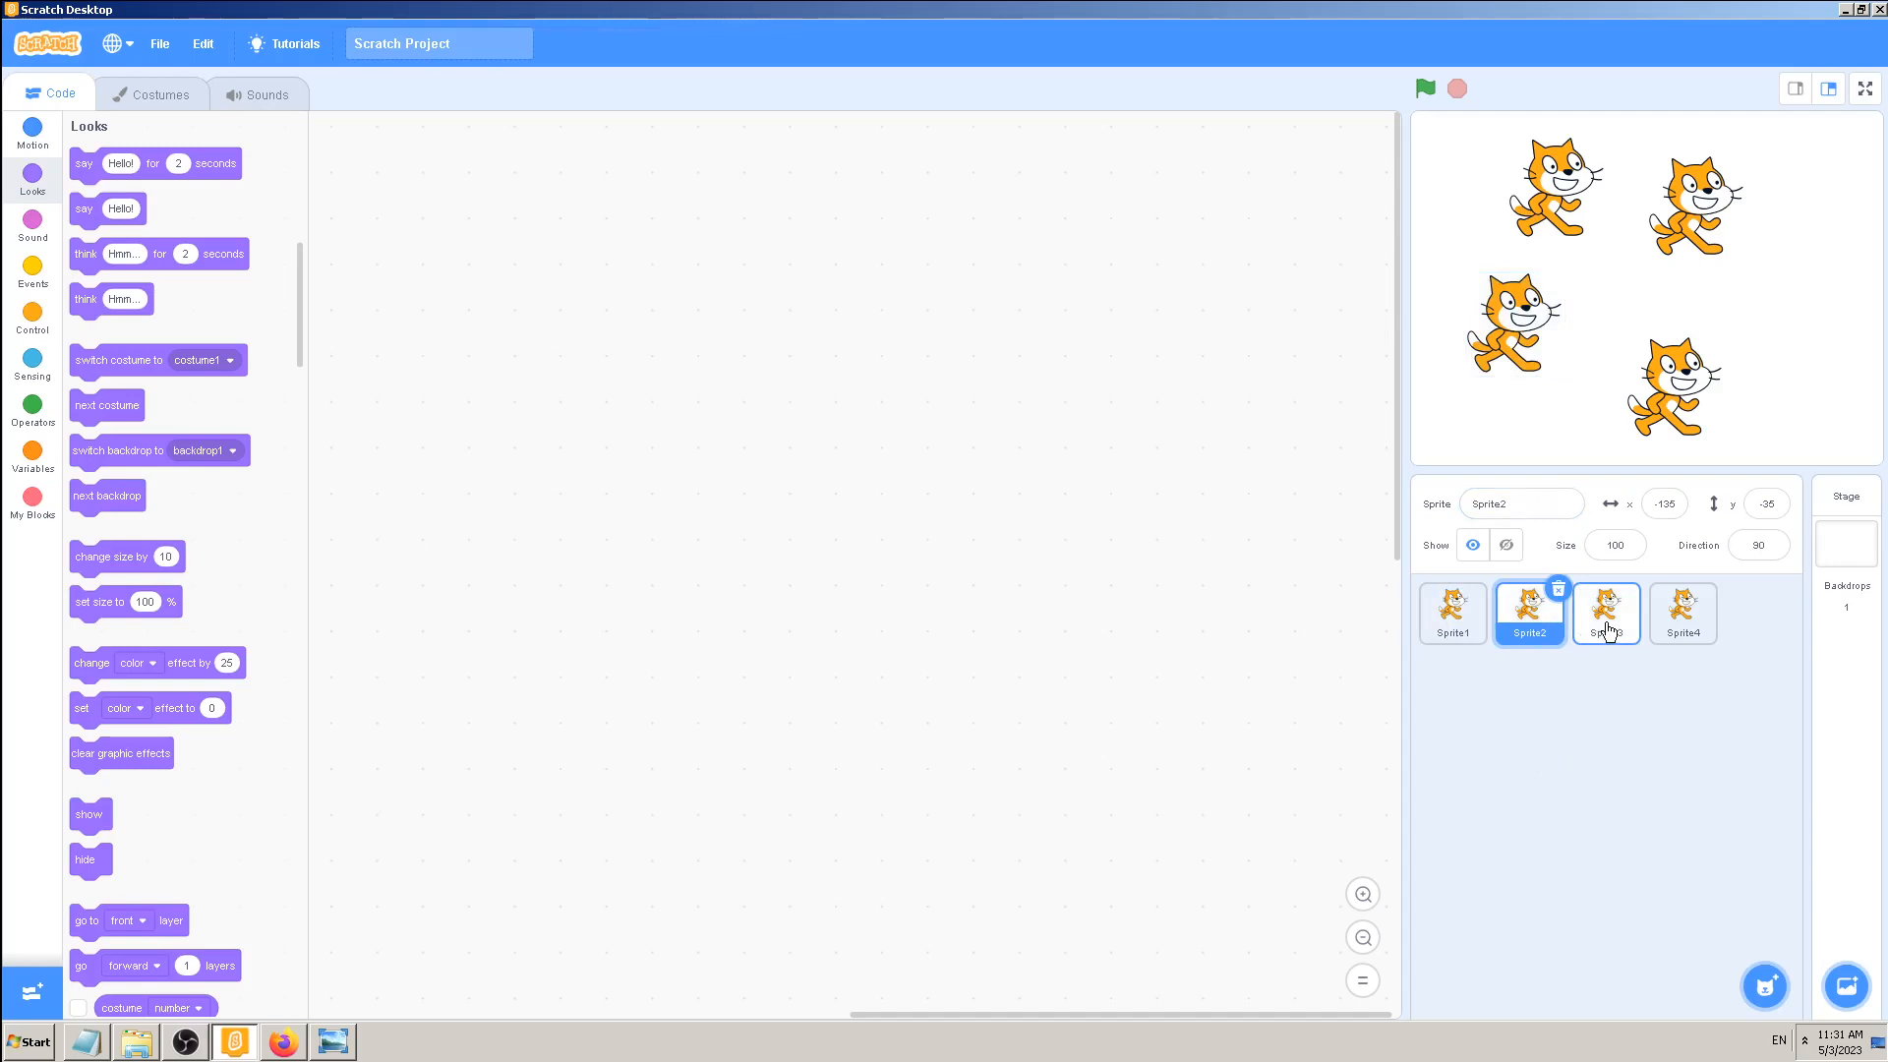
pyautogui.click(1683, 613)
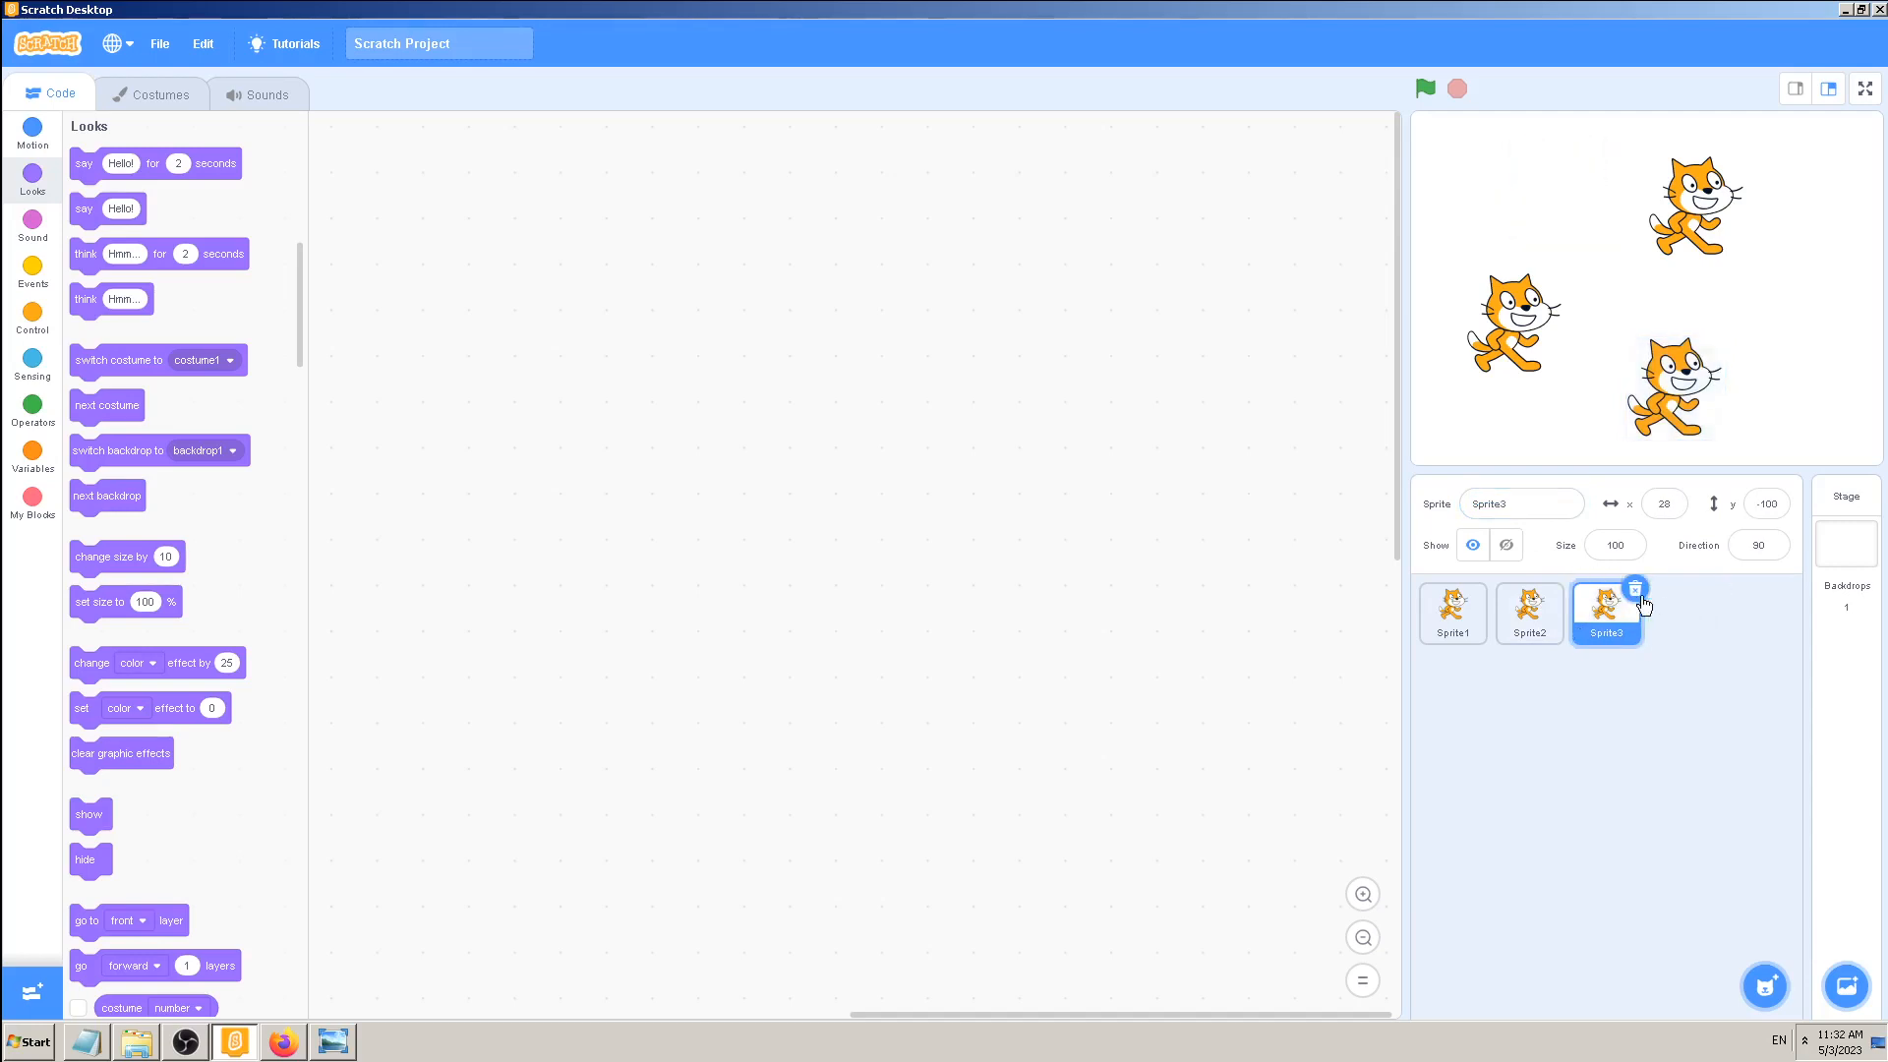
# - Delete the extra cat, then duplicate Cat into Cat2 and Cat3 and return to Cat
pyautogui.click(1634, 586)
pyautogui.write('Cat')
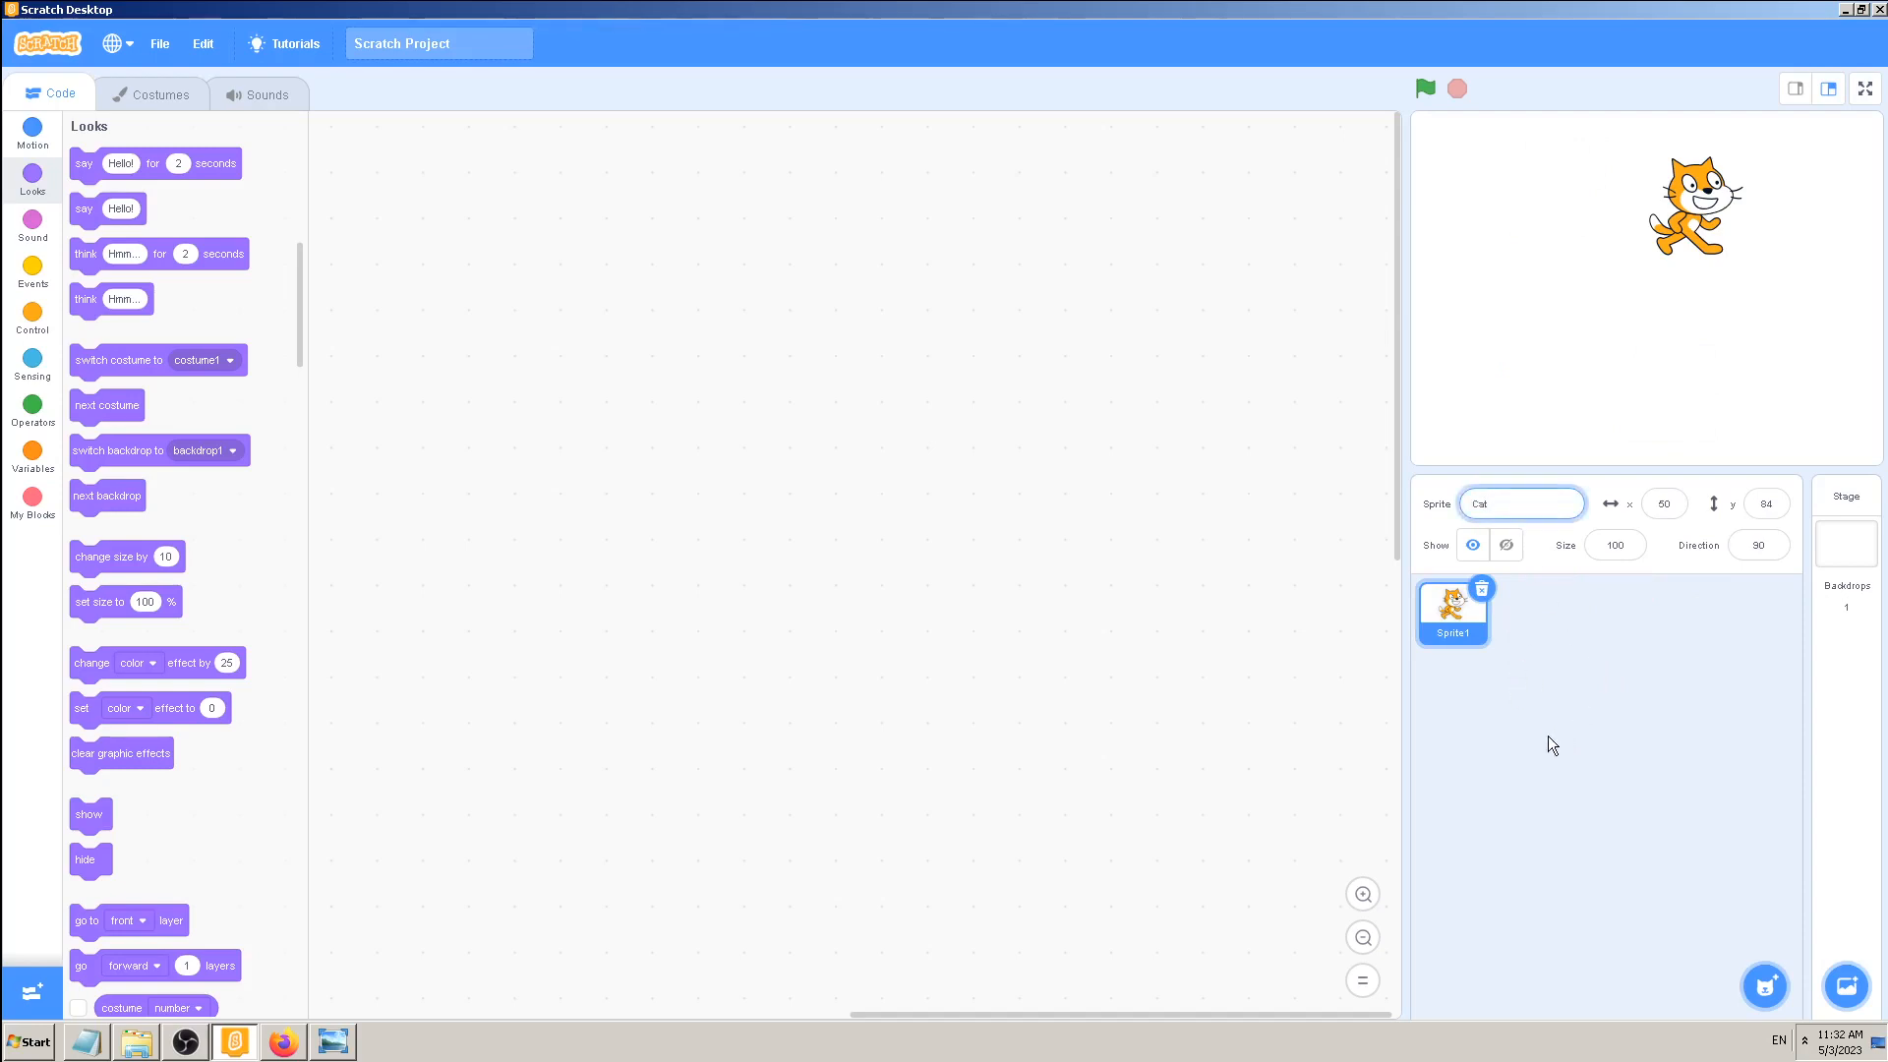
pyautogui.rightClick(1451, 611)
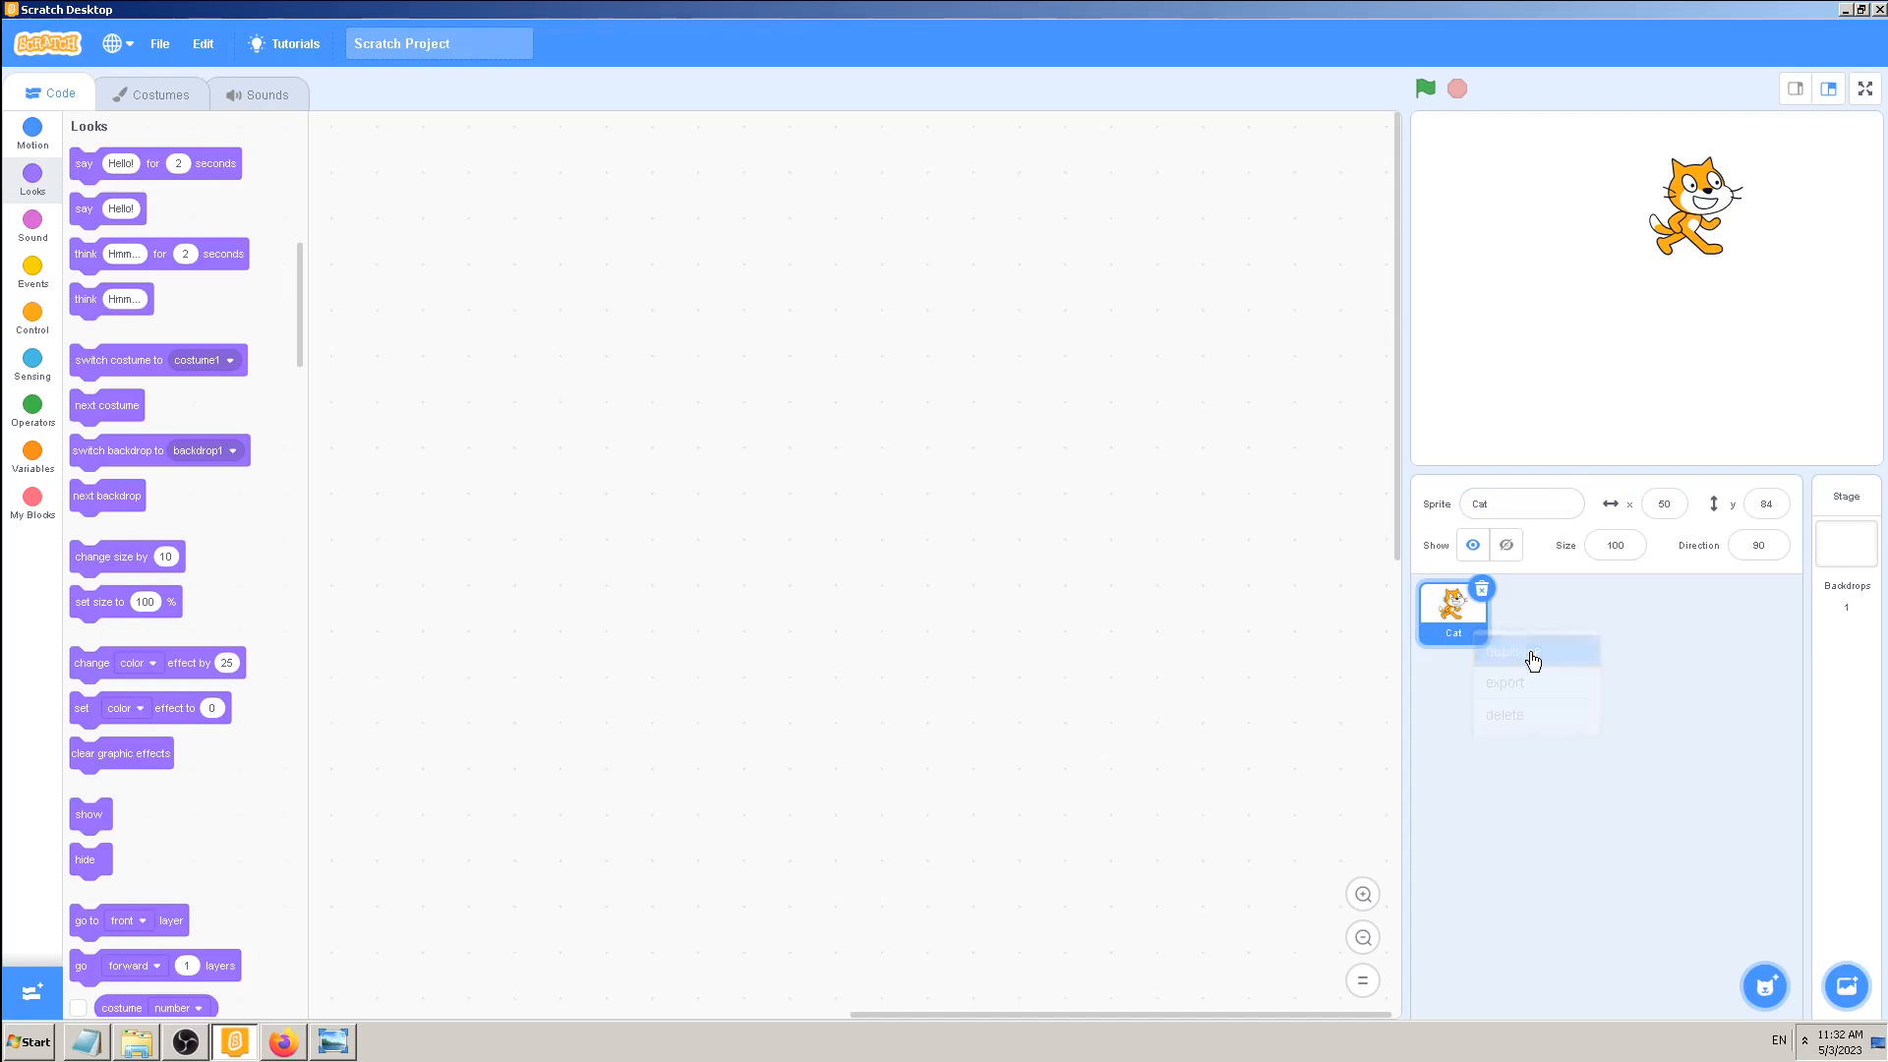
pyautogui.click(1518, 651)
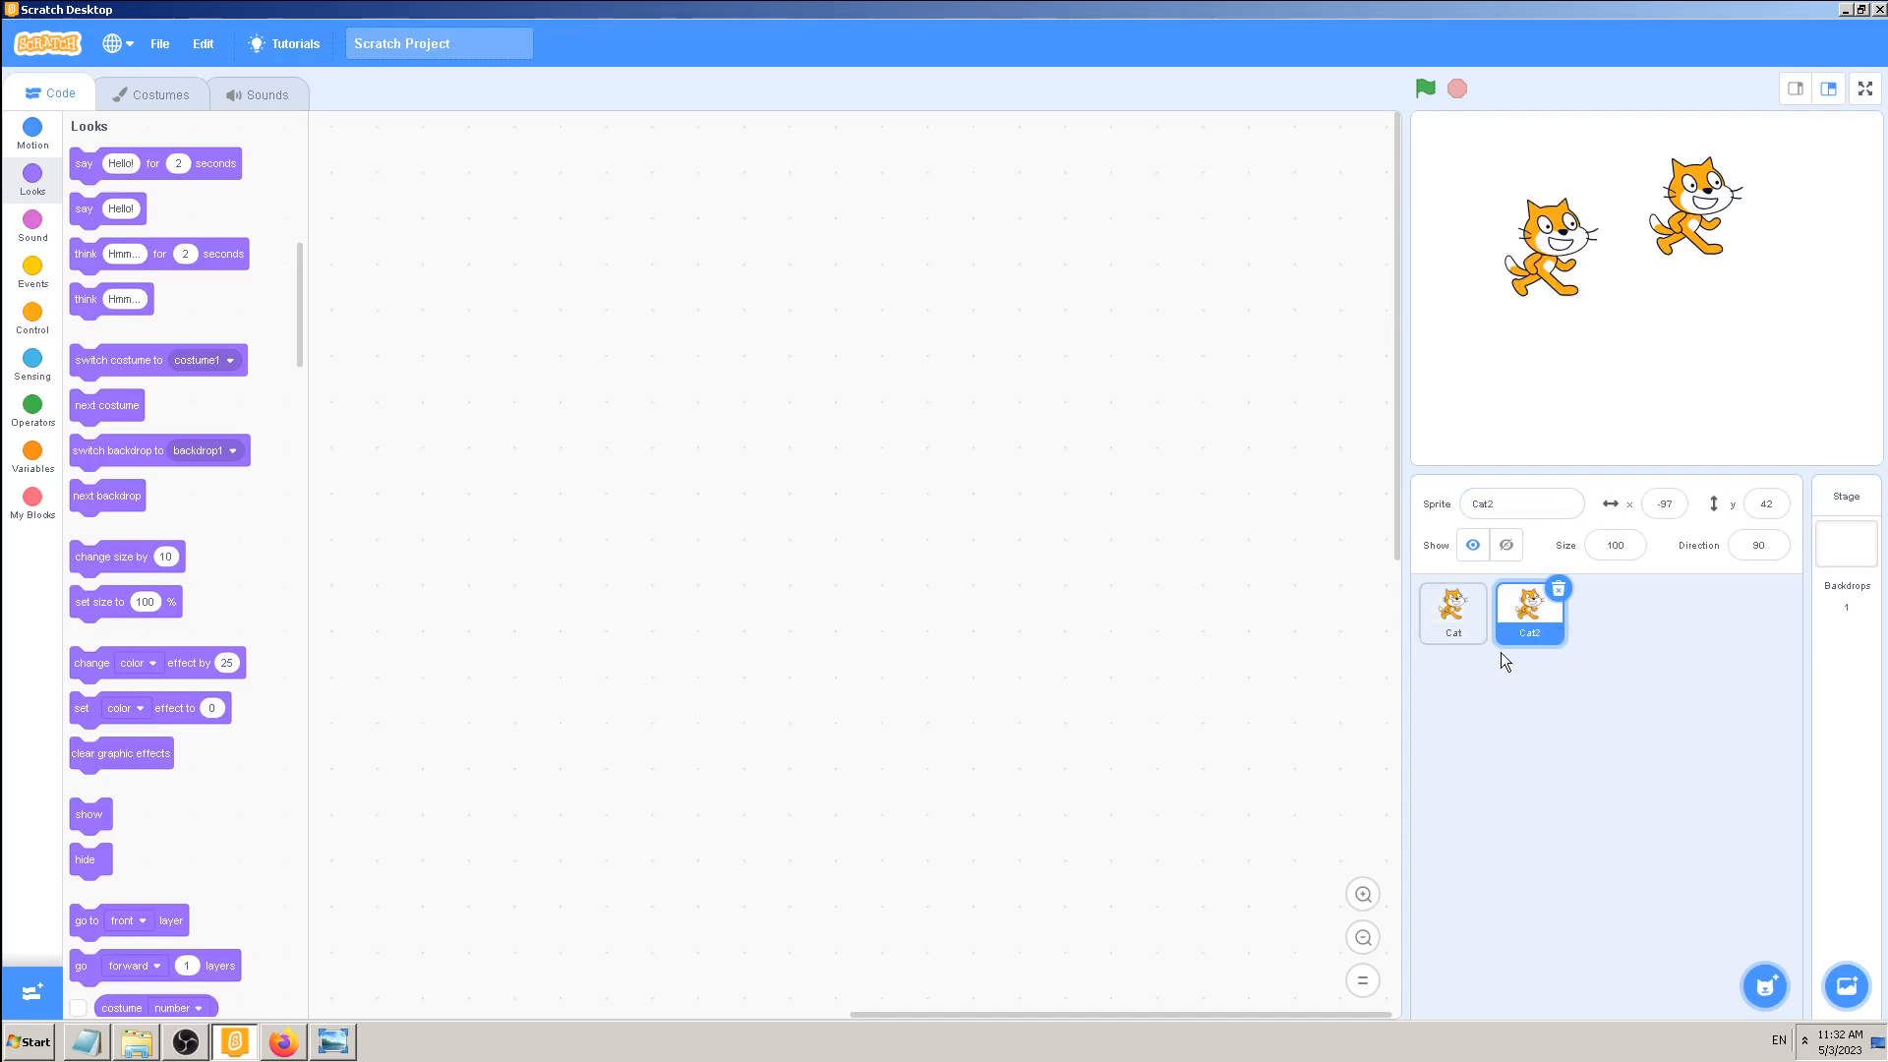
pyautogui.click(1764, 985)
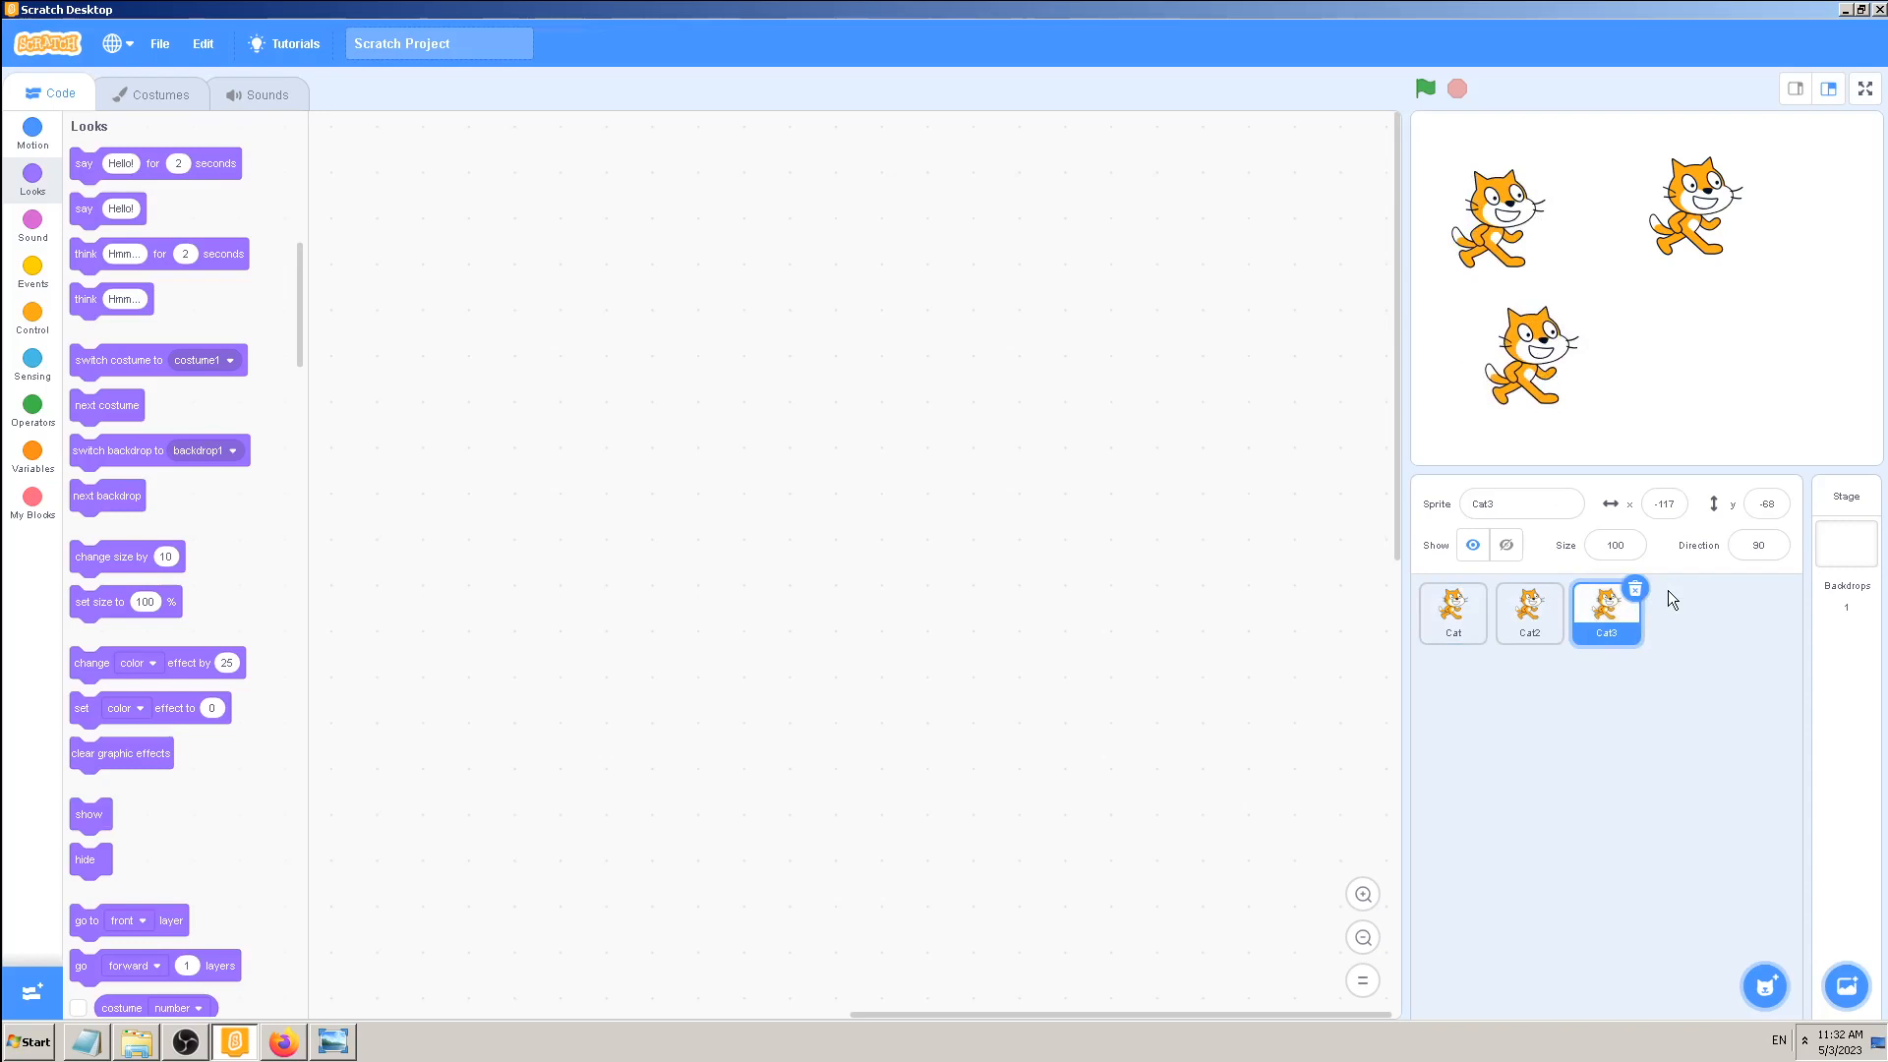
pyautogui.click(1451, 614)
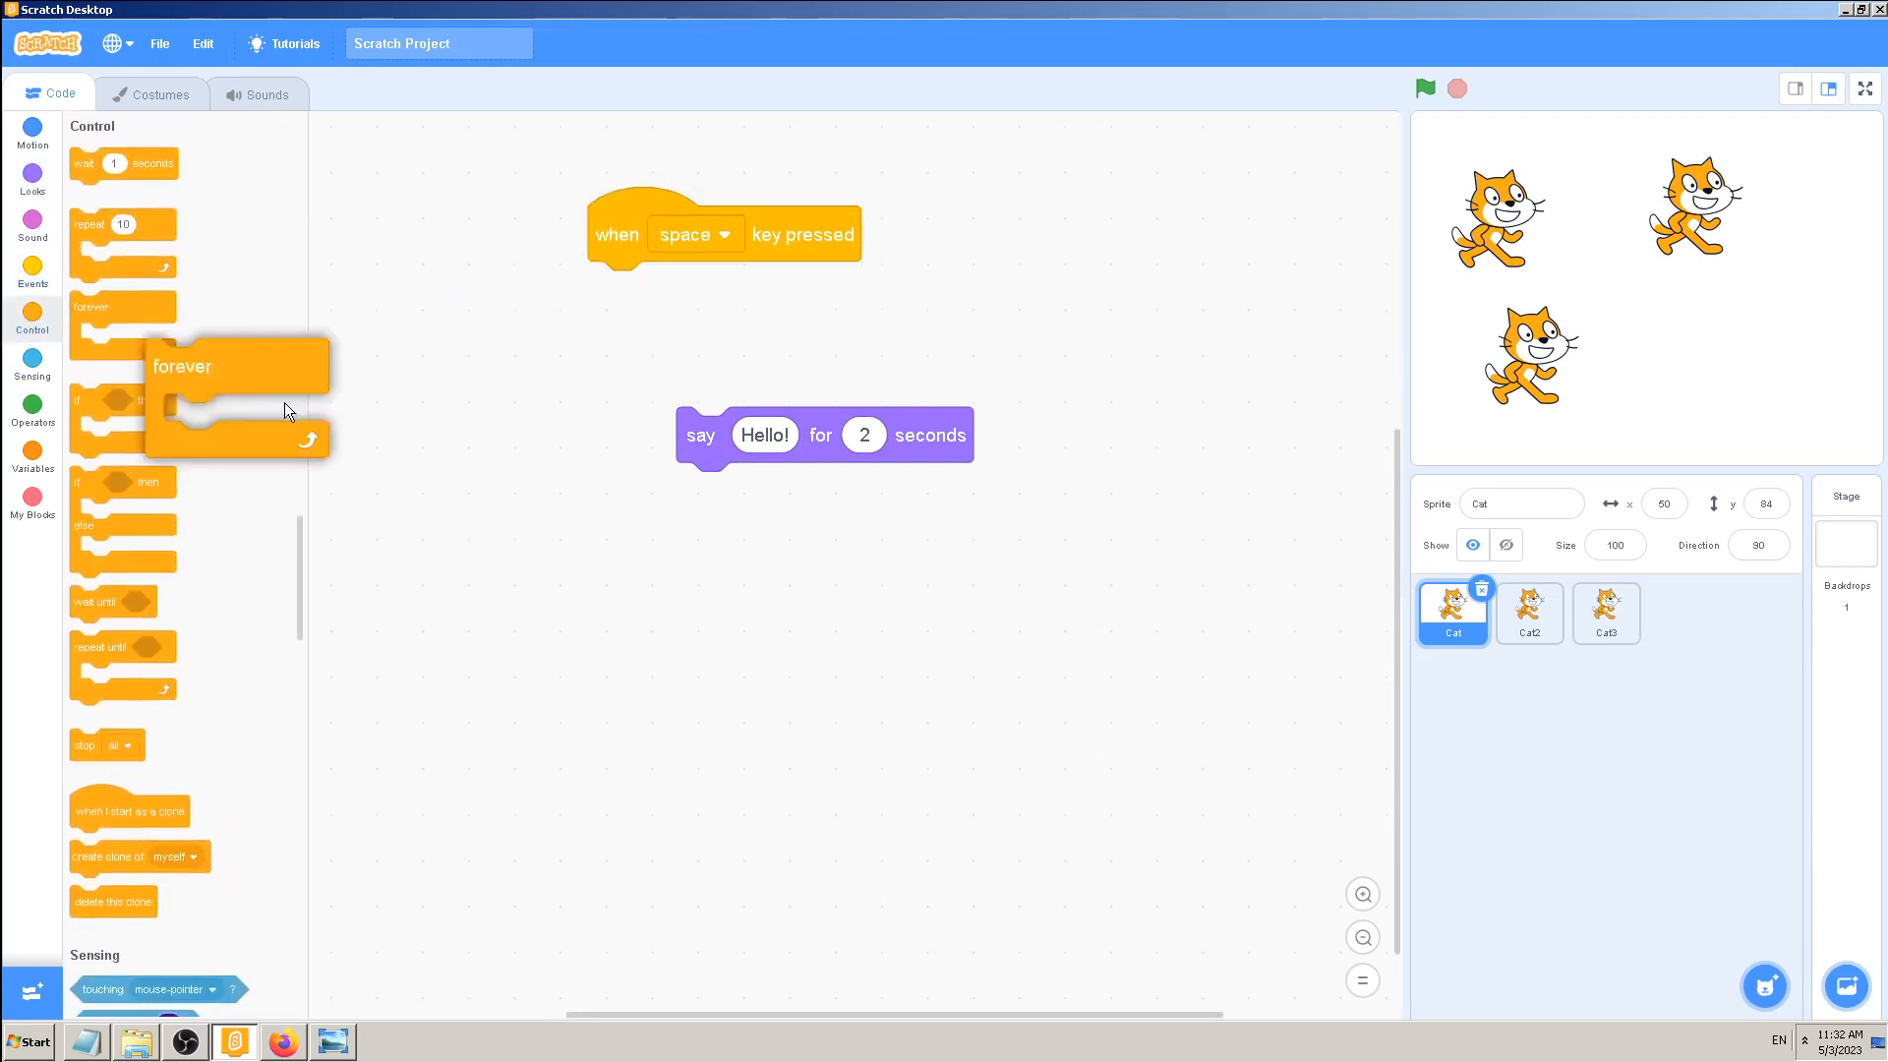
# - Add a forever loop and a pick random 1 to 10 block to Cat's scripts
pyautogui.moveTo(183, 366); pyautogui.dragTo(675, 706)
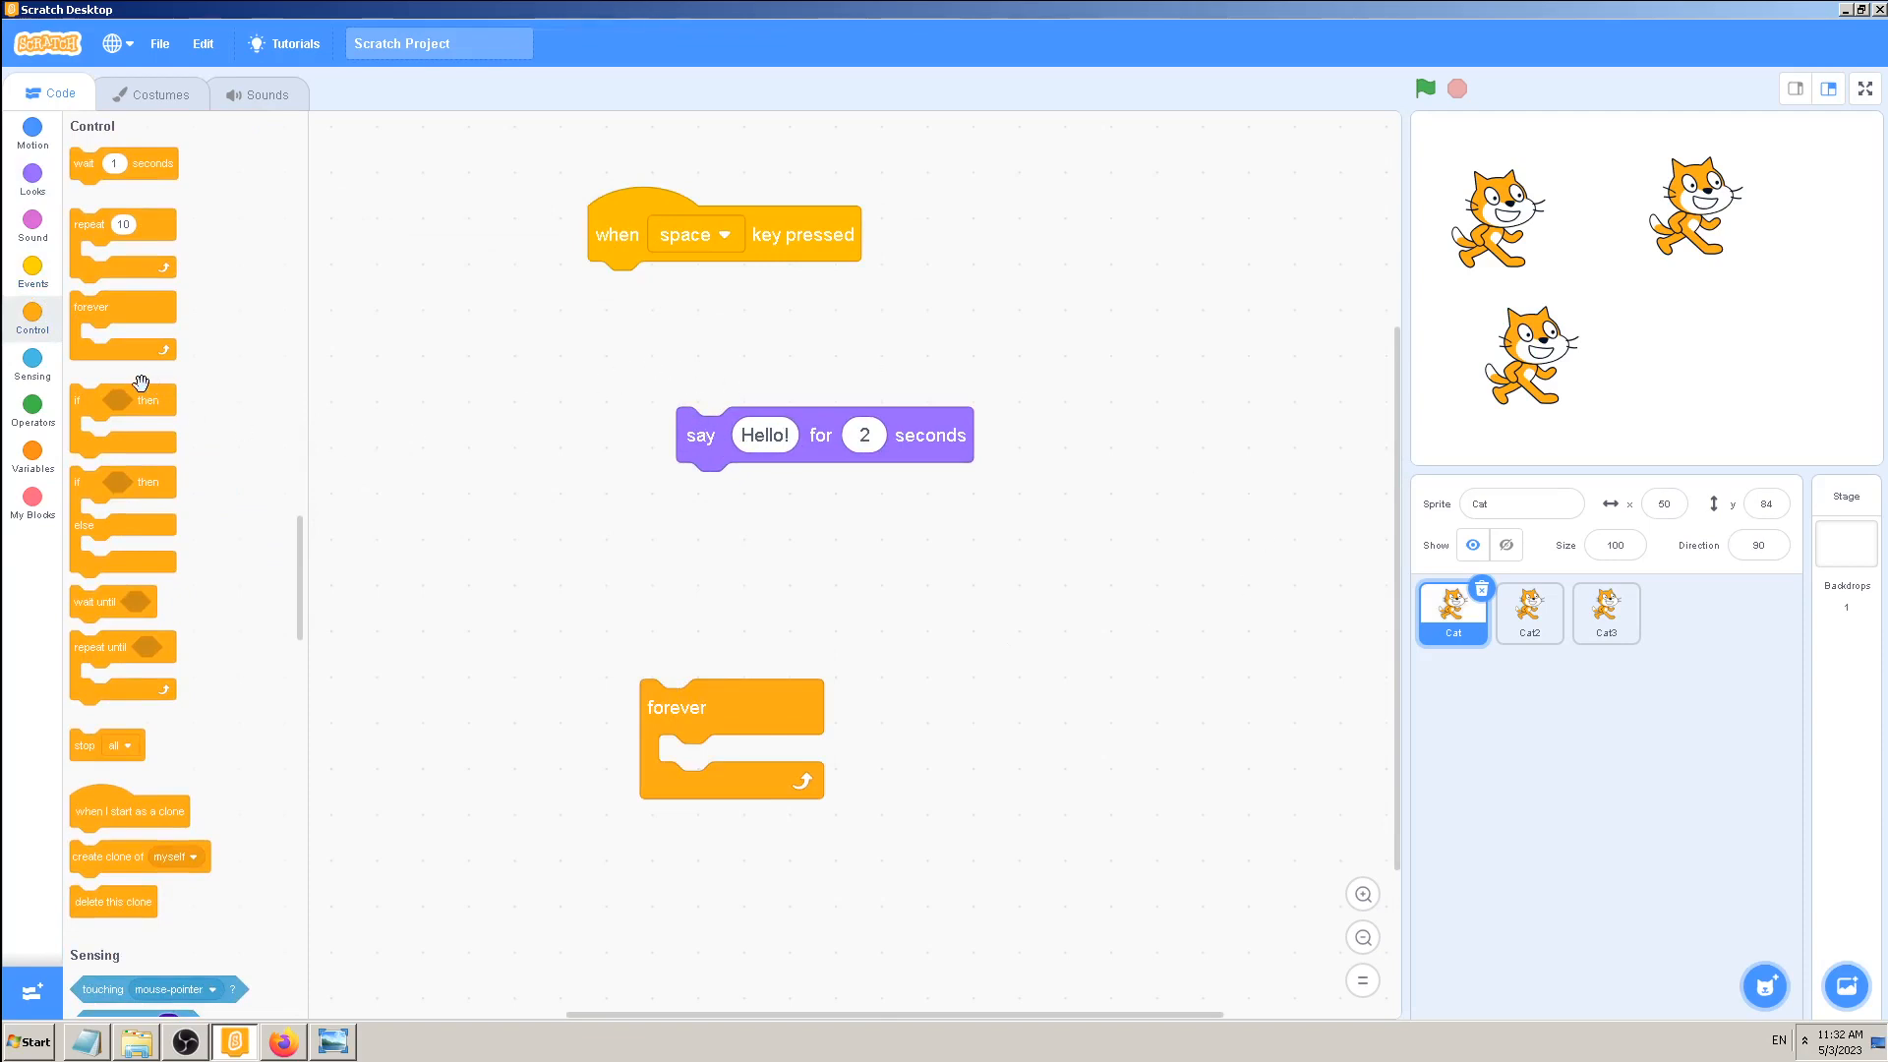
pyautogui.click(32, 405)
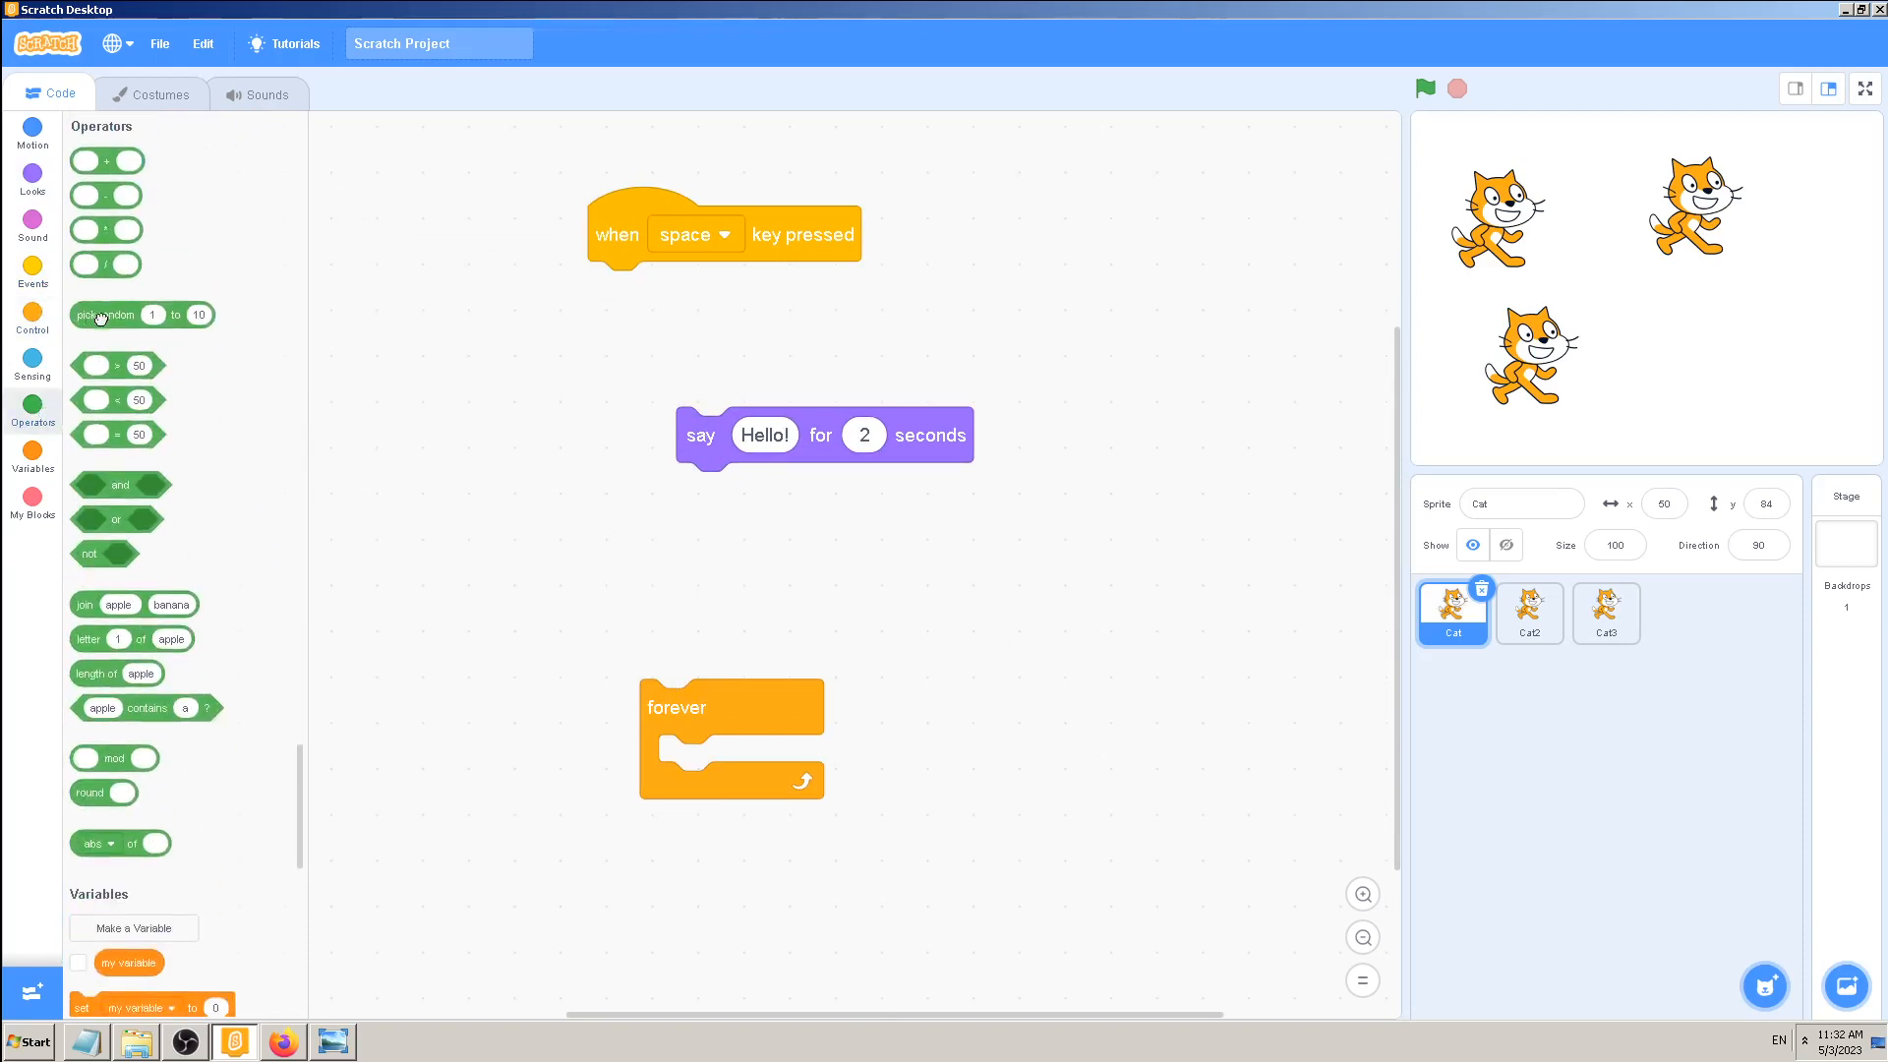
pyautogui.moveTo(109, 315); pyautogui.dragTo(1198, 329)
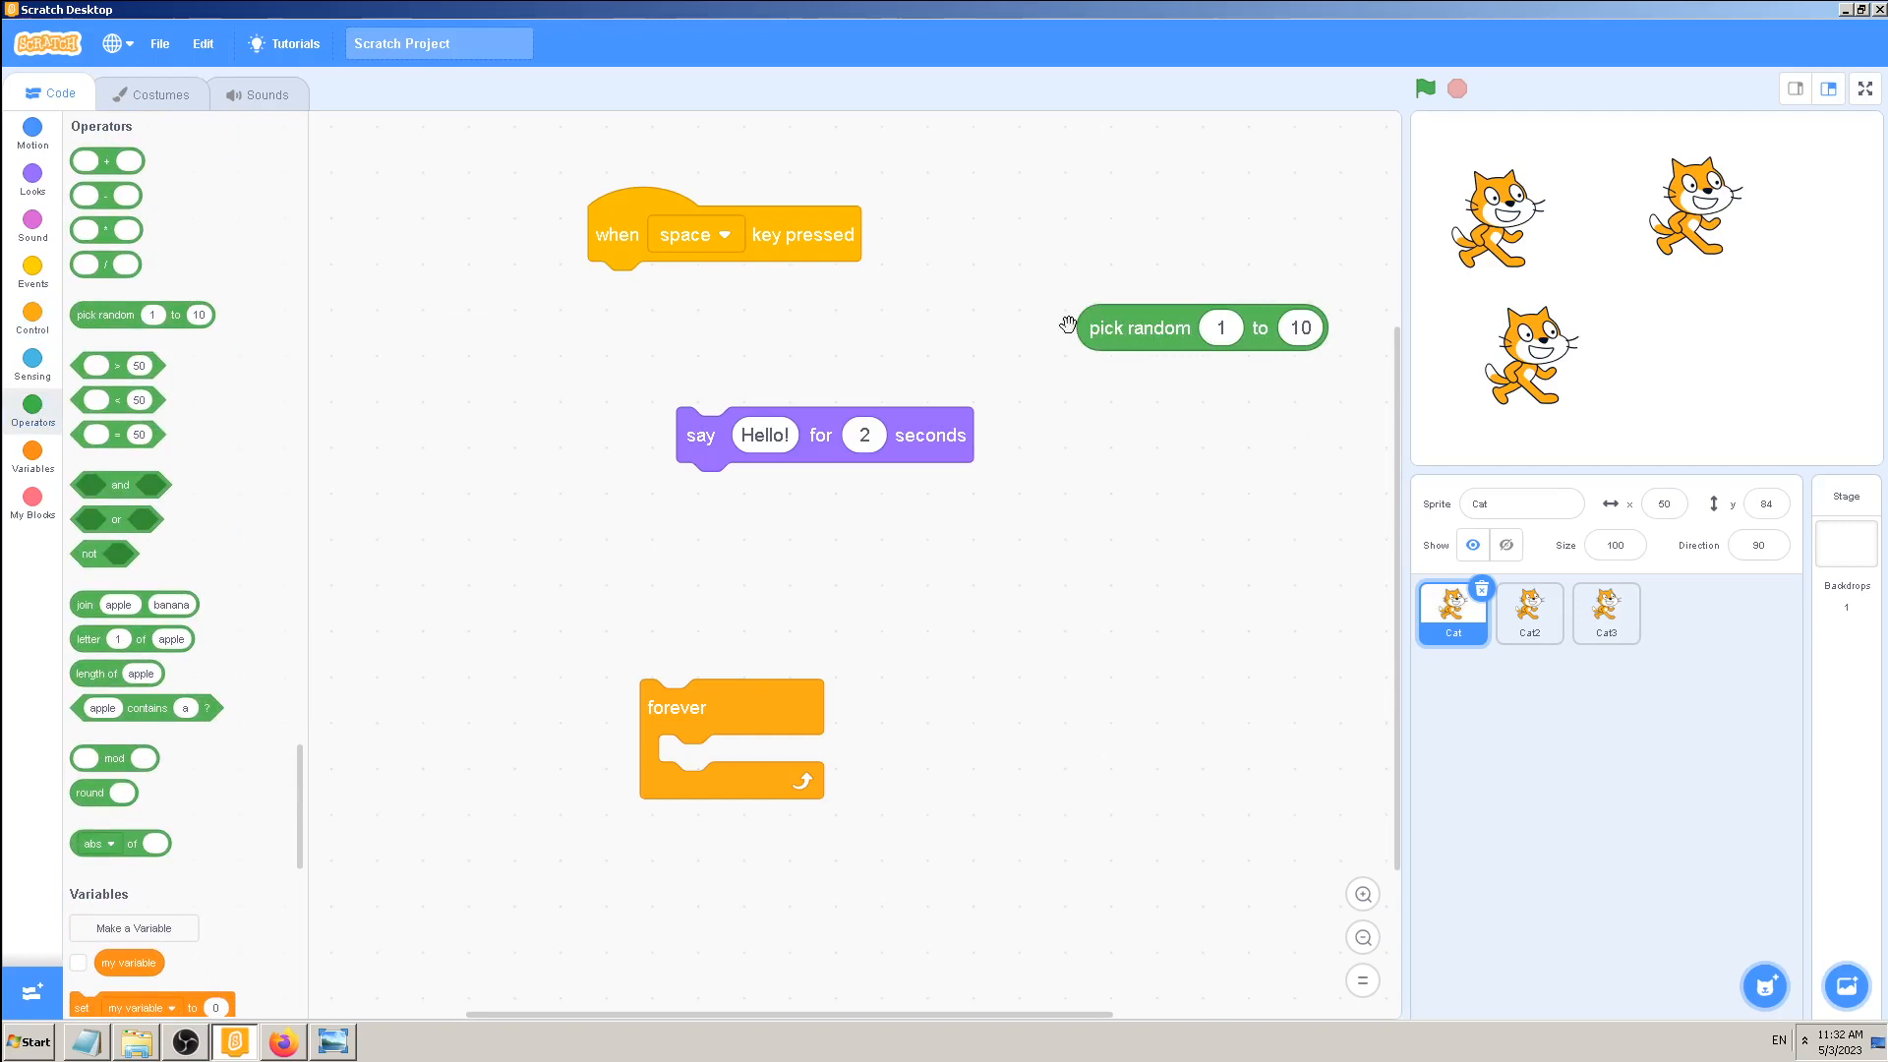
pyautogui.moveTo(944, 378)
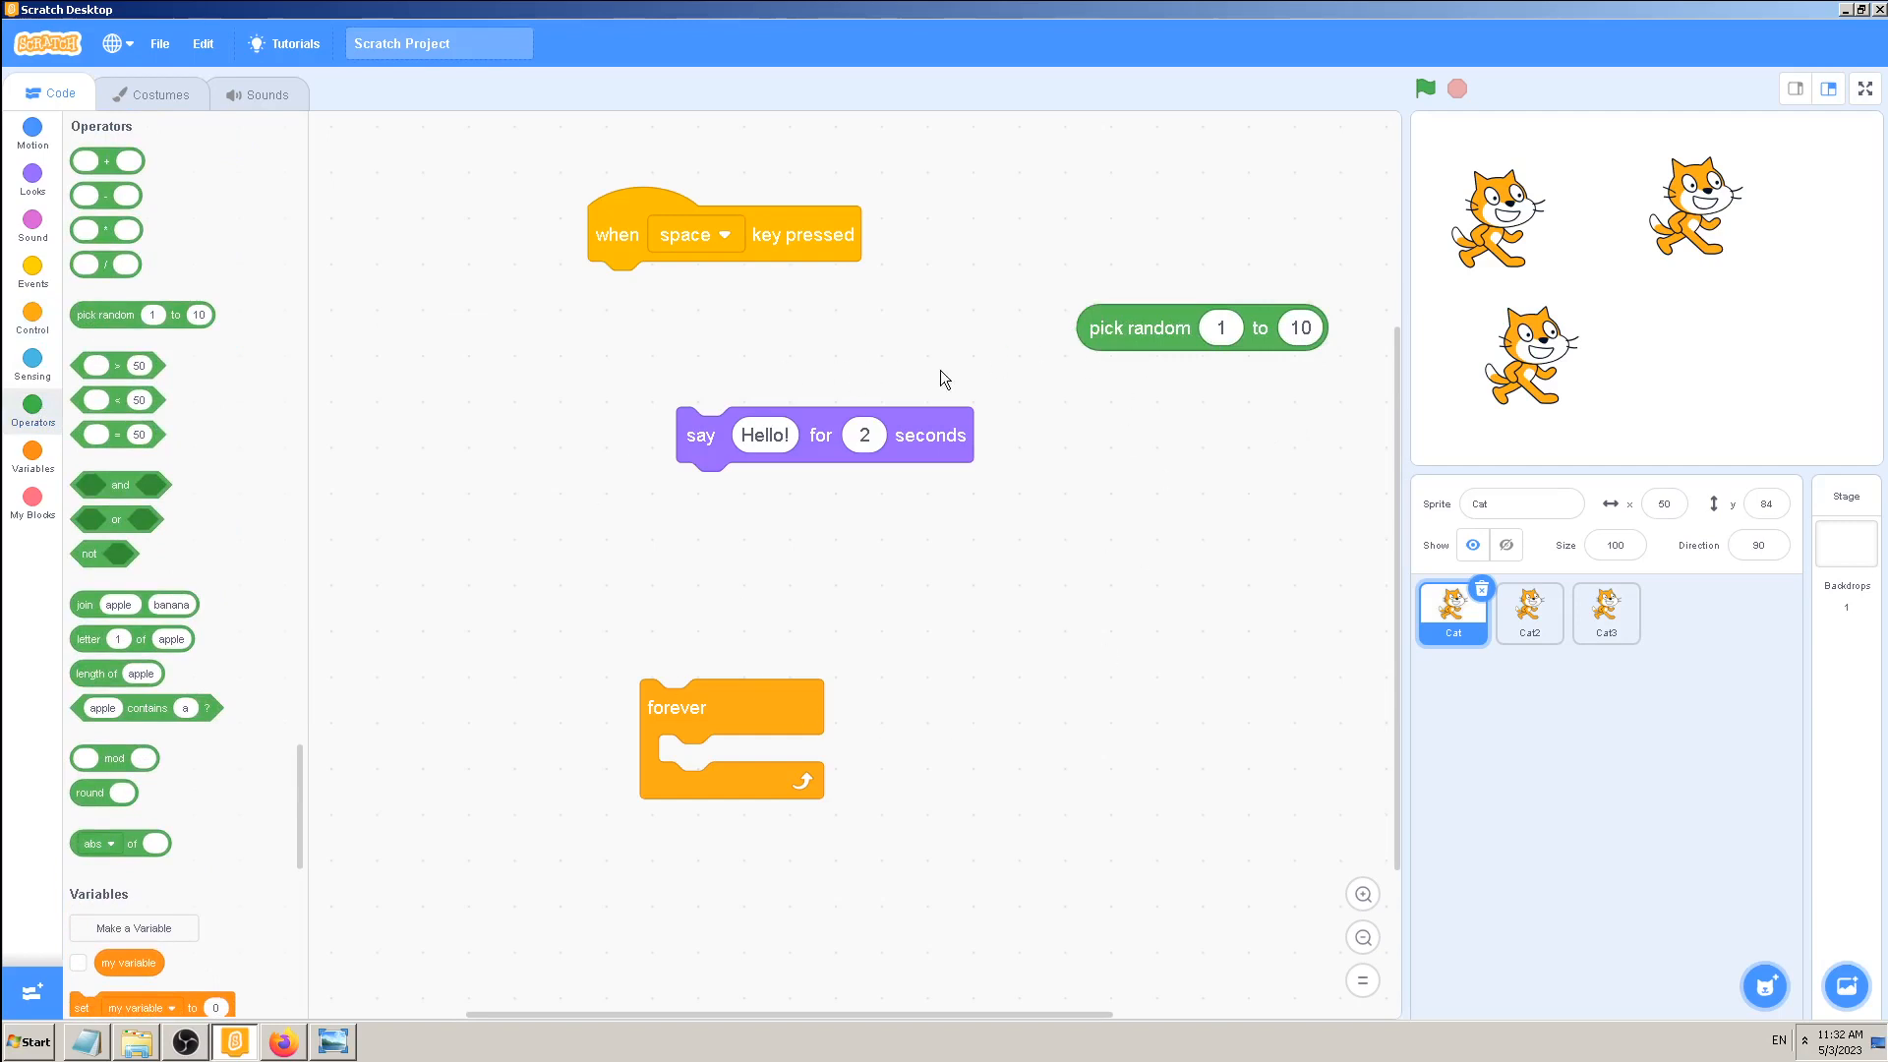
pyautogui.moveTo(930, 344)
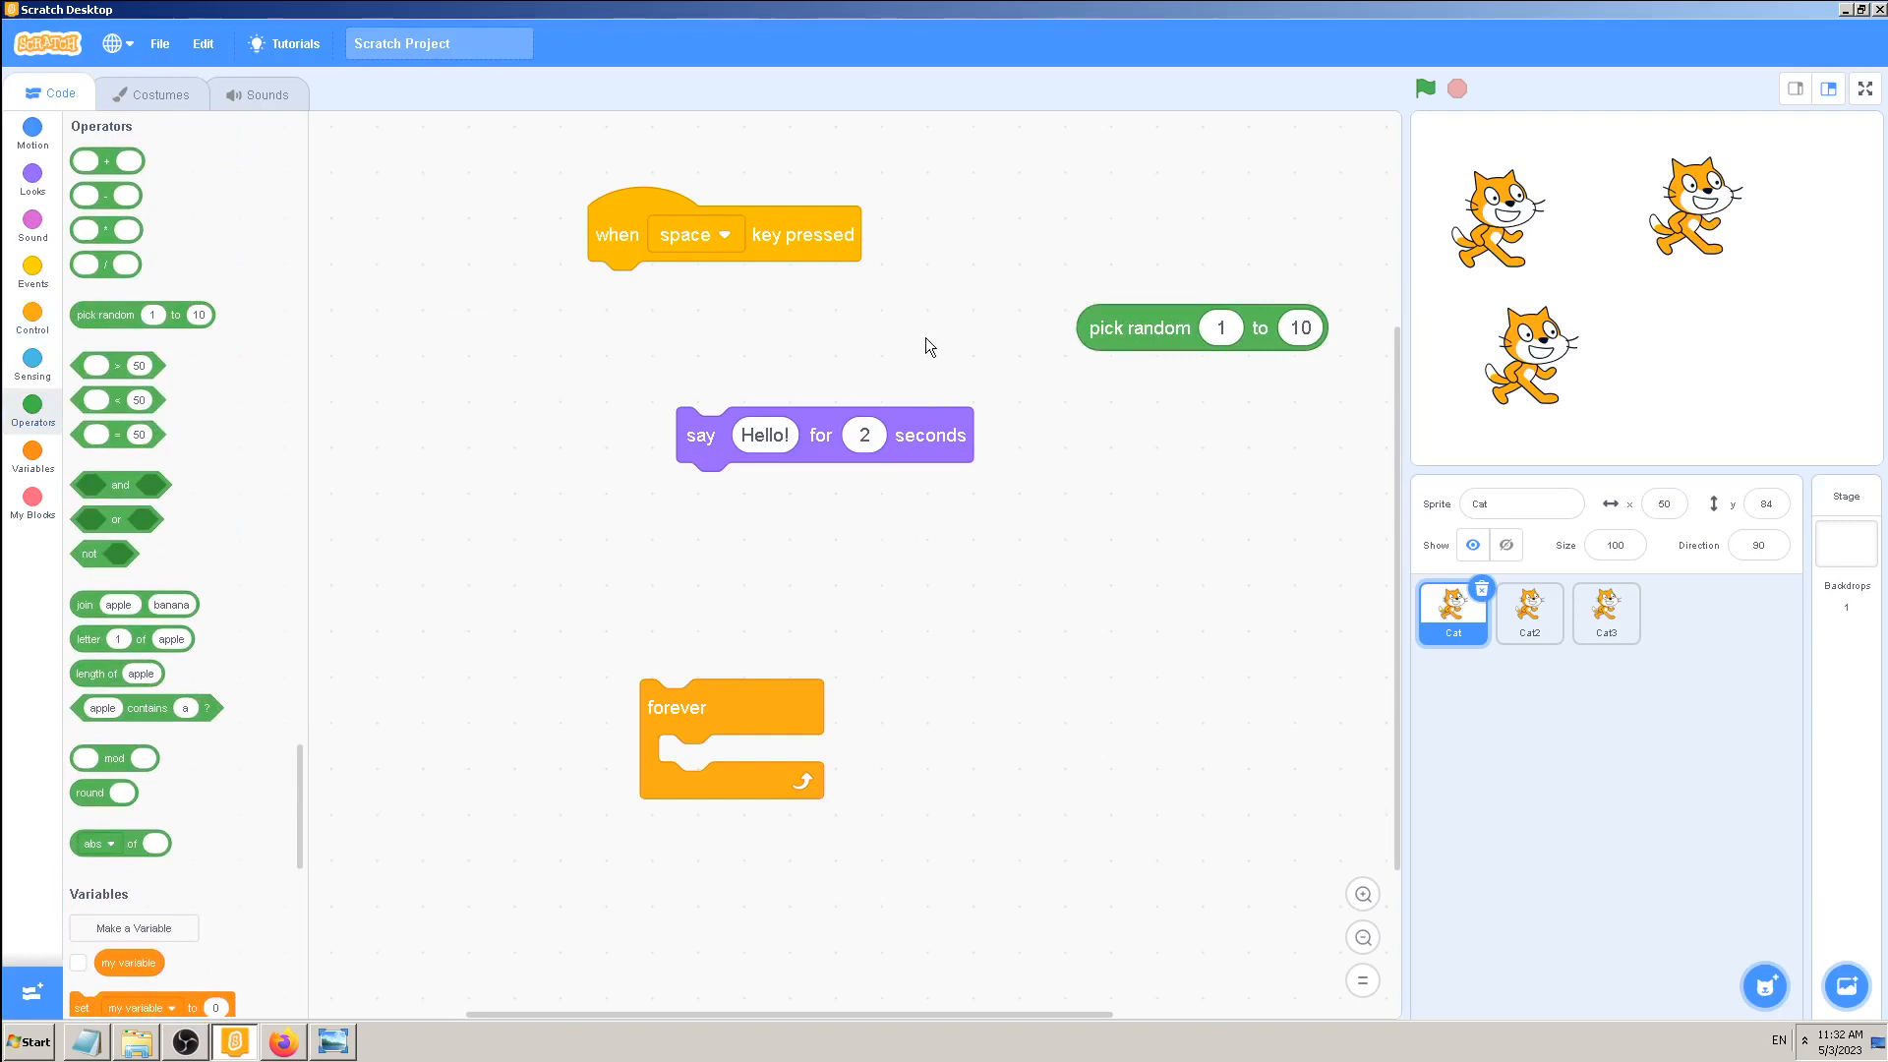
# - Switch between the Cat2 and Cat3 copies to review them
pyautogui.rightClick(1451, 613)
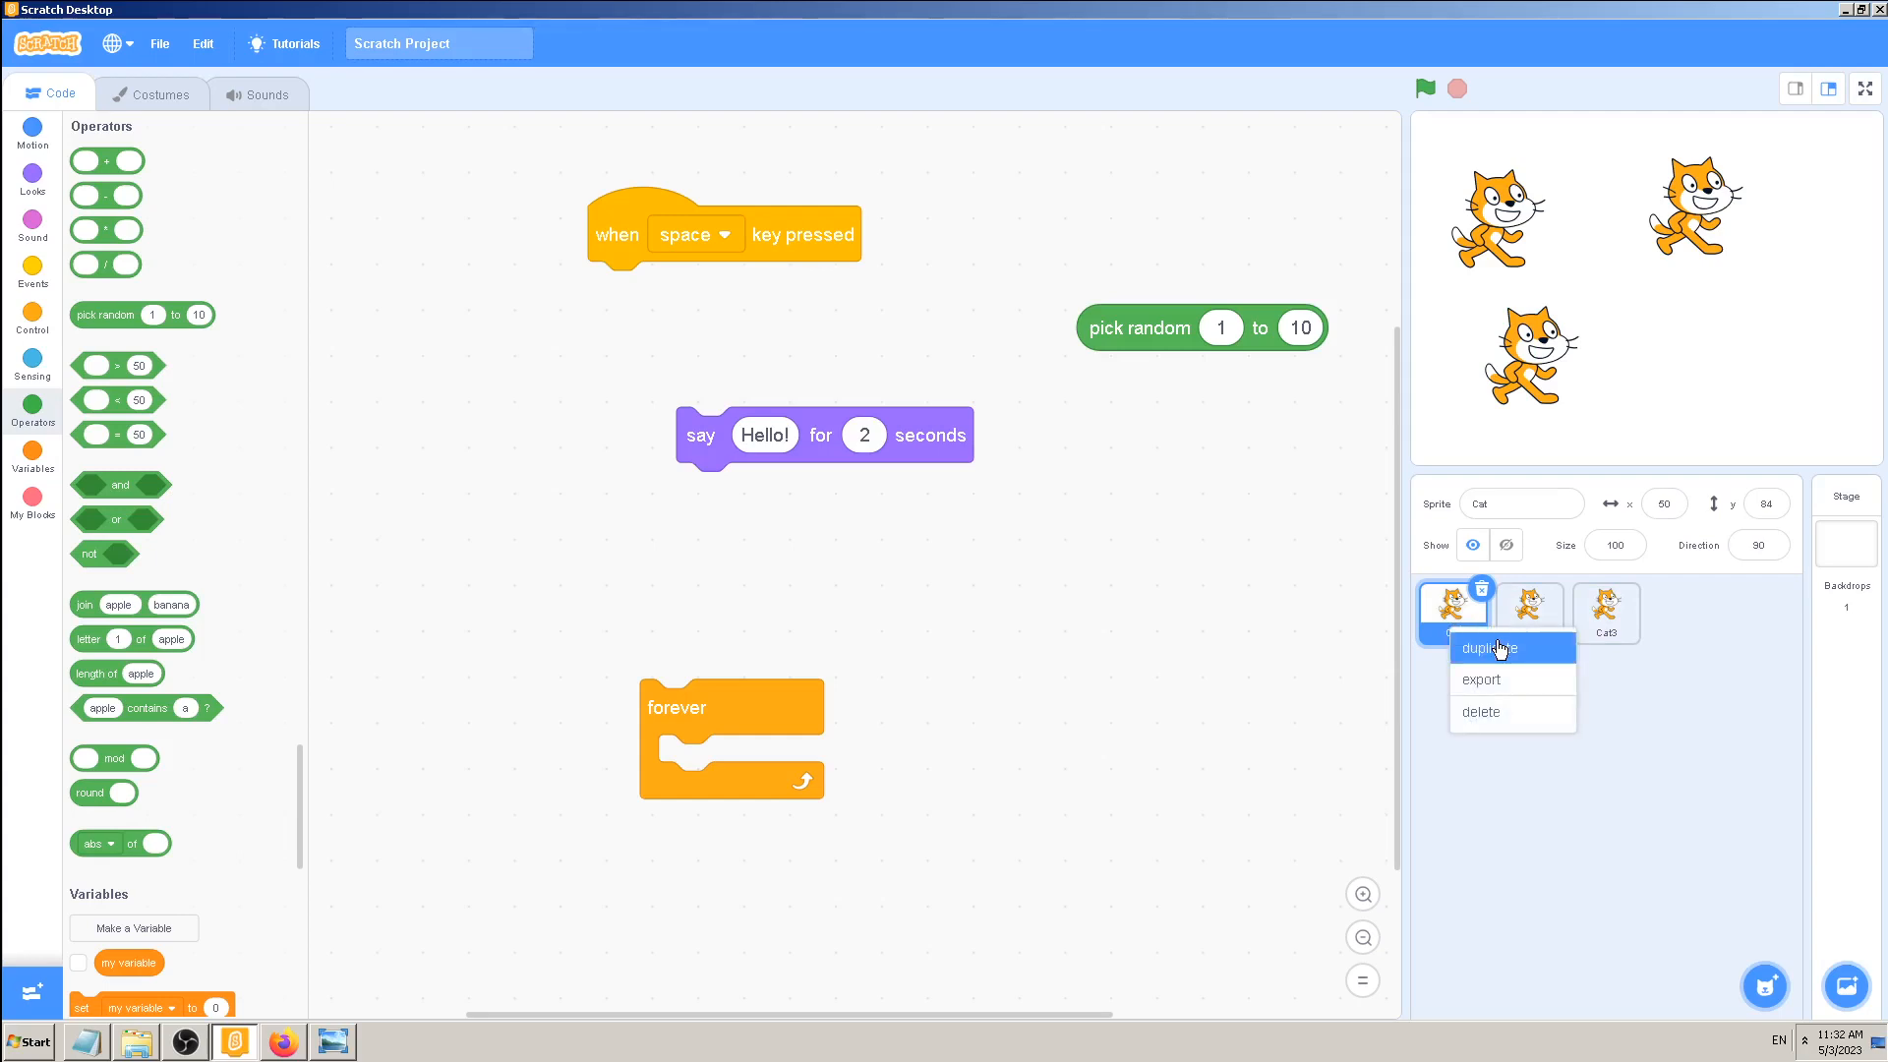
pyautogui.click(1530, 613)
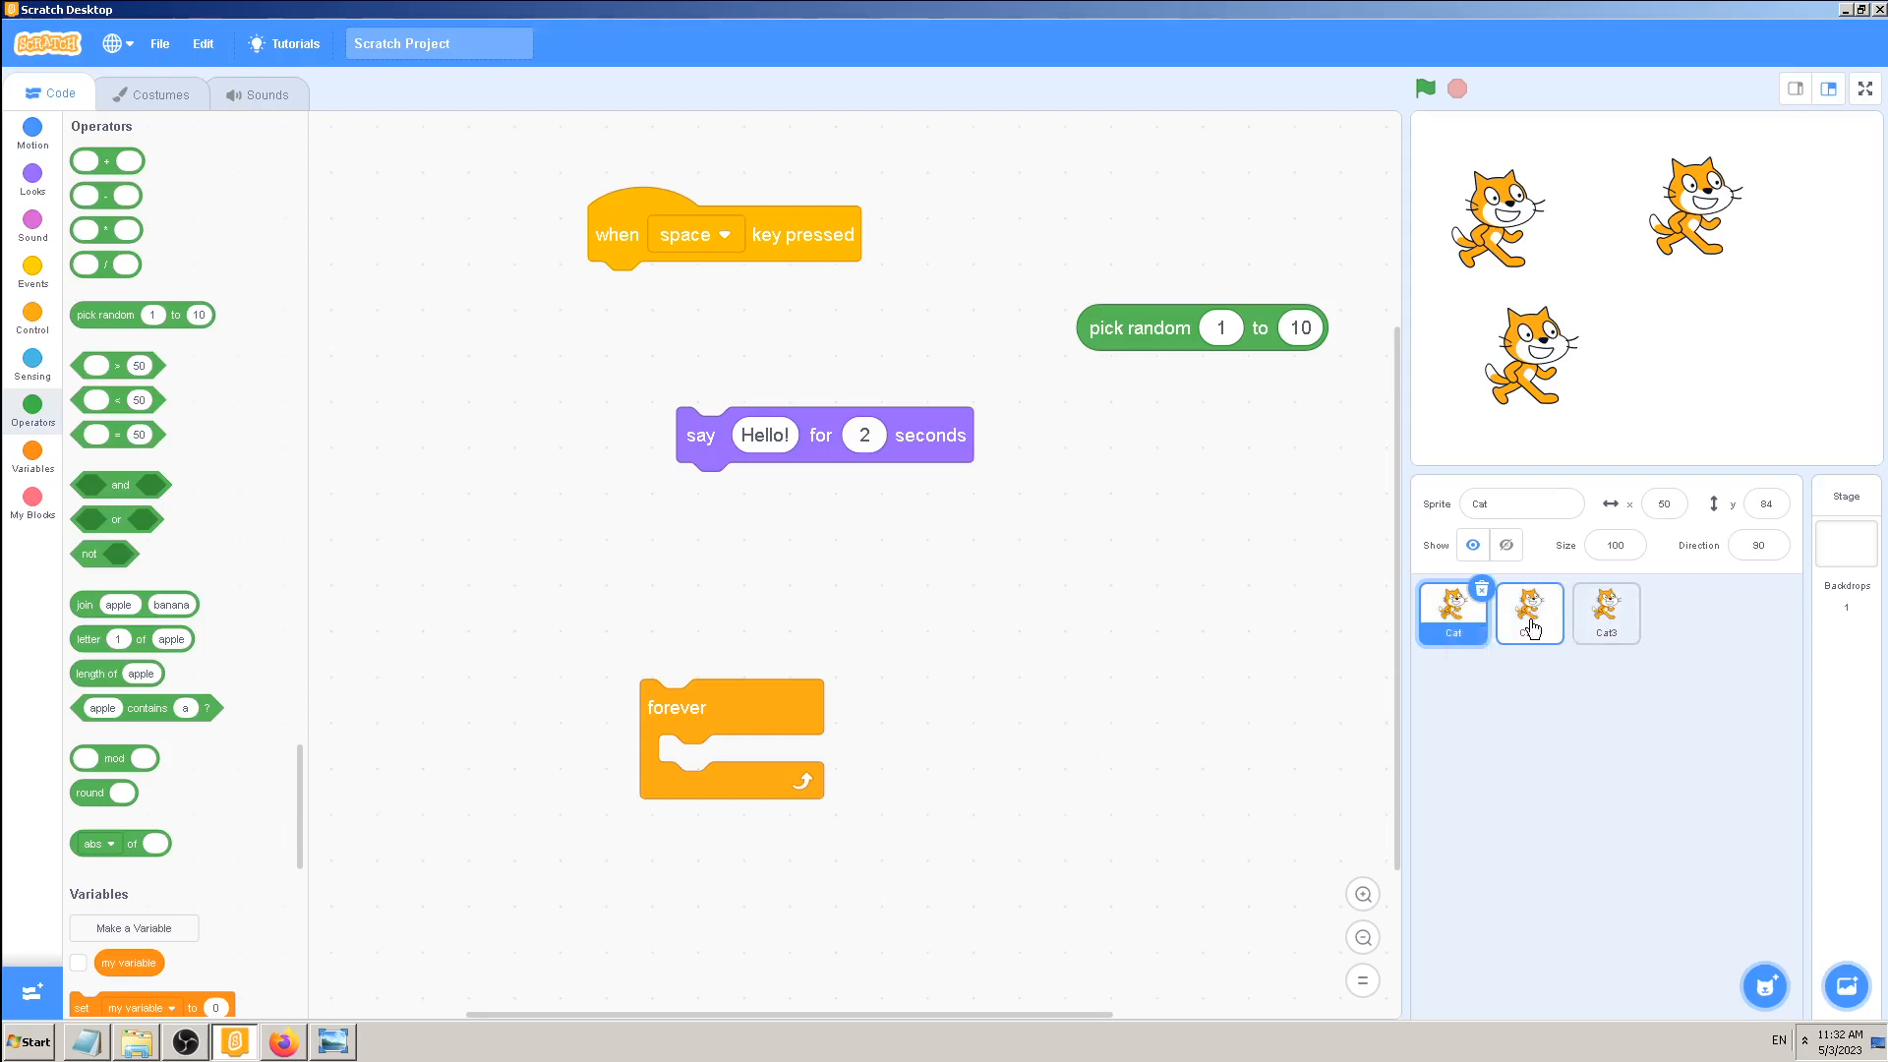
pyautogui.moveTo(1526, 625)
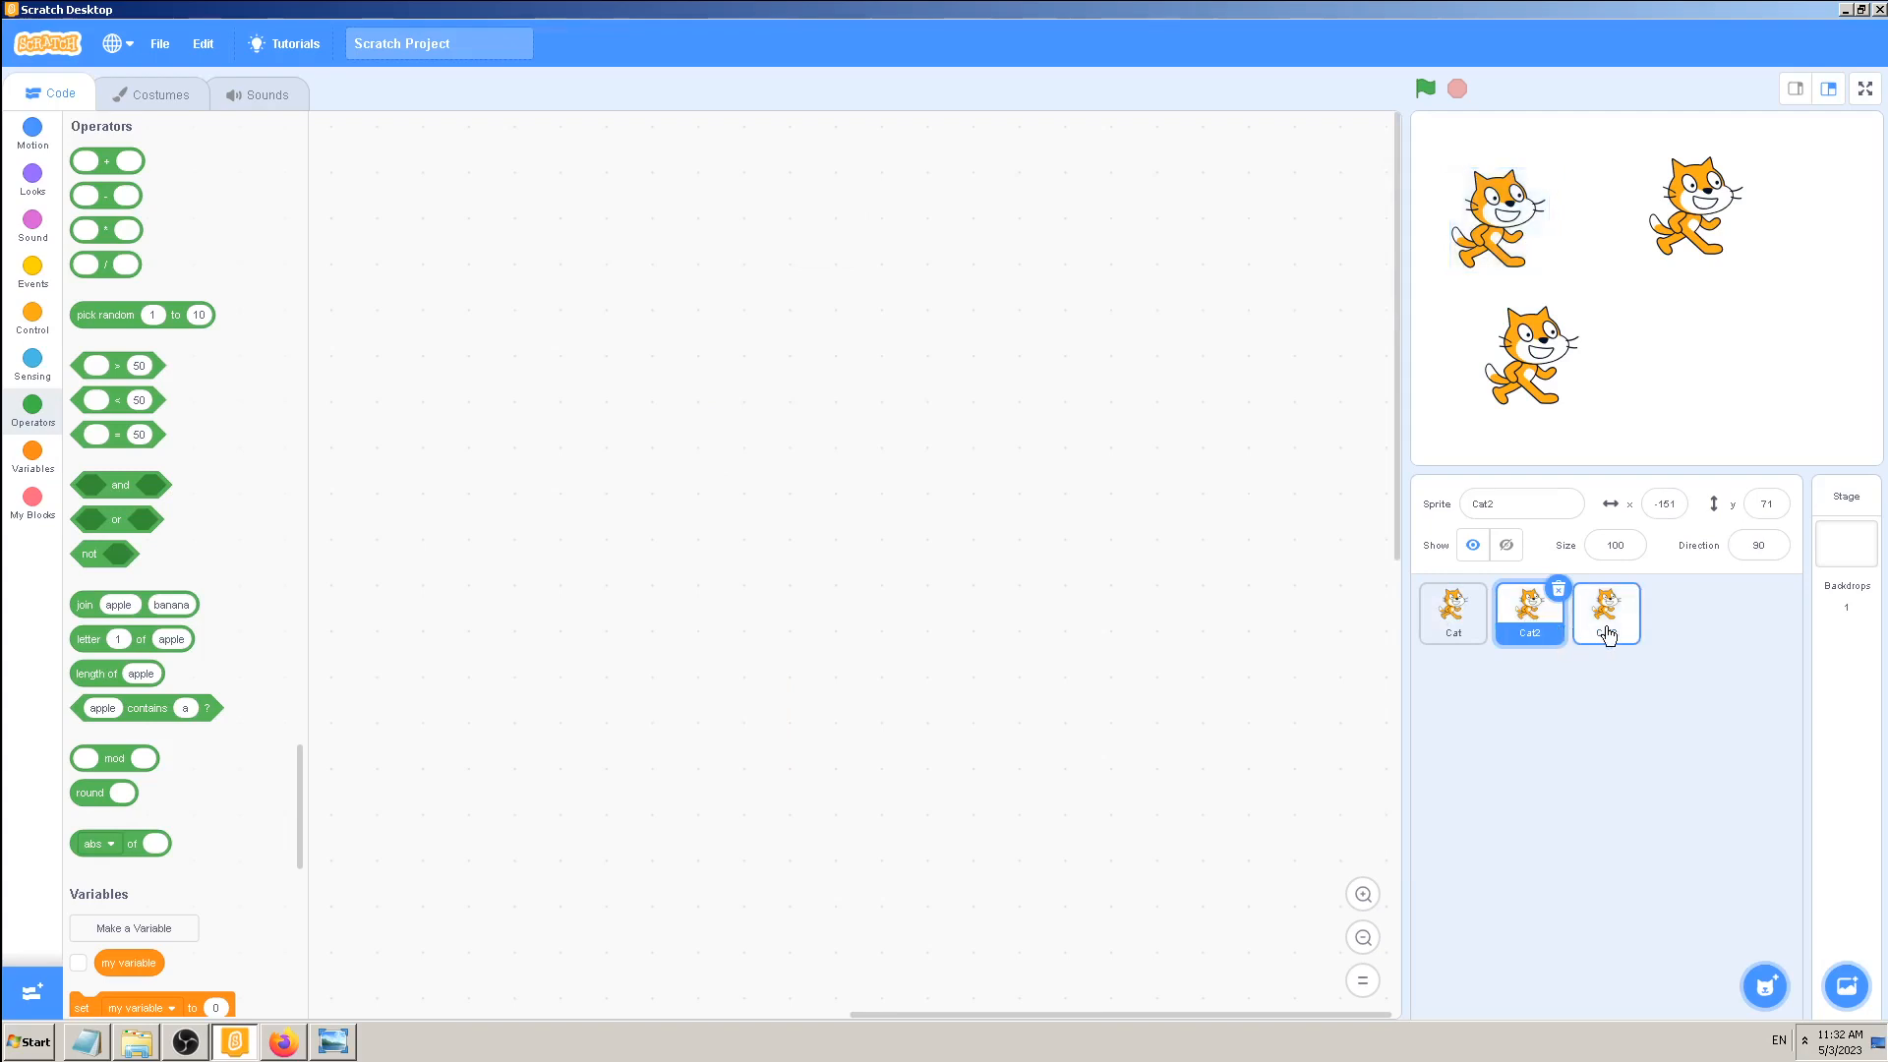
pyautogui.click(1605, 614)
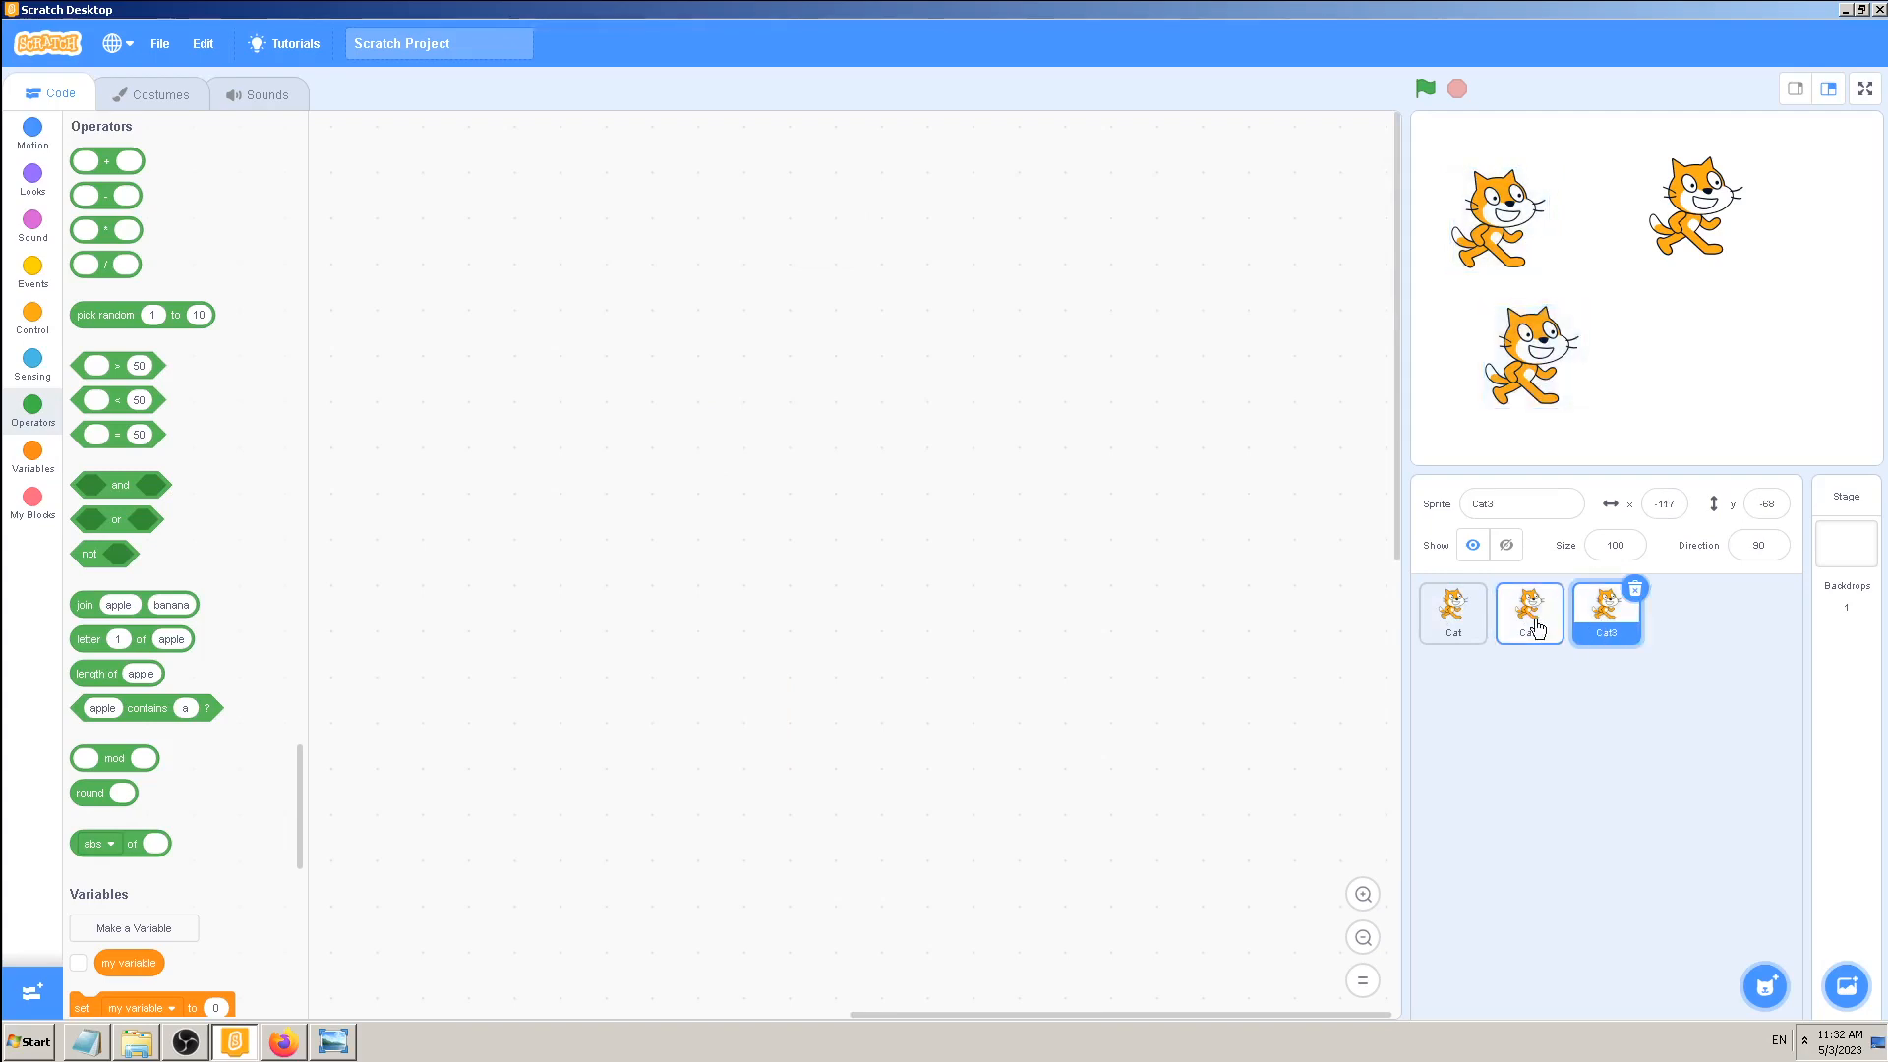
pyautogui.click(1530, 612)
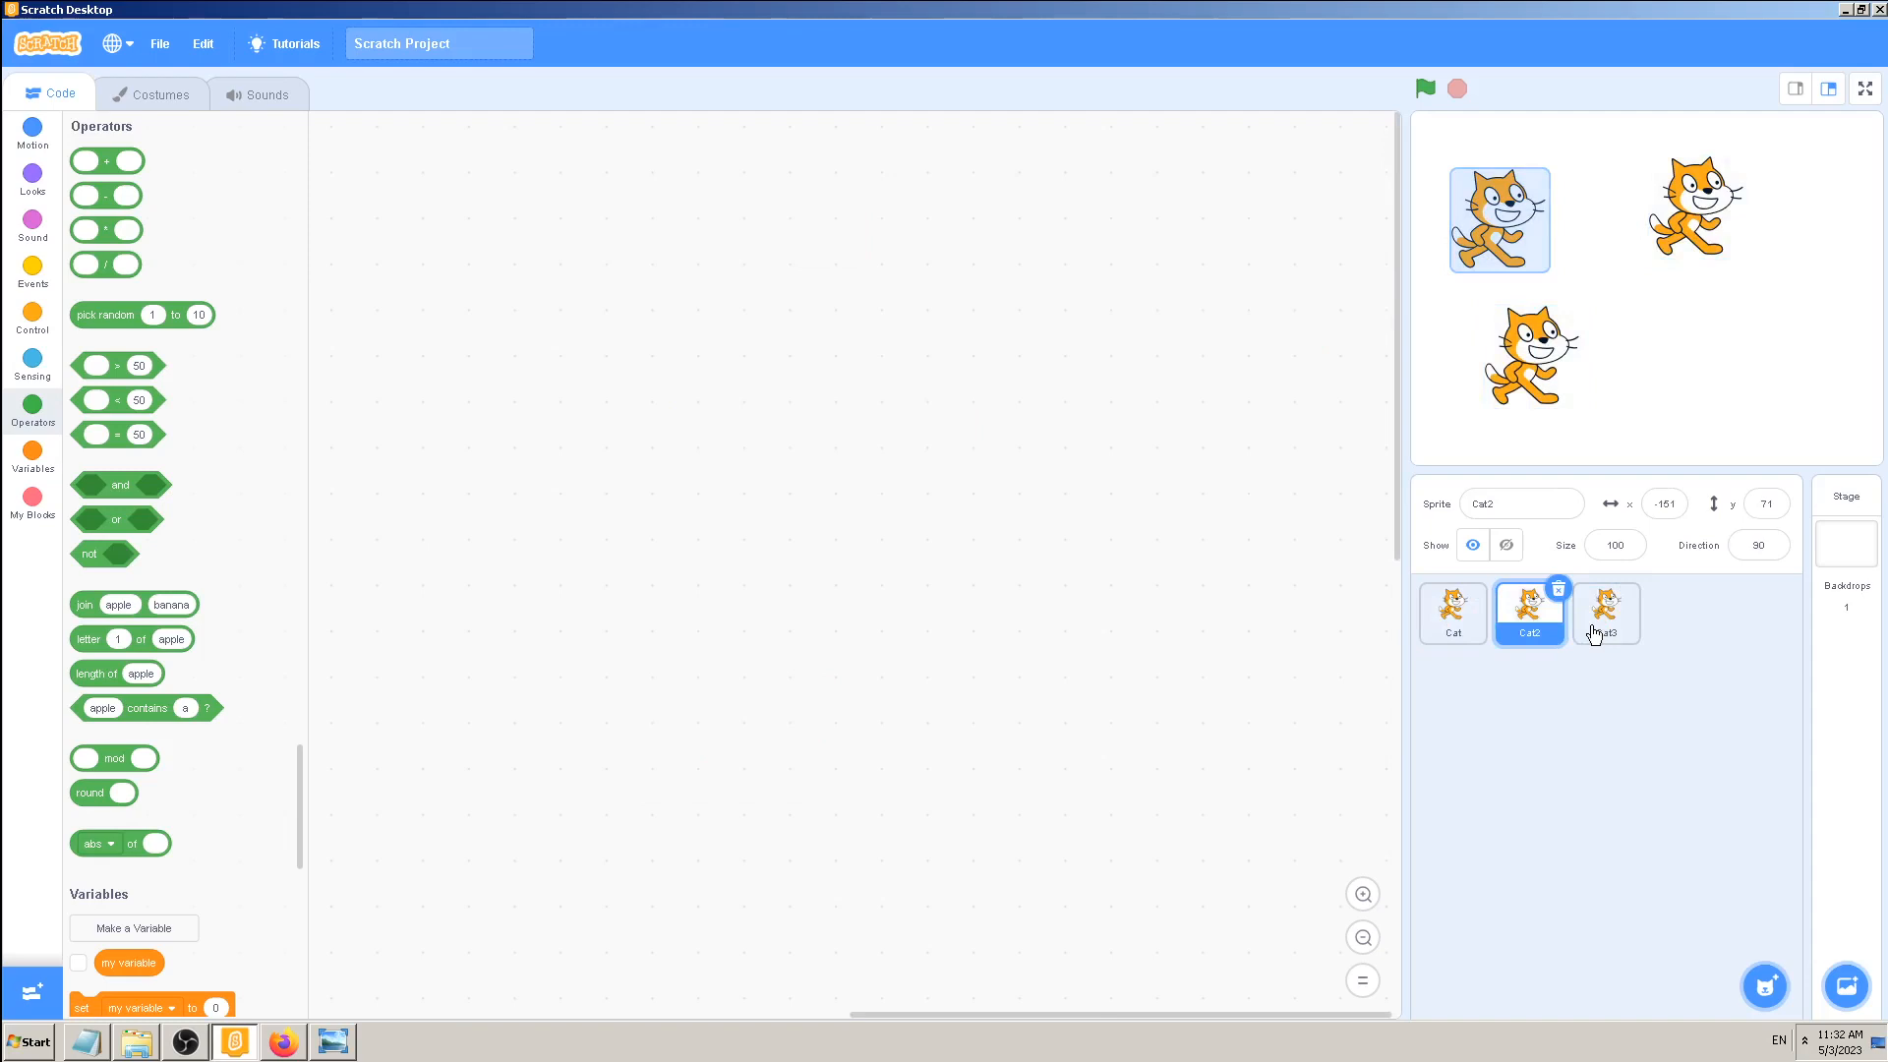
# - Remove Cat2 and Cat3 and return to the original Cat sprite
pyautogui.click(1605, 614)
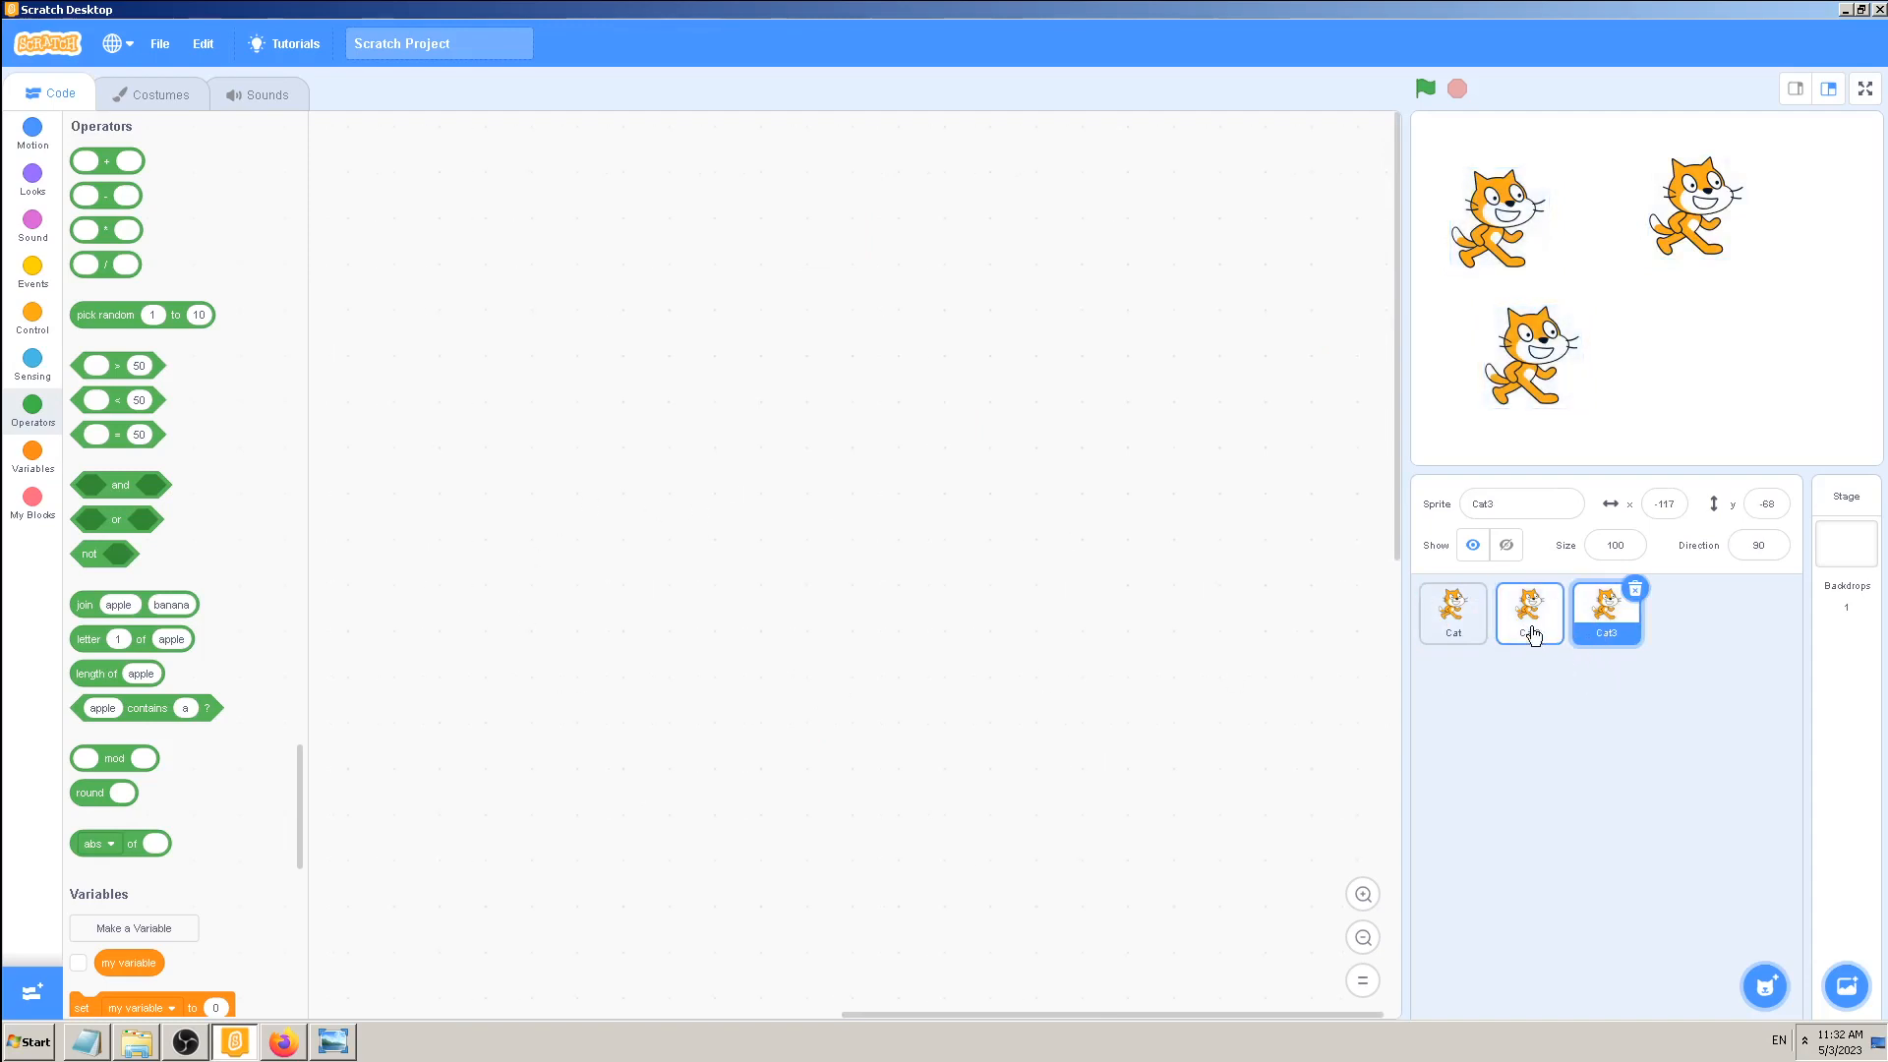
pyautogui.click(1529, 613)
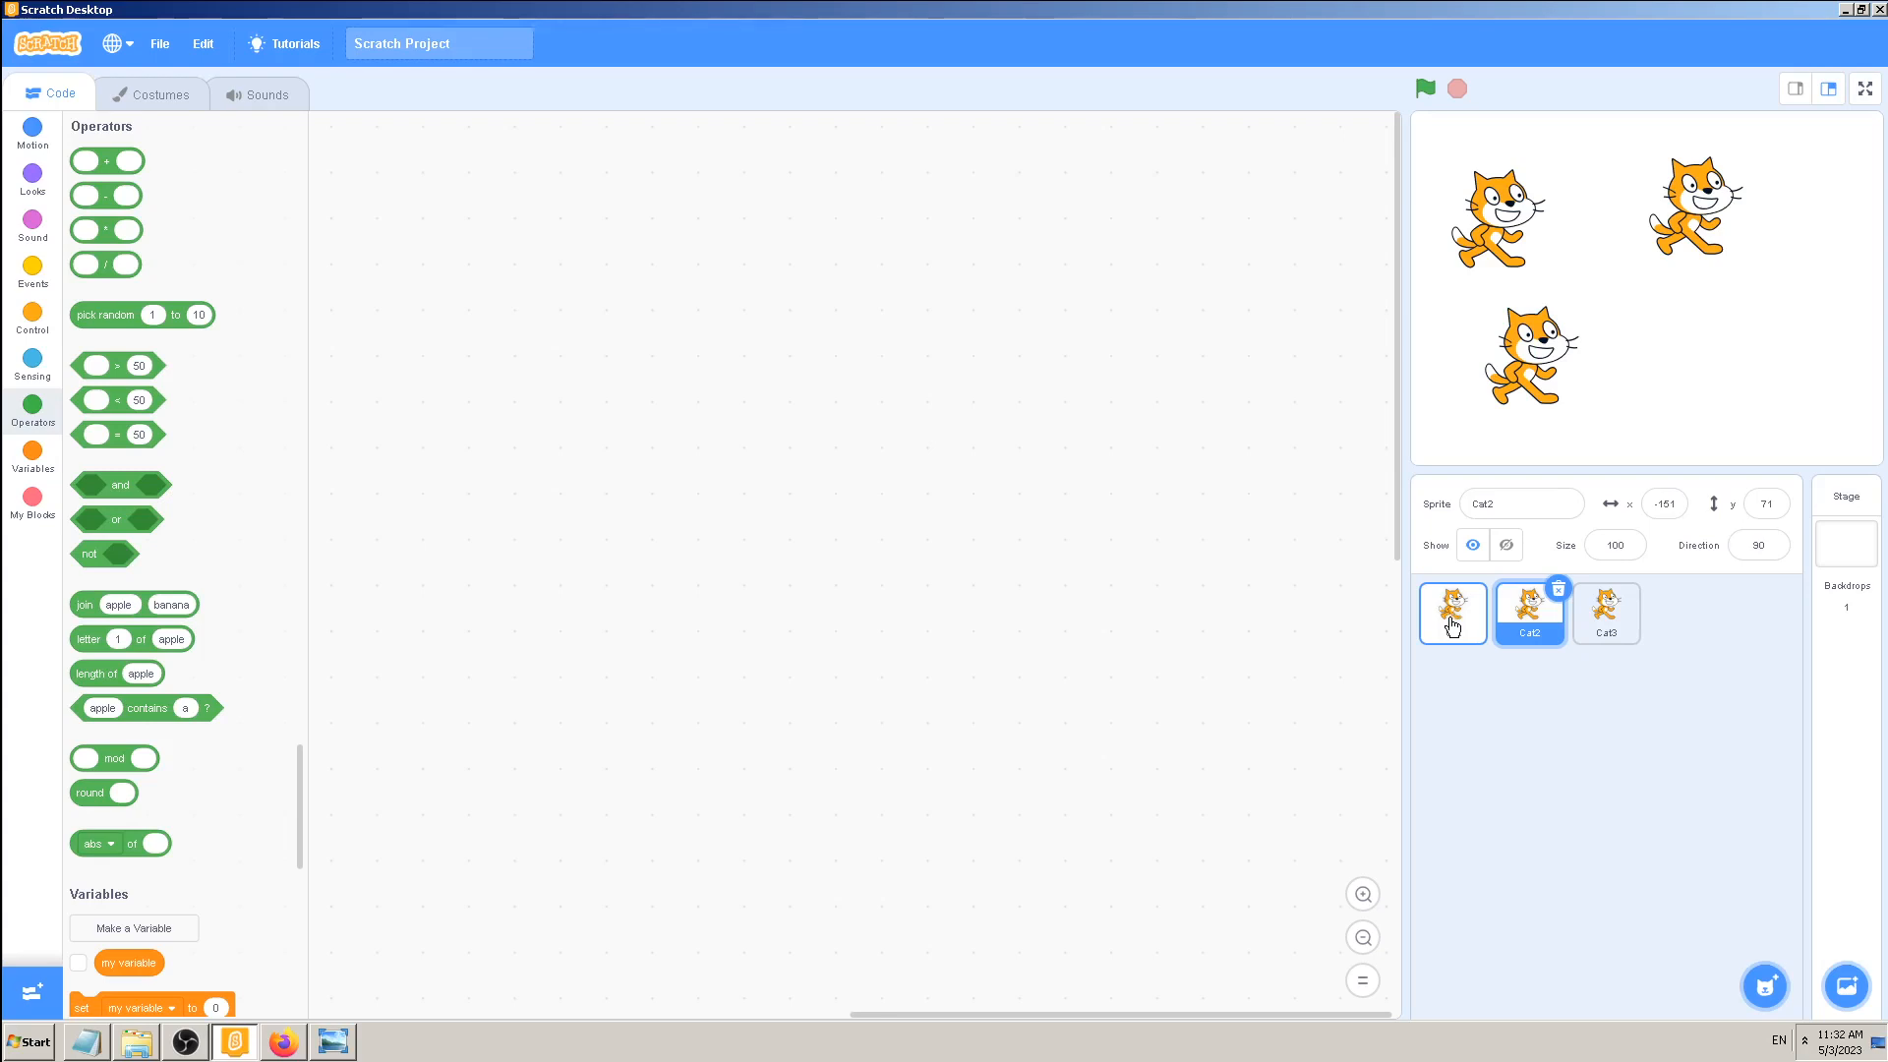
pyautogui.click(1557, 588)
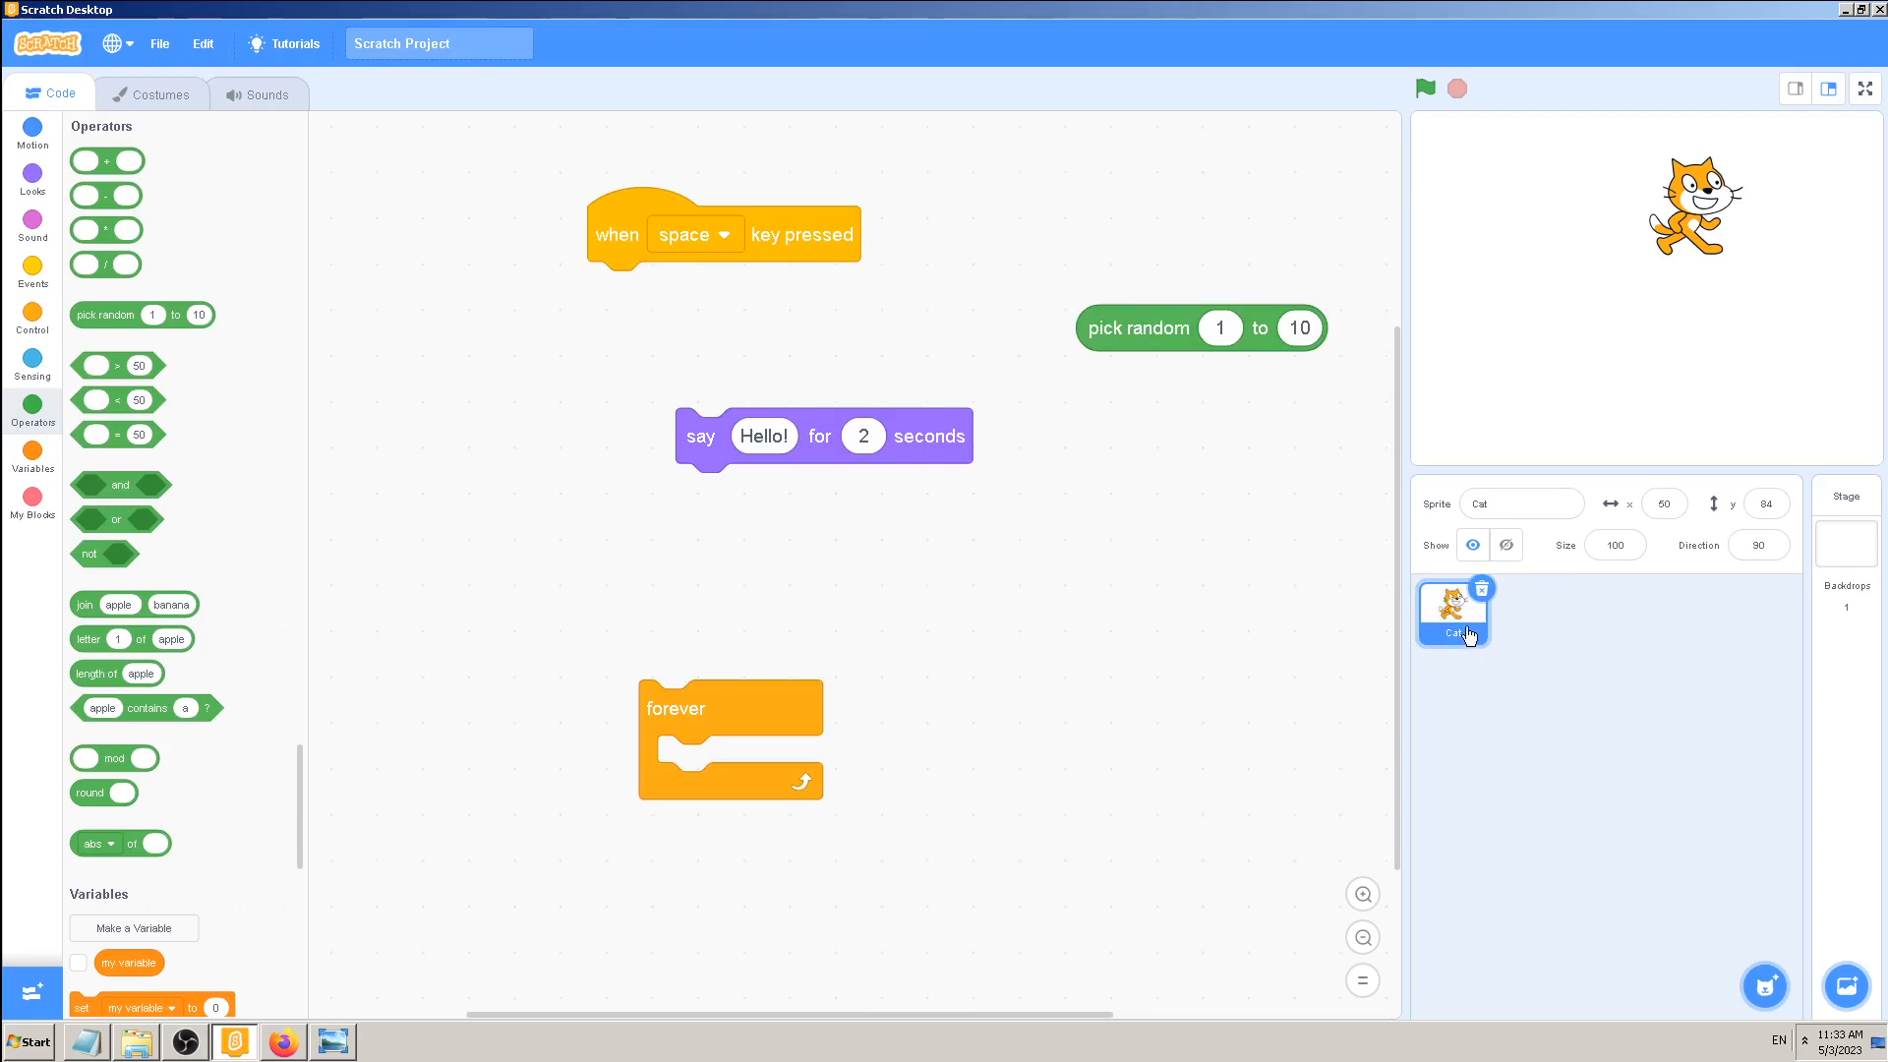
# - Duplicate Cat again to recreate the Cat2 and Cat3 copies
pyautogui.rightClick(1453, 612)
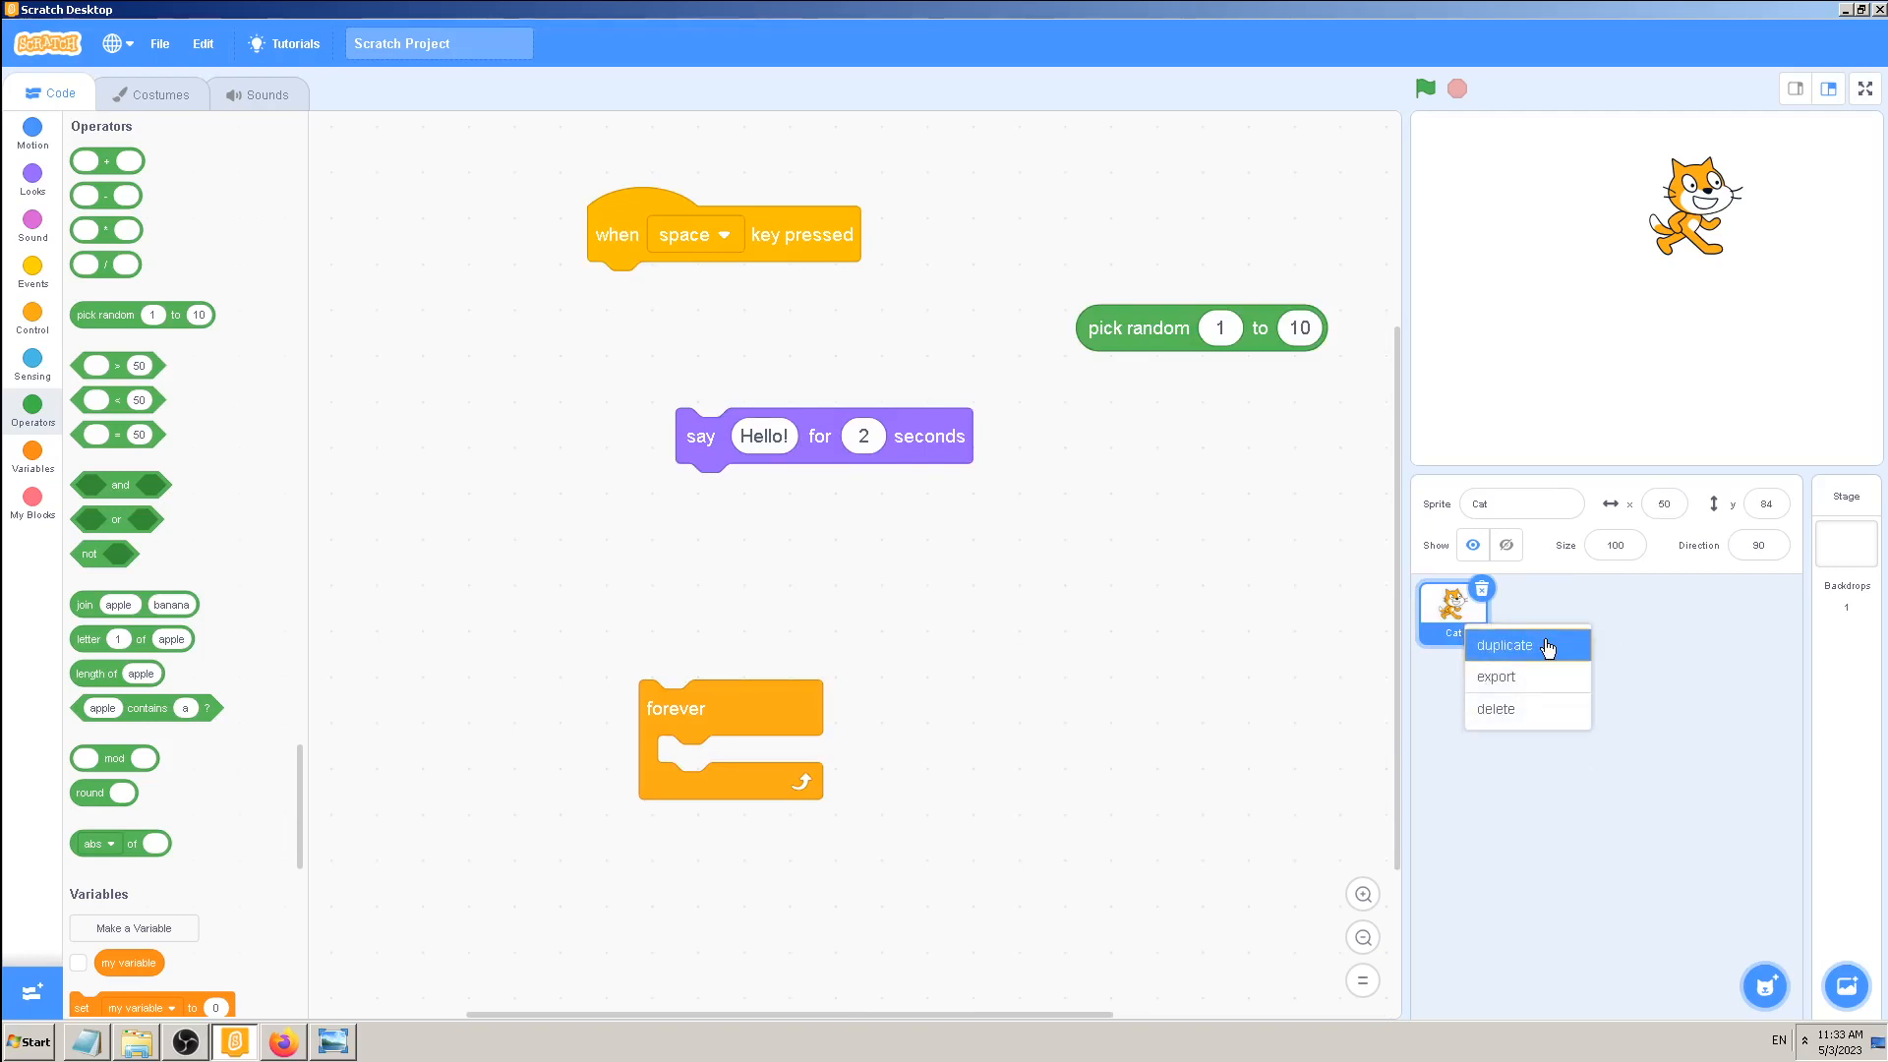
pyautogui.click(1504, 645)
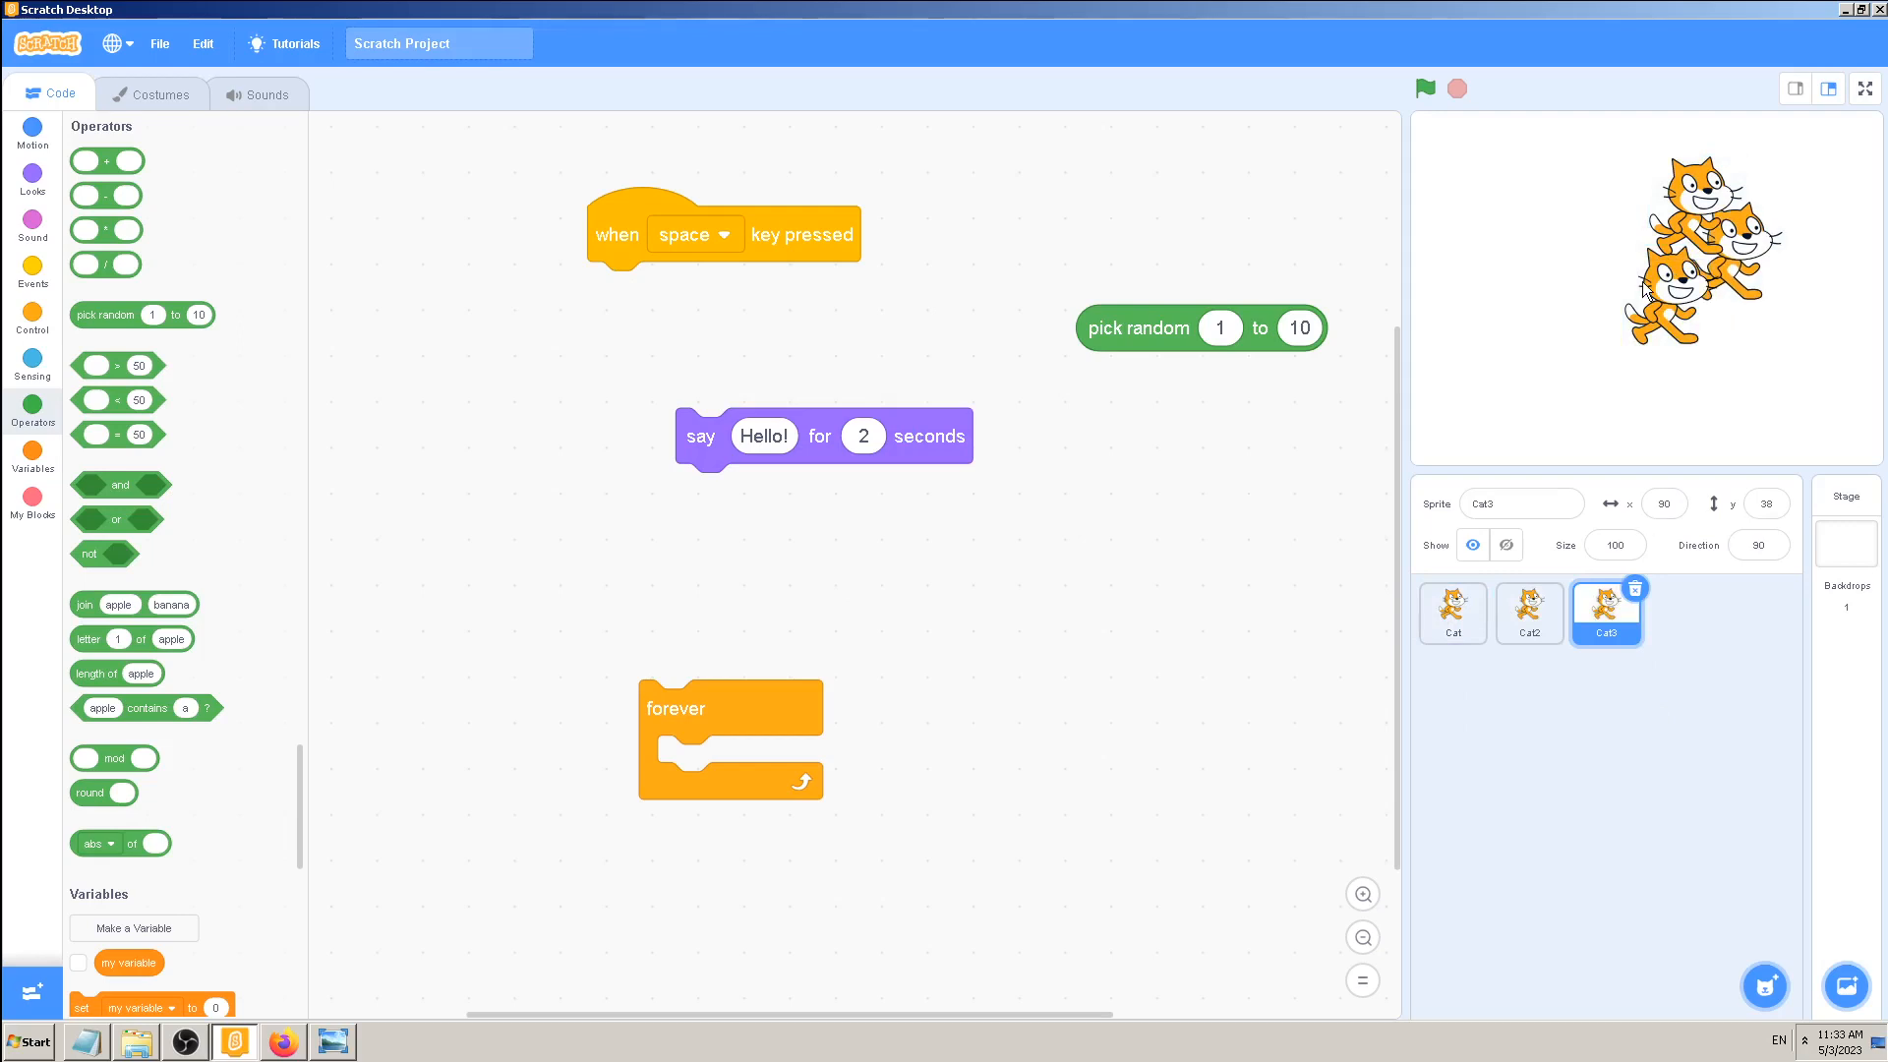
pyautogui.click(1529, 614)
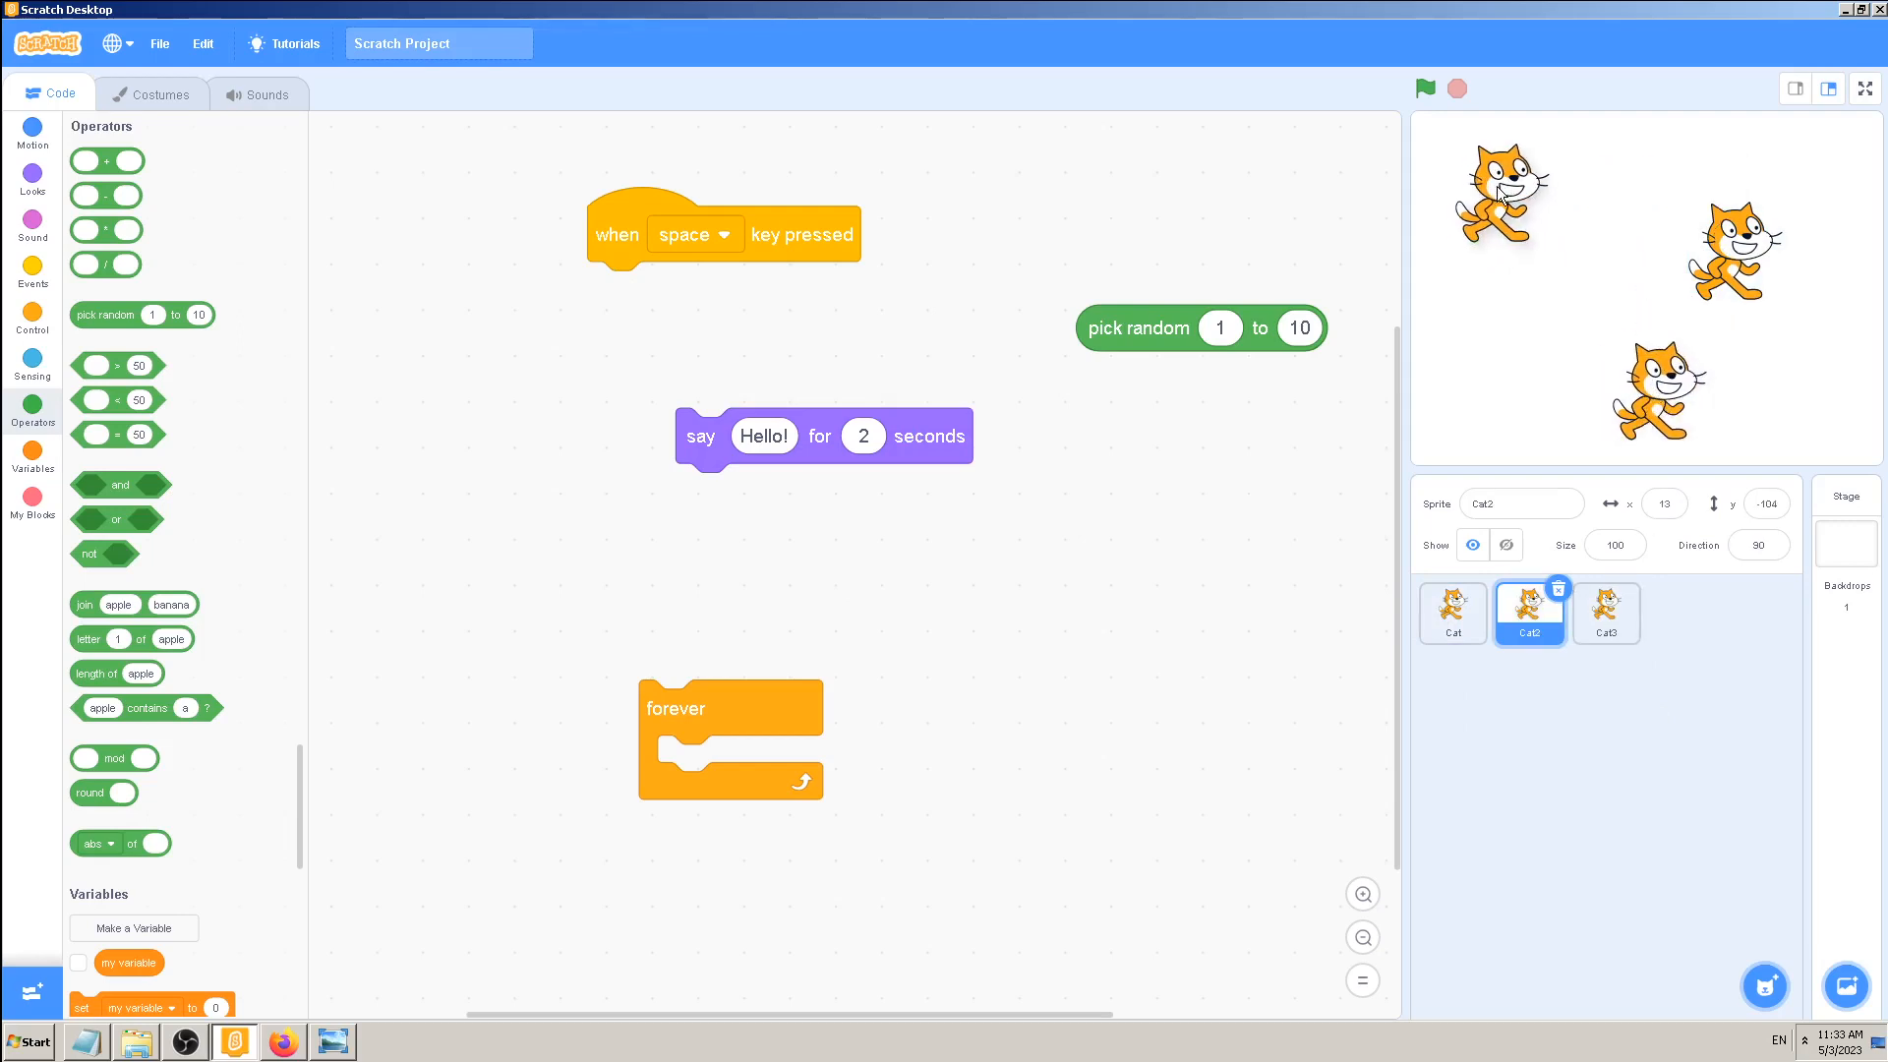
# - Select each cat in turn and stack the three along the stage's left side
pyautogui.click(1451, 613)
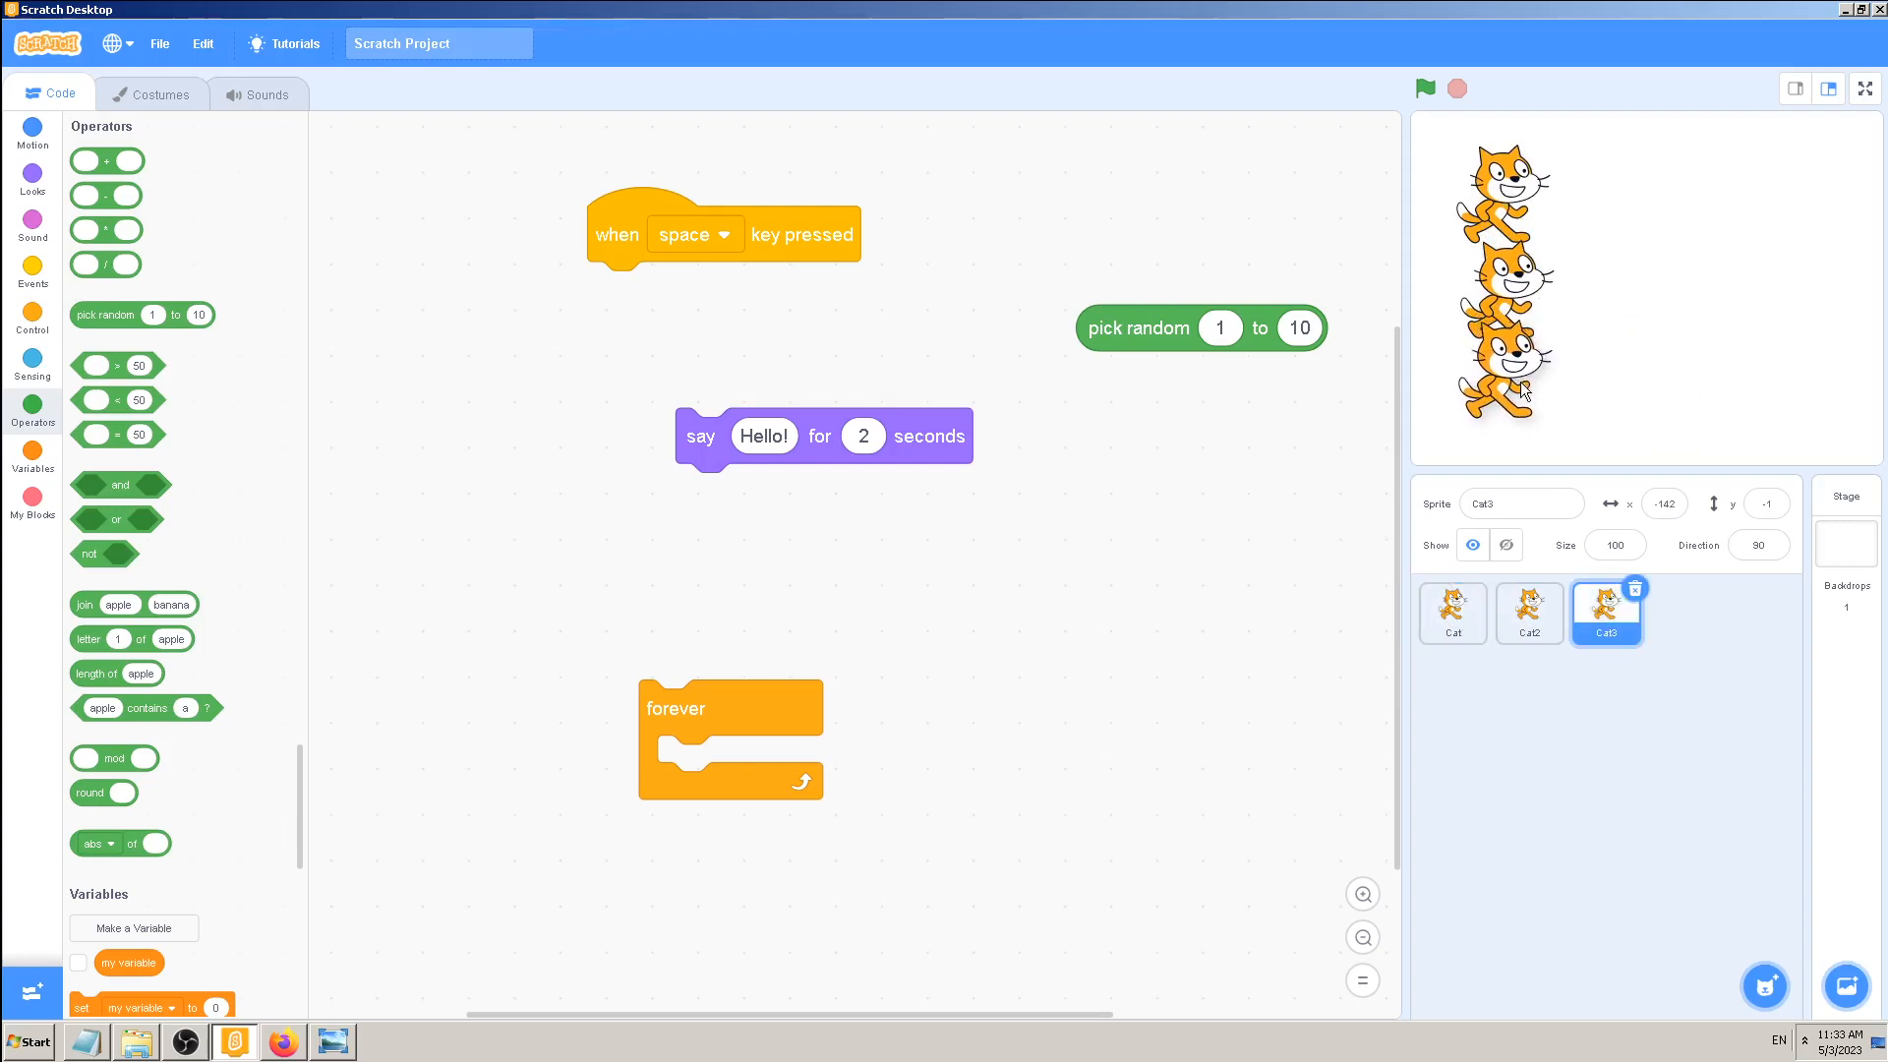
pyautogui.click(1530, 613)
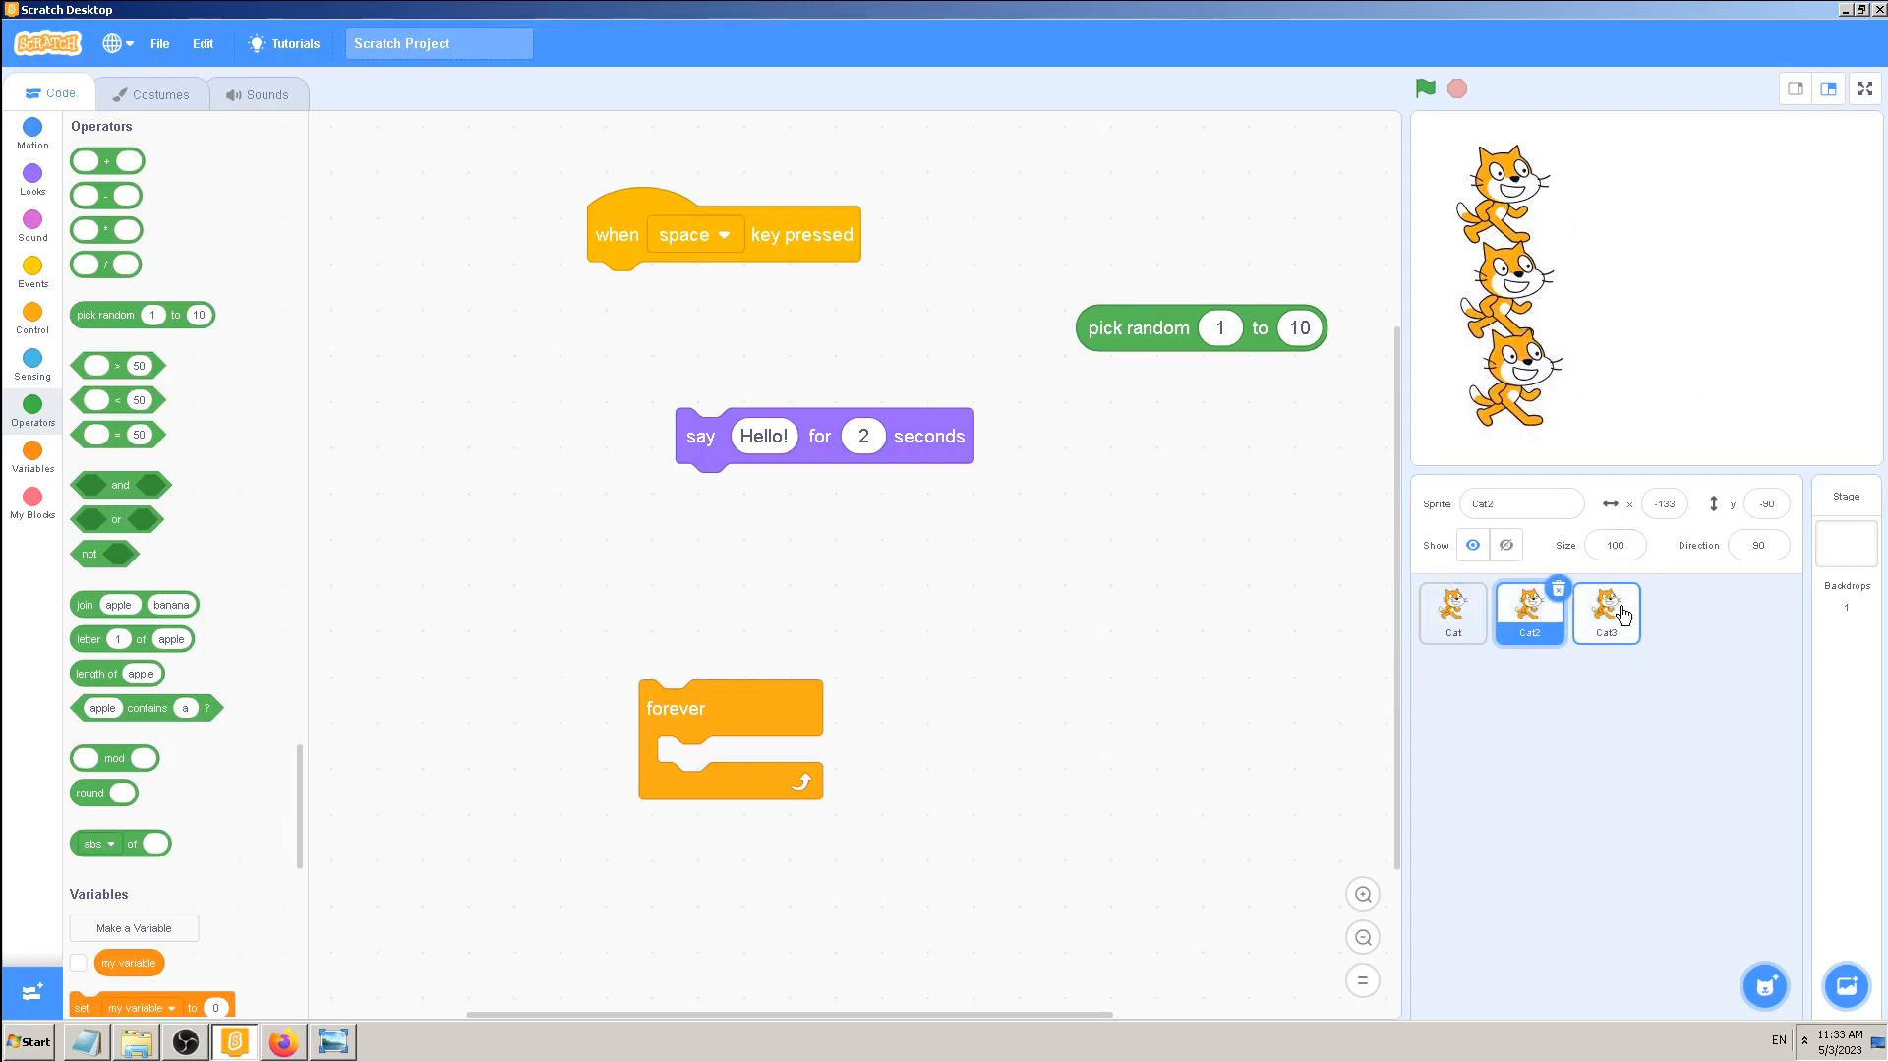
pyautogui.click(1604, 614)
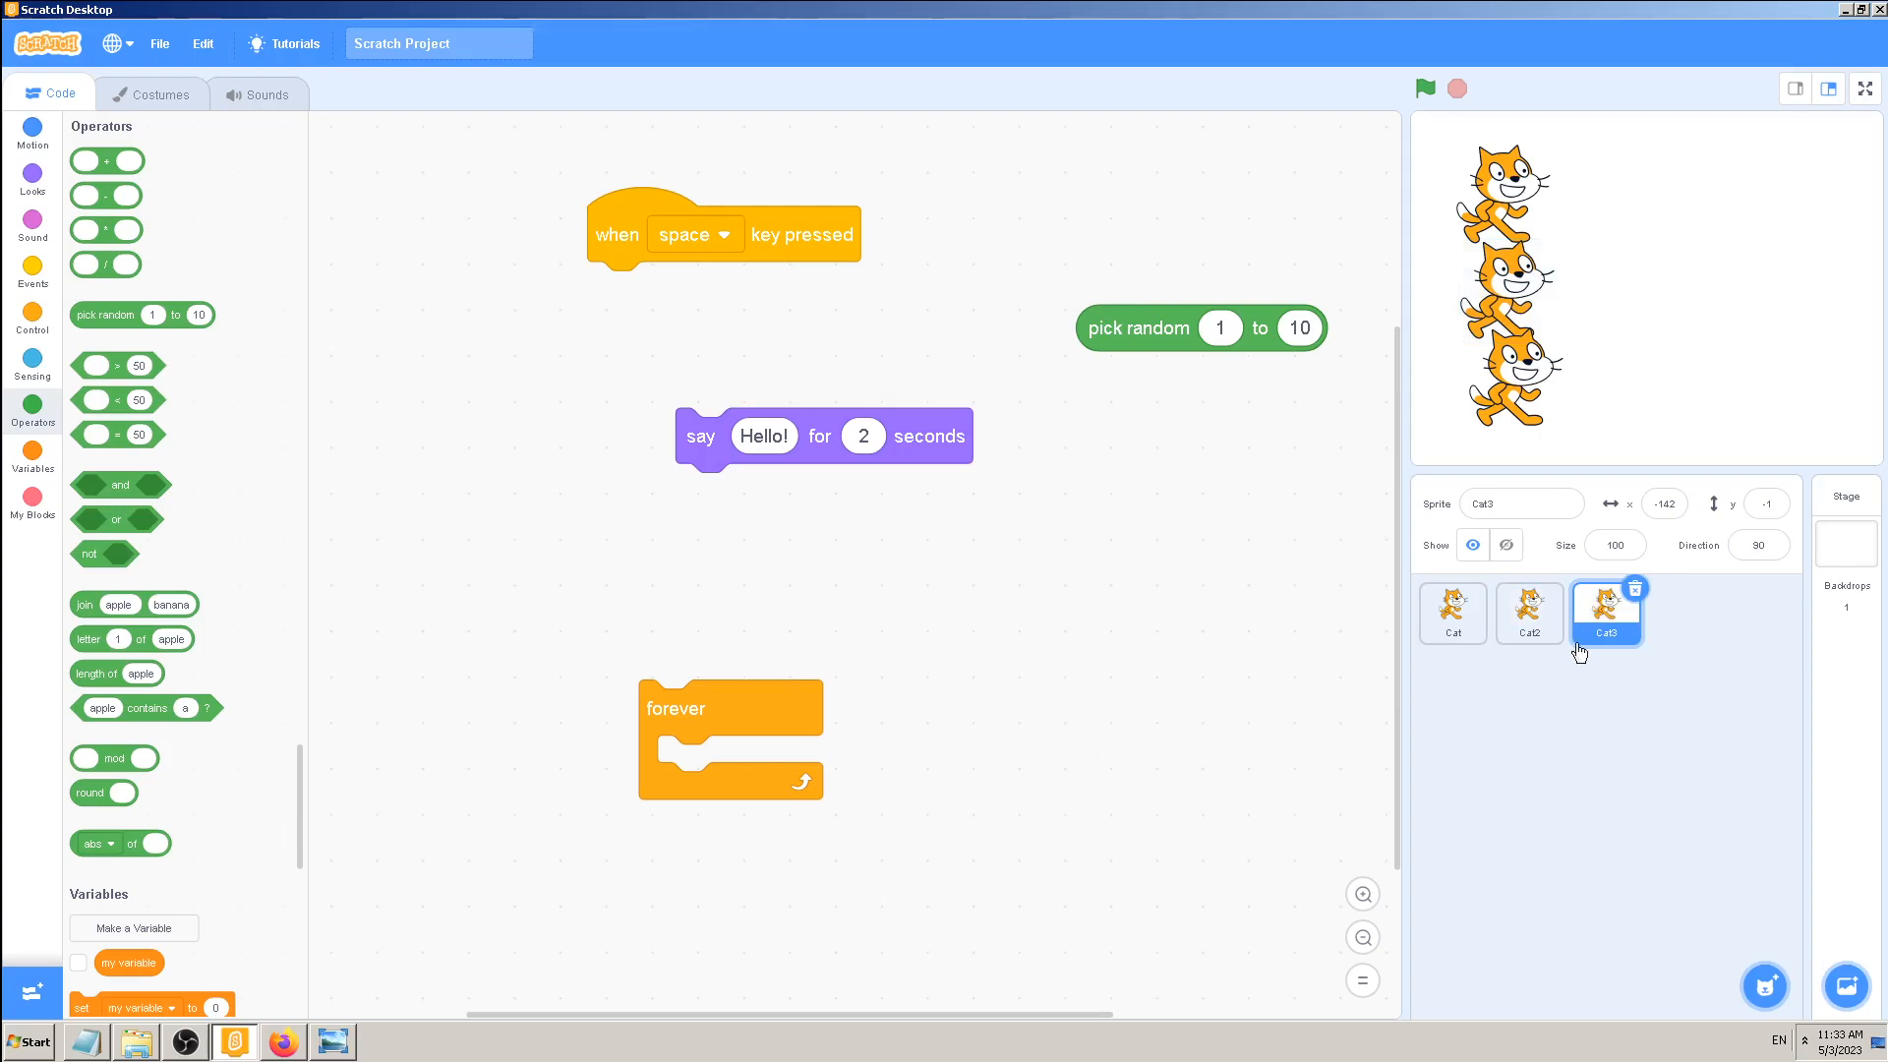
pyautogui.moveTo(1227, 424)
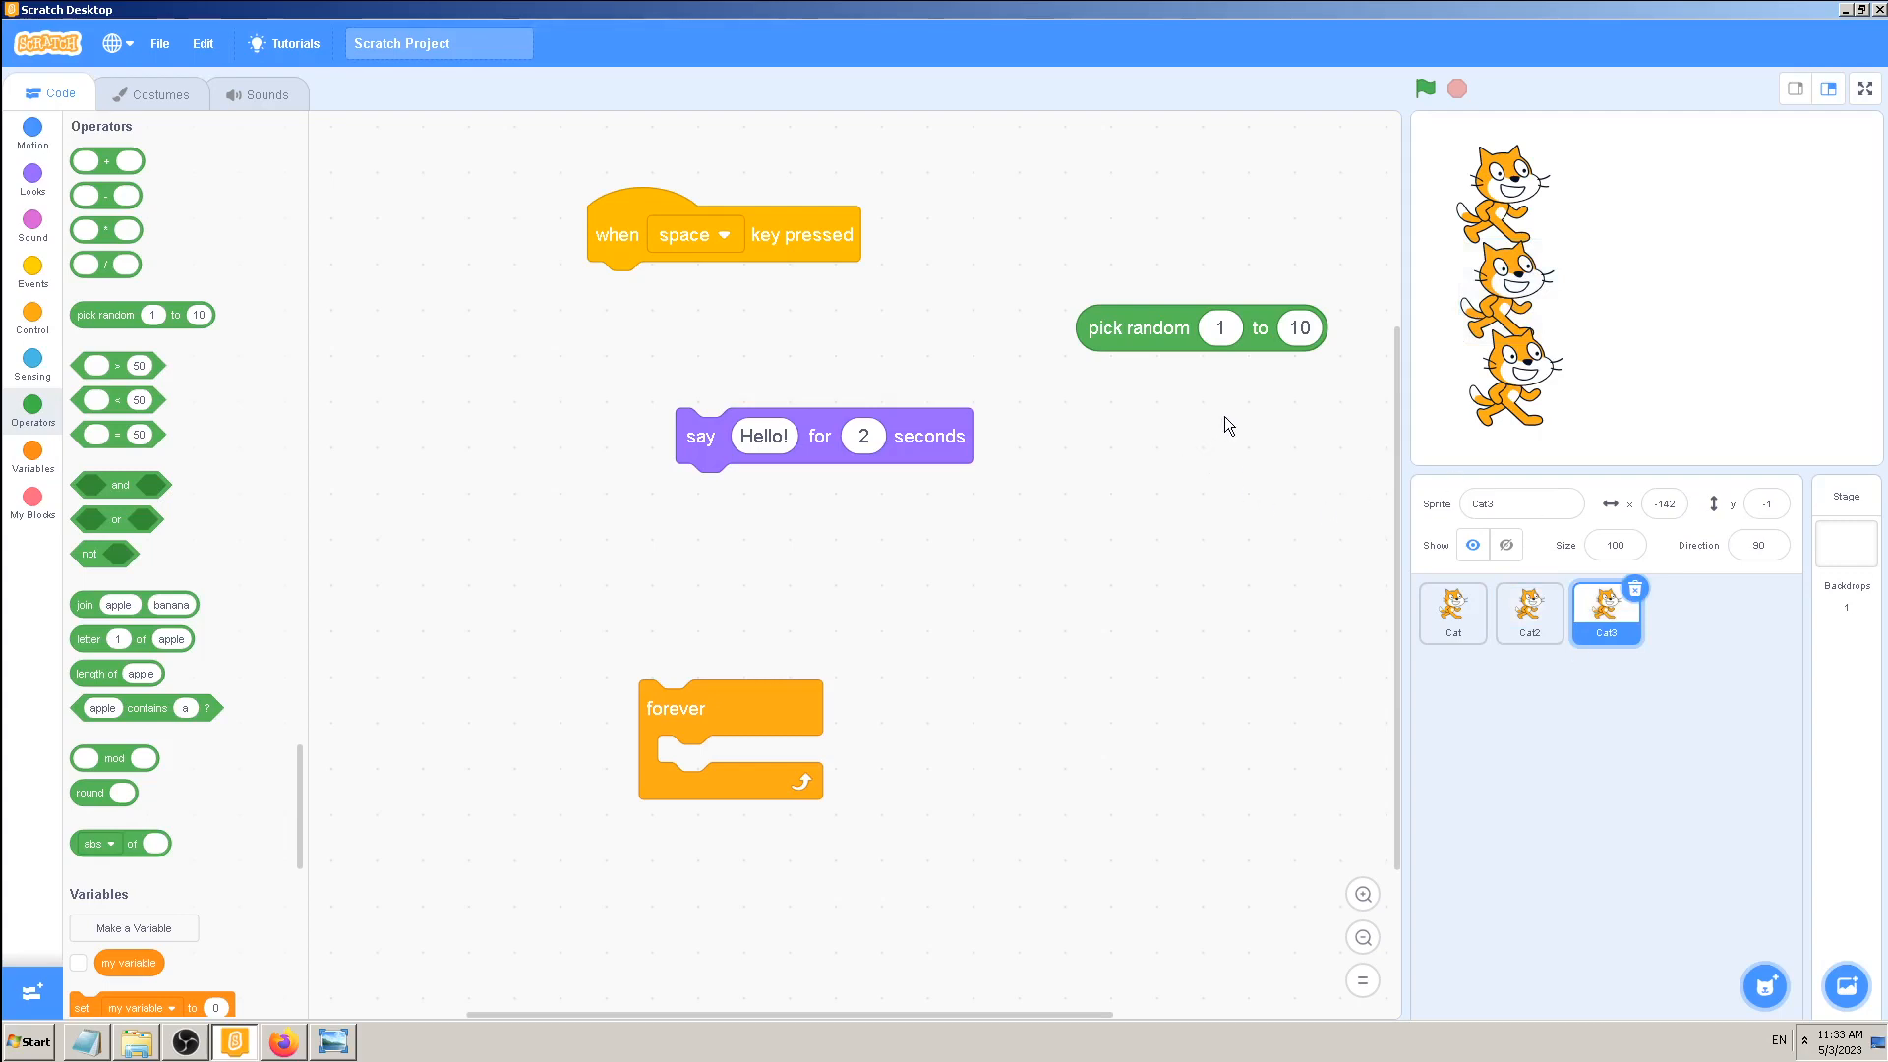
pyautogui.moveTo(1290, 500)
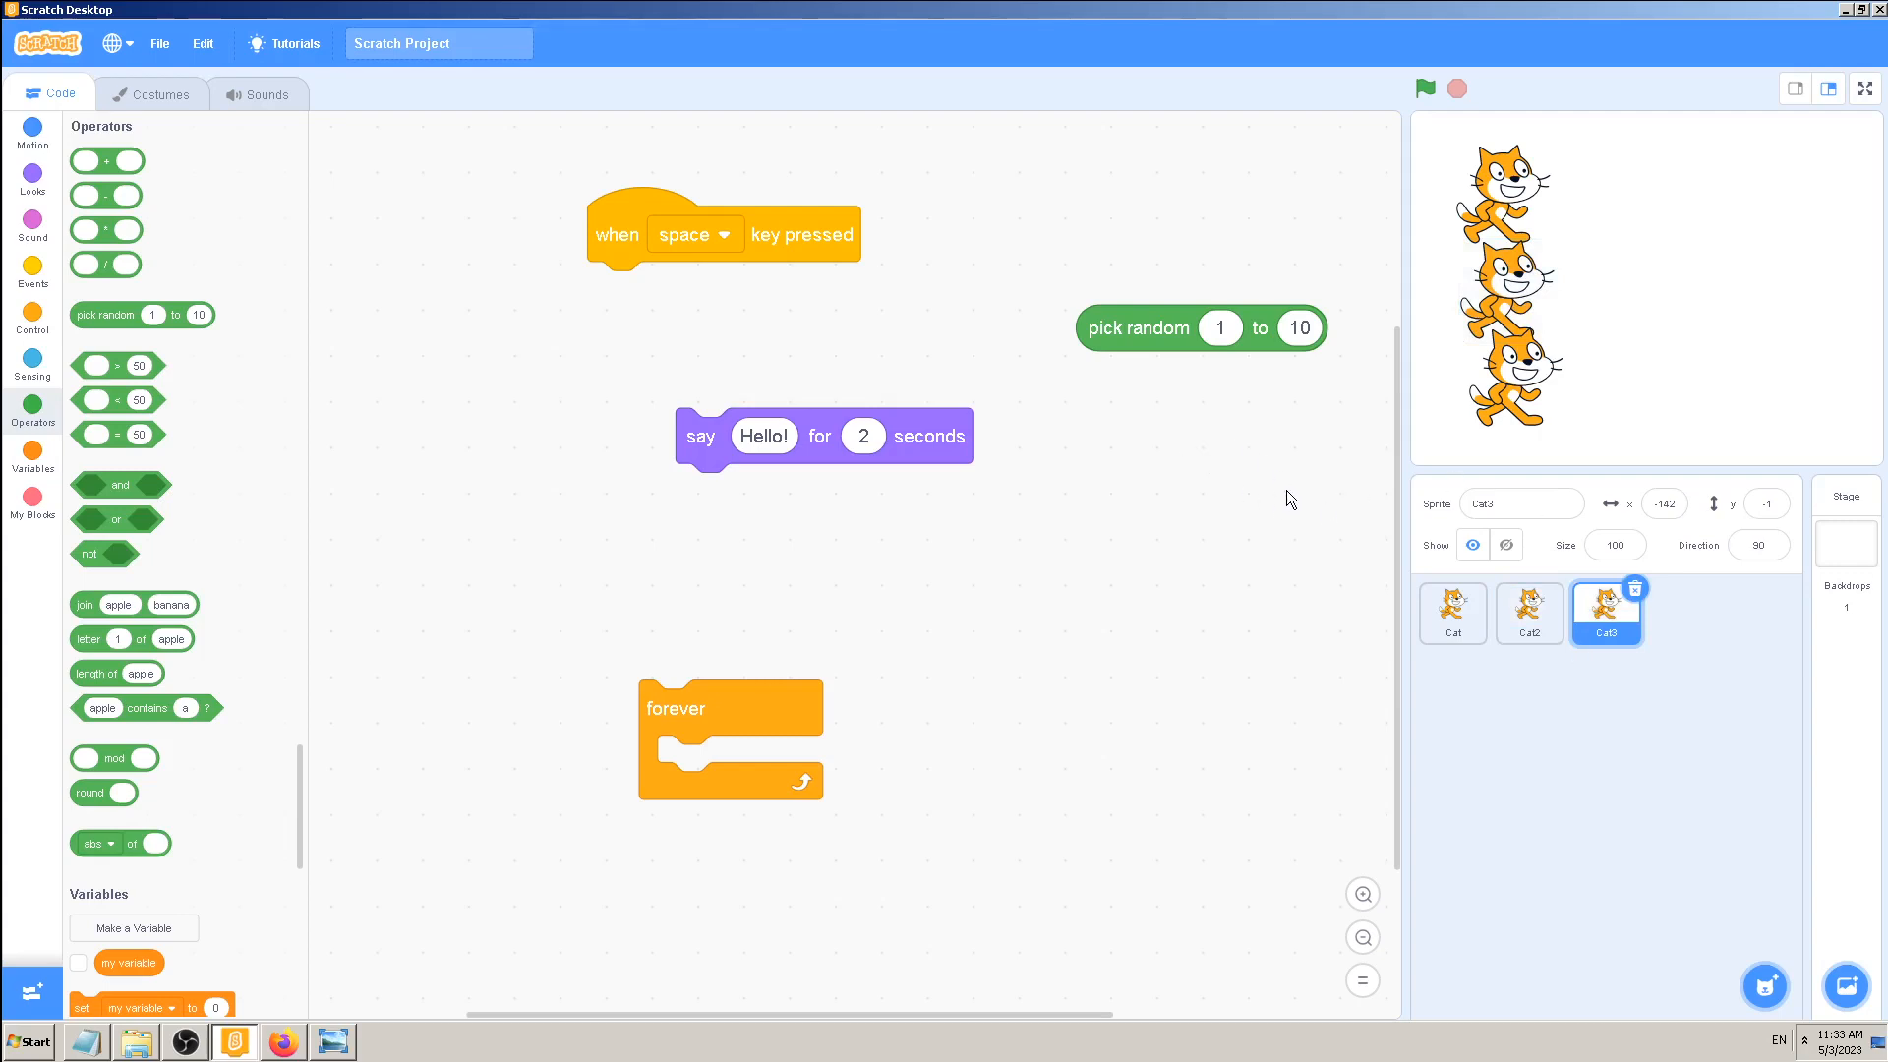
pyautogui.moveTo(1278, 499)
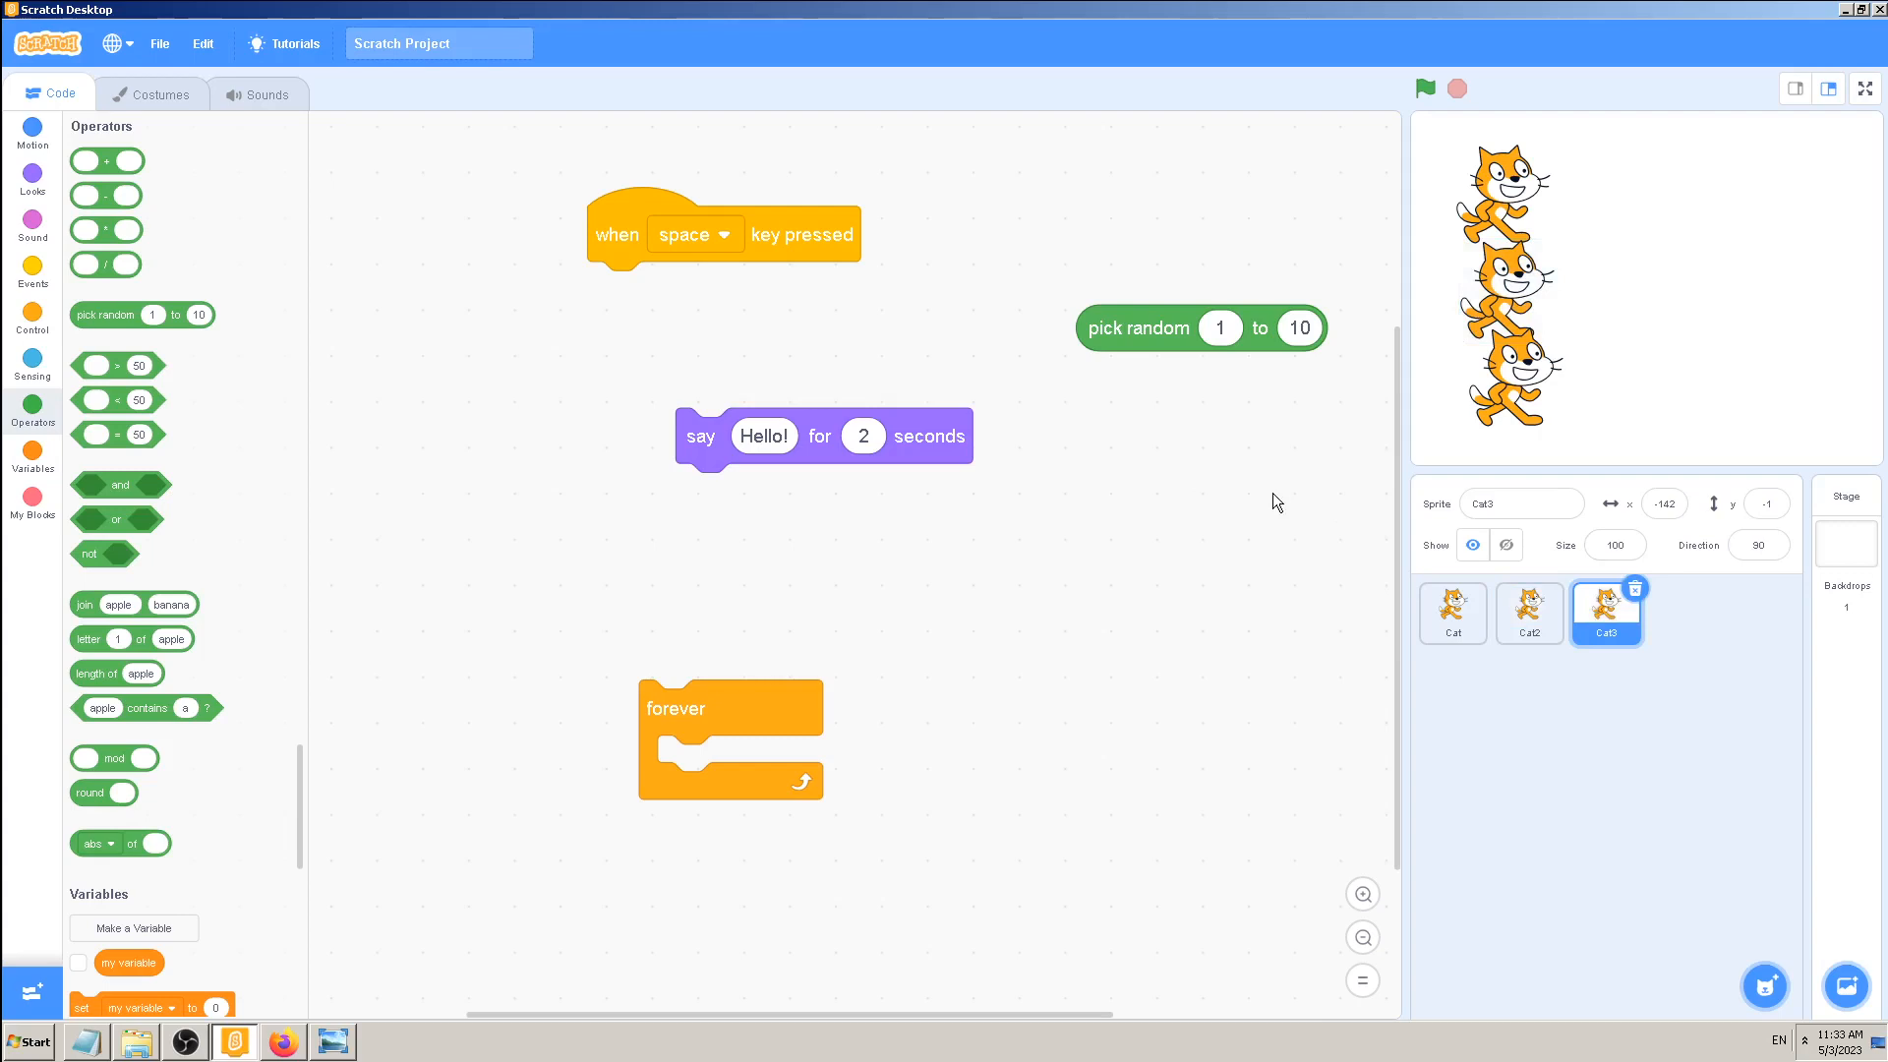
pyautogui.moveTo(1507, 448)
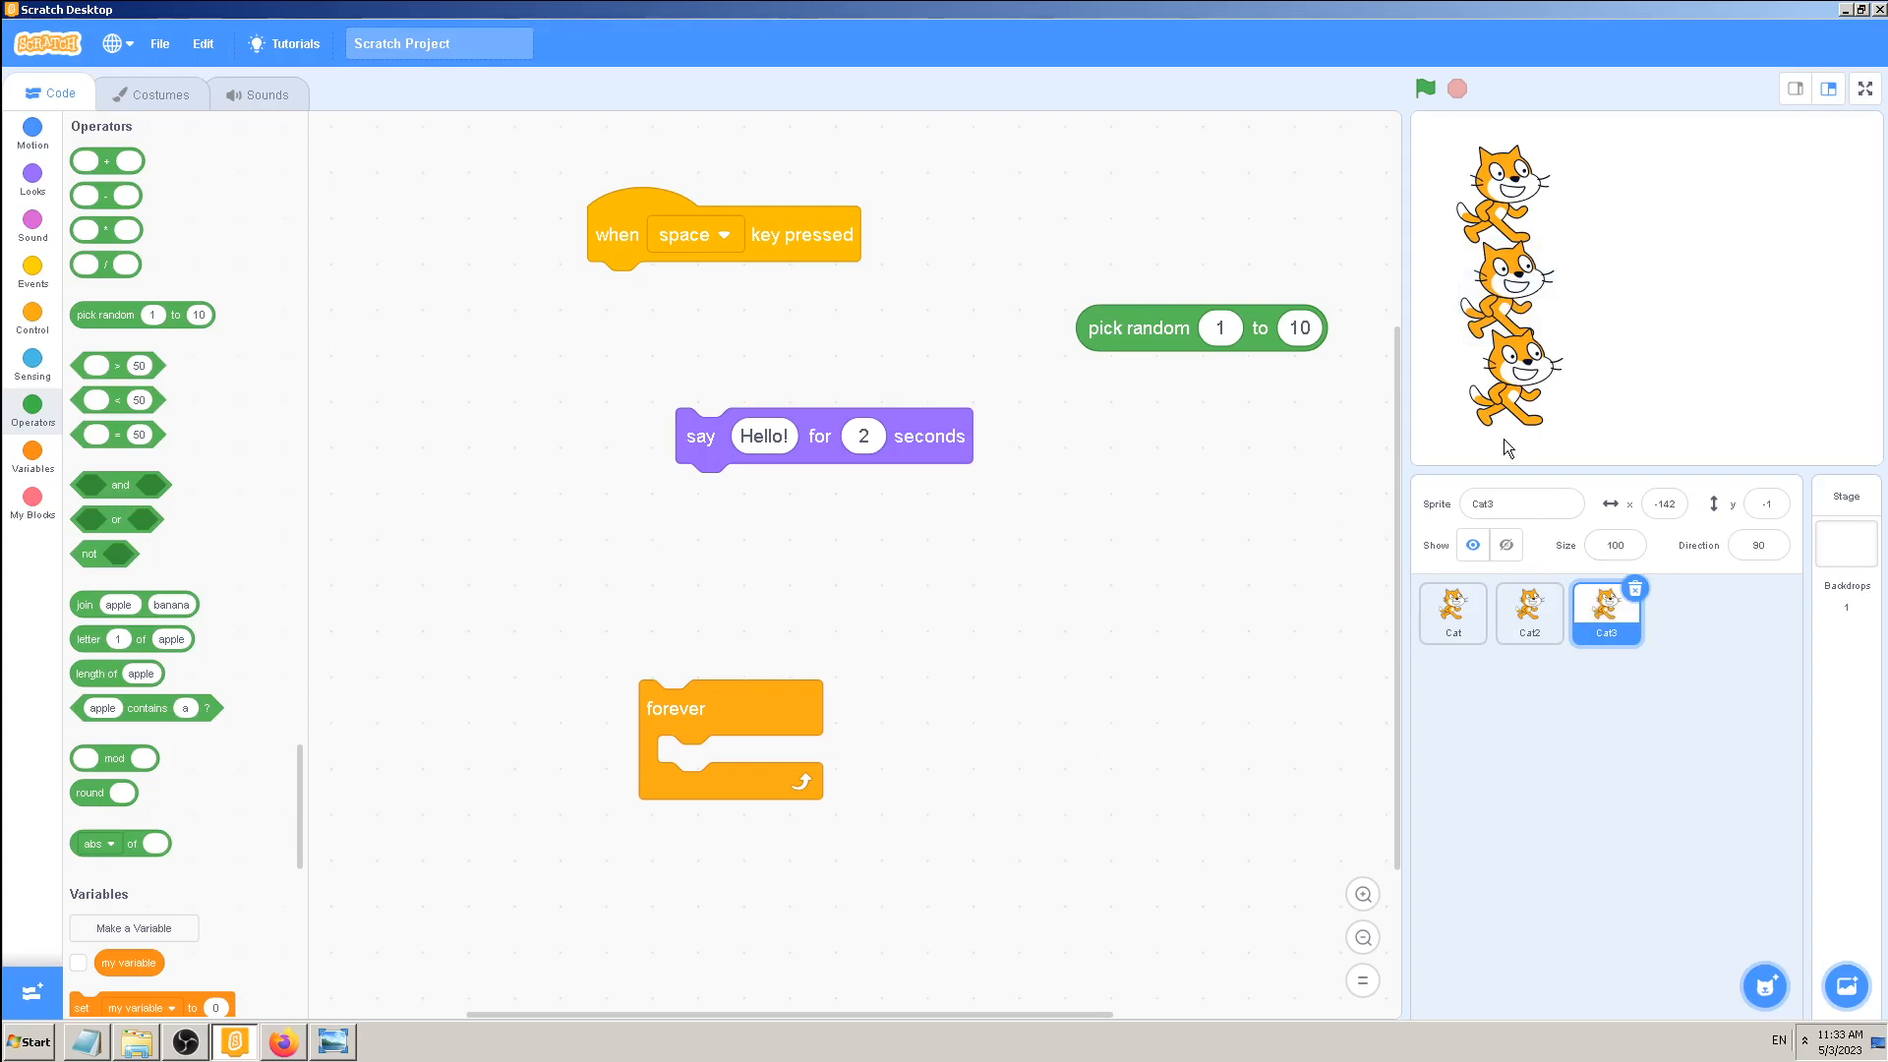
pyautogui.click(1520, 503)
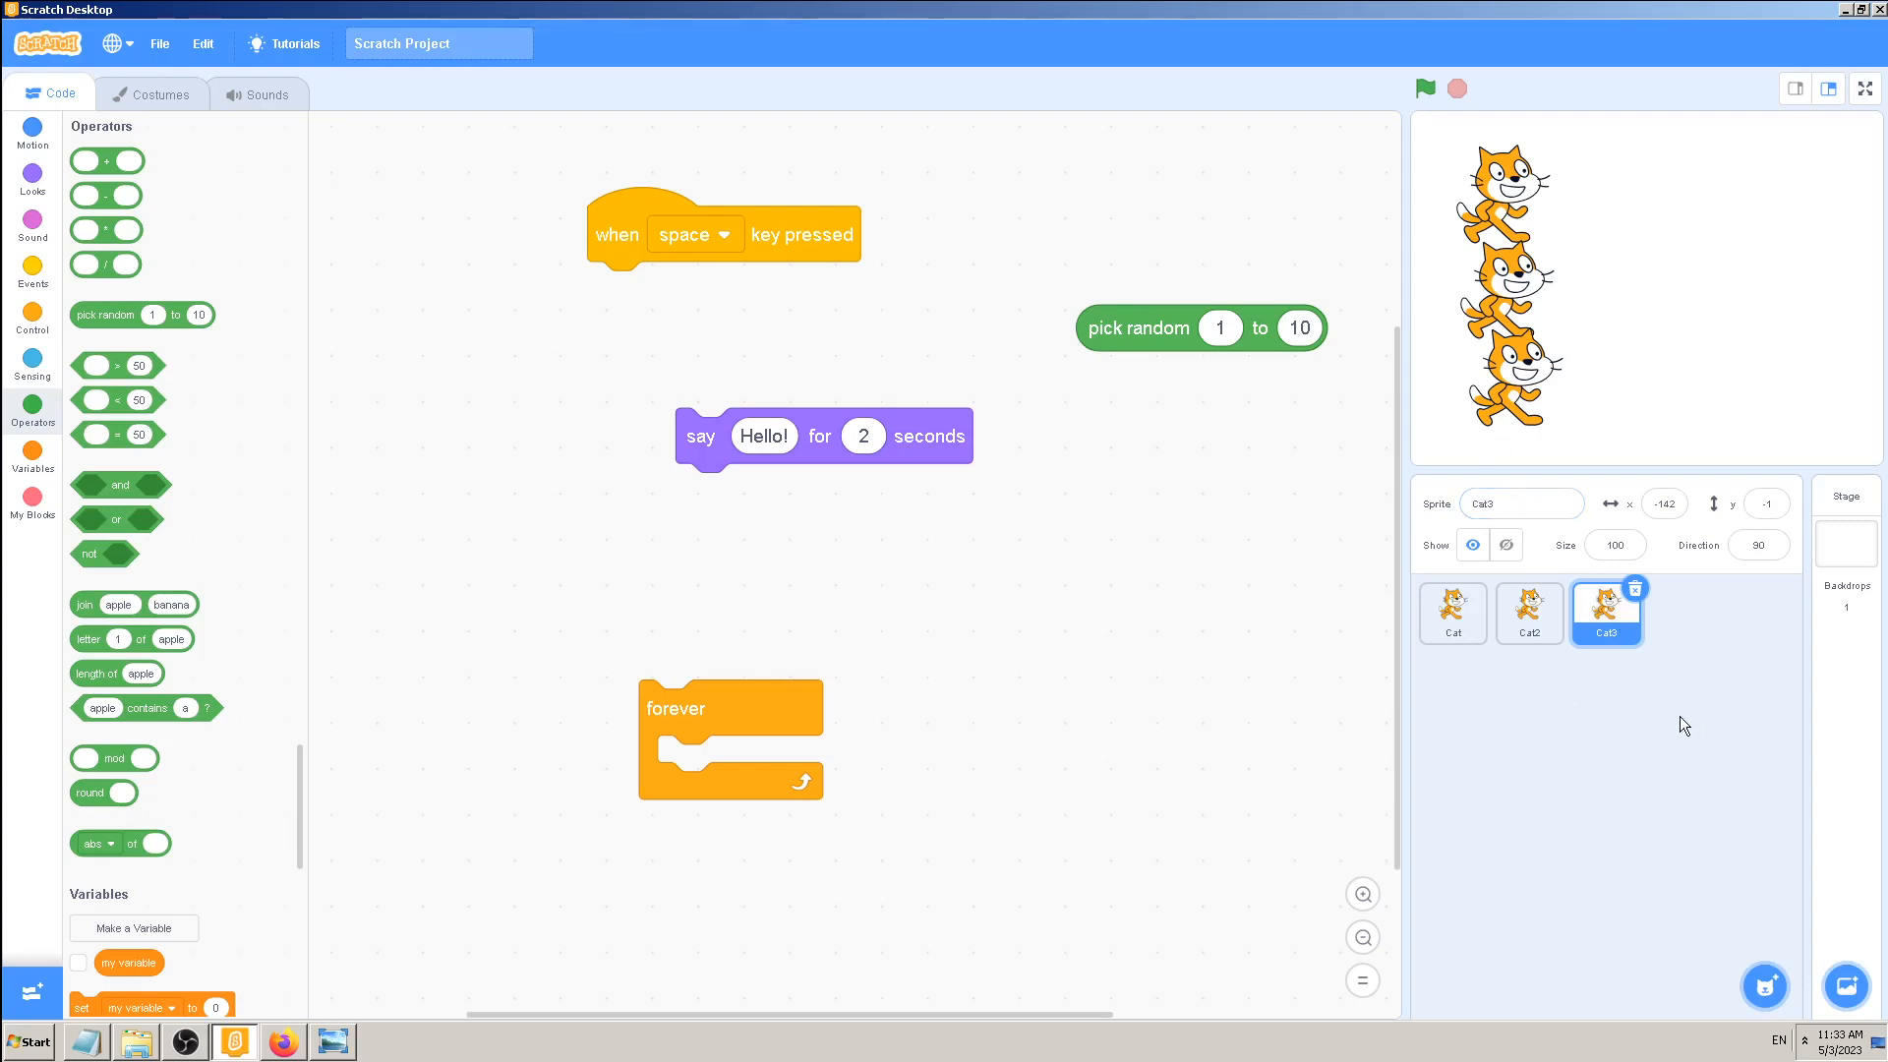
pyautogui.click(1522, 503)
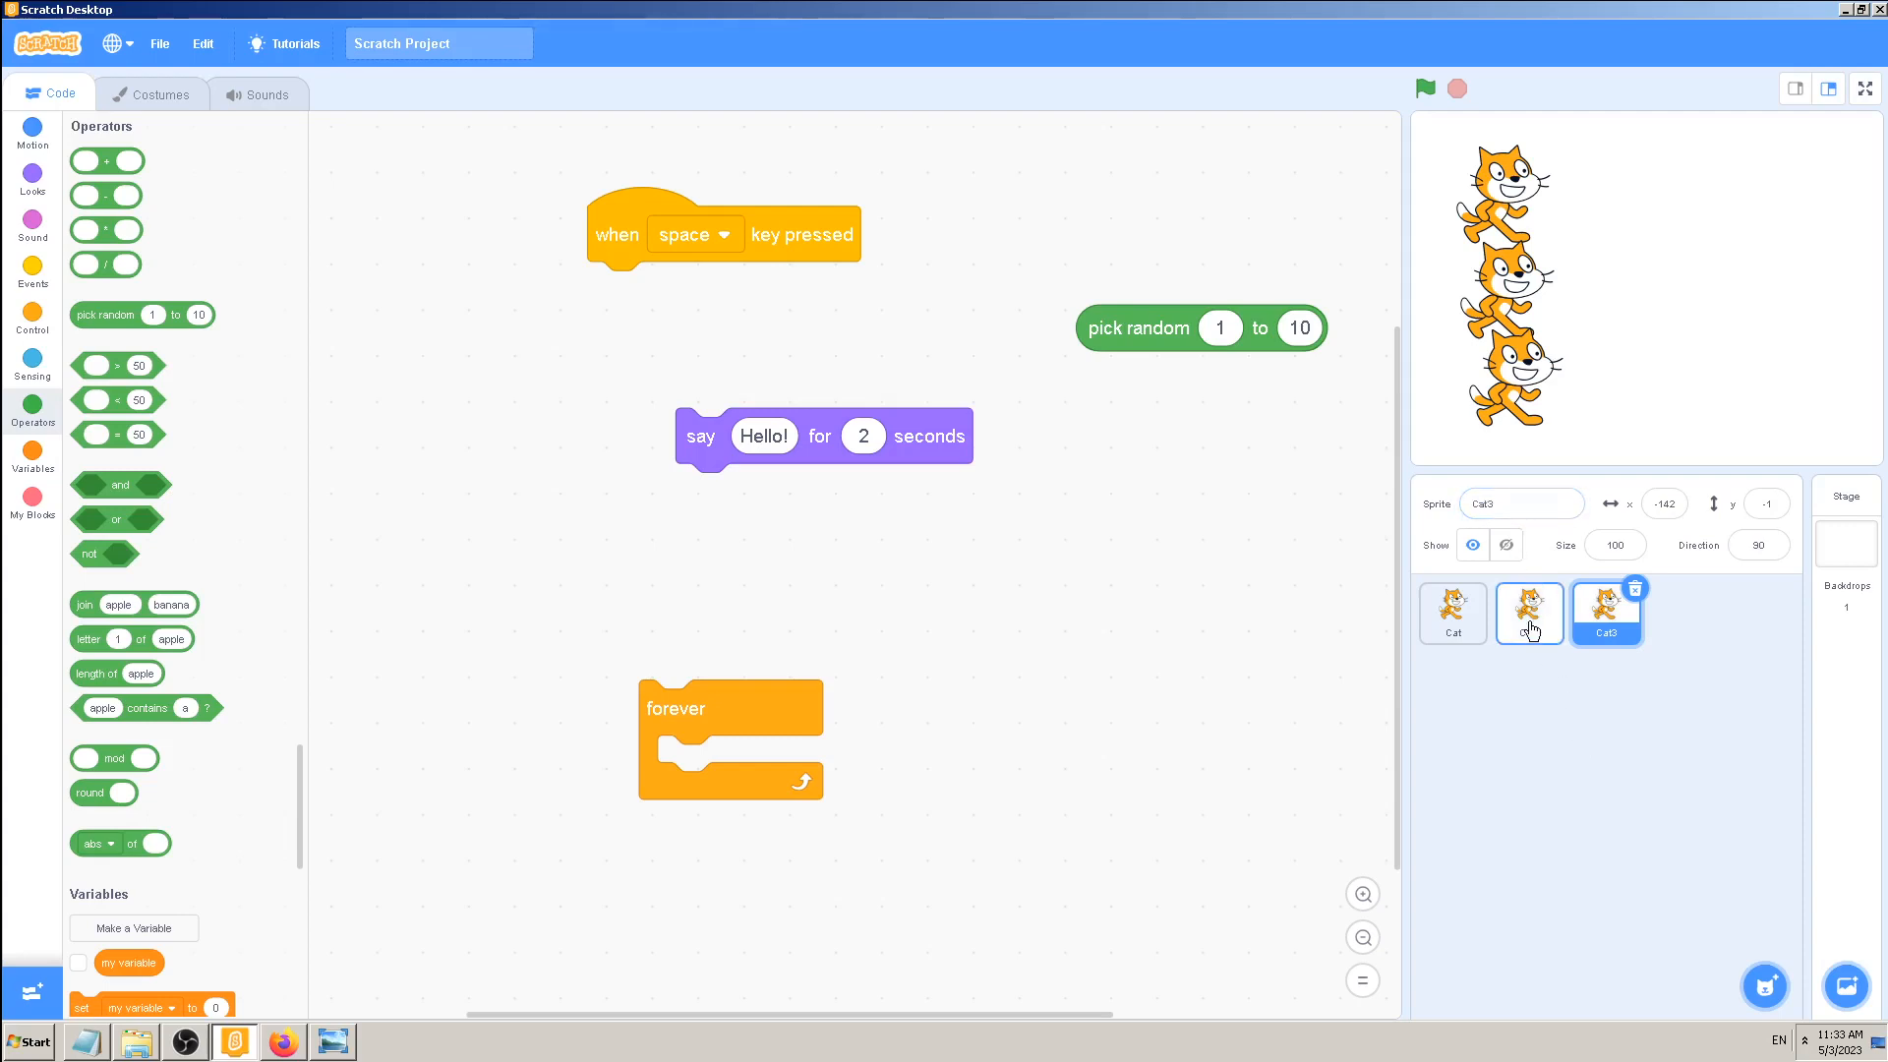
pyautogui.click(1451, 613)
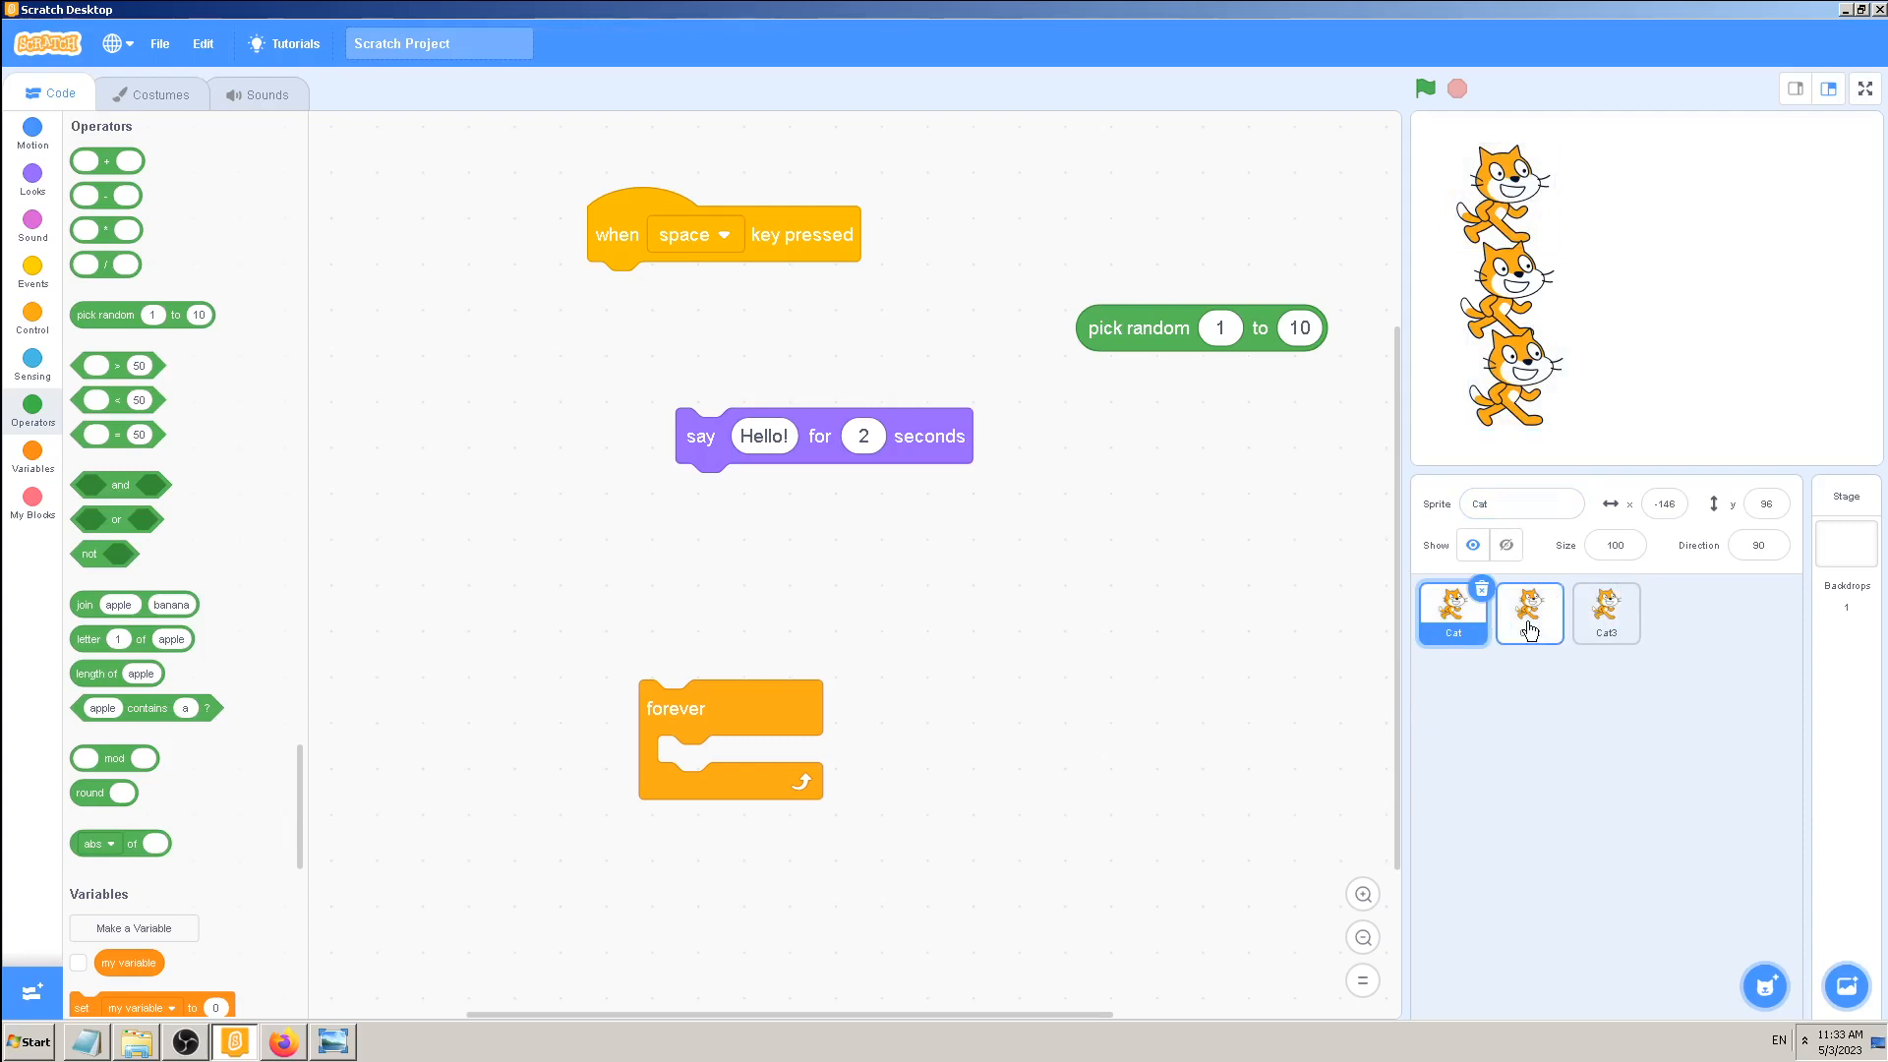
pyautogui.click(1607, 613)
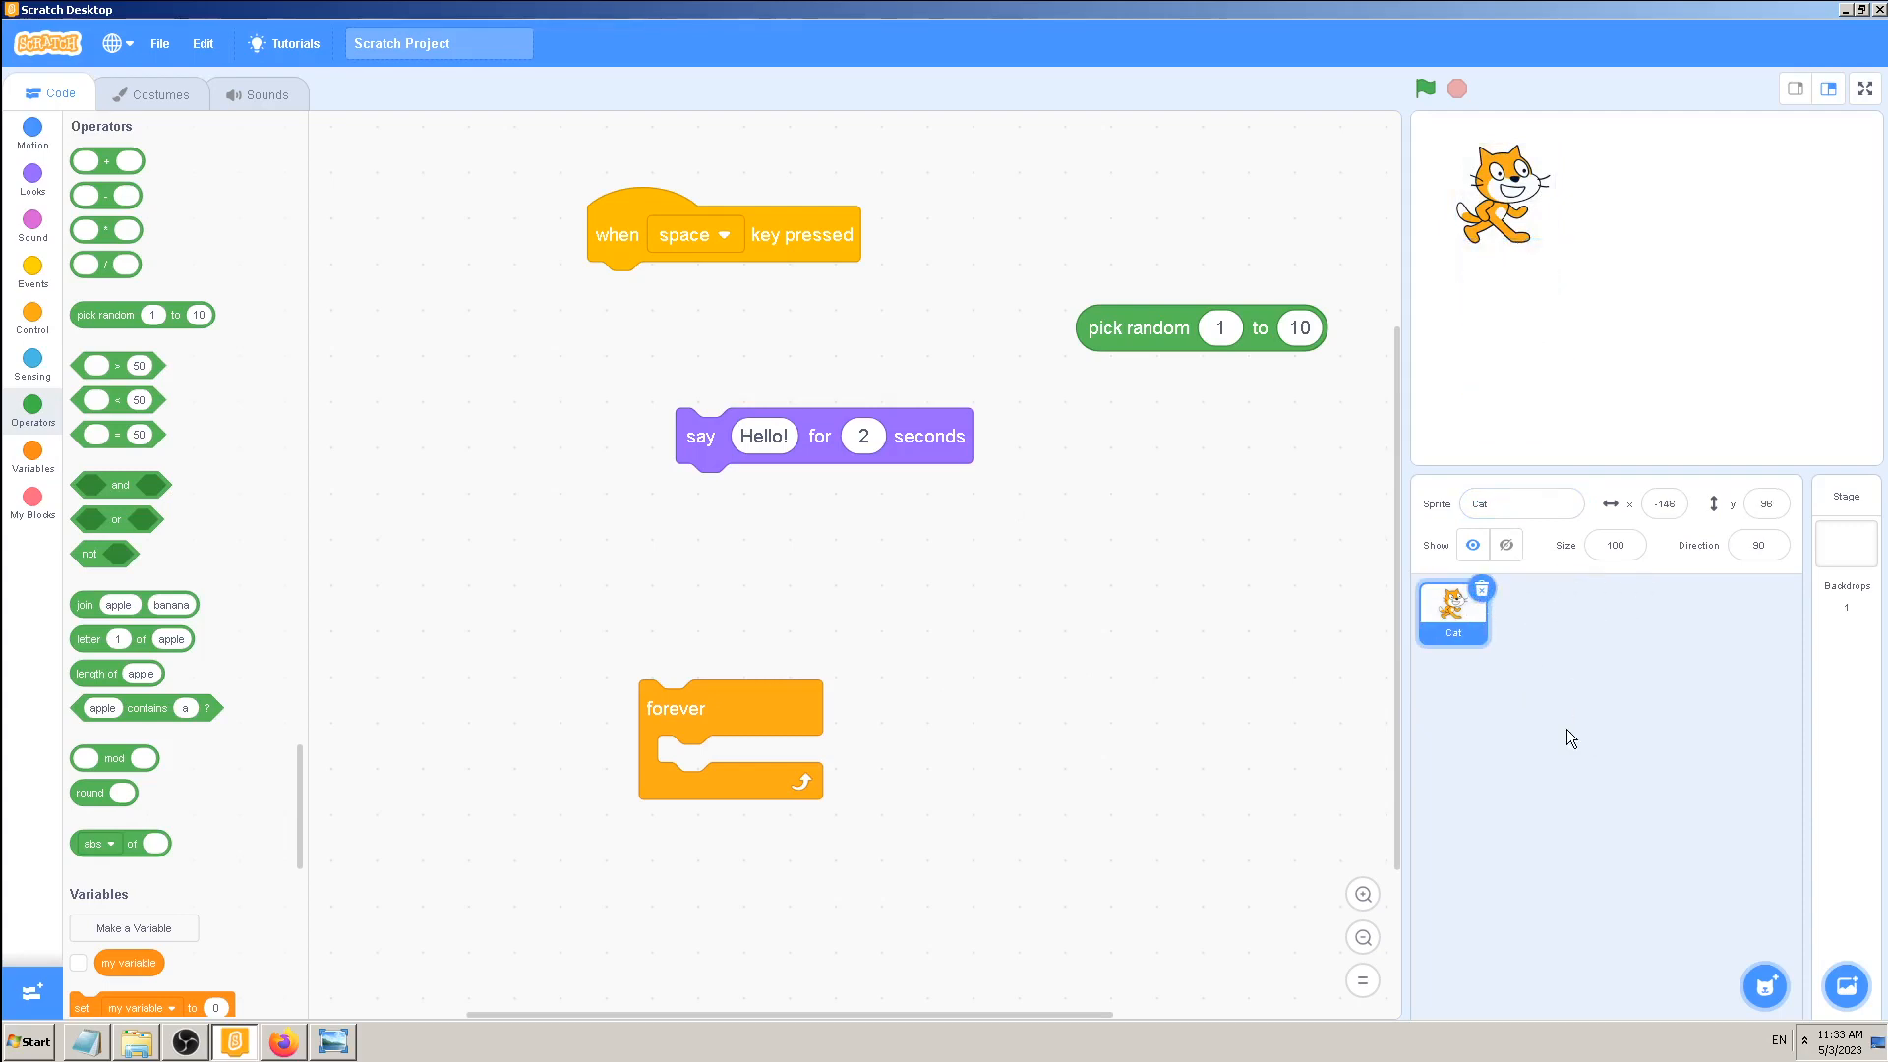
pyautogui.moveTo(1074, 657)
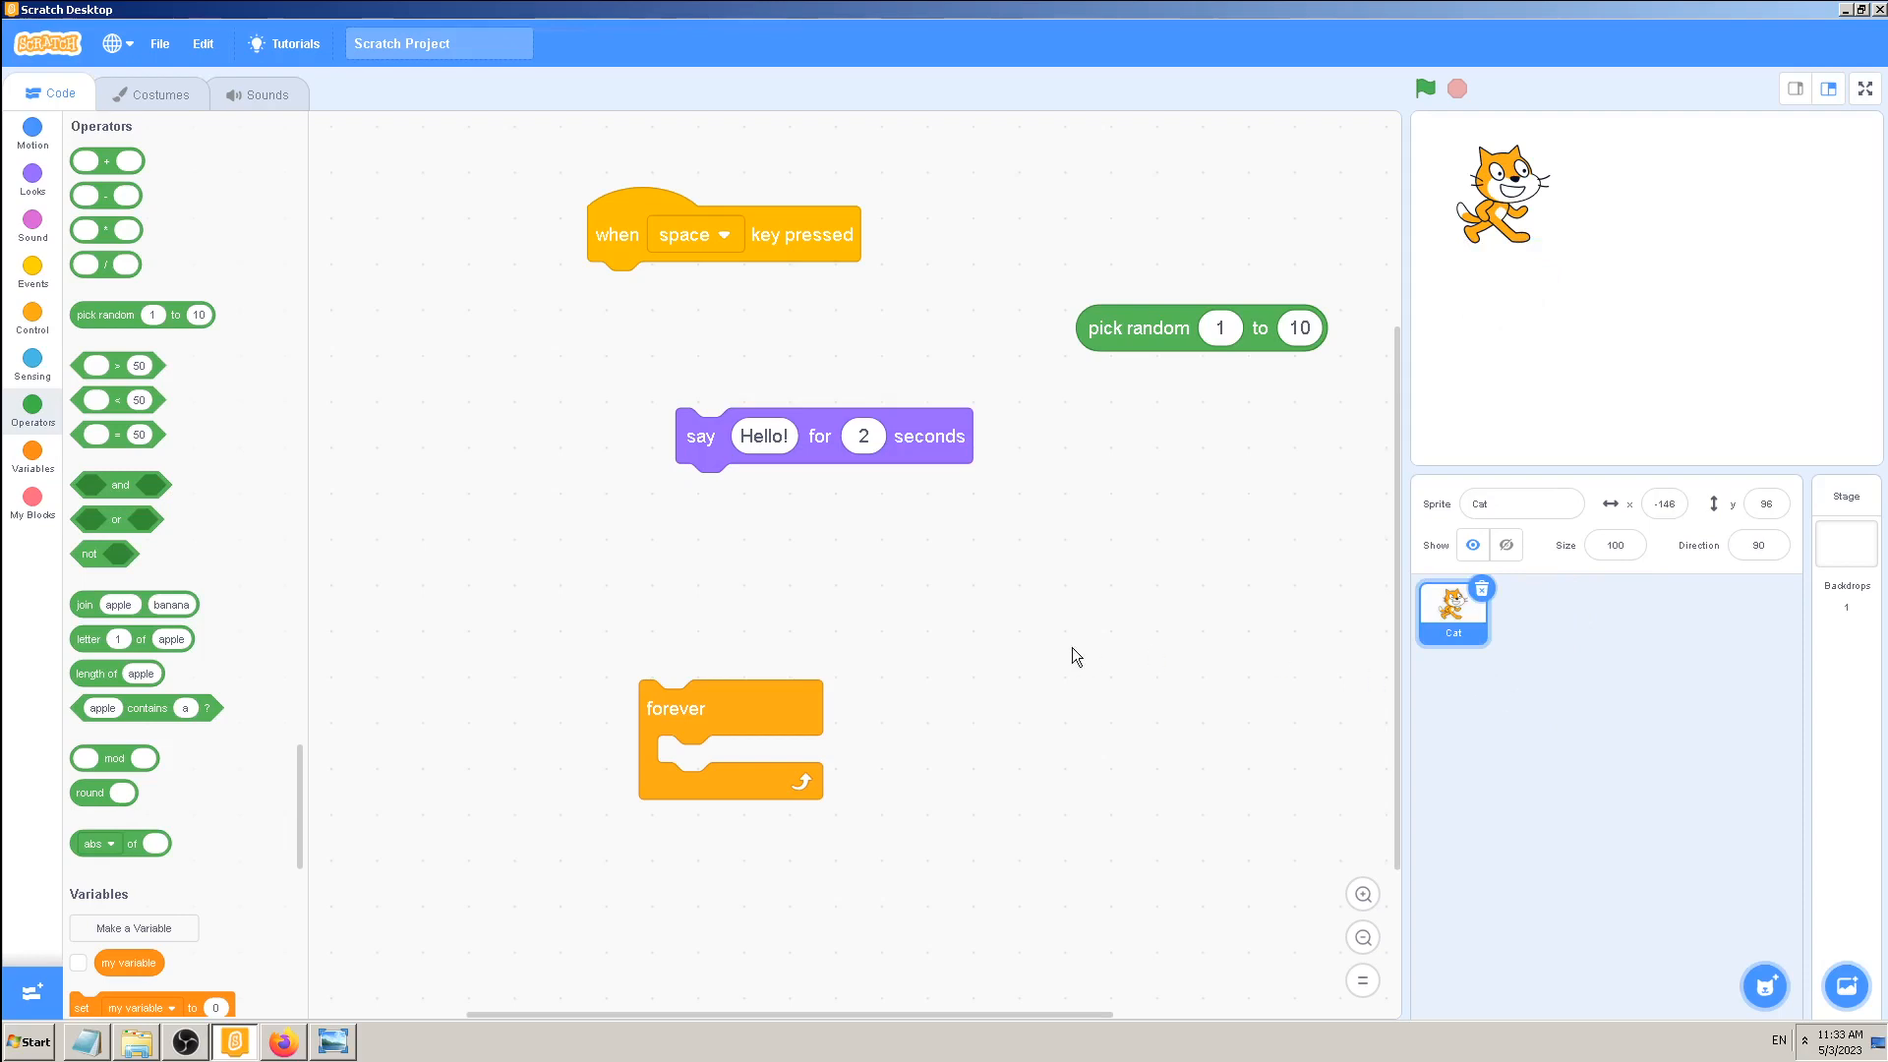
pyautogui.moveTo(1609, 682)
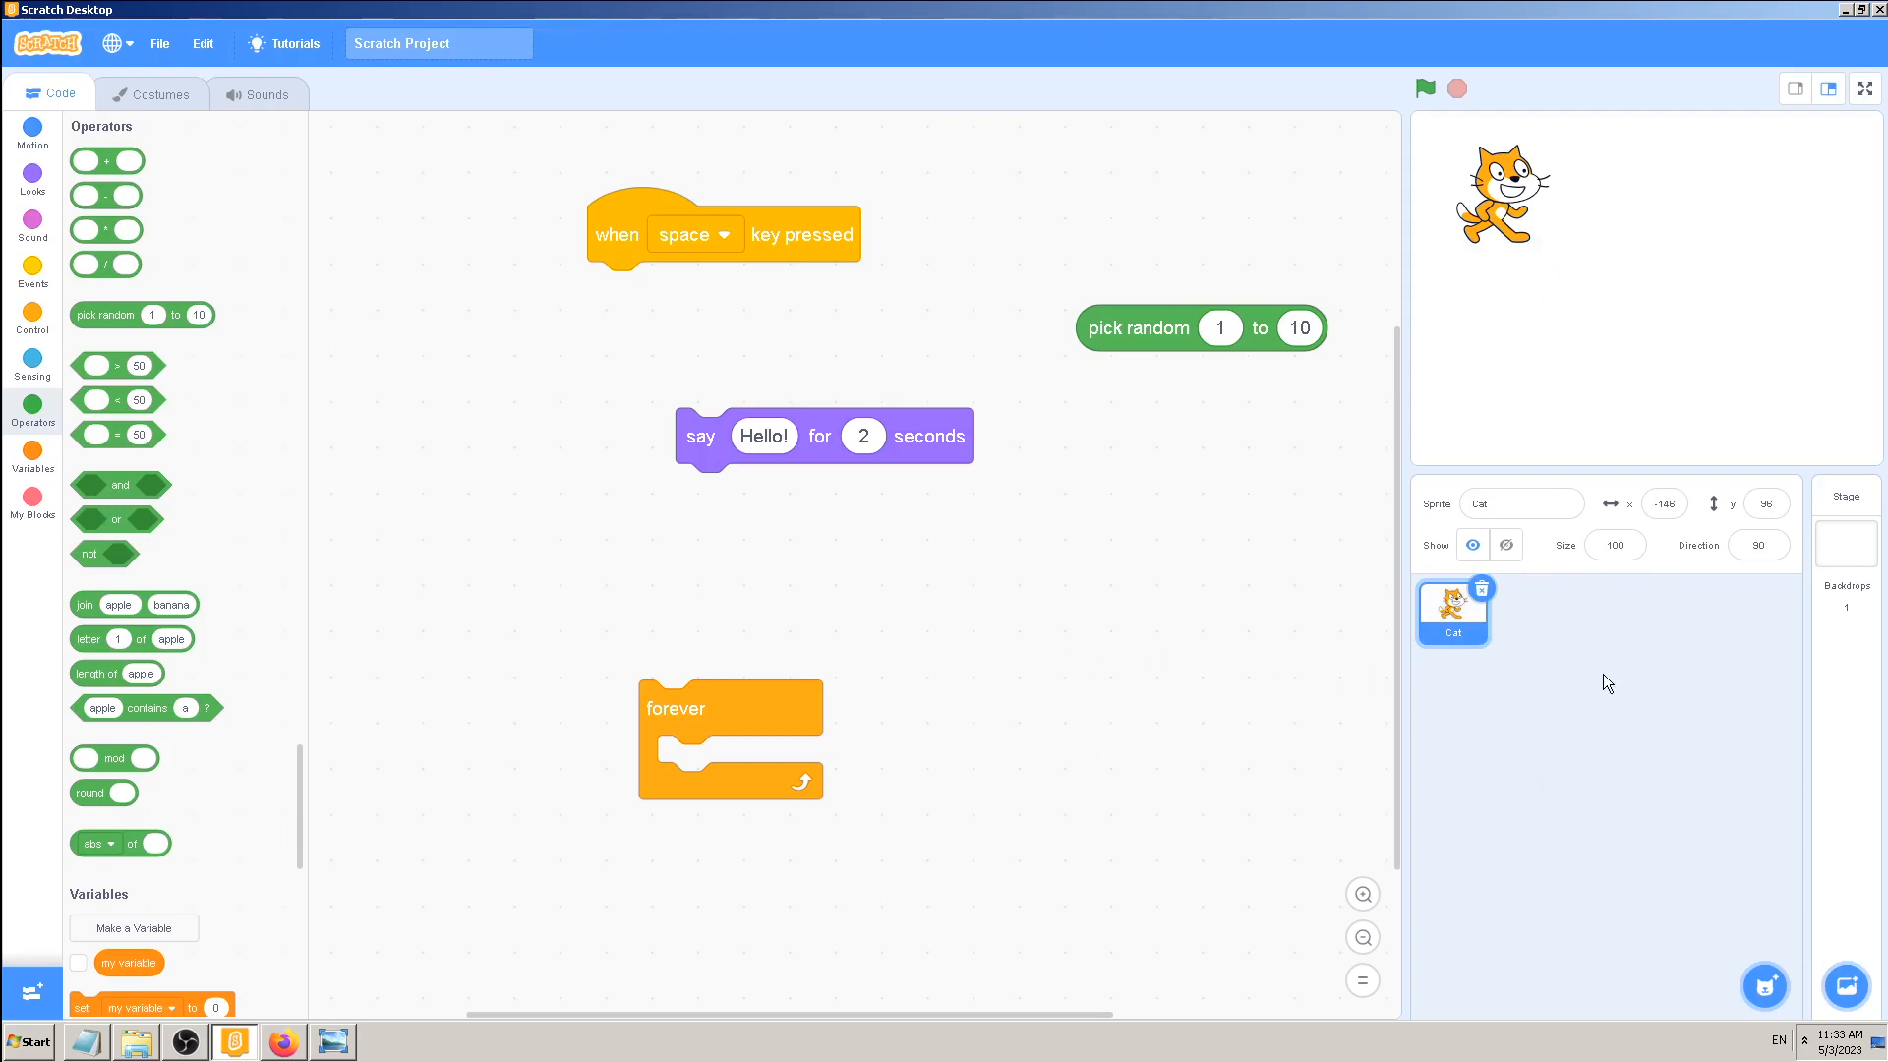
pyautogui.moveTo(1569, 763)
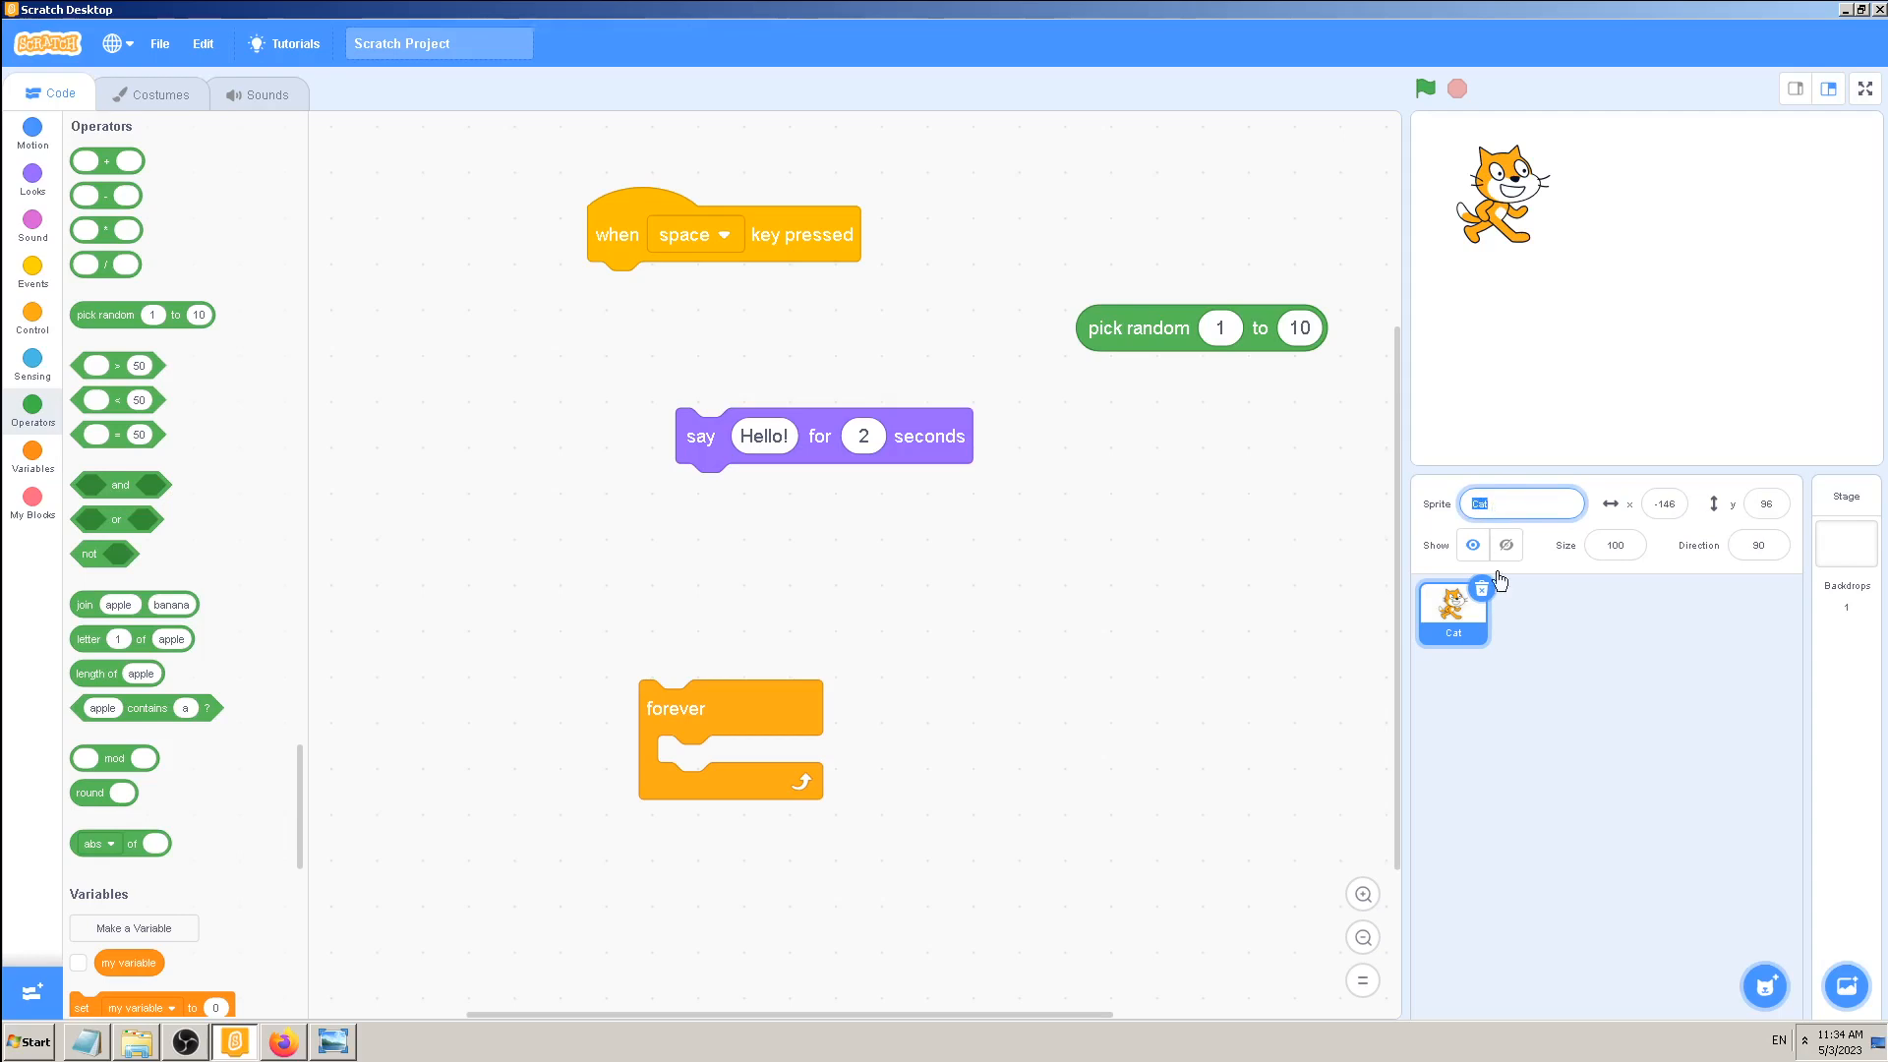
pyautogui.moveTo(305, 401)
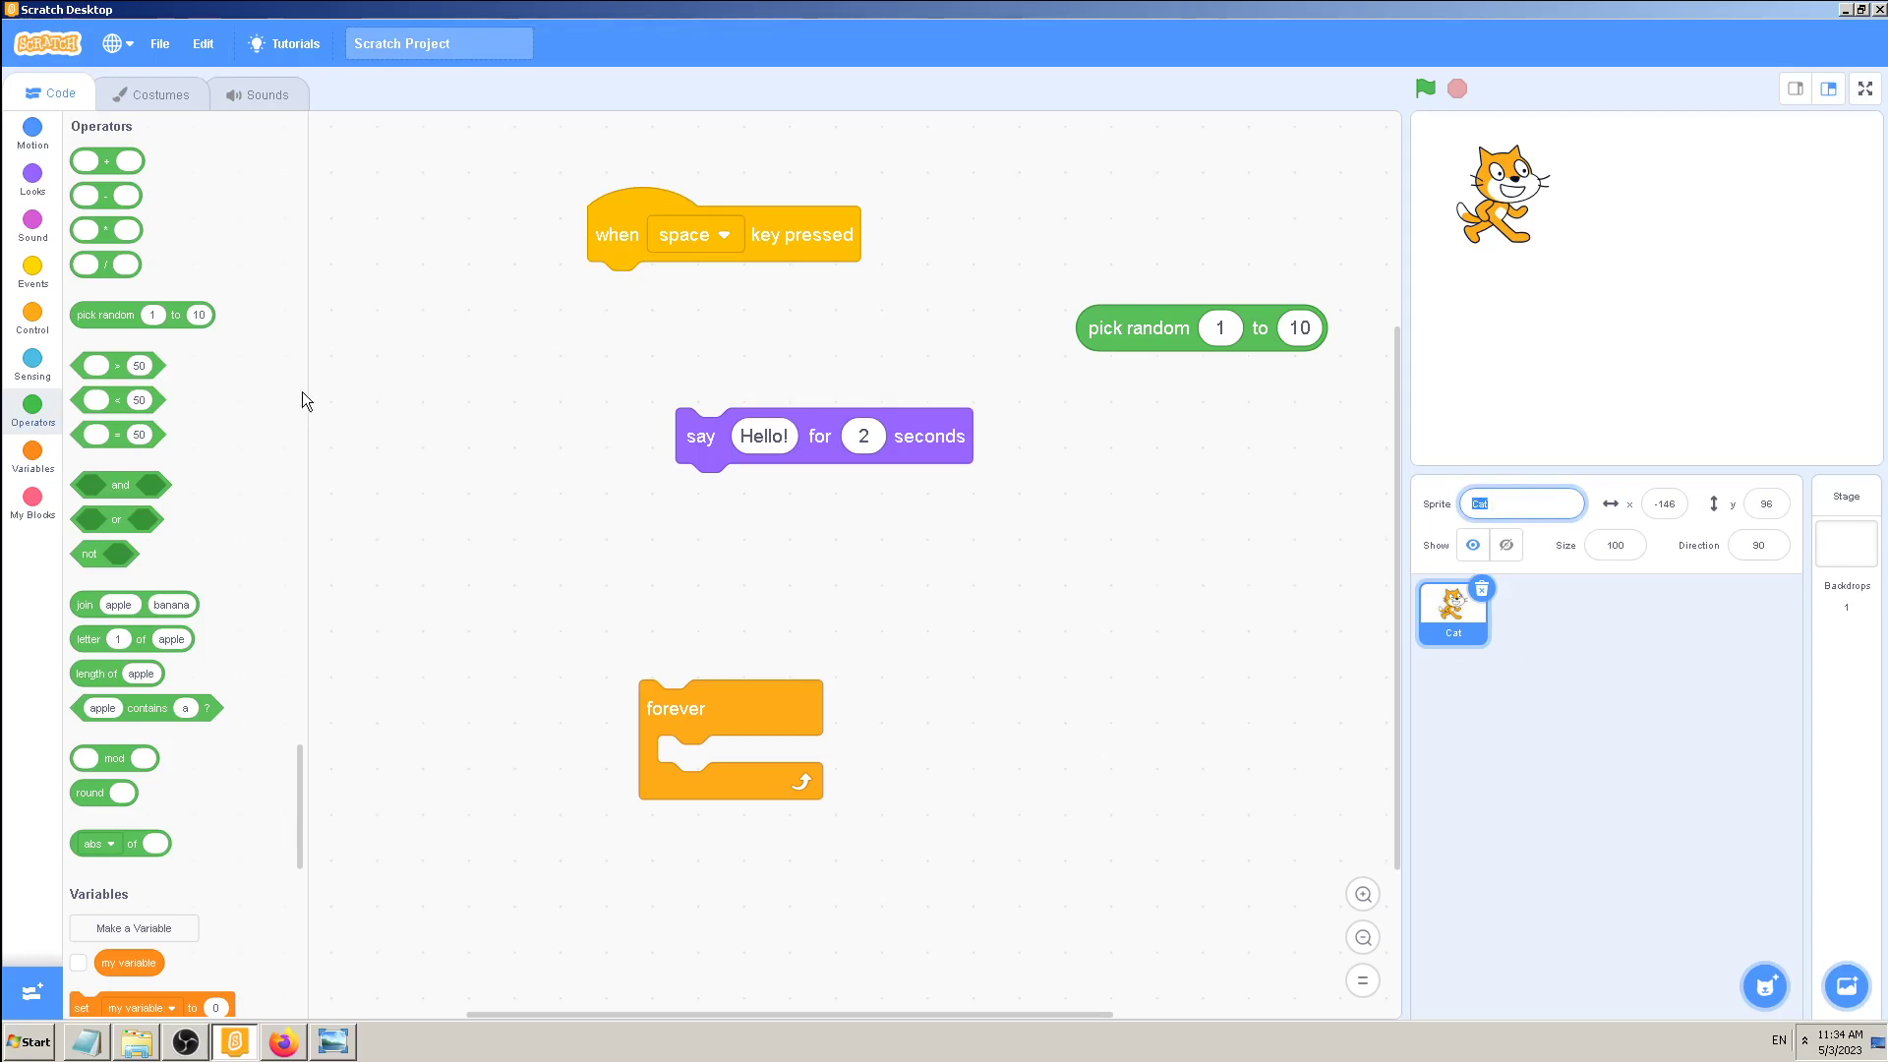
pyautogui.moveTo(987, 523)
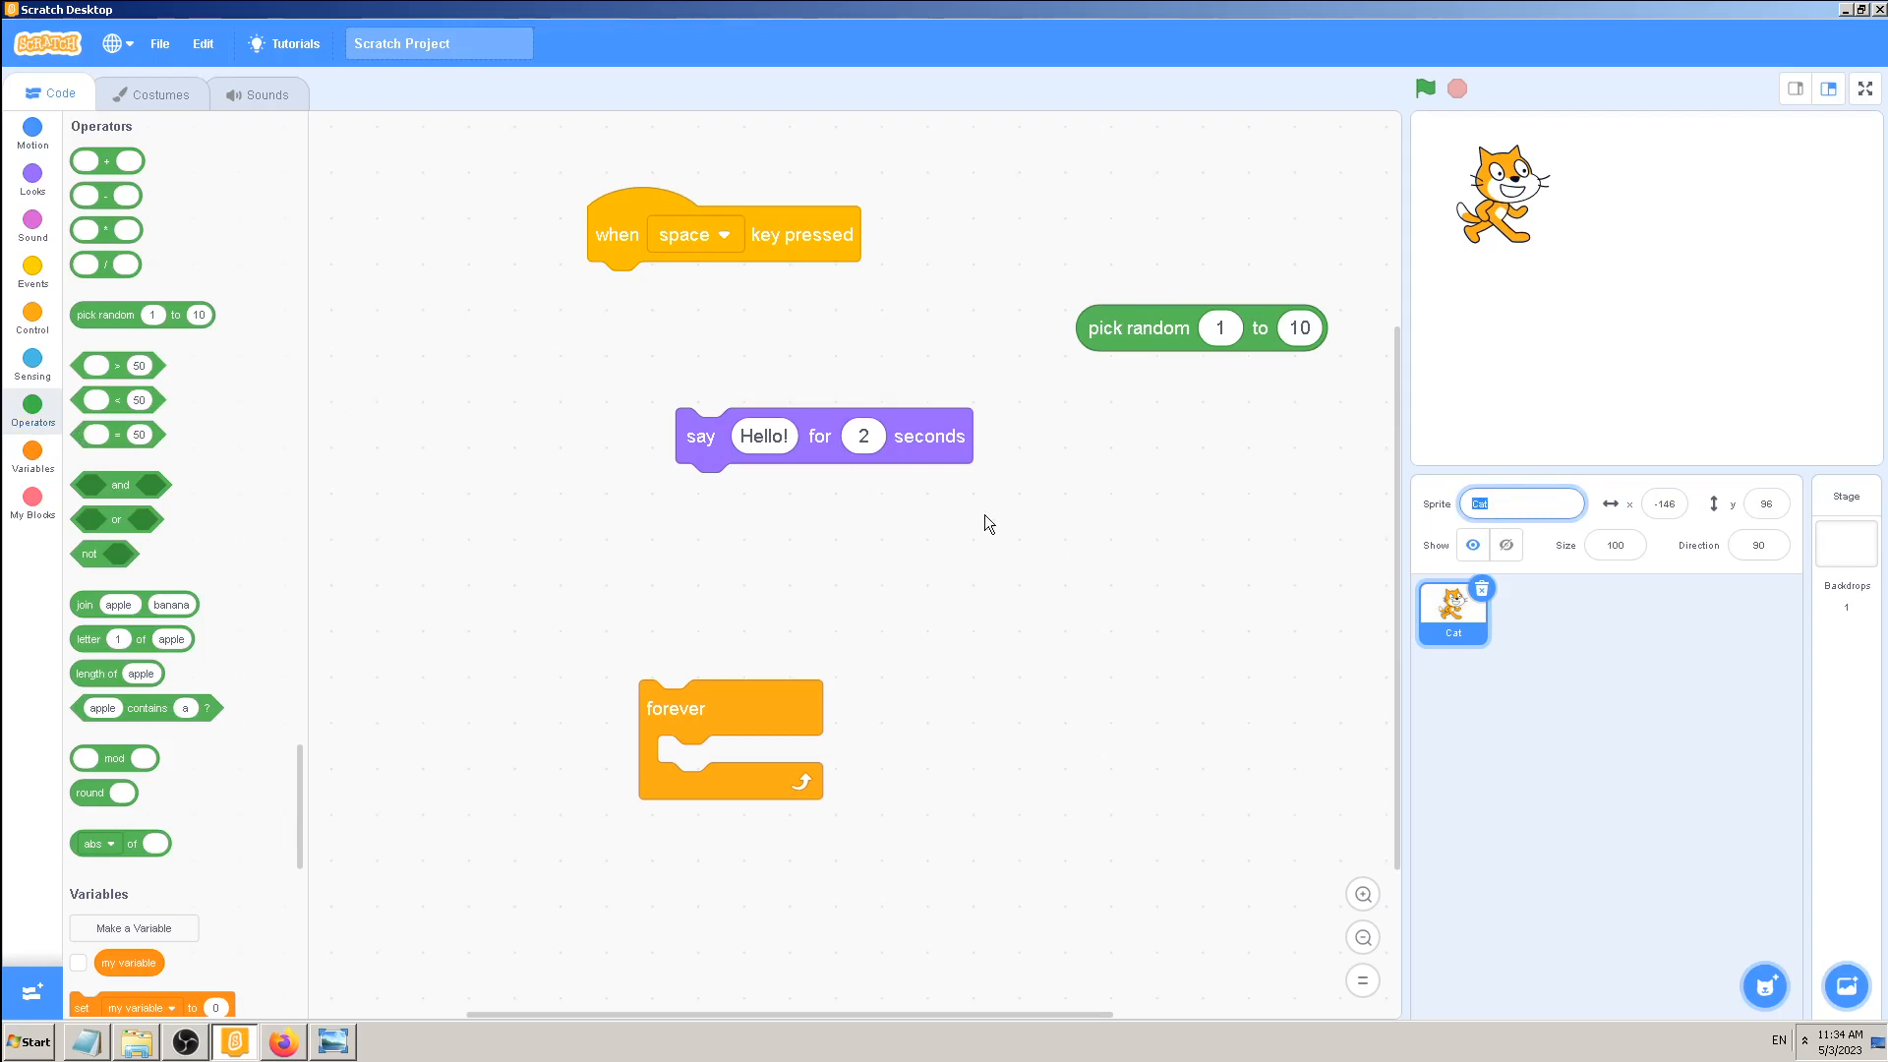
pyautogui.rightClick(1452, 614)
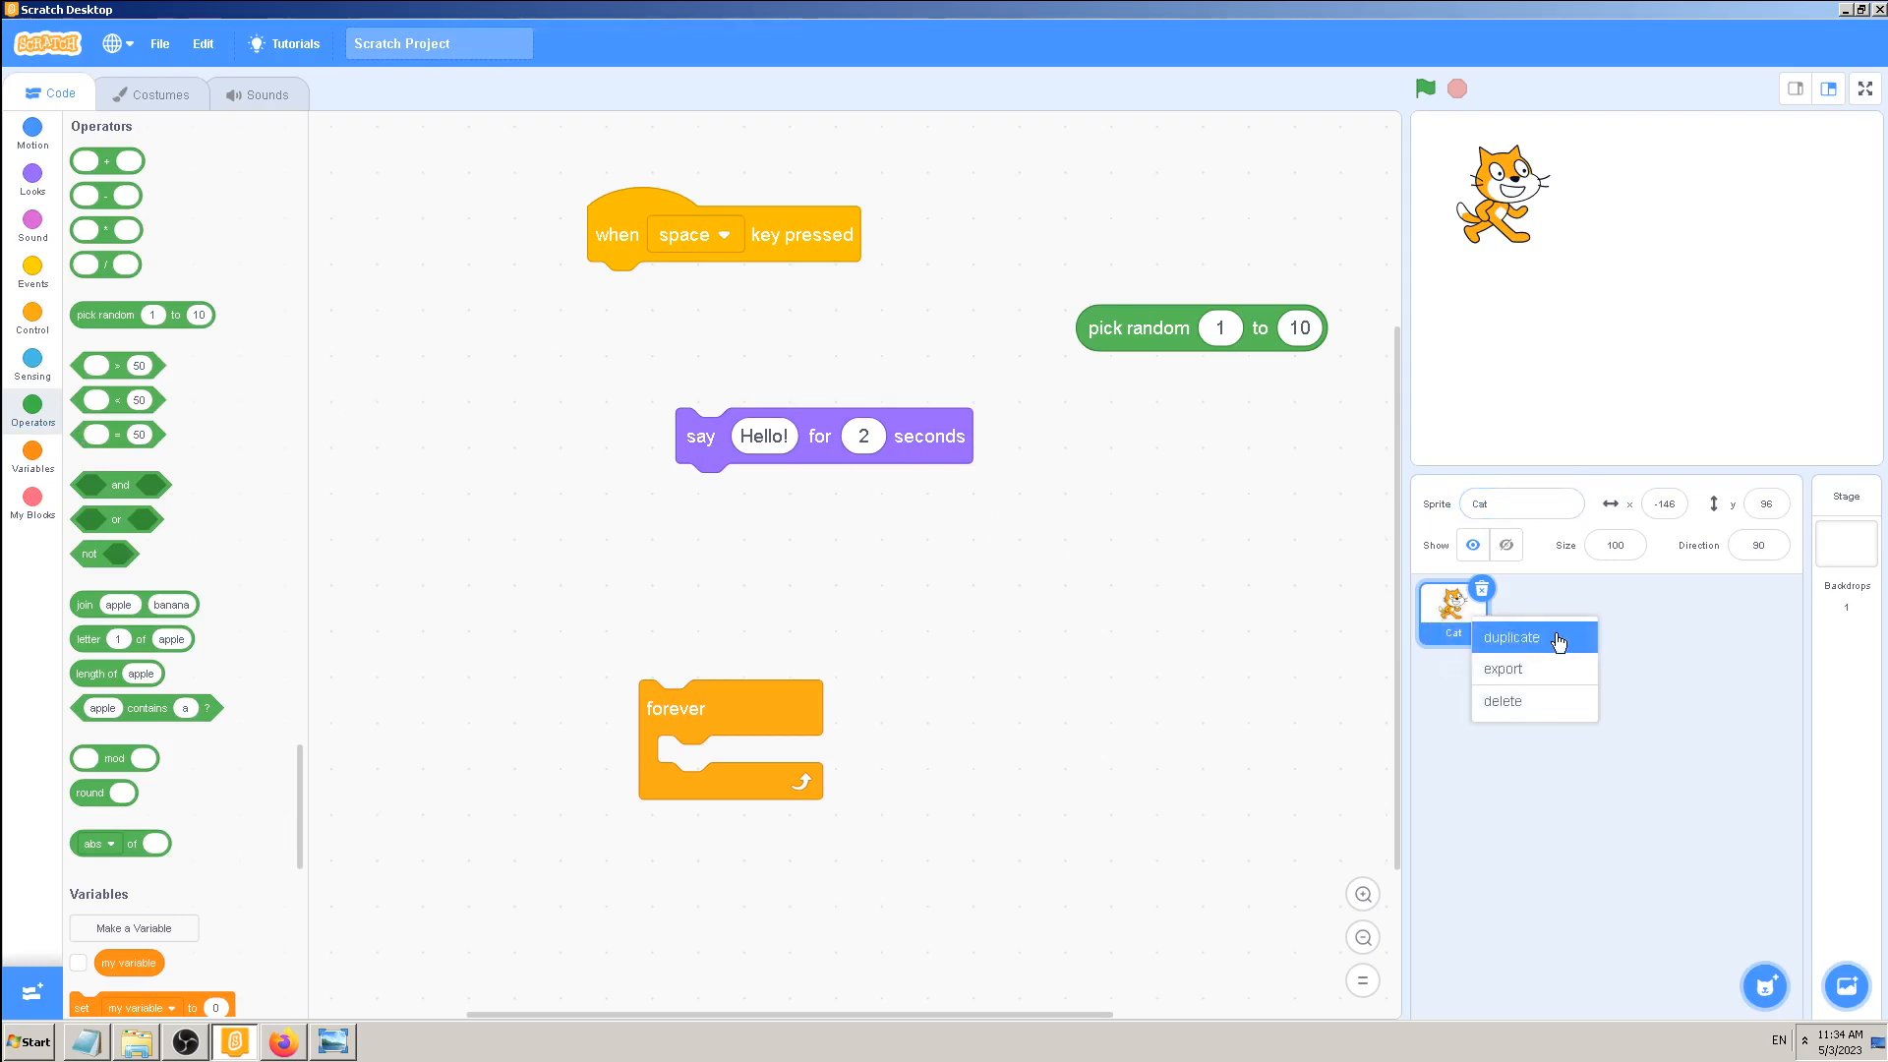
pyautogui.moveTo(1565, 640)
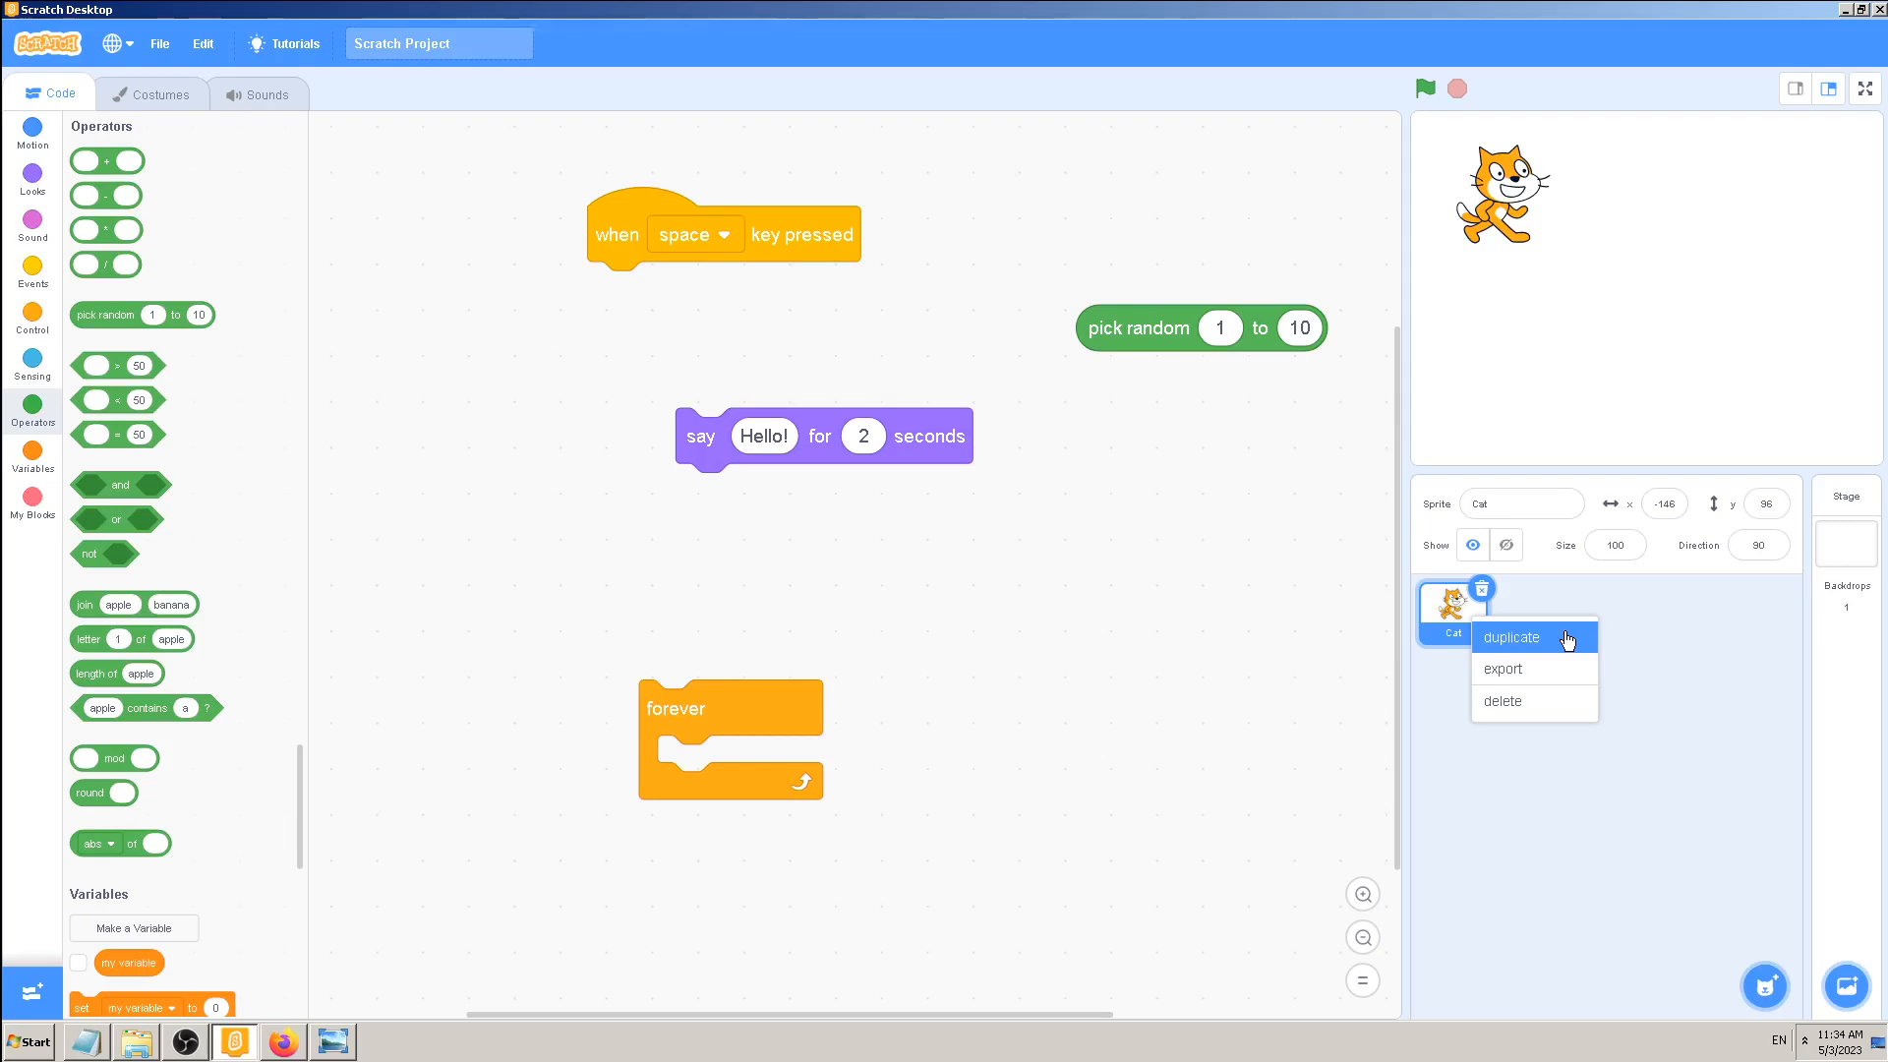
pyautogui.moveTo(1680, 881)
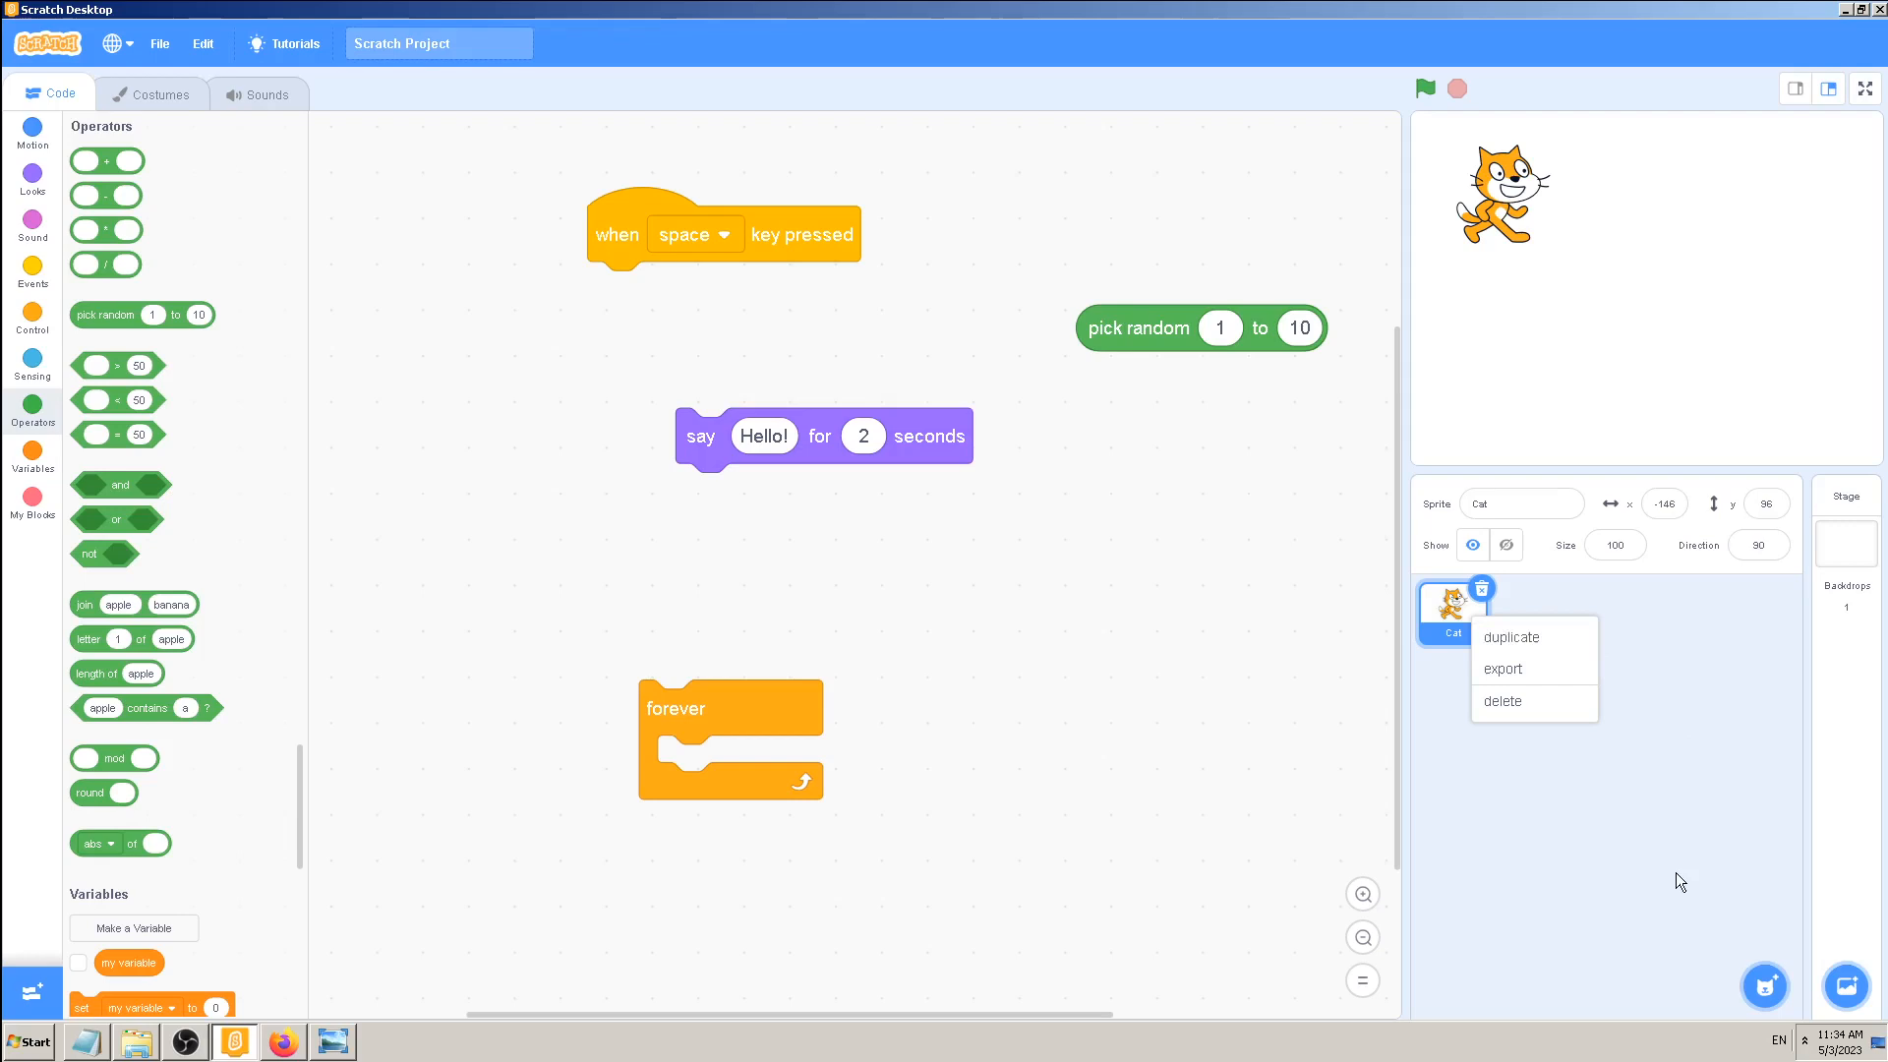
pyautogui.click(1569, 845)
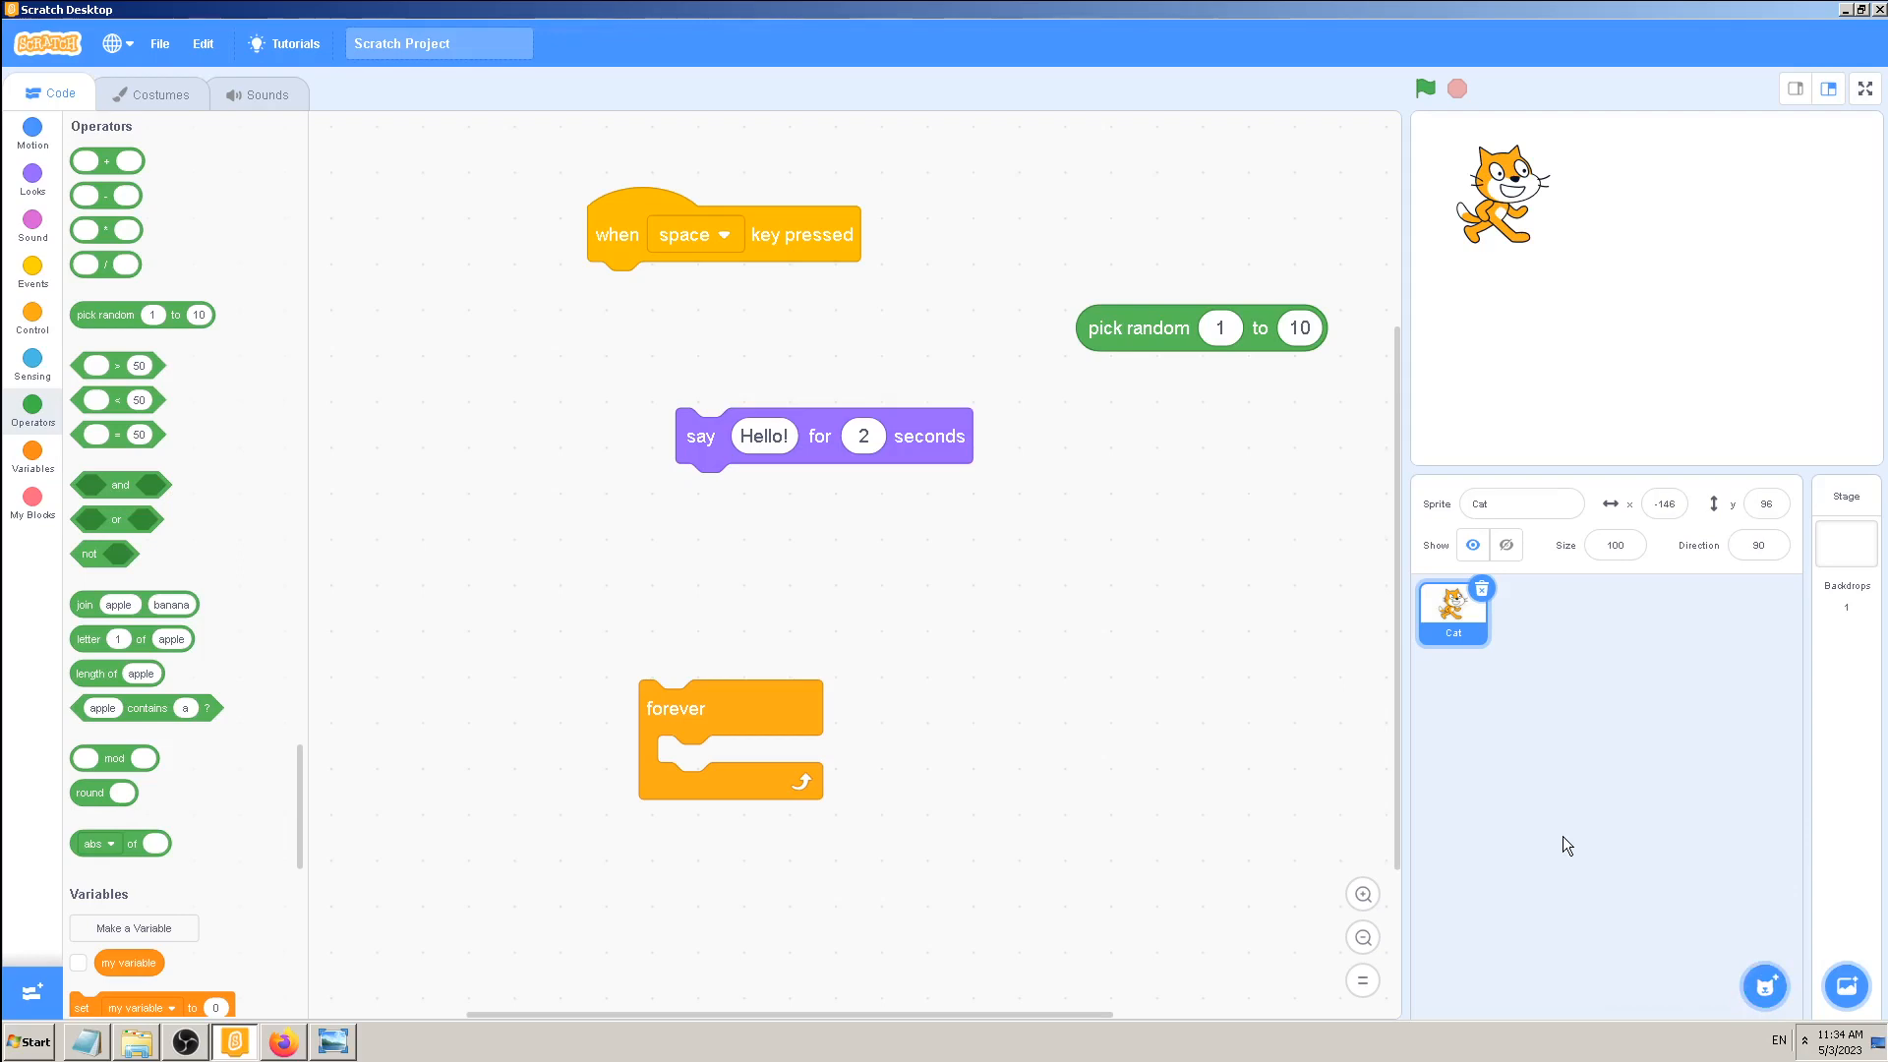
pyautogui.moveTo(1422, 659)
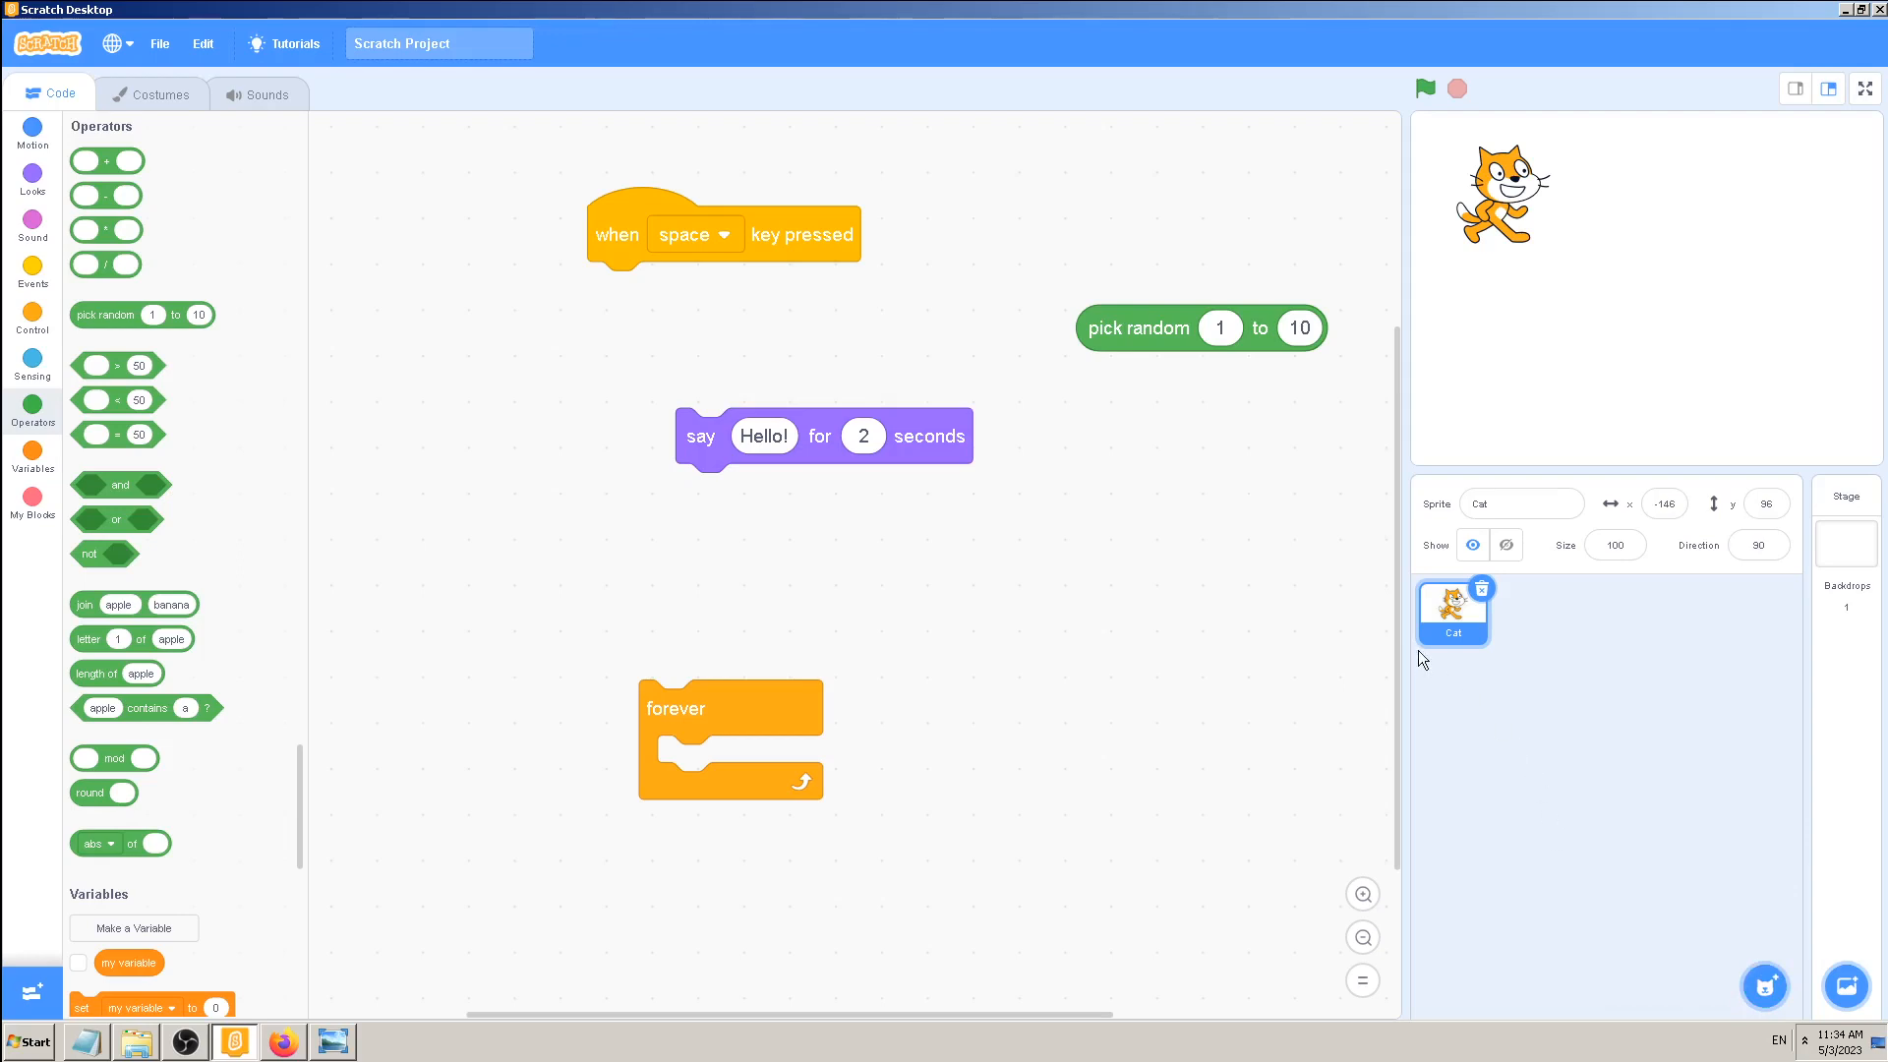
pyautogui.rightClick(1452, 611)
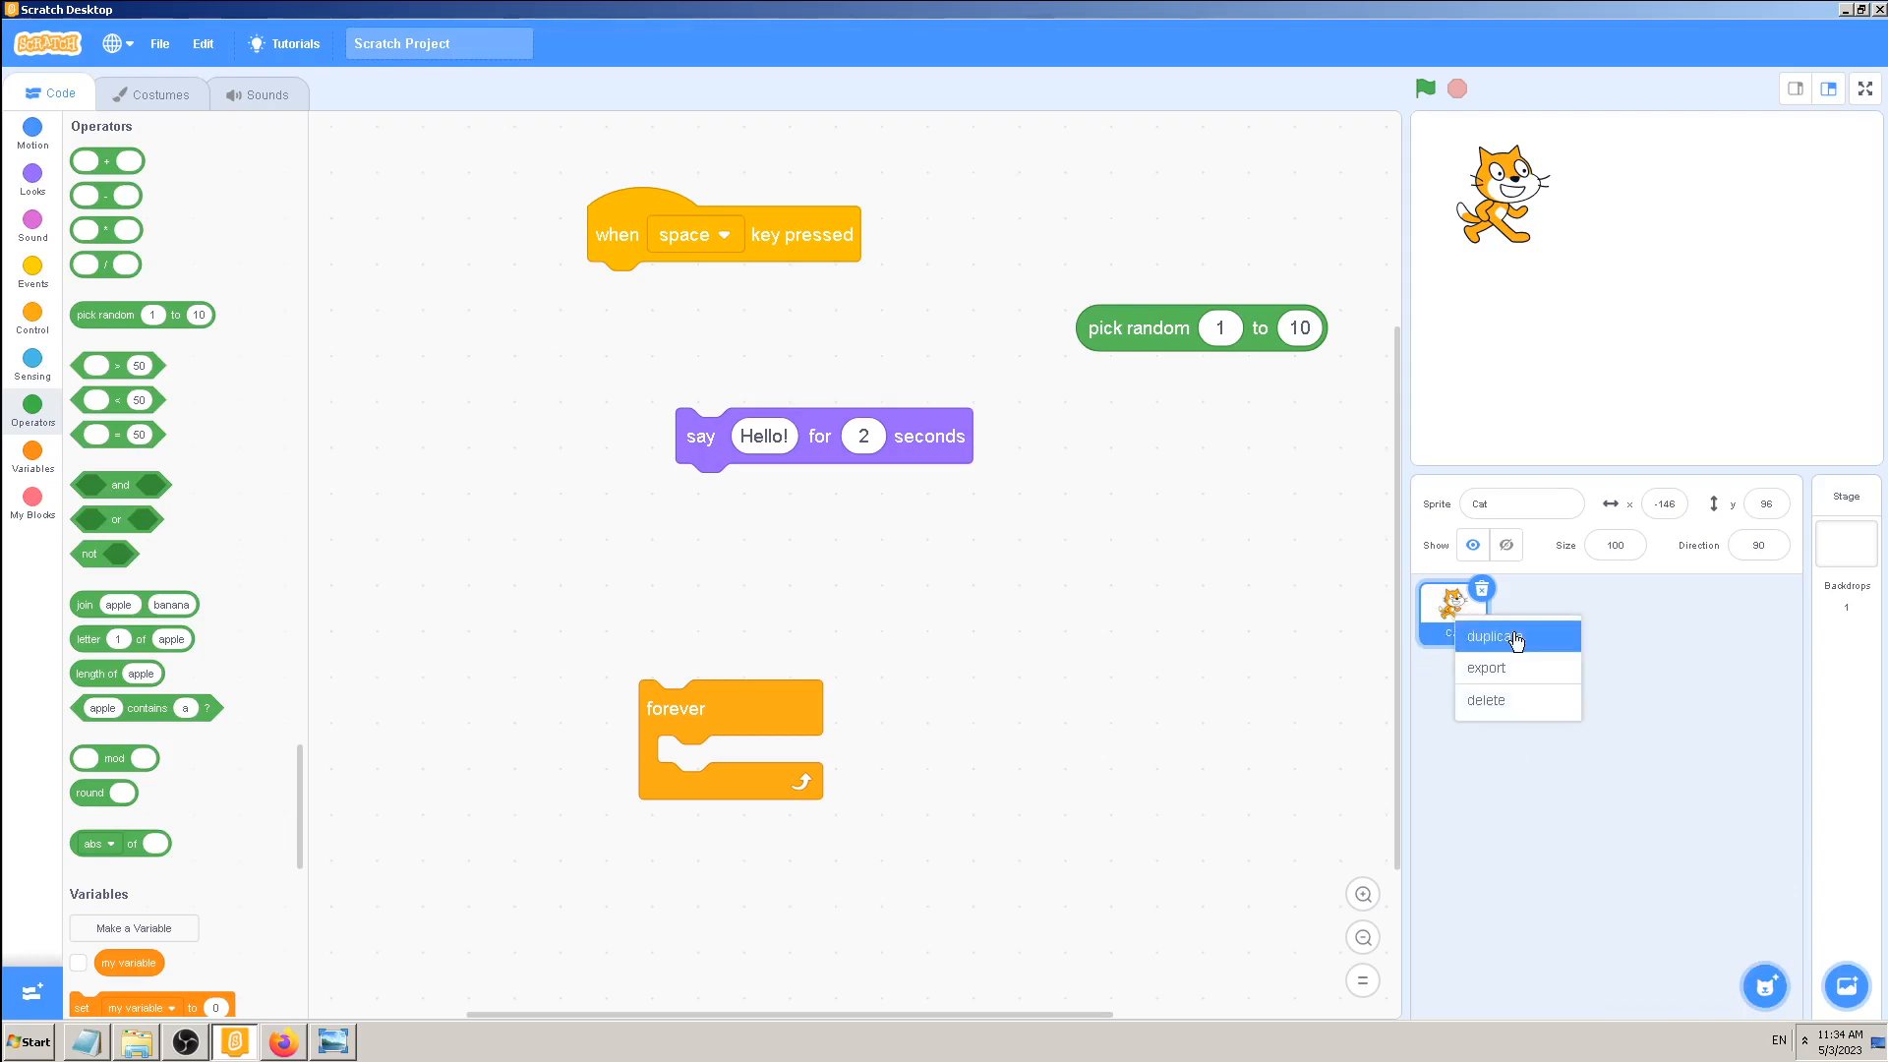
pyautogui.click(1695, 759)
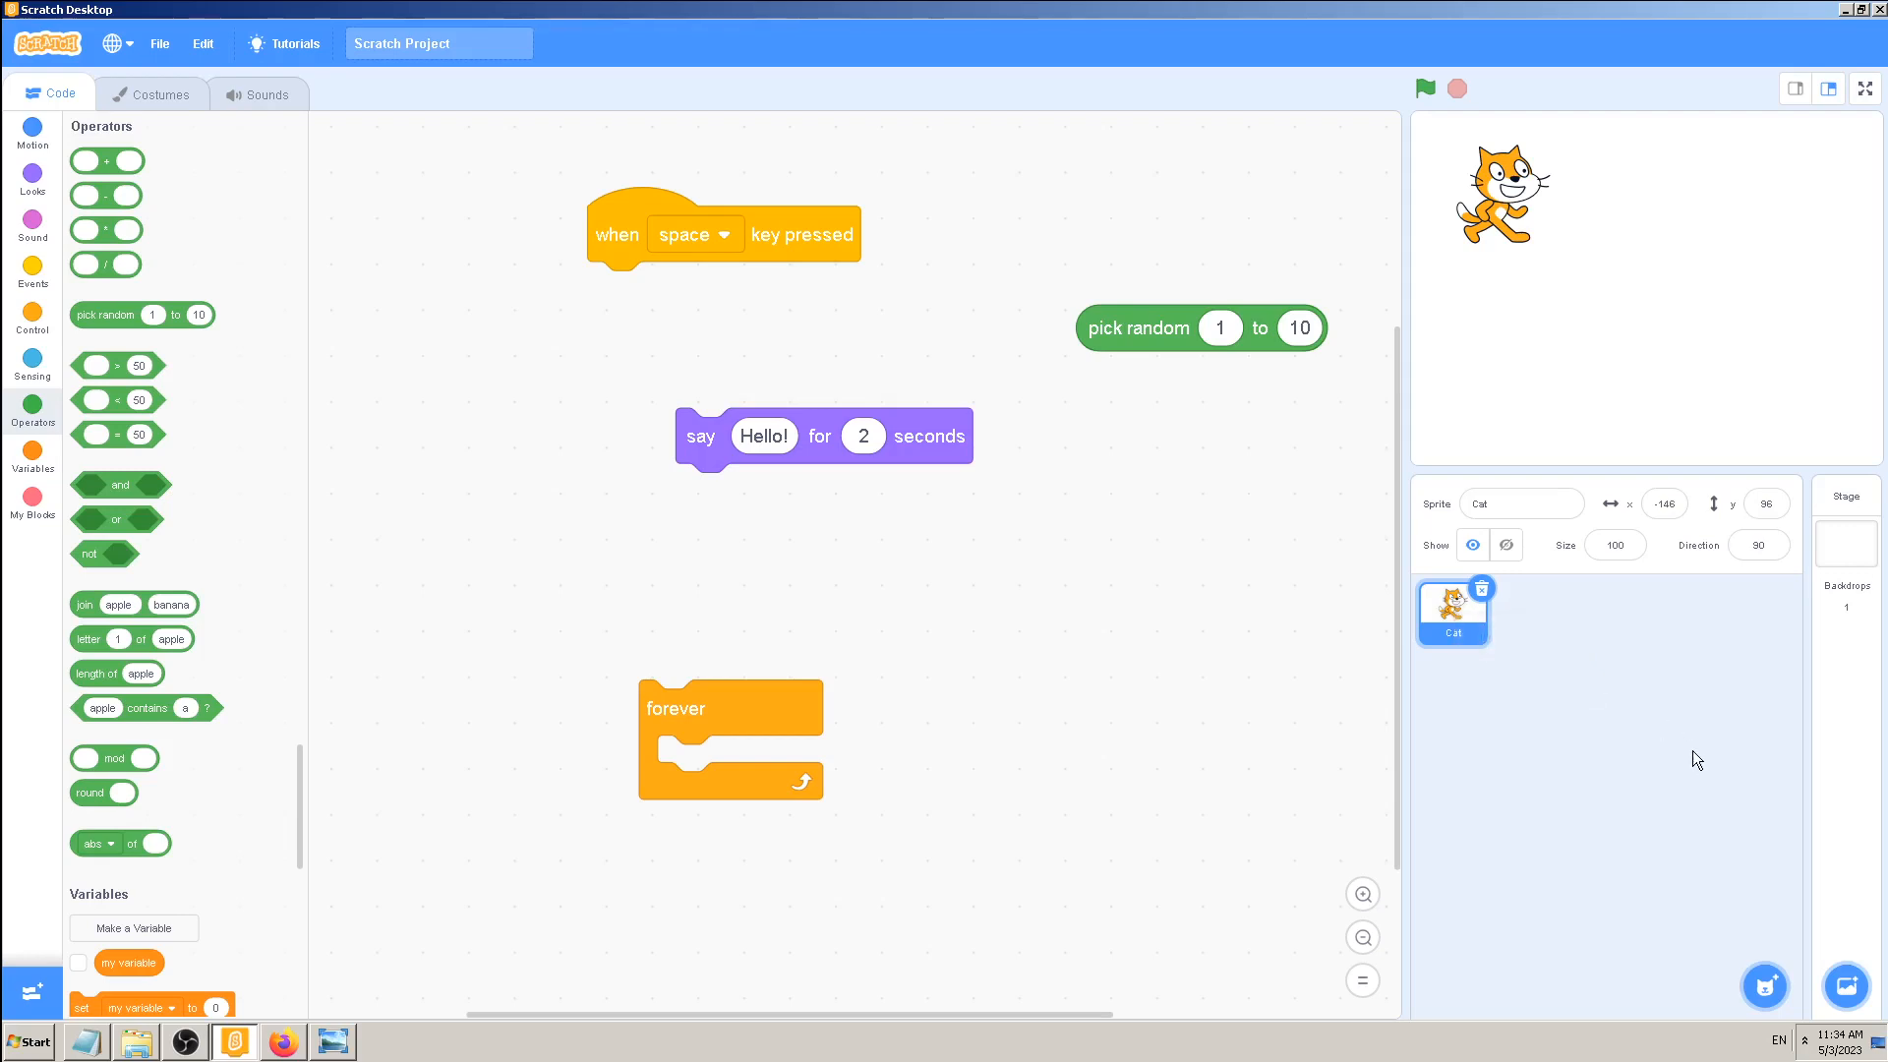
pyautogui.moveTo(1697, 732)
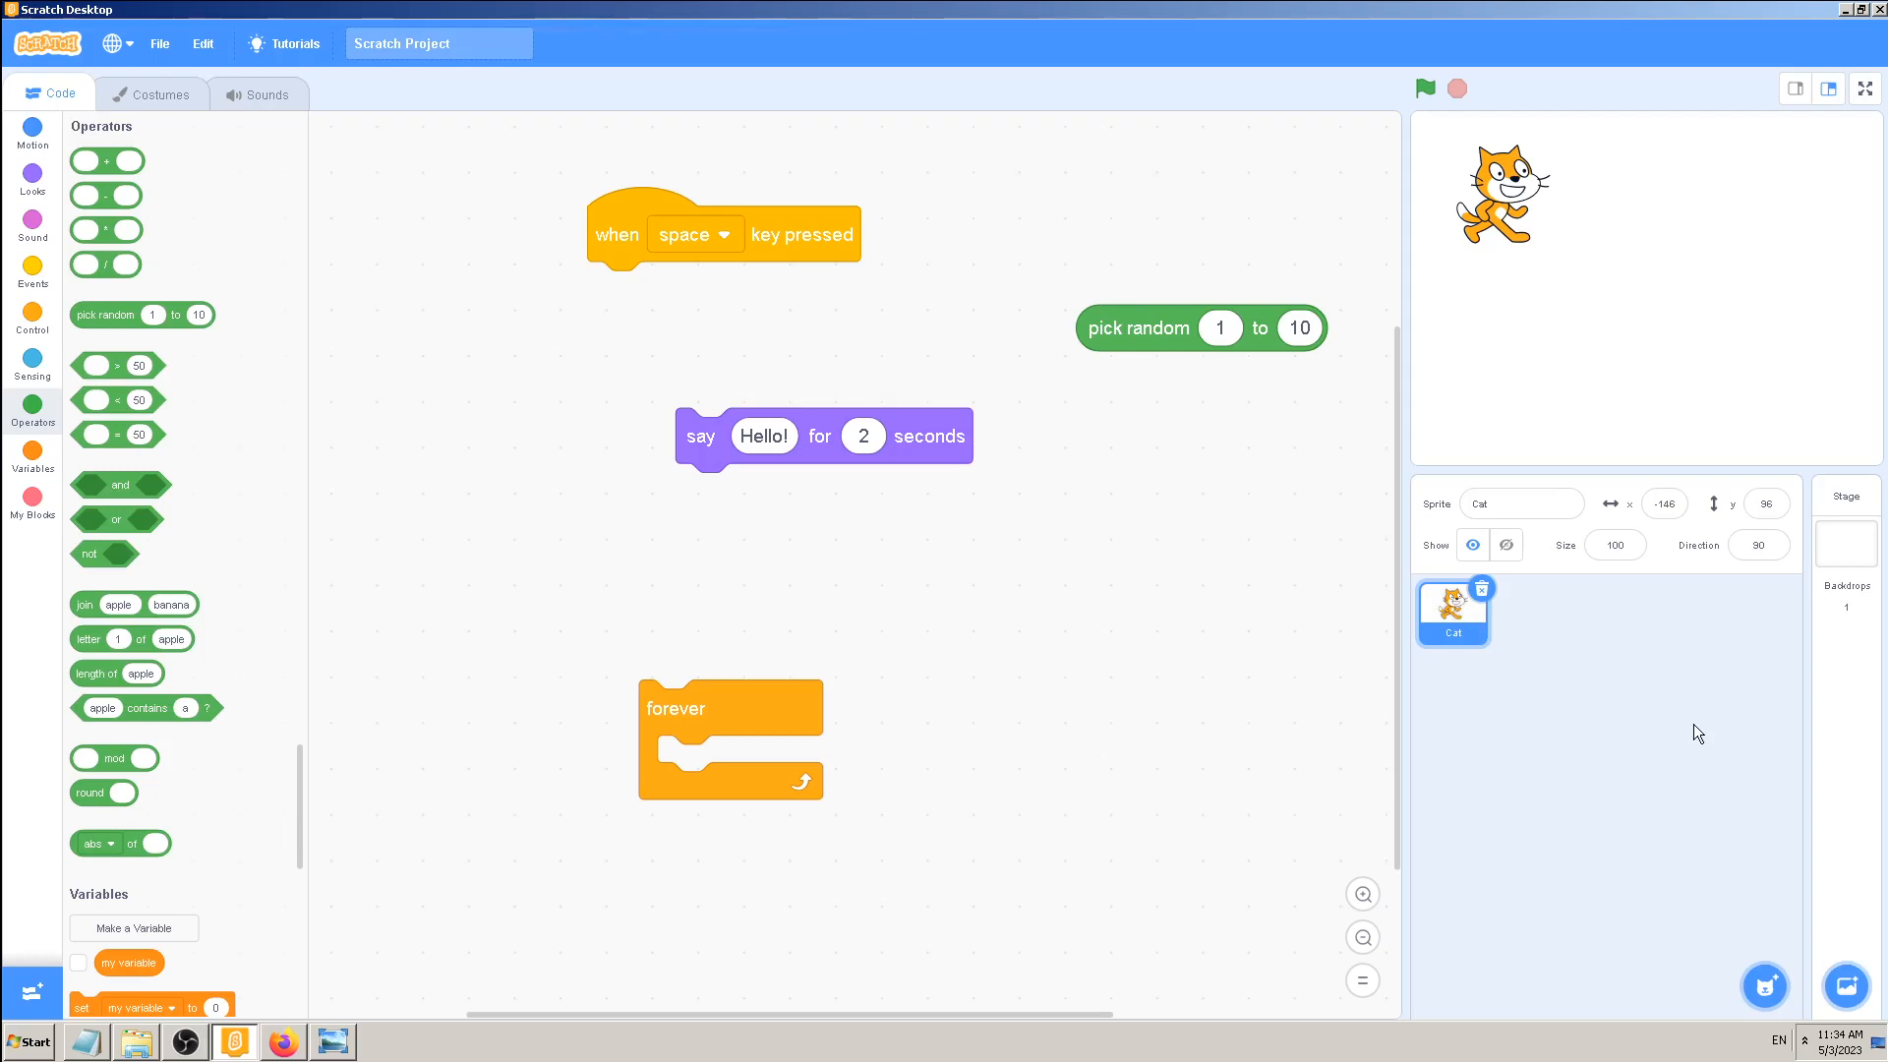
pyautogui.moveTo(1506, 545)
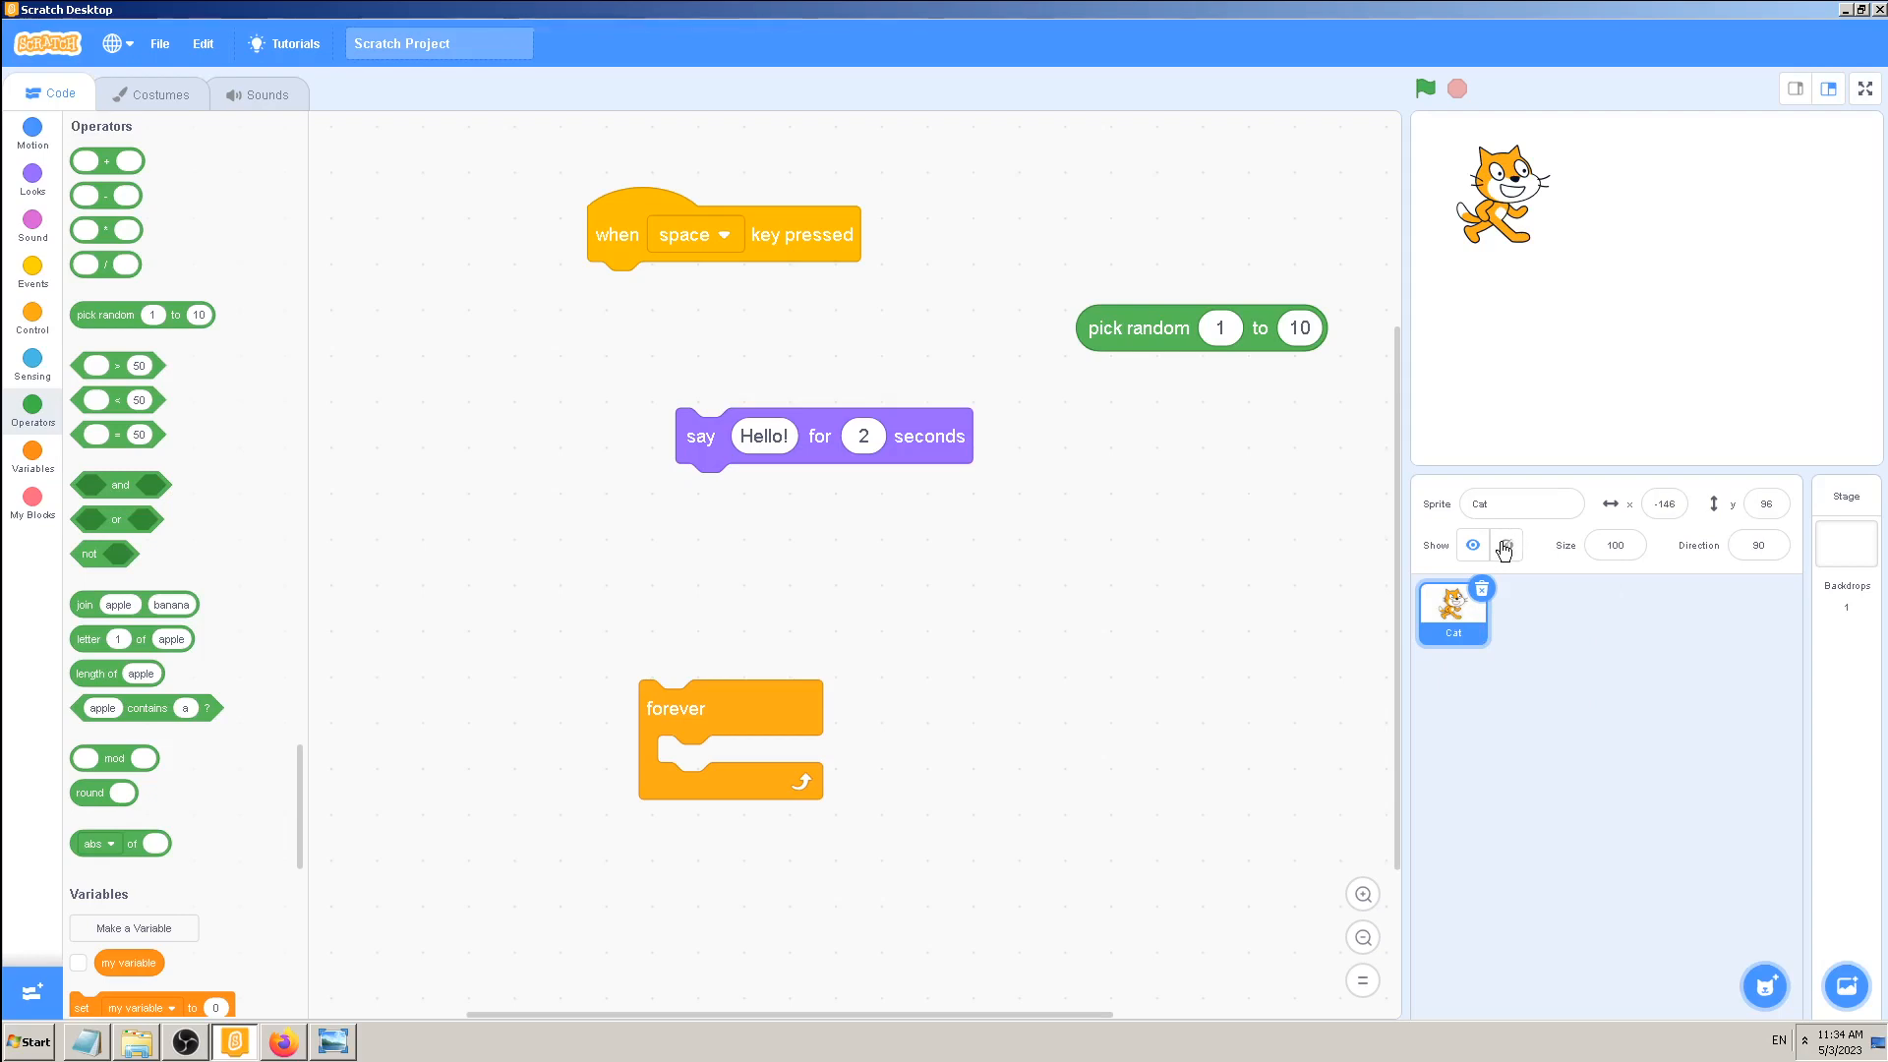
# - Hide the Cat and browse the sprite library for a new sprite
pyautogui.click(1506, 545)
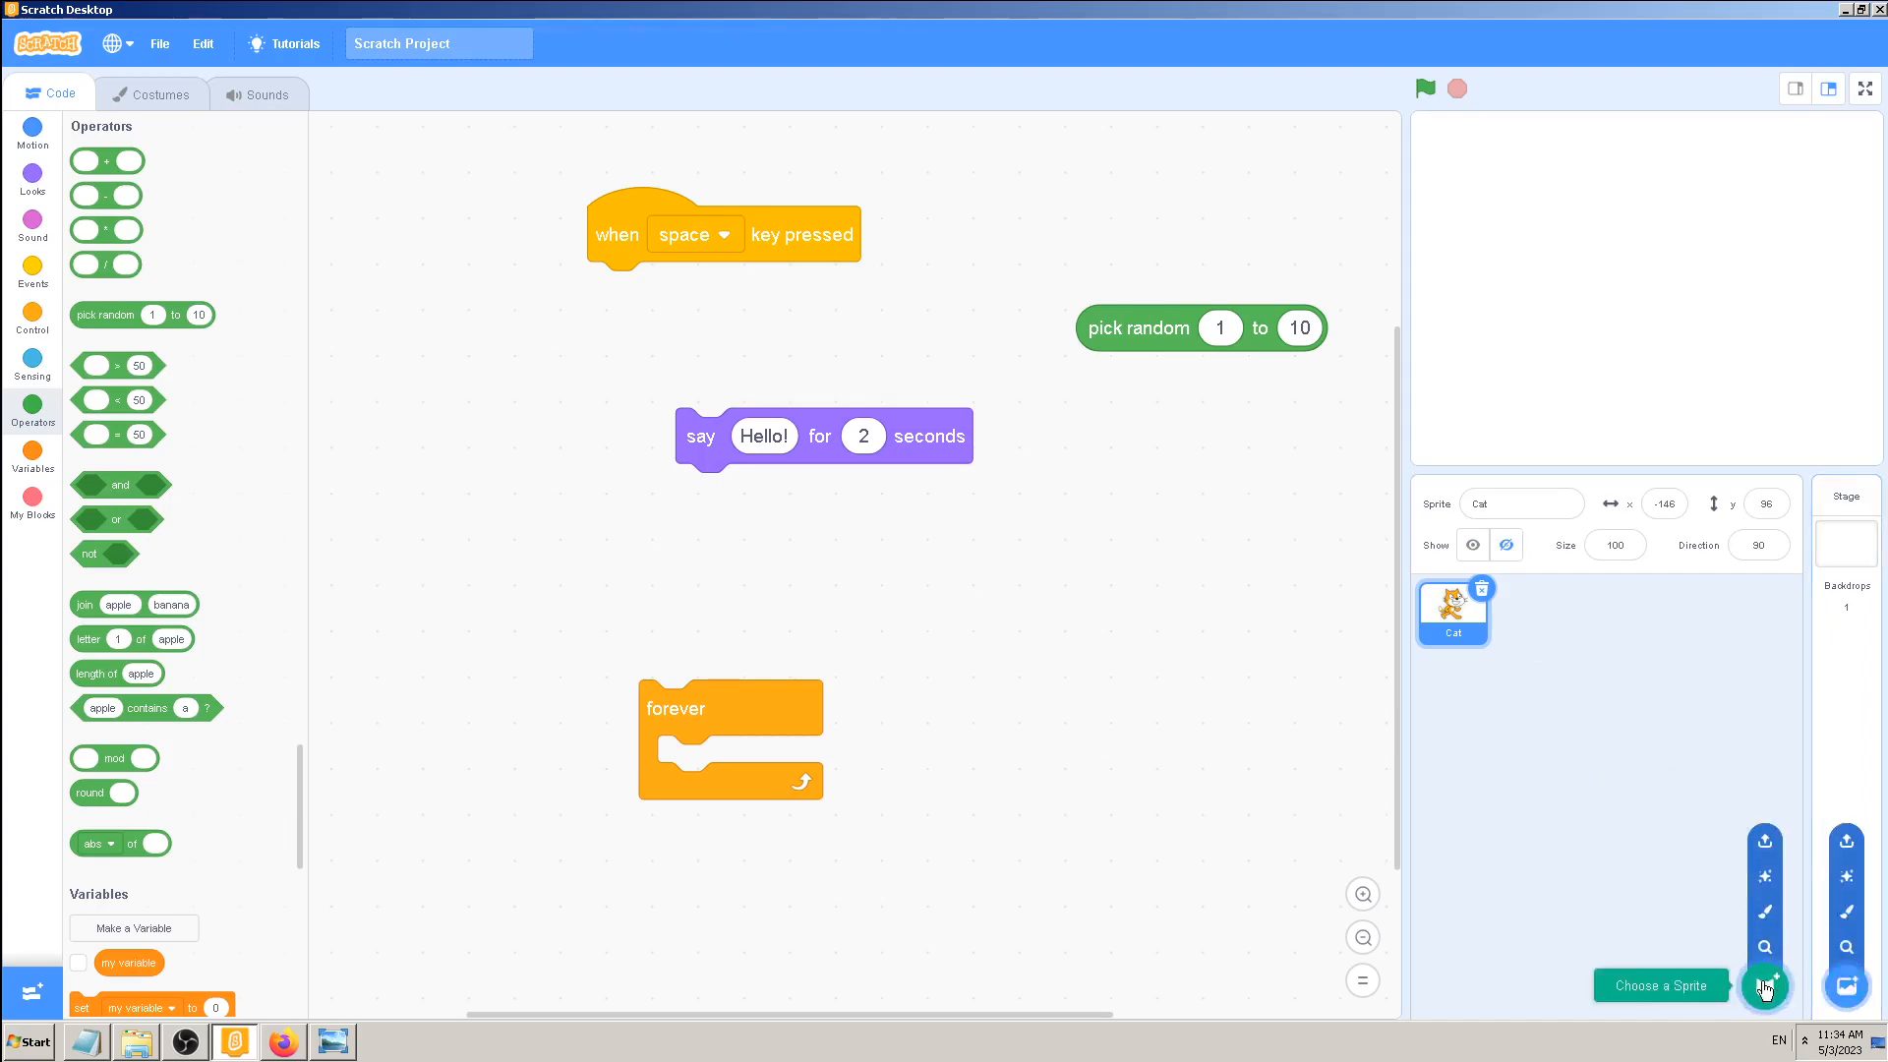
pyautogui.click(1764, 985)
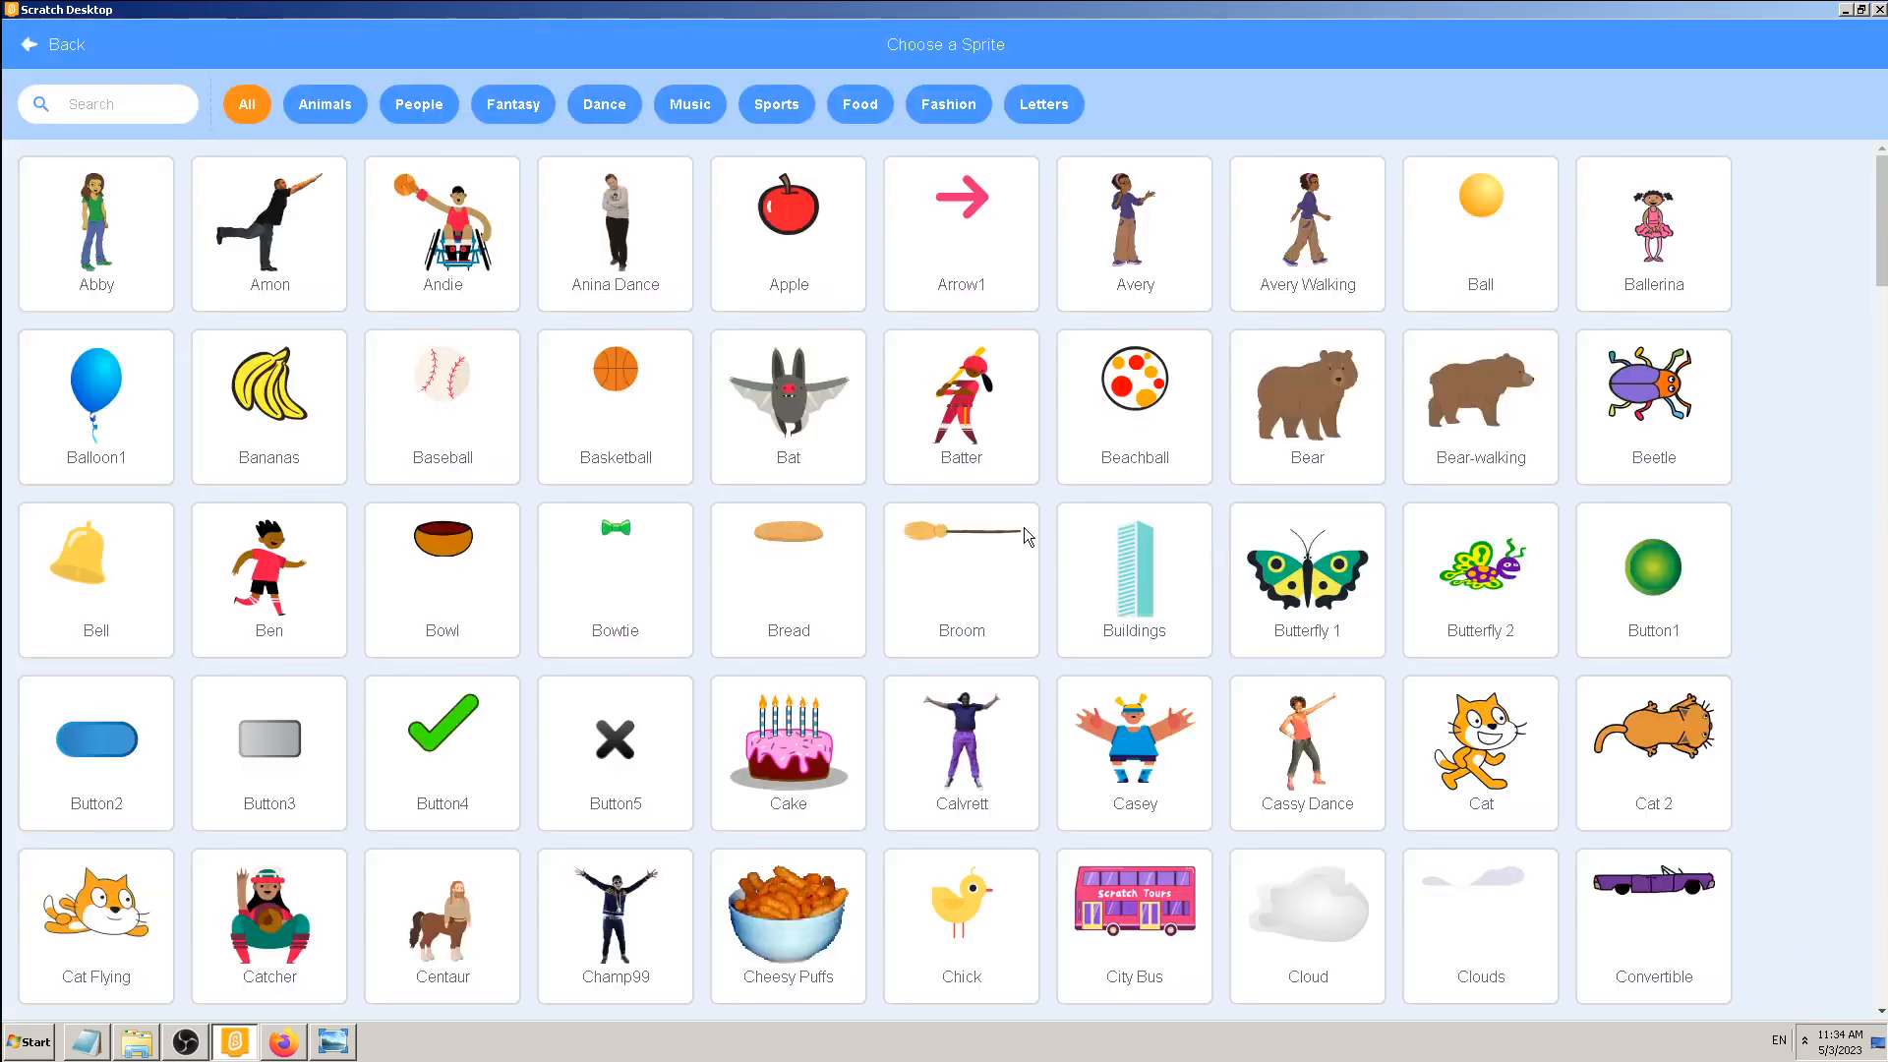
pyautogui.scroll(-3)
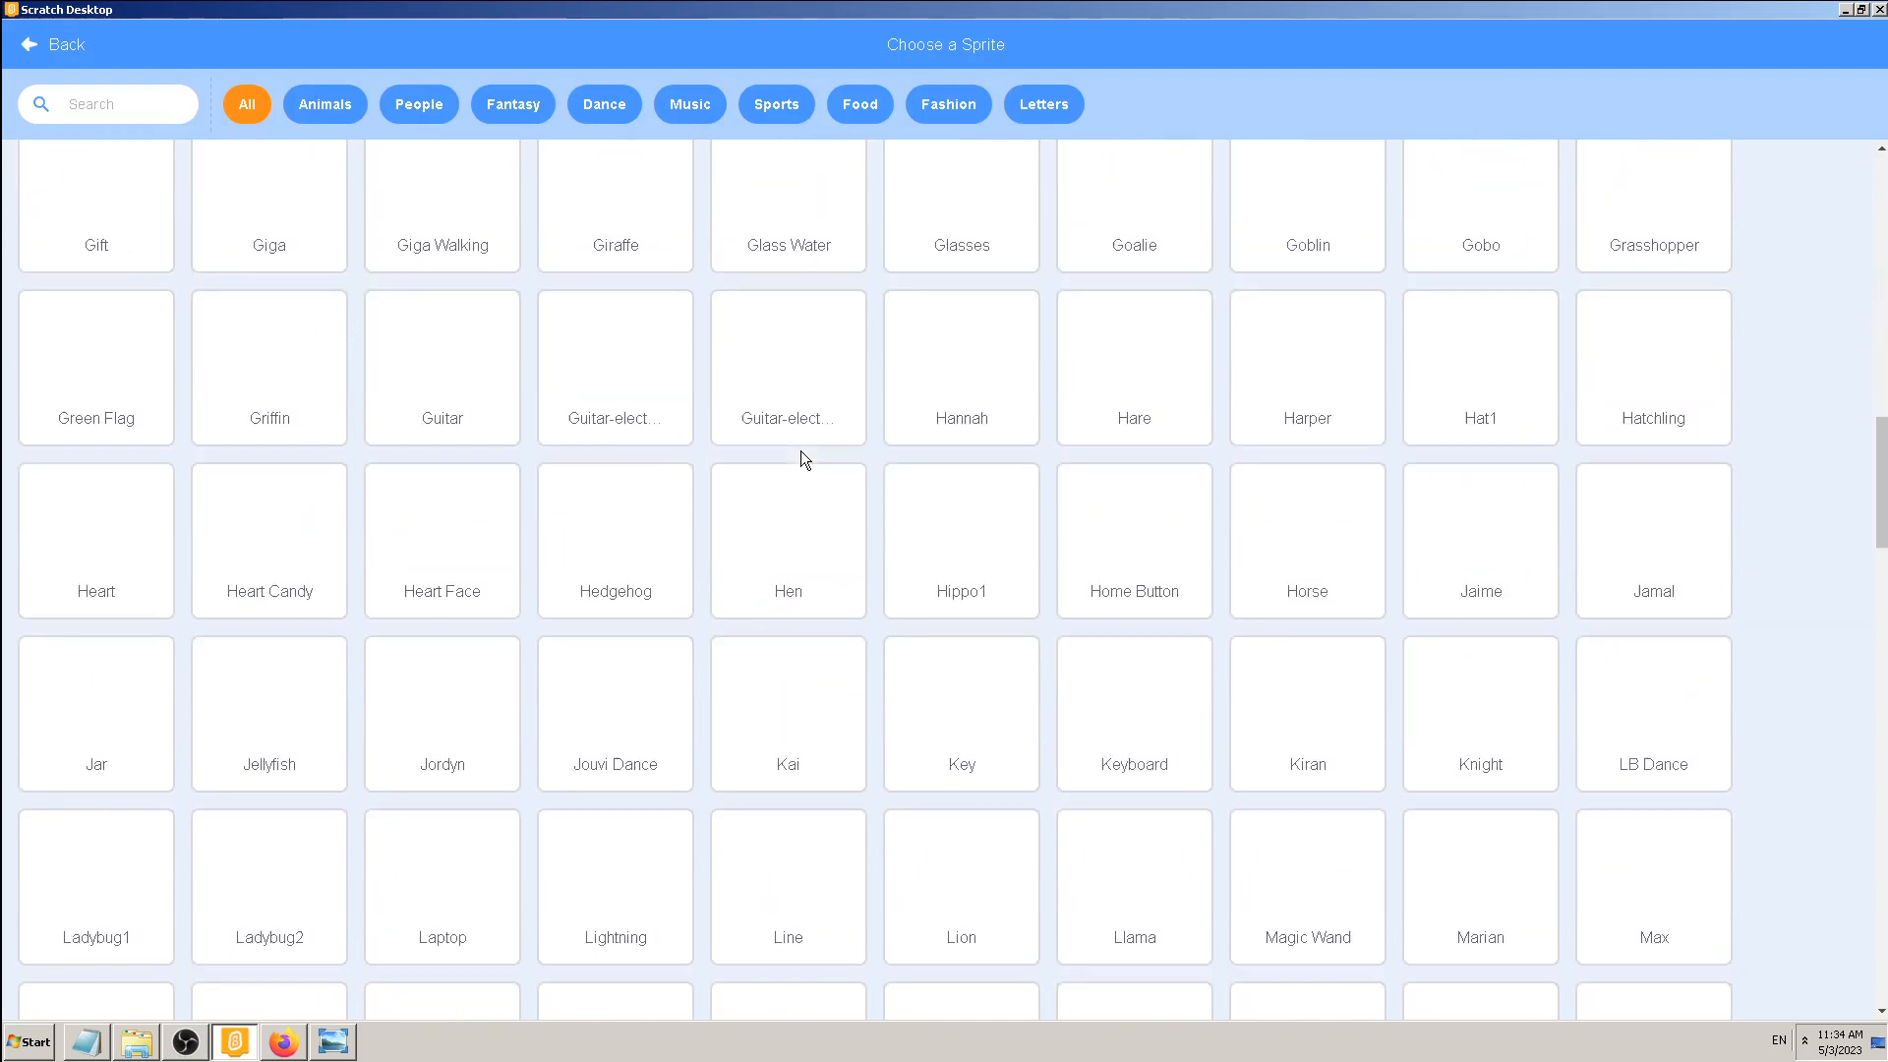
pyautogui.scroll(-3)
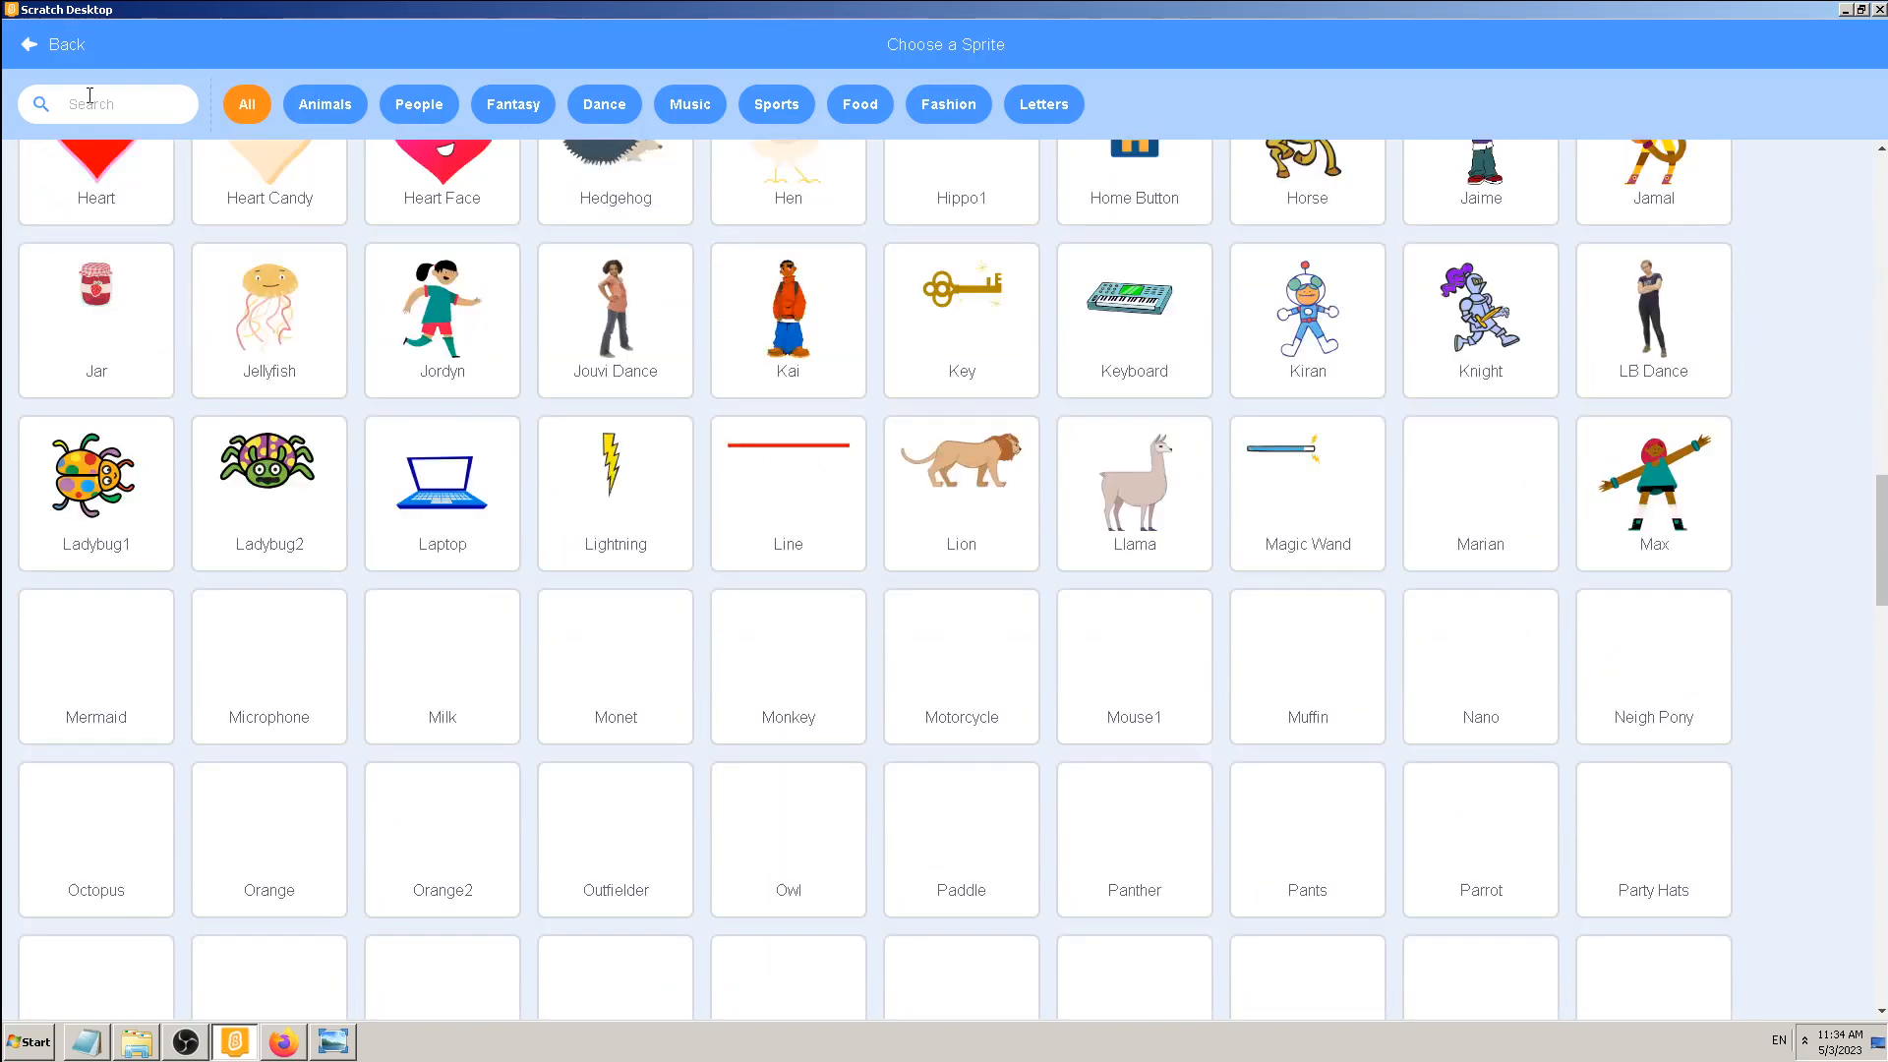
# - Search 'tree', add the tree sprite and rename it Apple Tree
pyautogui.write('tree')
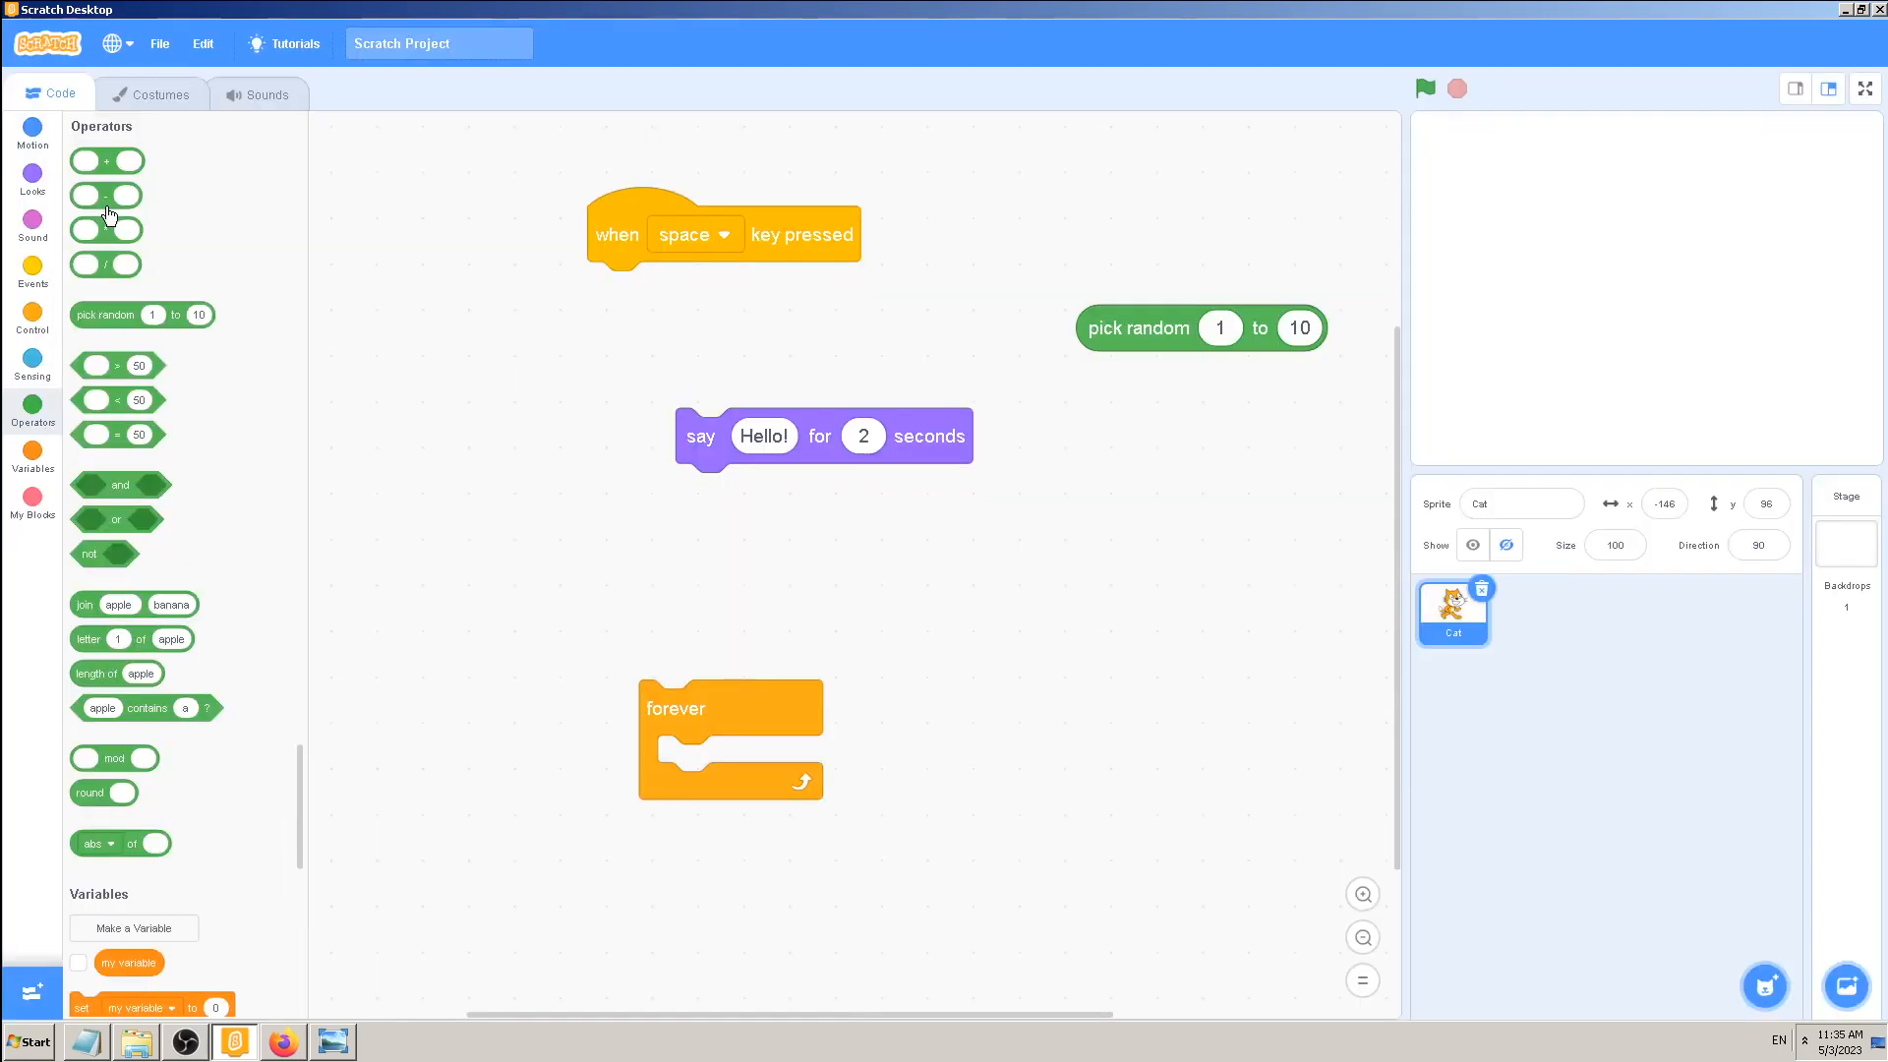
pyautogui.click(1530, 612)
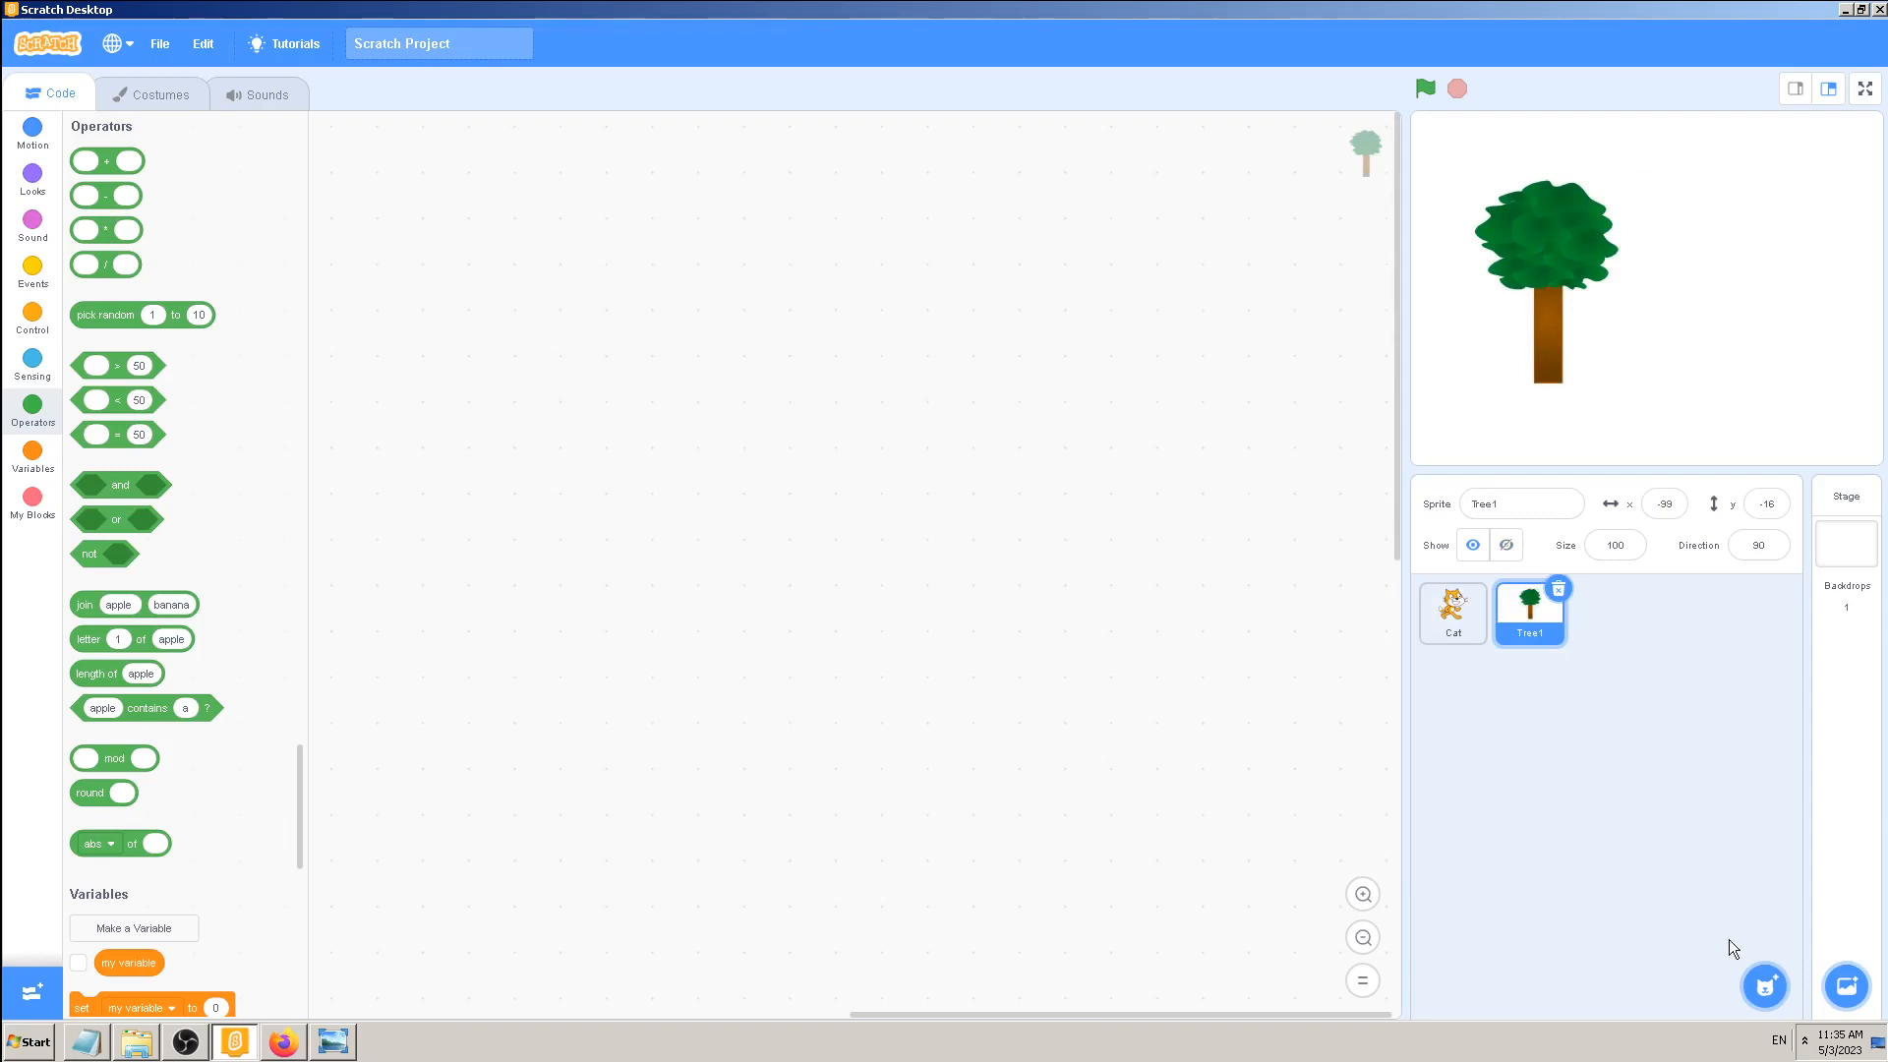
pyautogui.click(1522, 503)
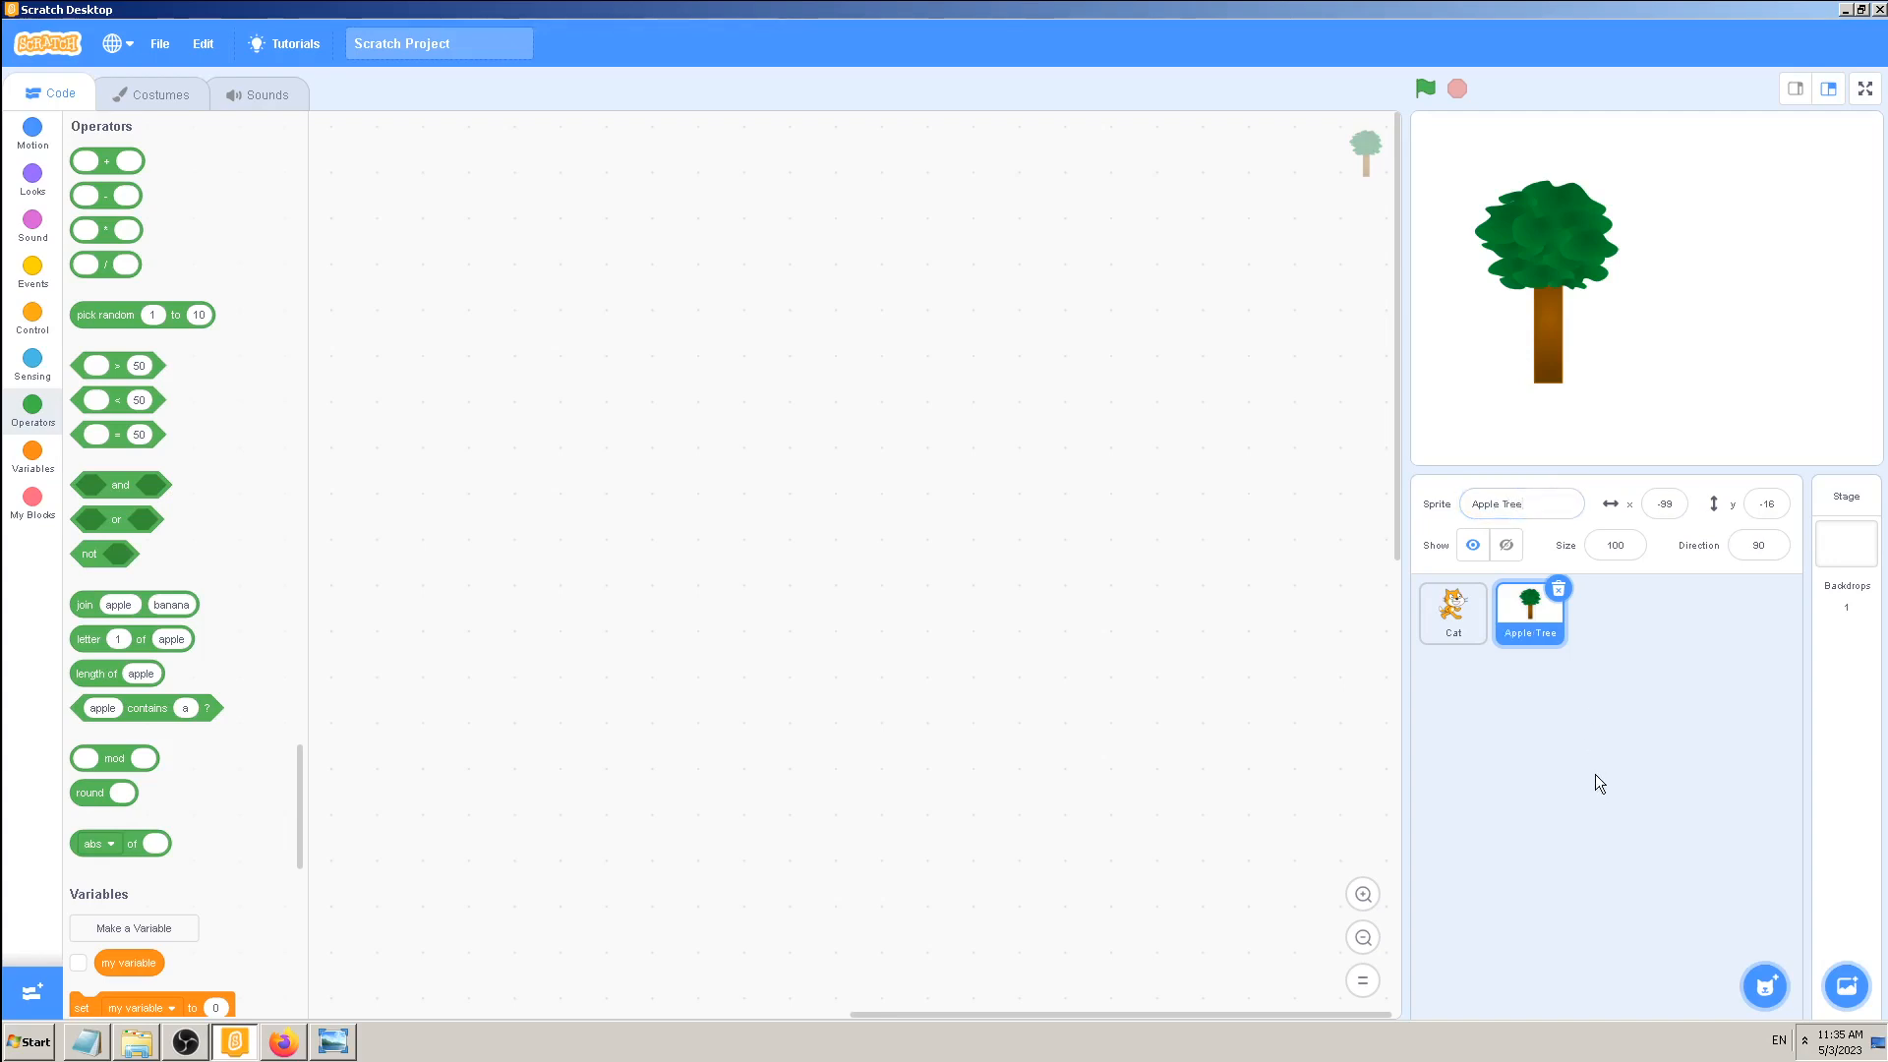
# - Add the Apple sprite from the library and move it onto the treetop
pyautogui.click(1766, 987)
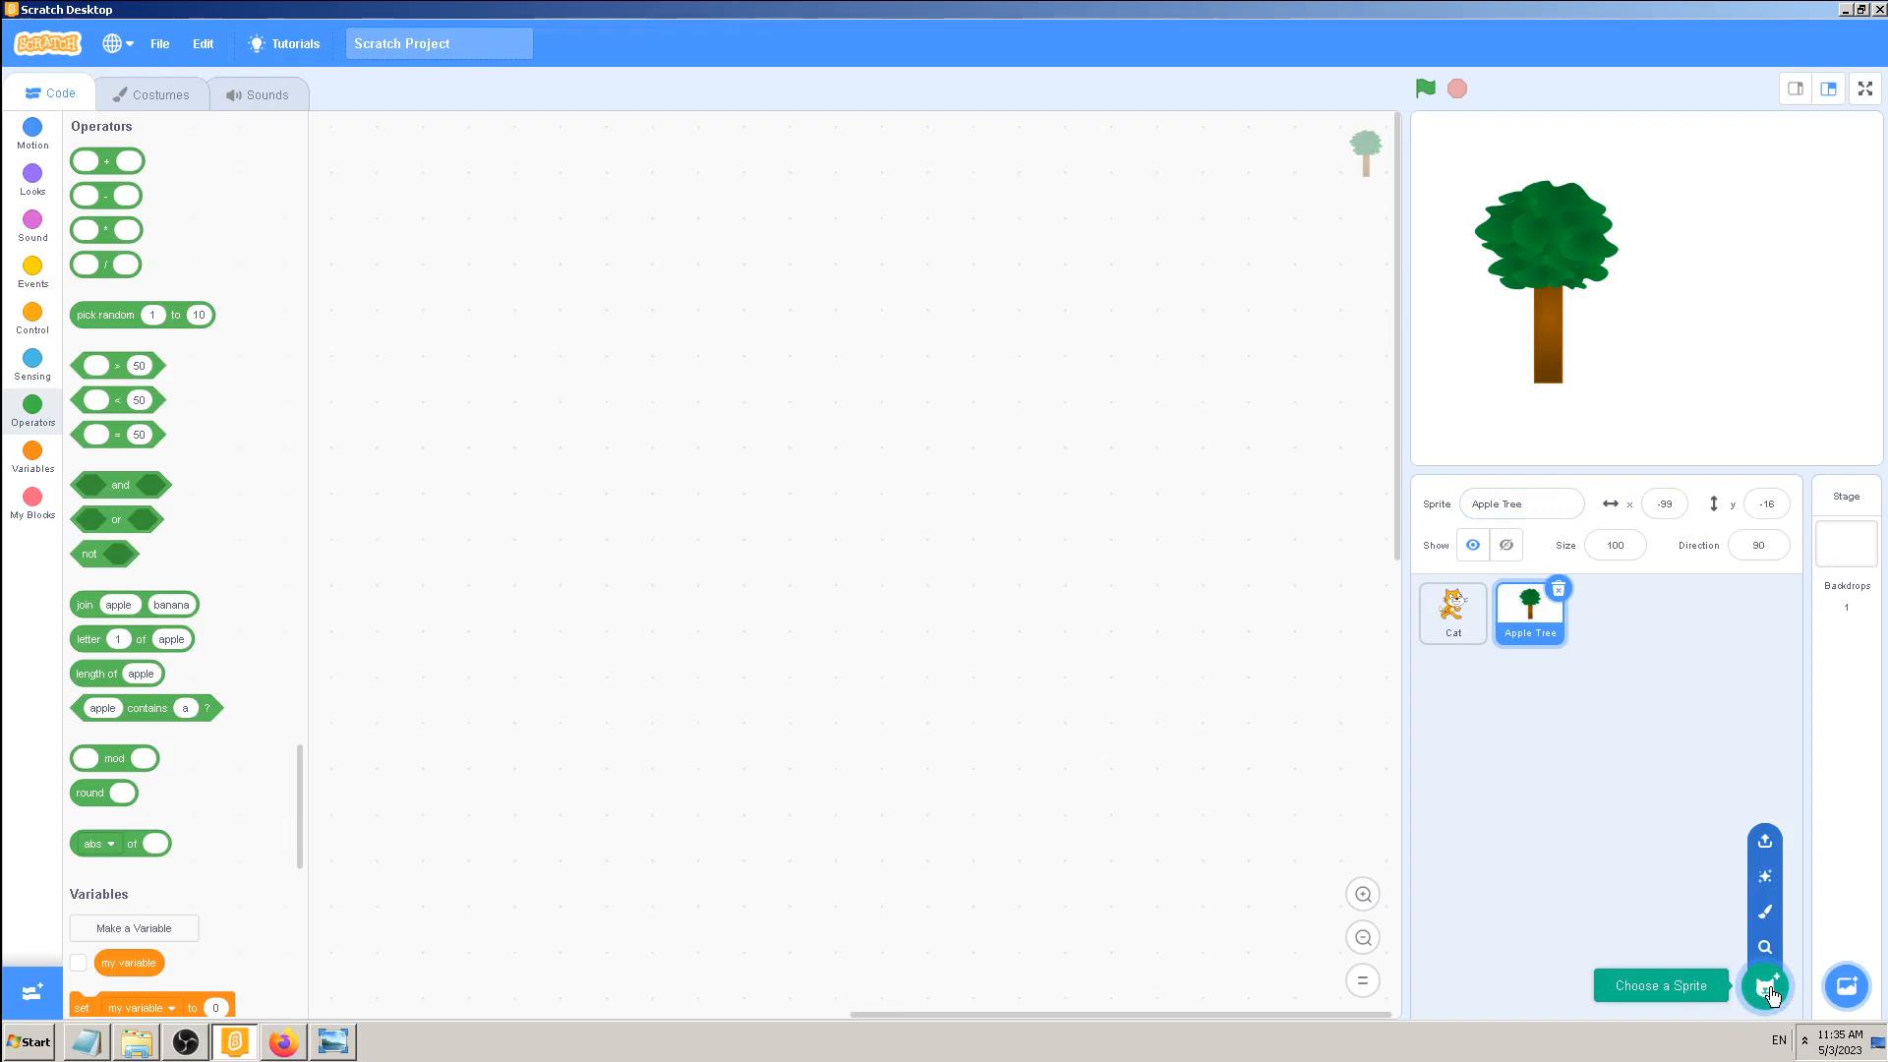
pyautogui.click(1764, 987)
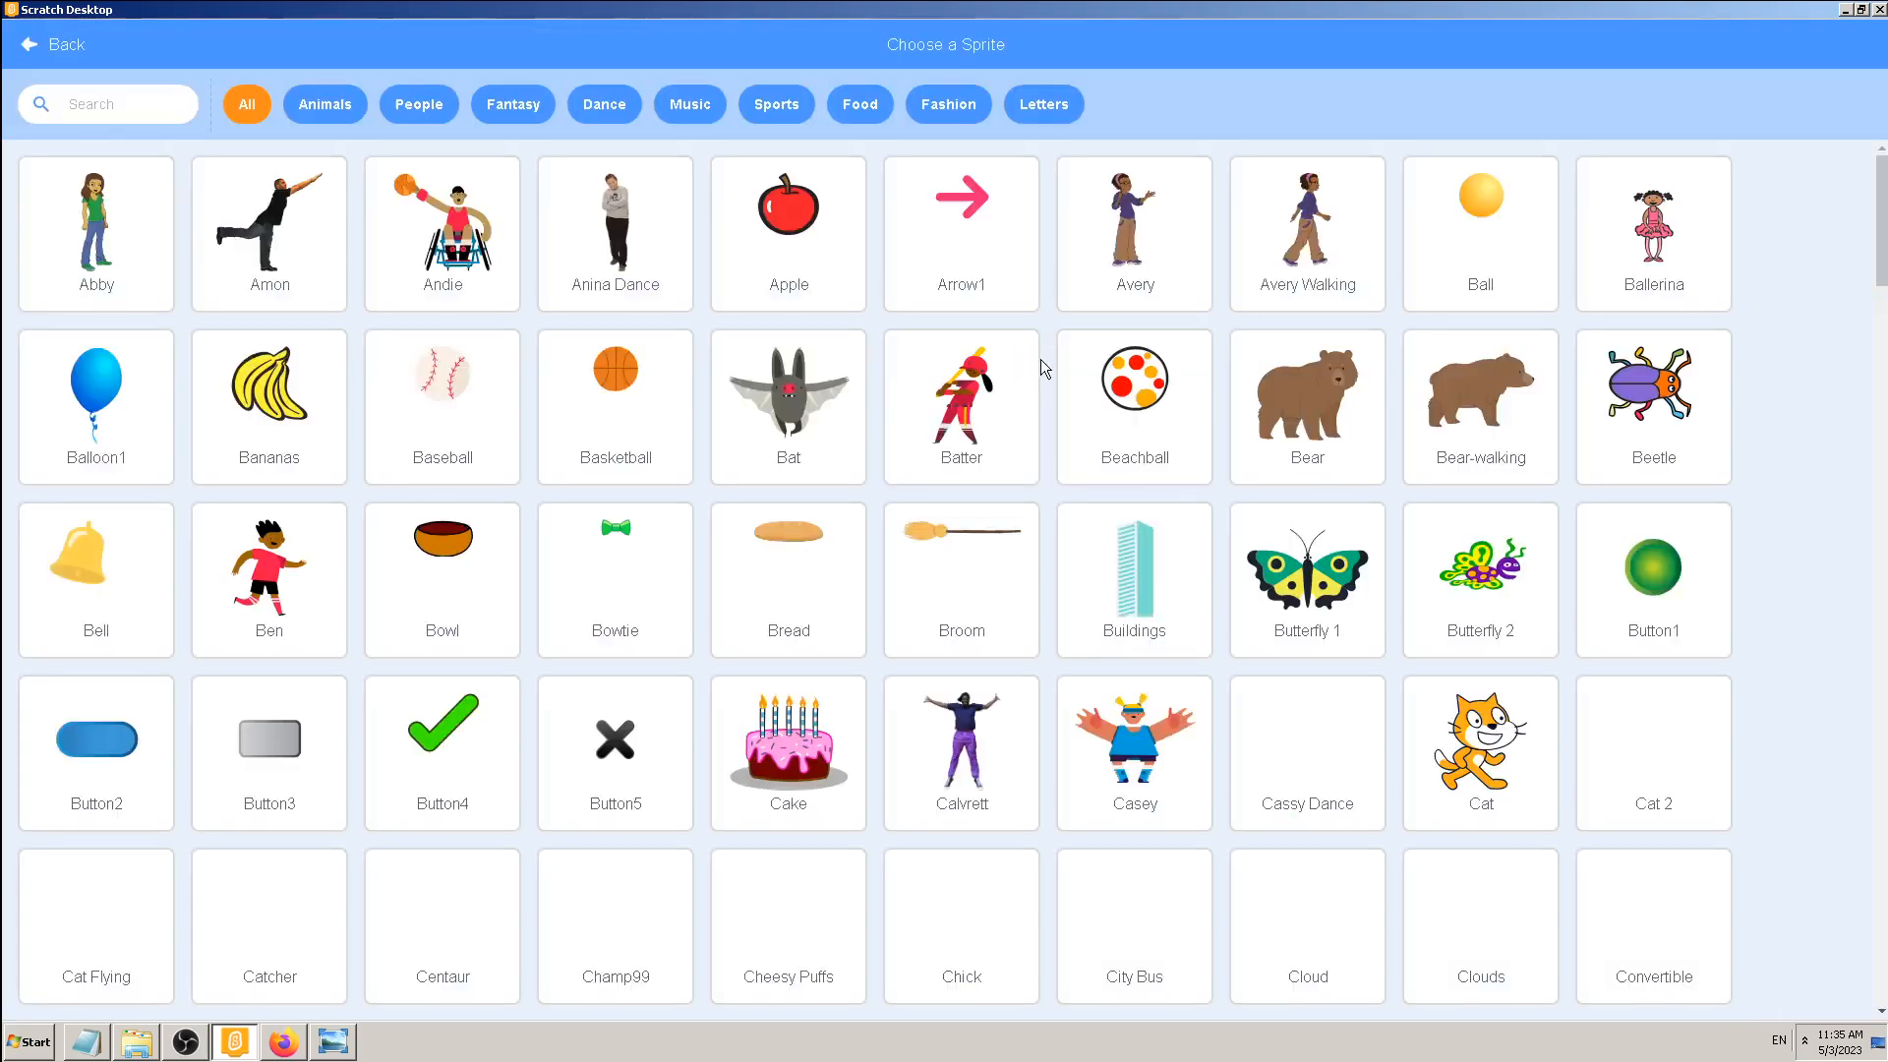
pyautogui.click(789, 202)
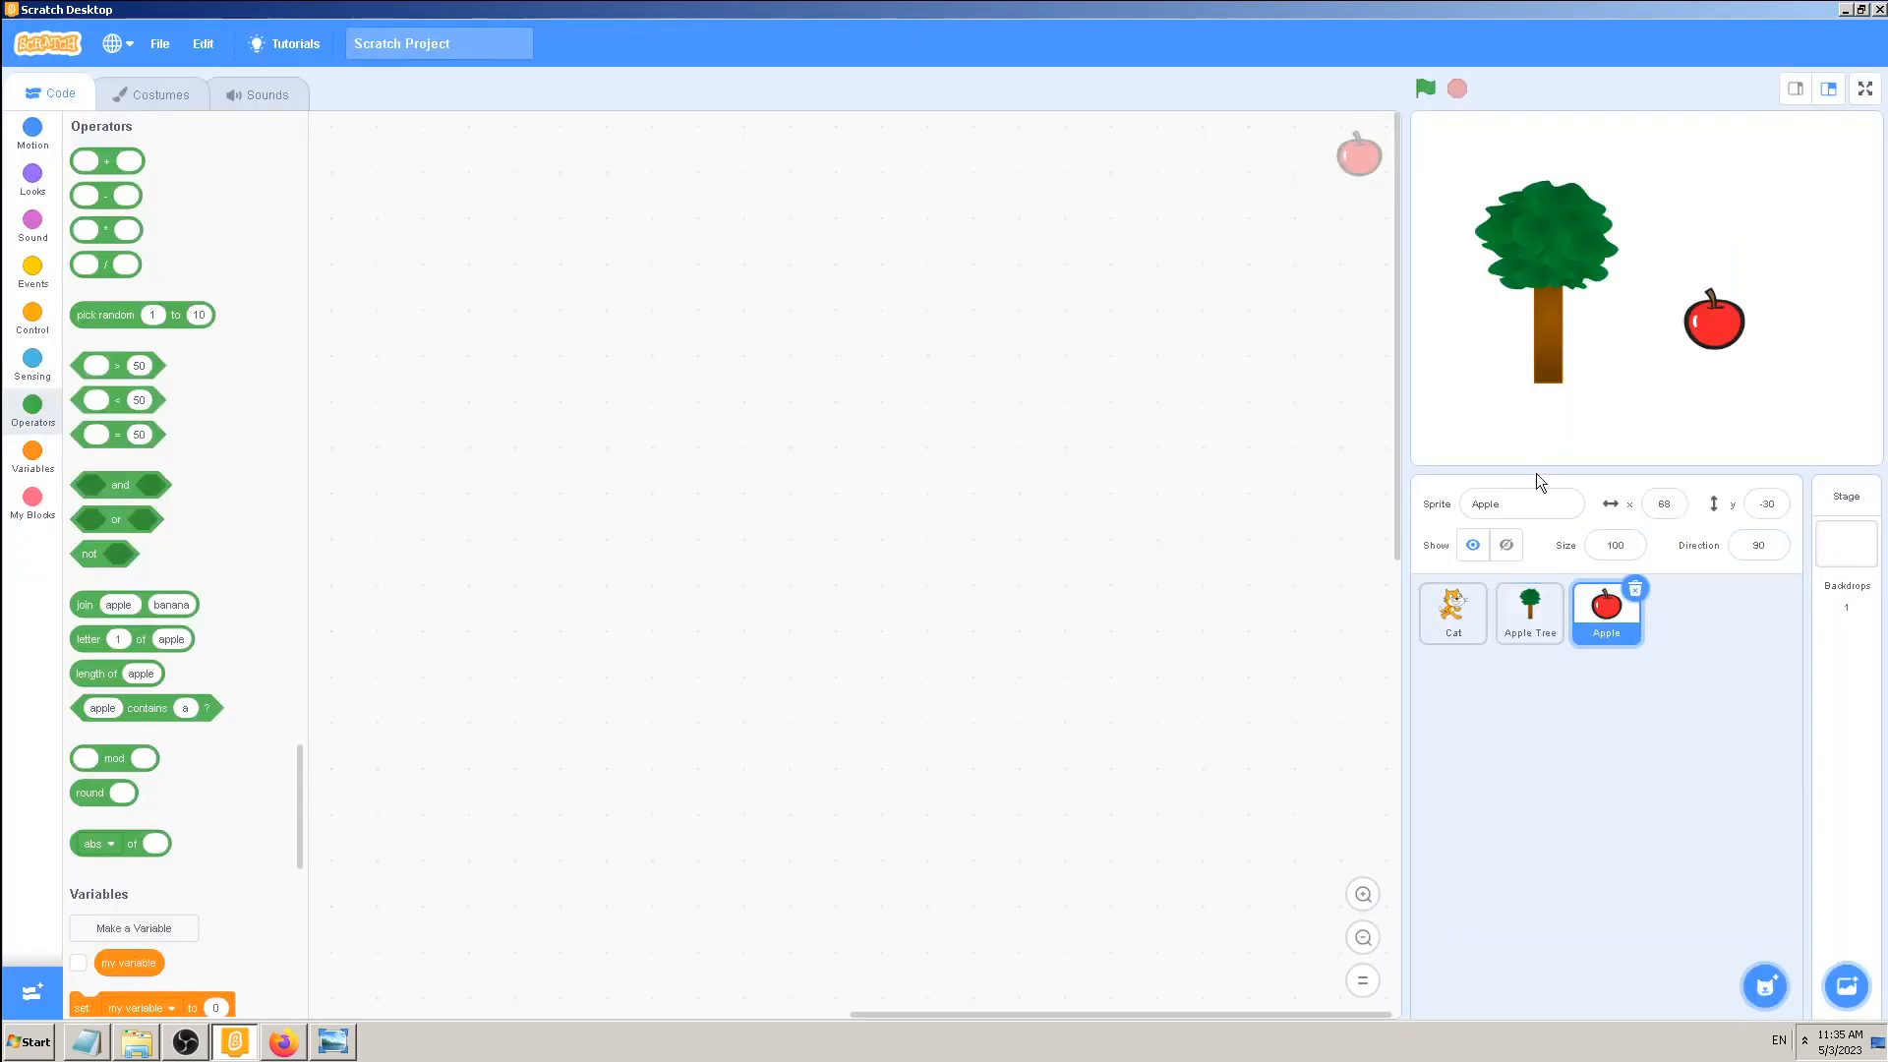
pyautogui.moveTo(1709, 322); pyautogui.dragTo(1553, 234)
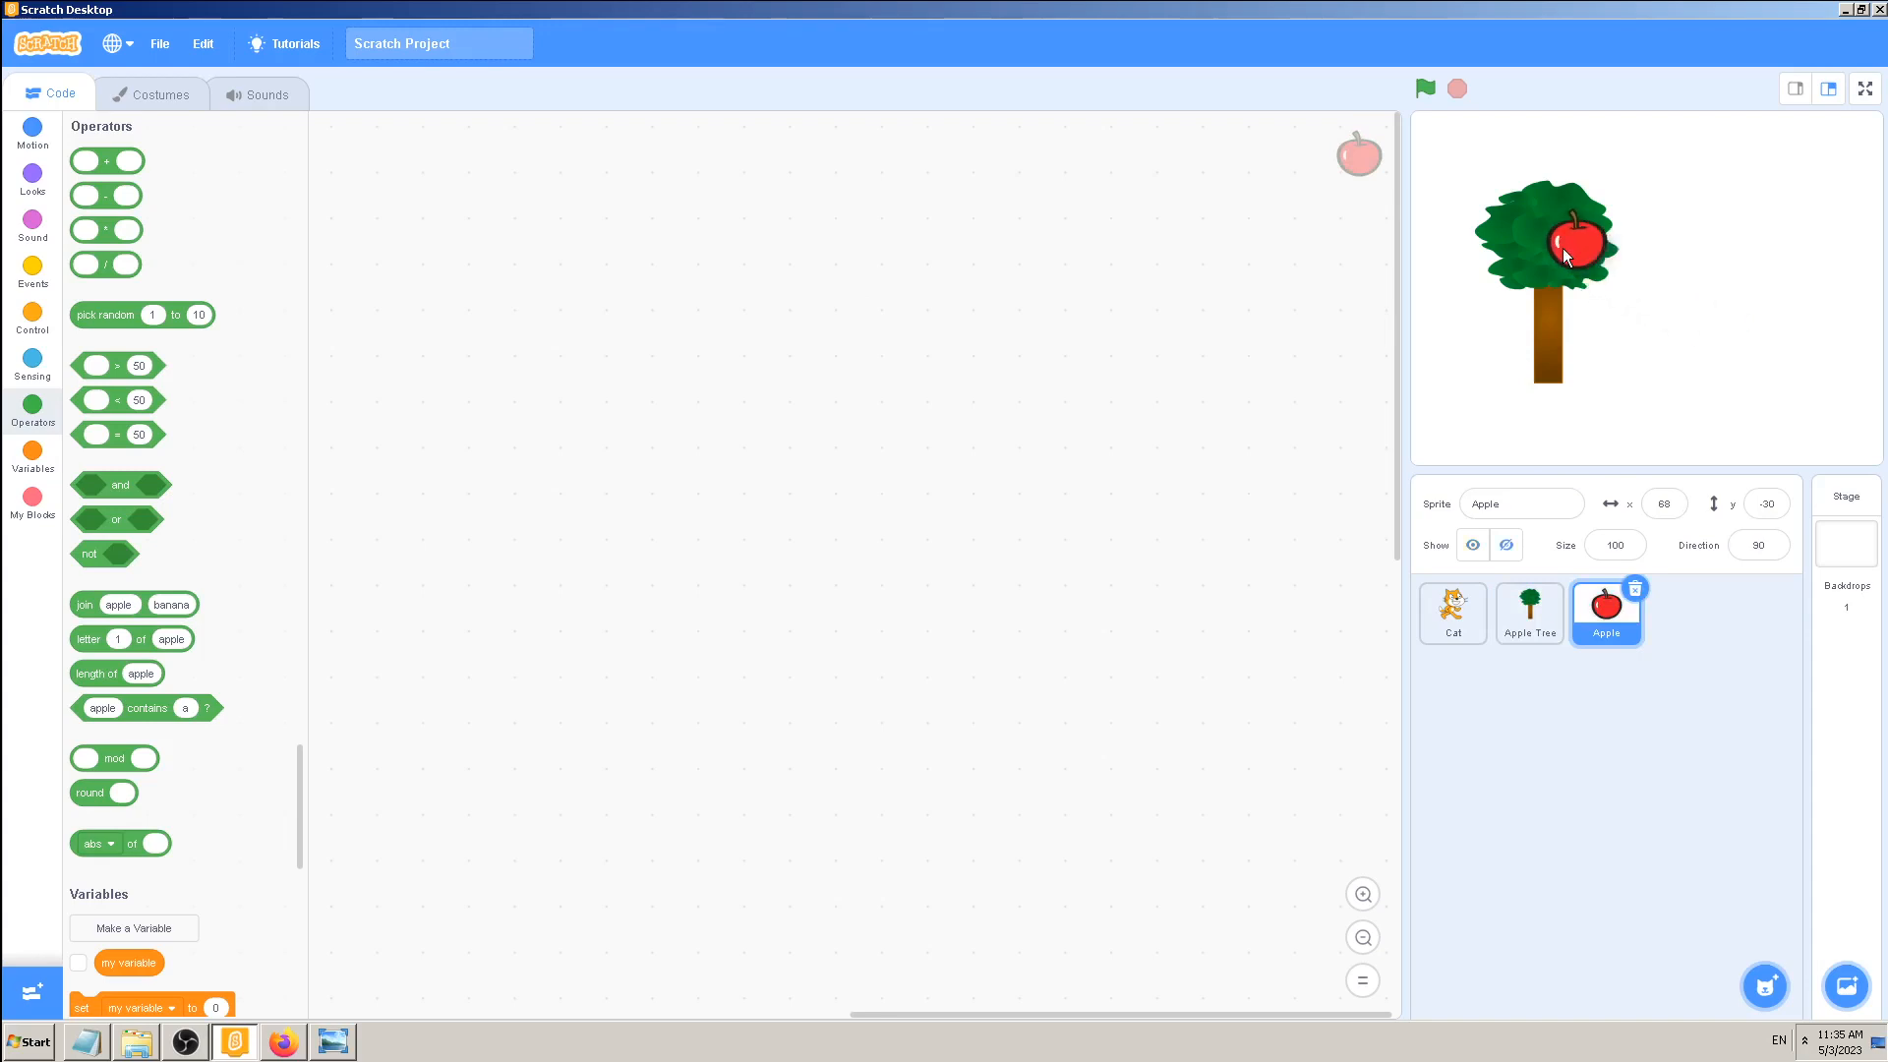
# - Shrink the apple to size 40 and place it in the upper-left leaves
pyautogui.moveTo(1565, 254); pyautogui.dragTo(1545, 234)
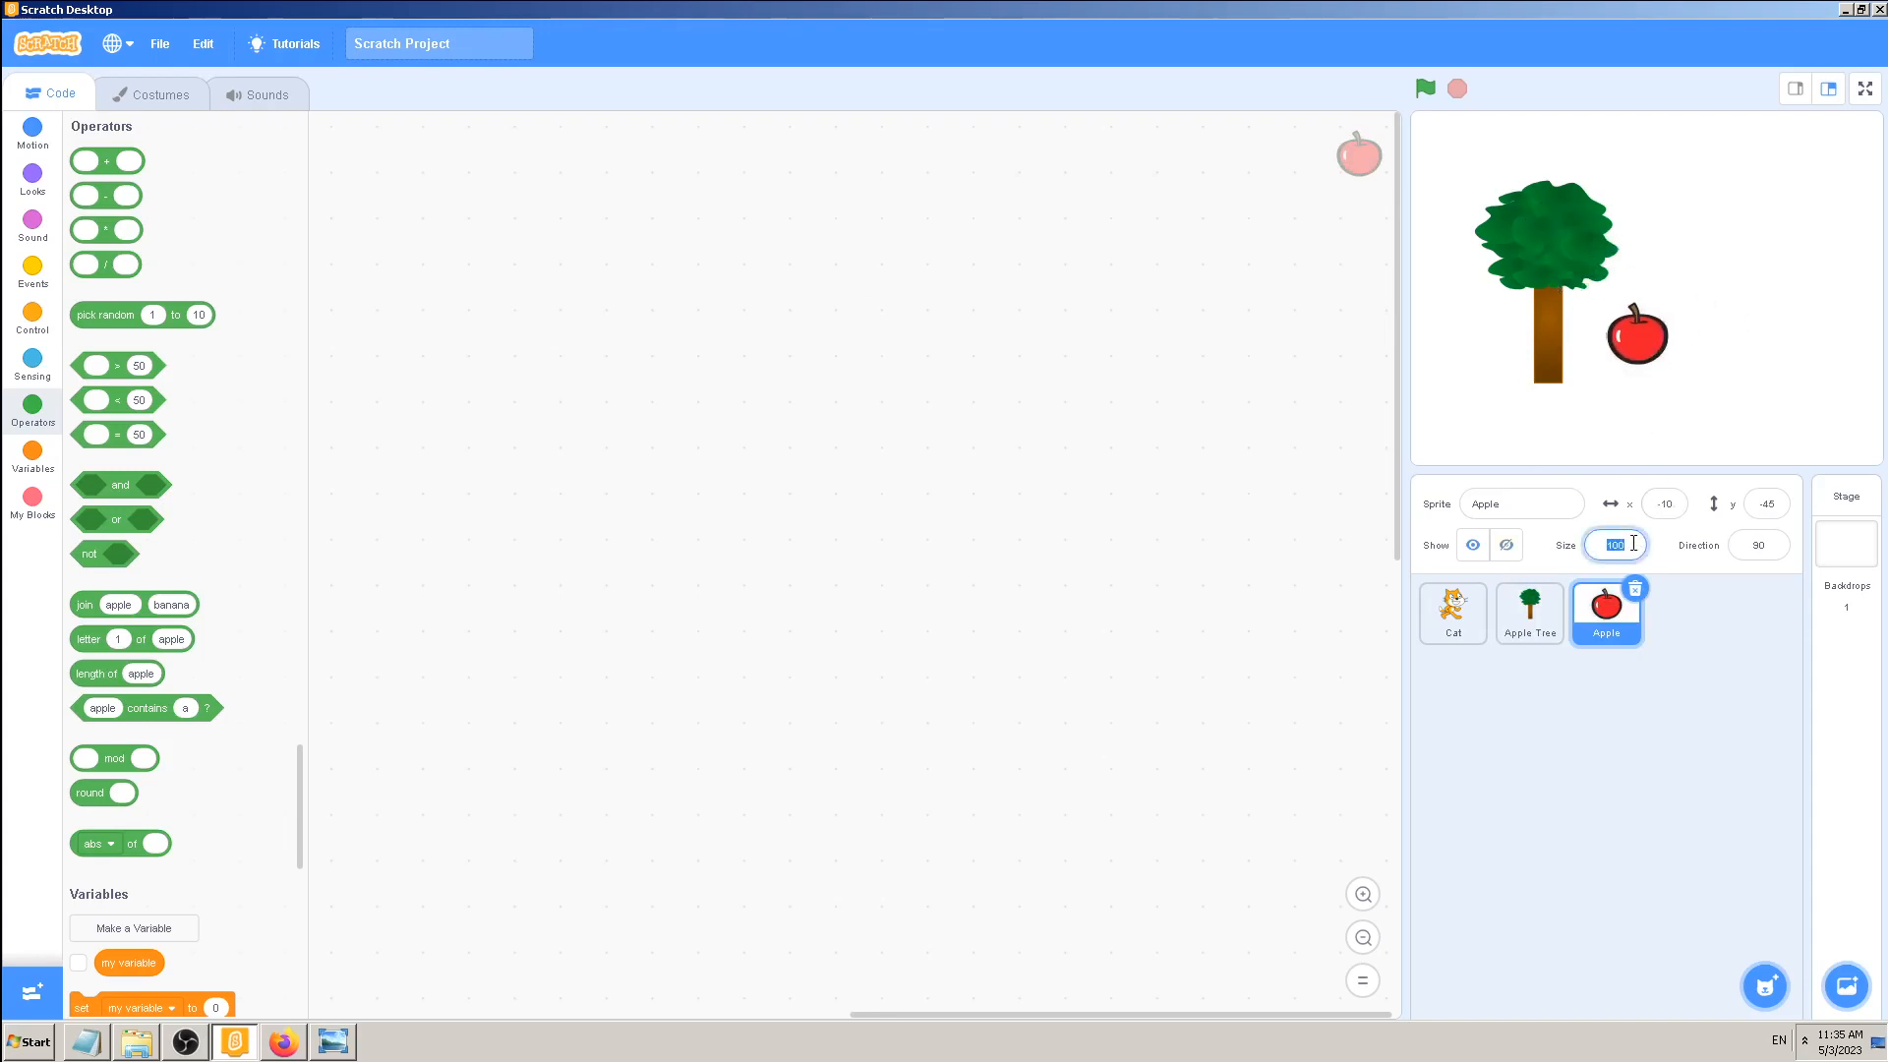
pyautogui.write('40')
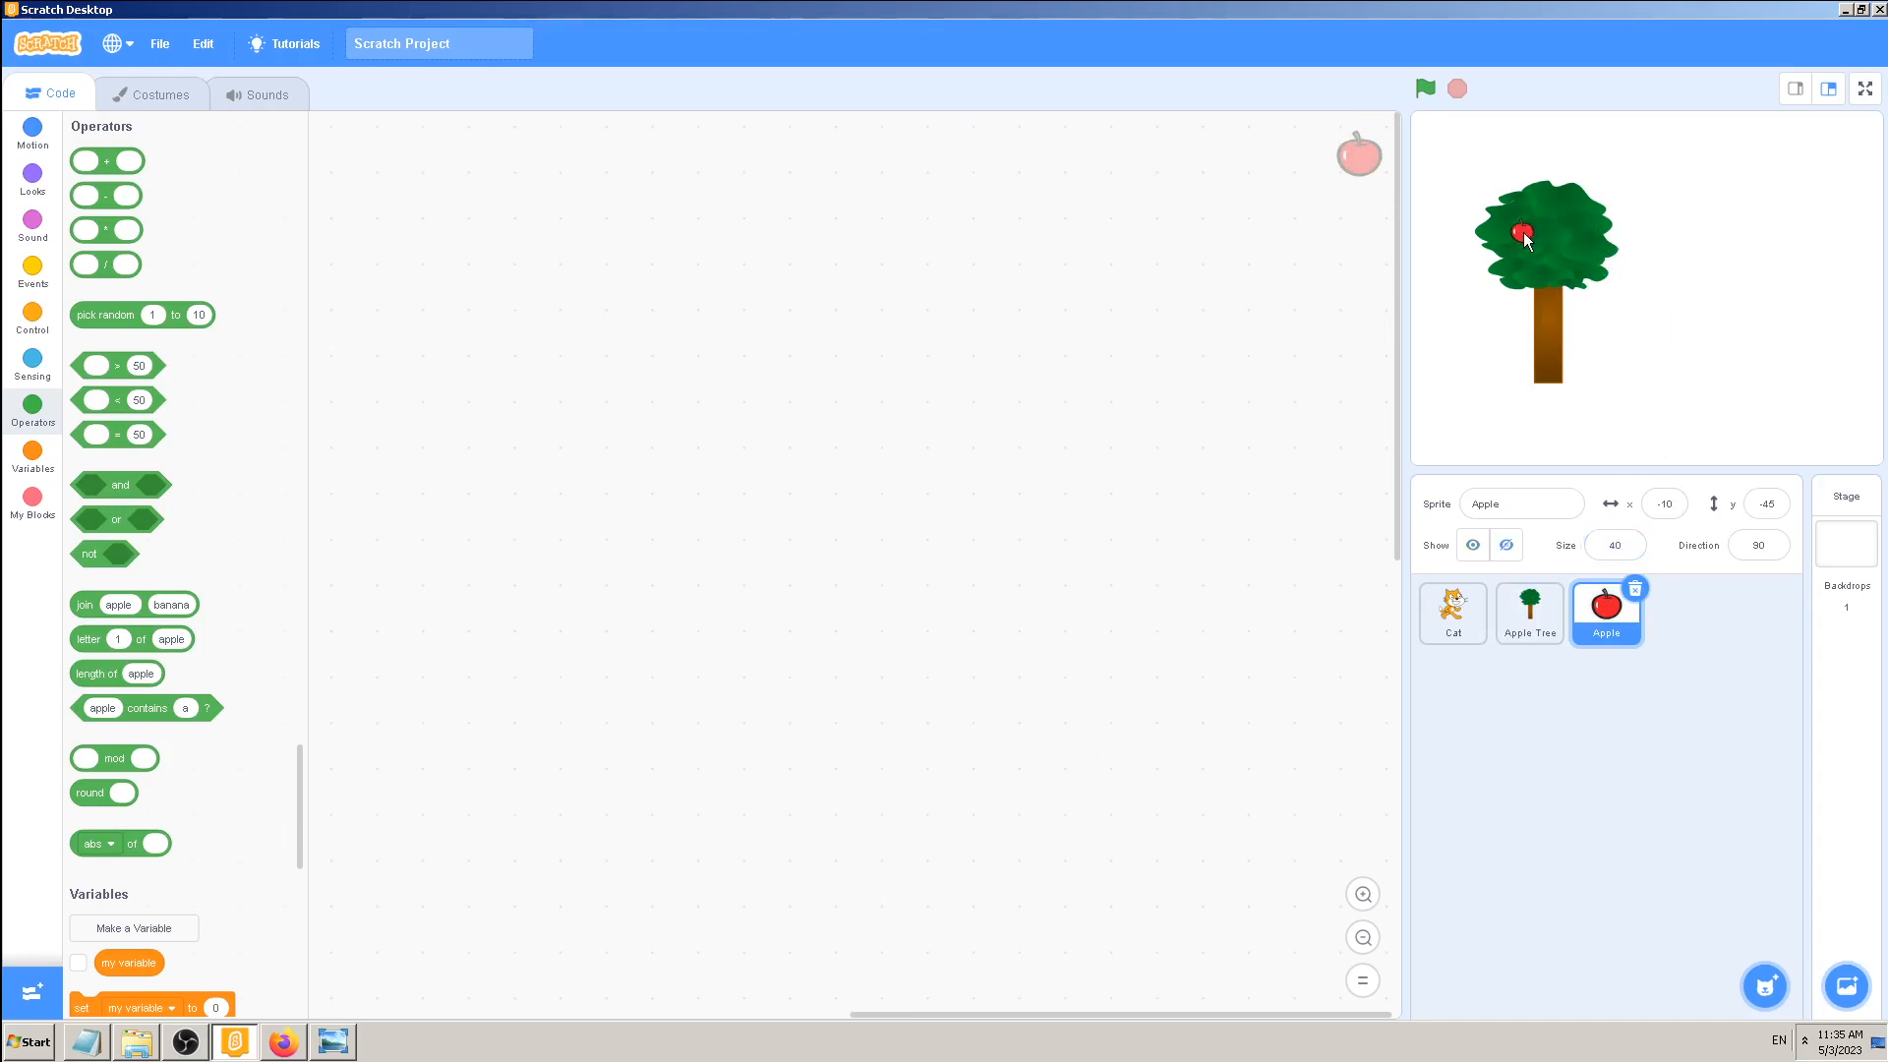
pyautogui.moveTo(1524, 240); pyautogui.dragTo(1511, 232)
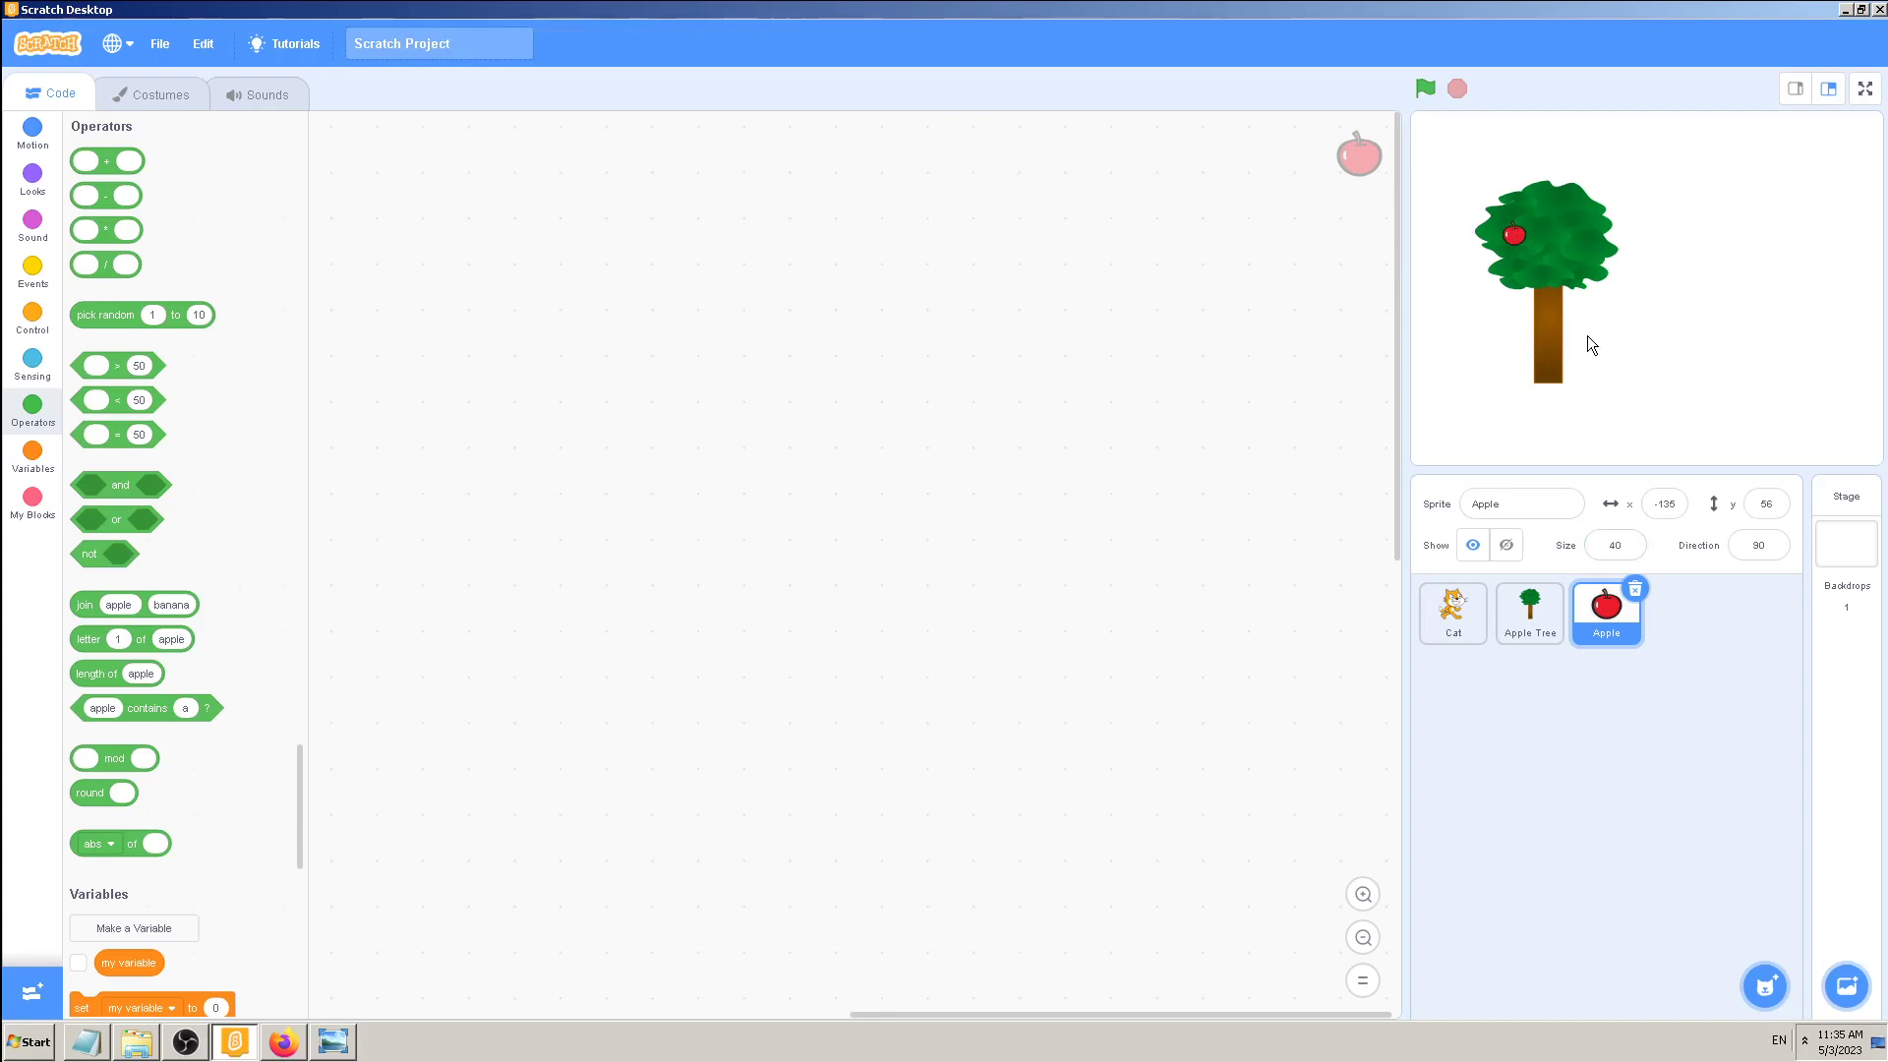
pyautogui.moveTo(1533, 255)
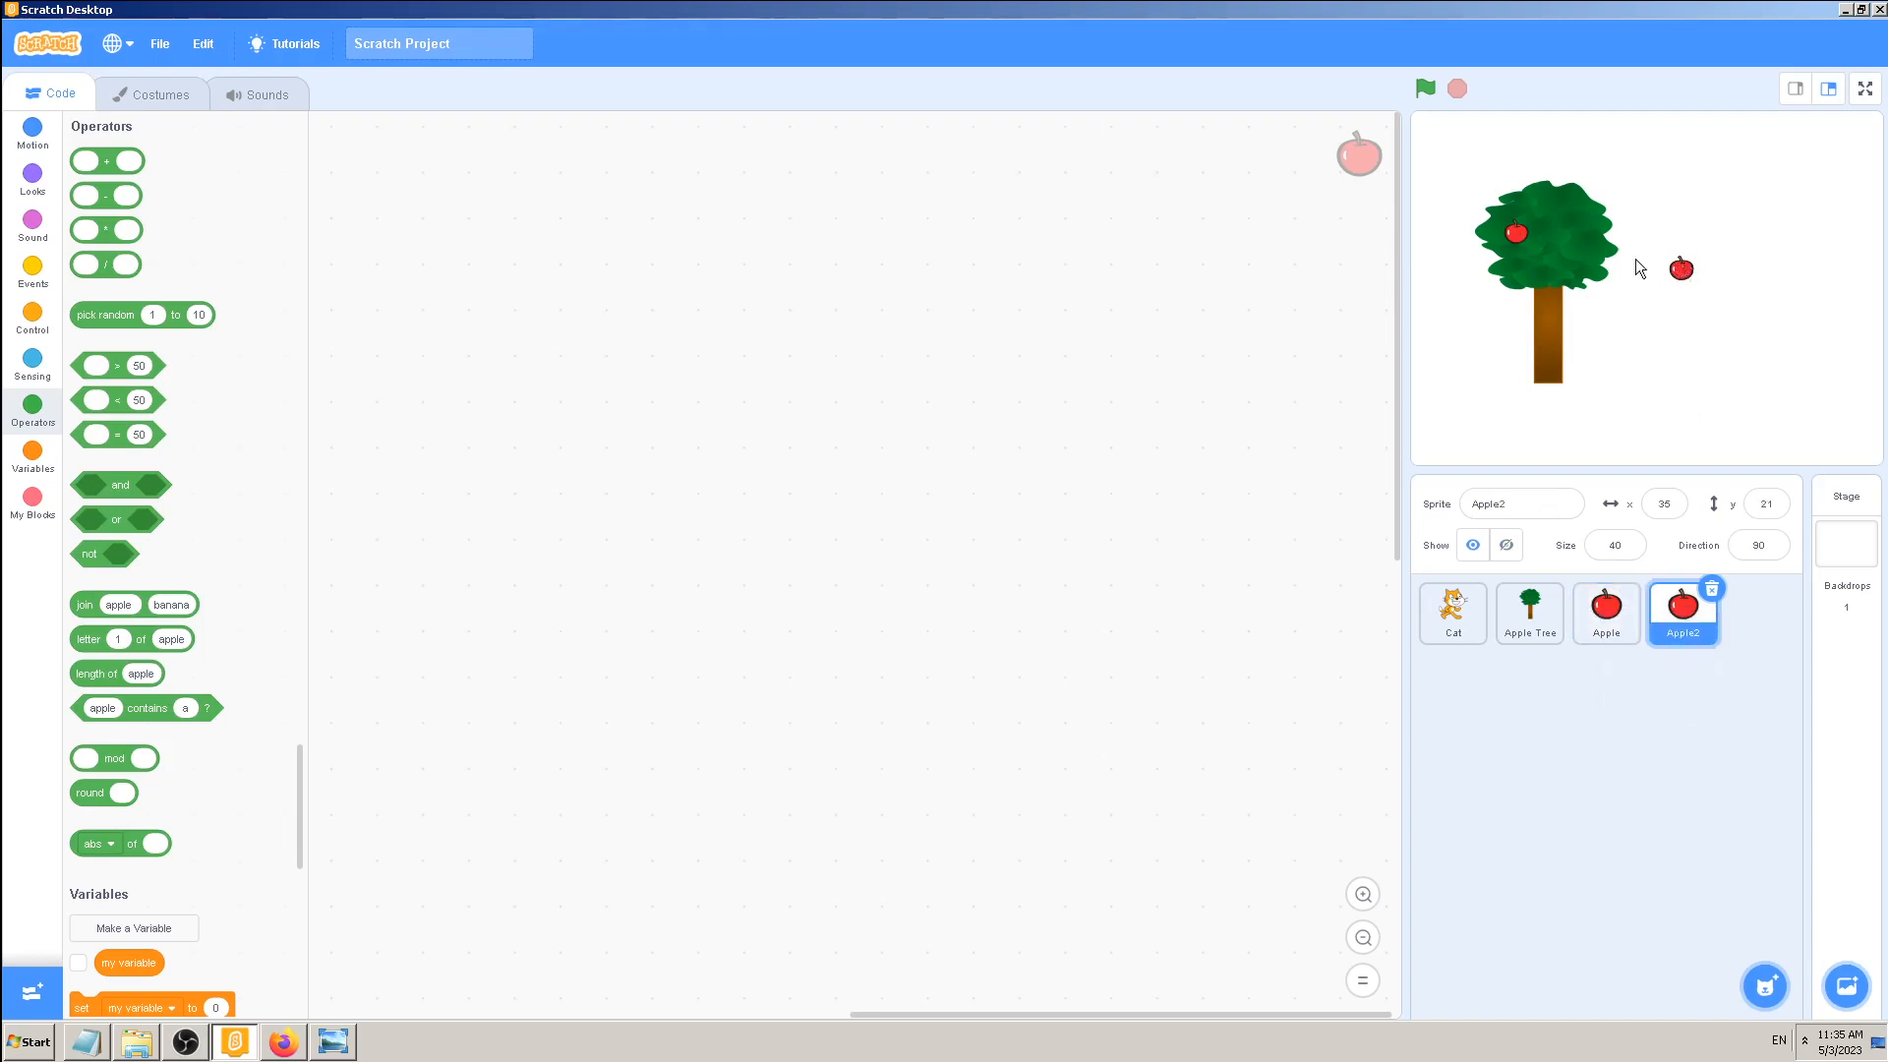
# - Move the second and third apples into the leaves and preview the stage full screen
pyautogui.moveTo(1681, 270); pyautogui.dragTo(1551, 262)
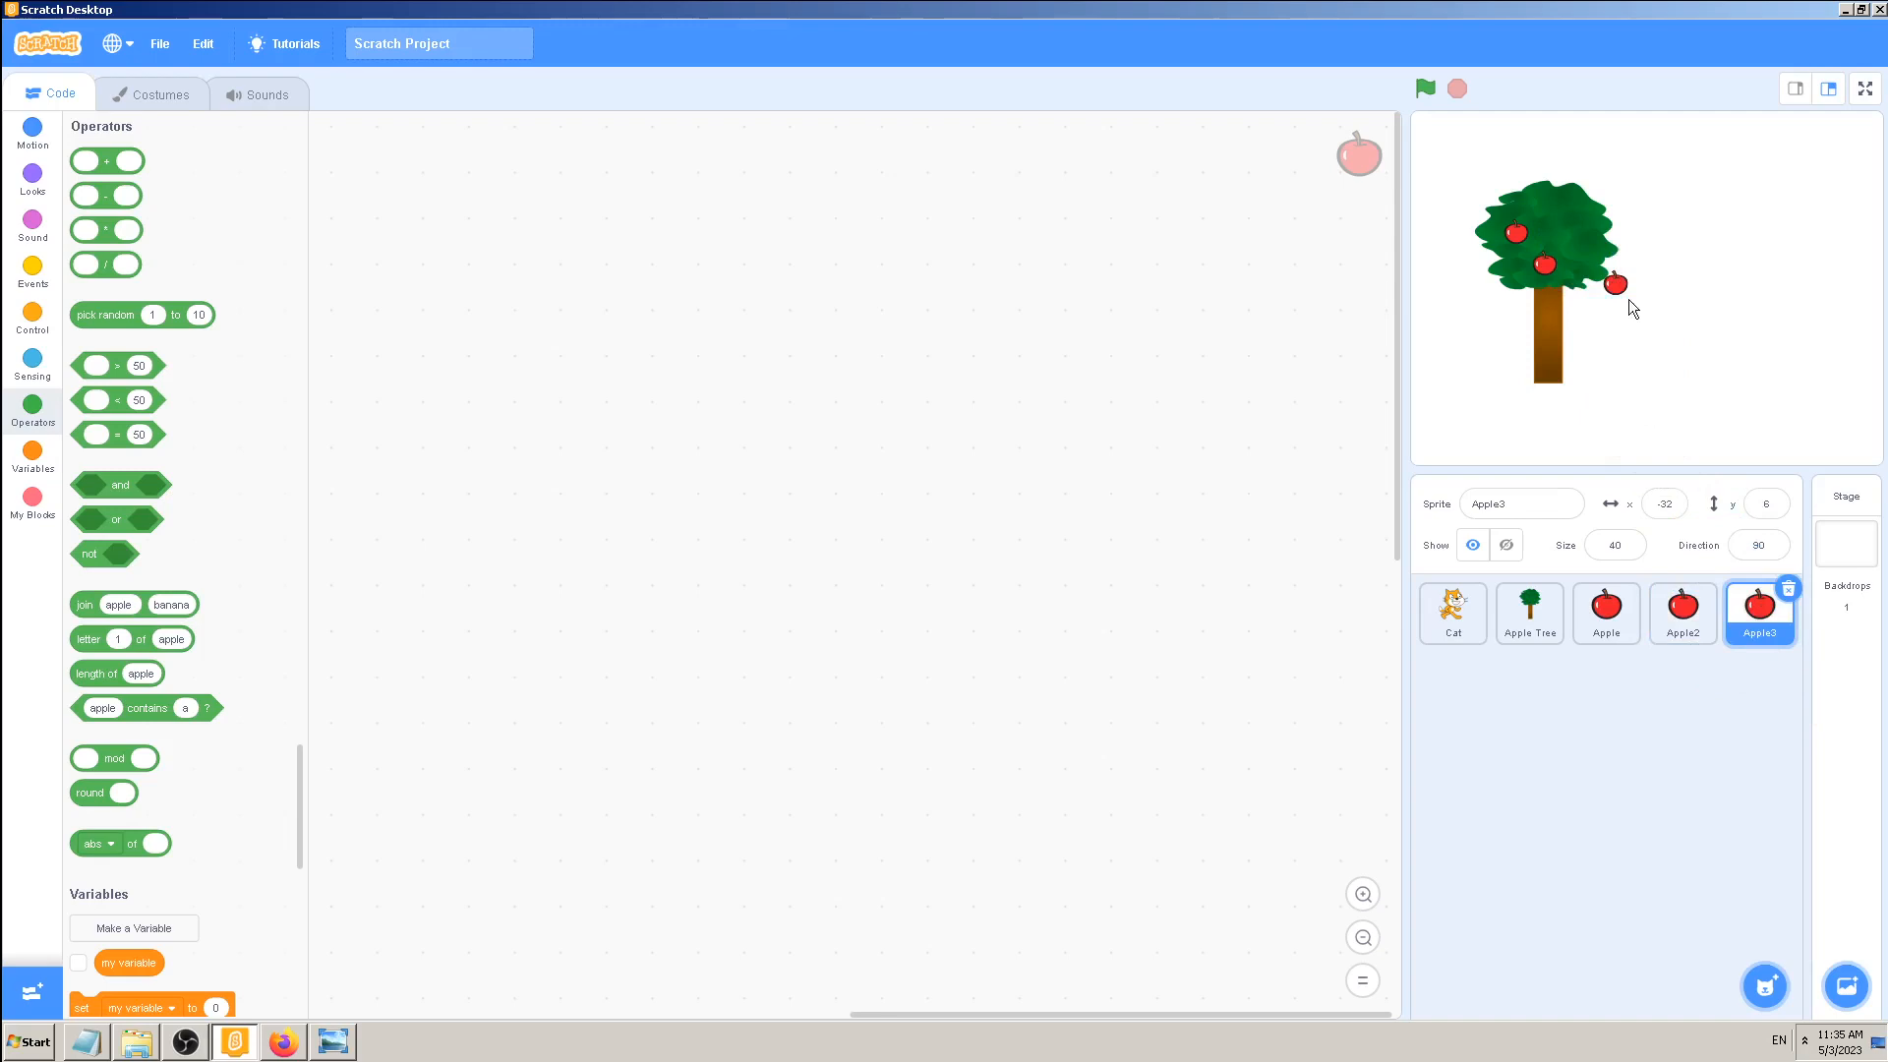
pyautogui.moveTo(1616, 283); pyautogui.dragTo(1577, 226)
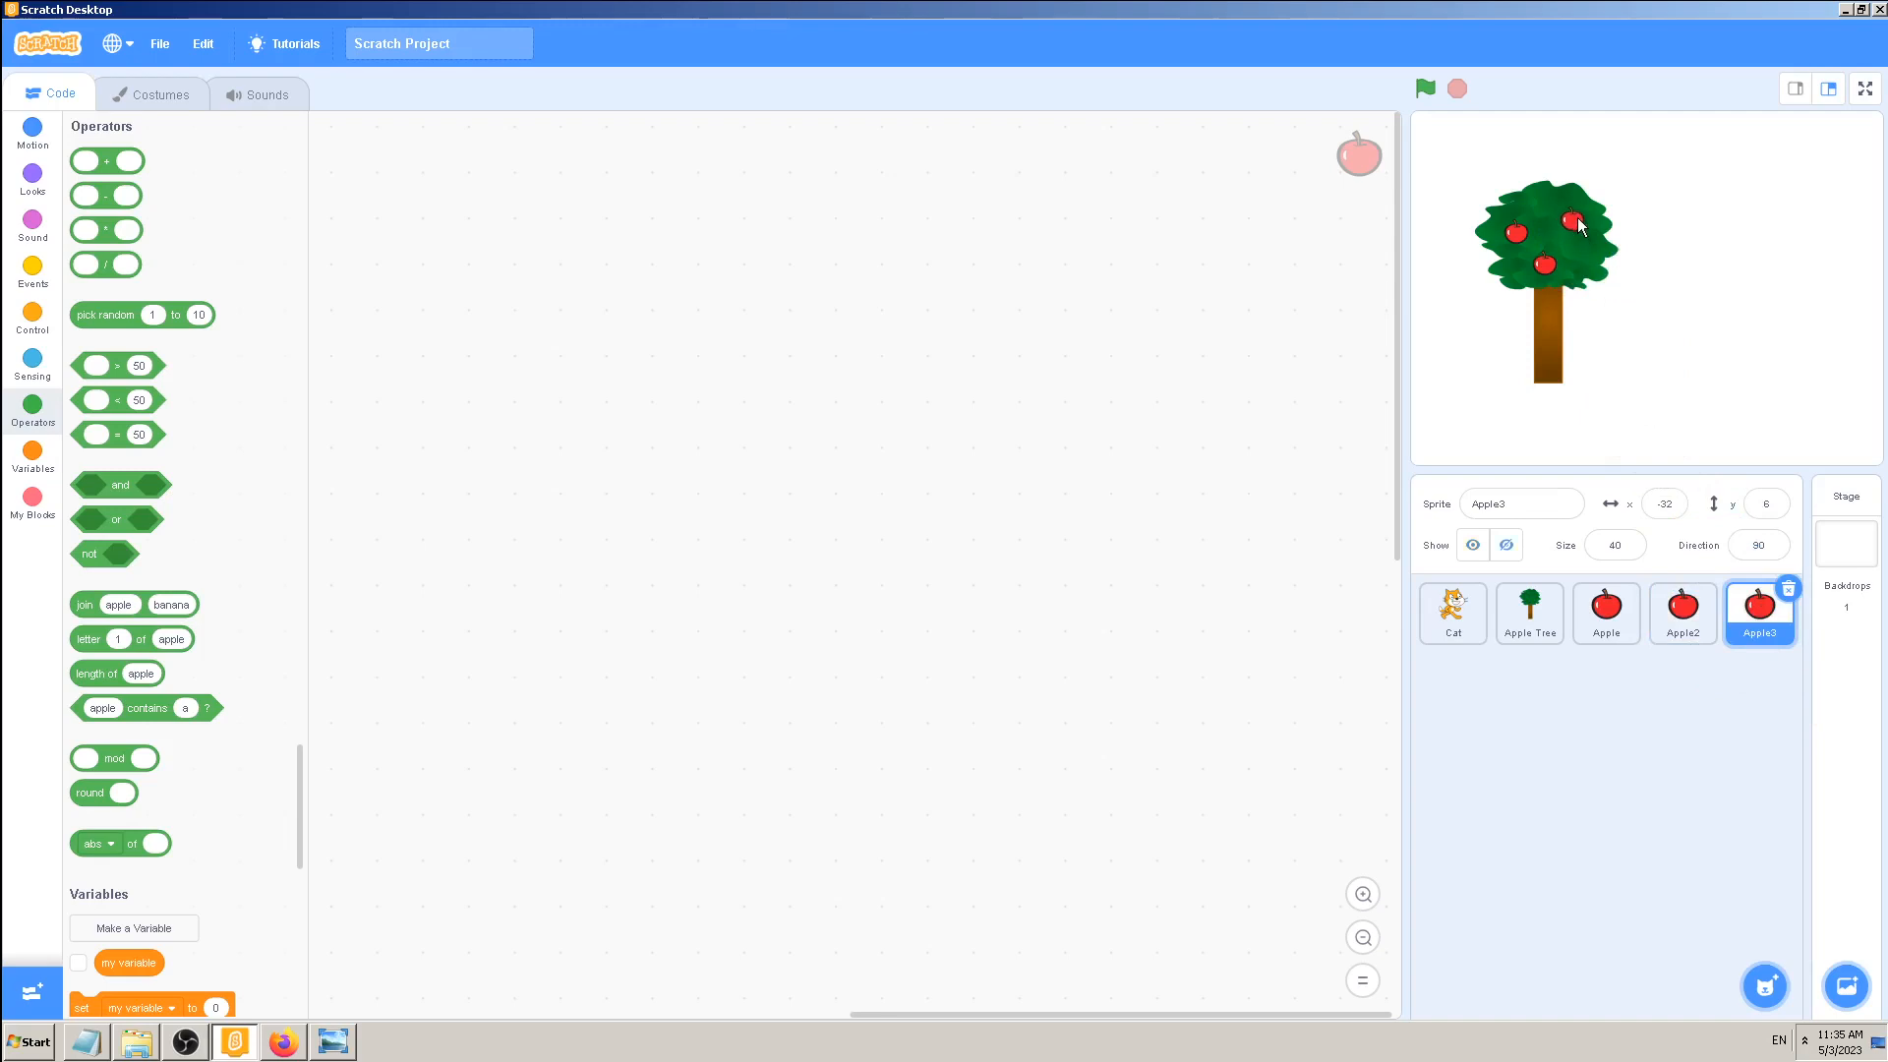
pyautogui.click(1864, 86)
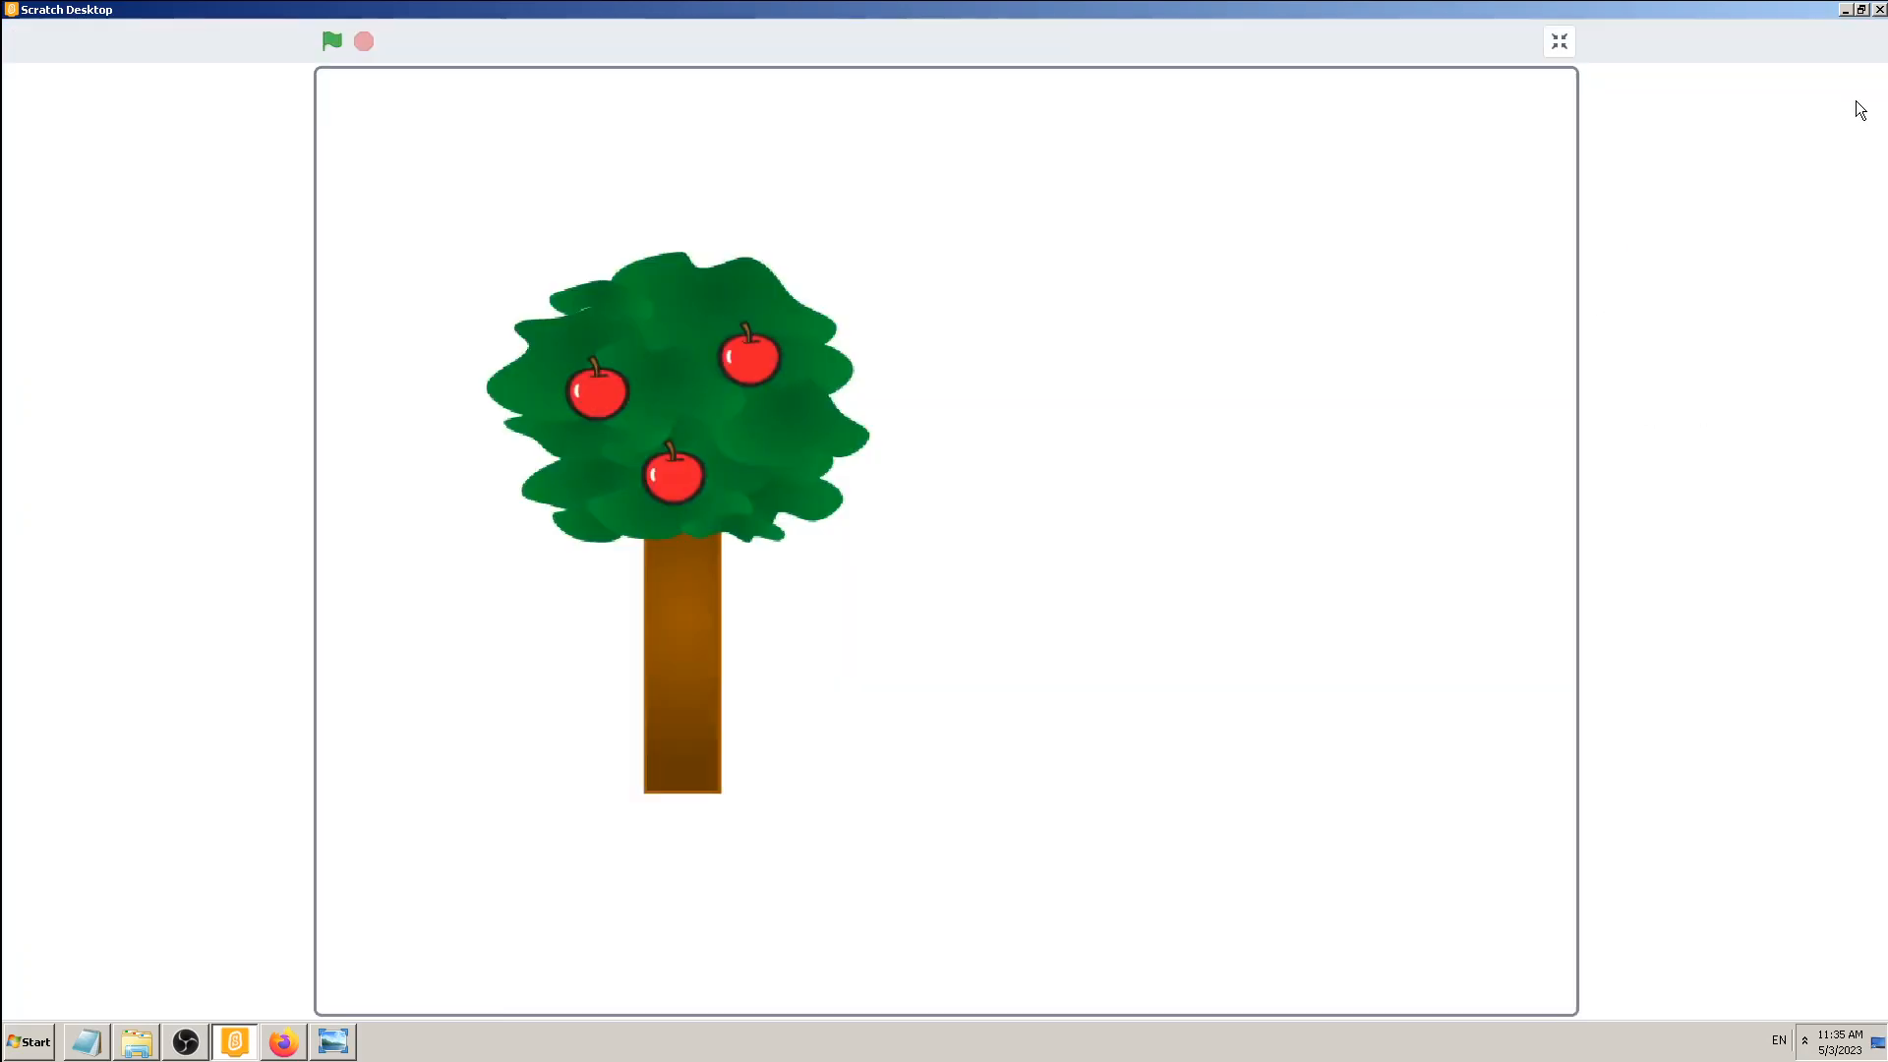
pyautogui.moveTo(1558, 41)
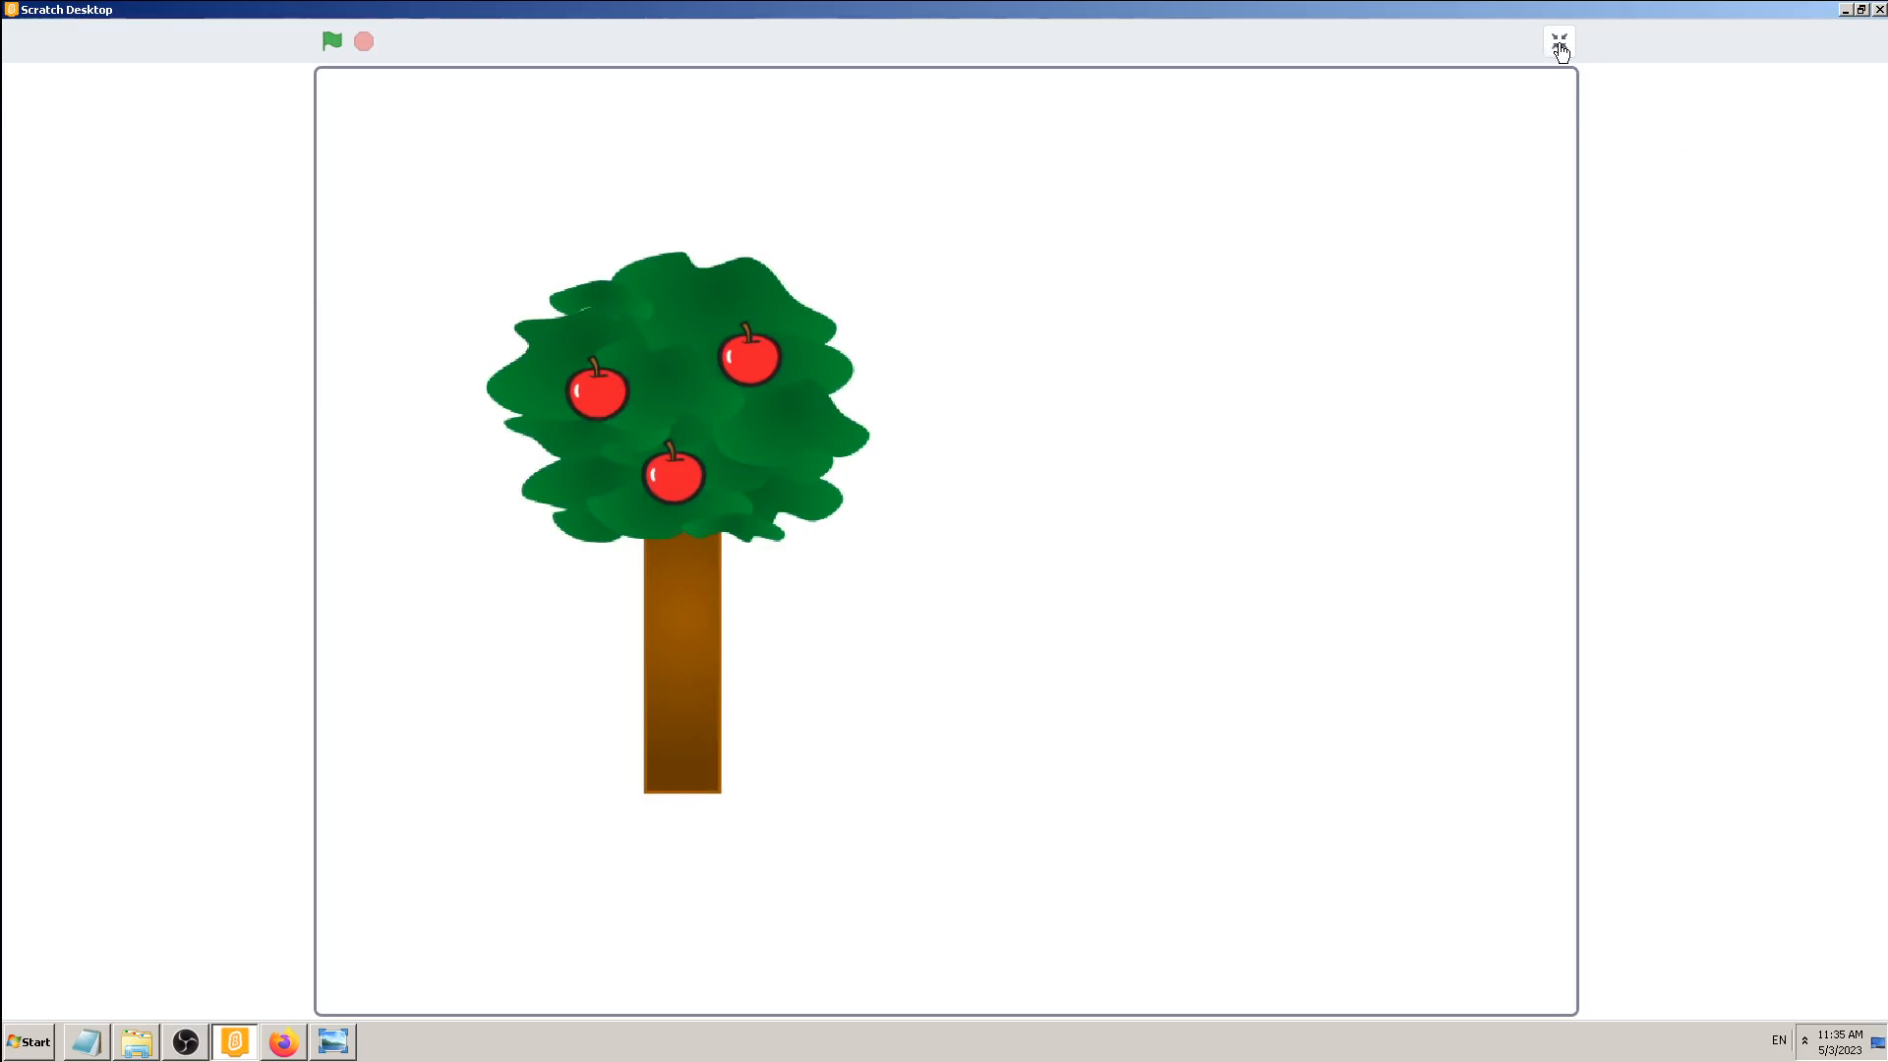
pyautogui.click(1559, 39)
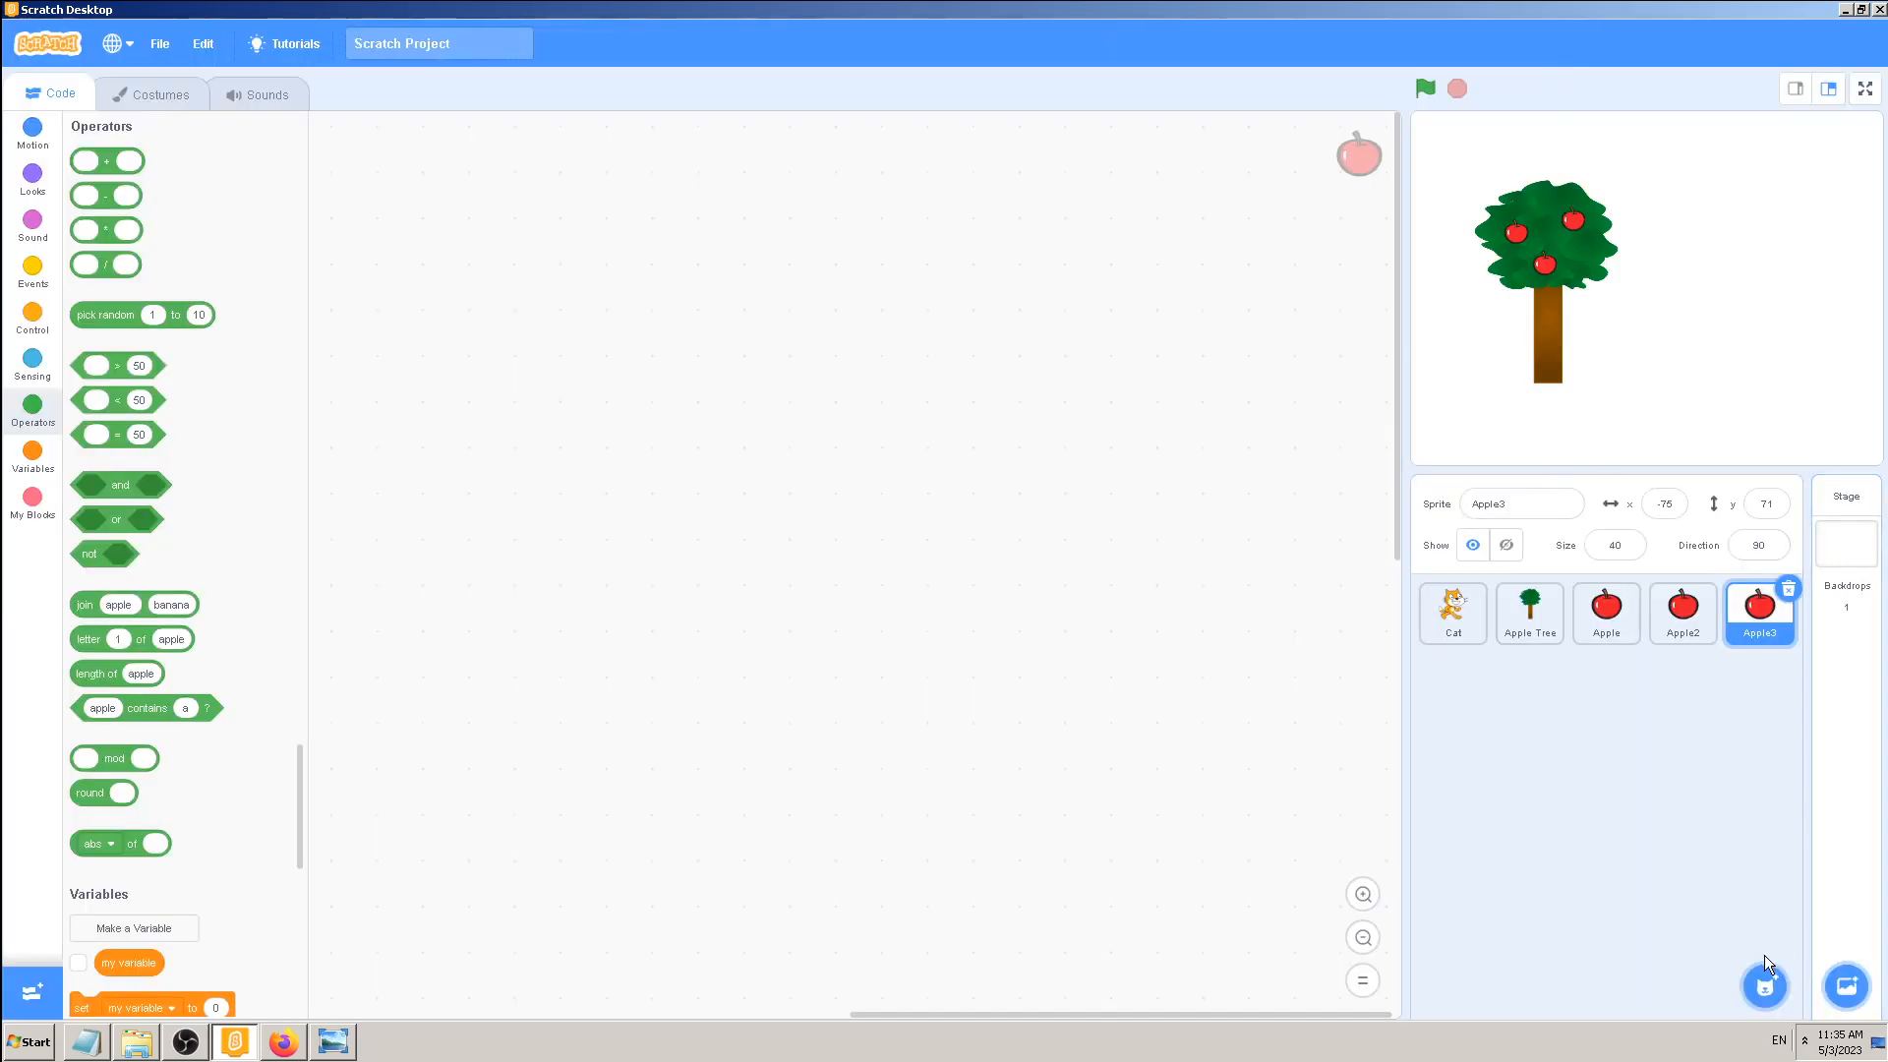
pyautogui.moveTo(1774, 960)
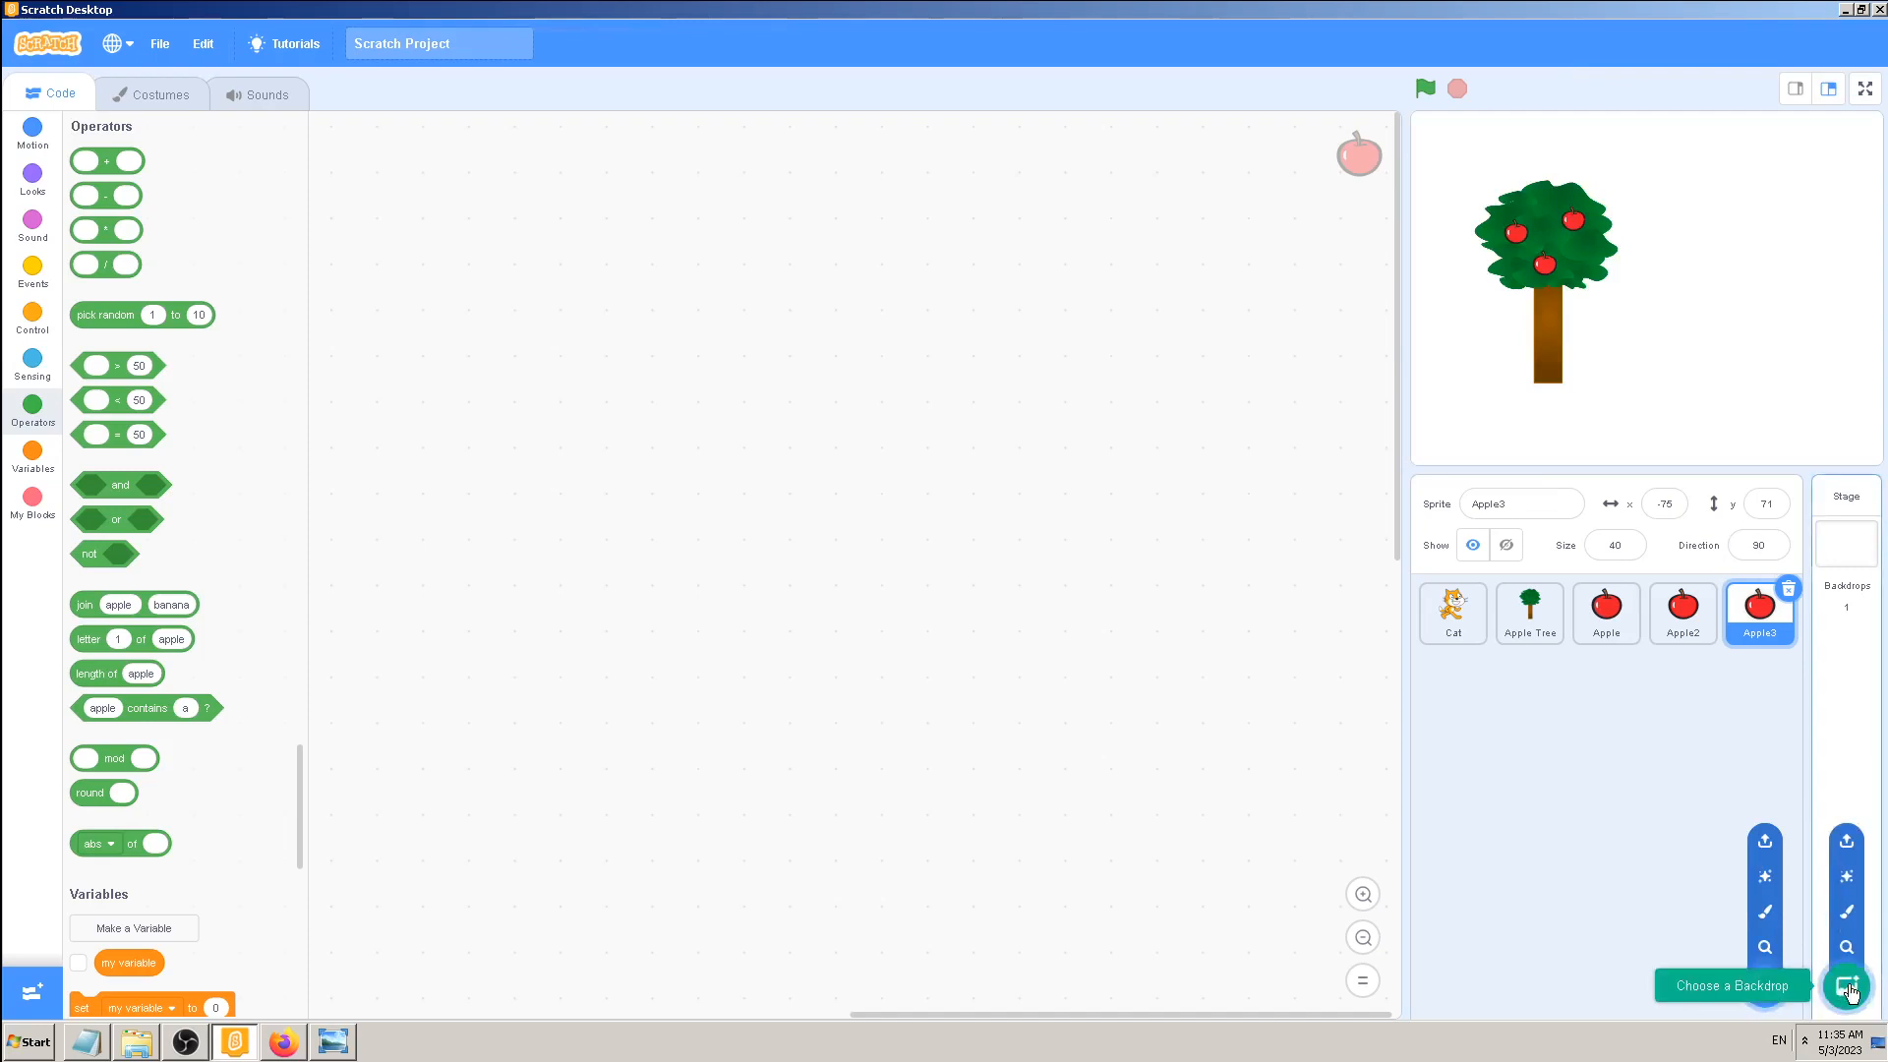
# - Choose the Blue Sky backdrop from the library for the stage
pyautogui.click(1845, 985)
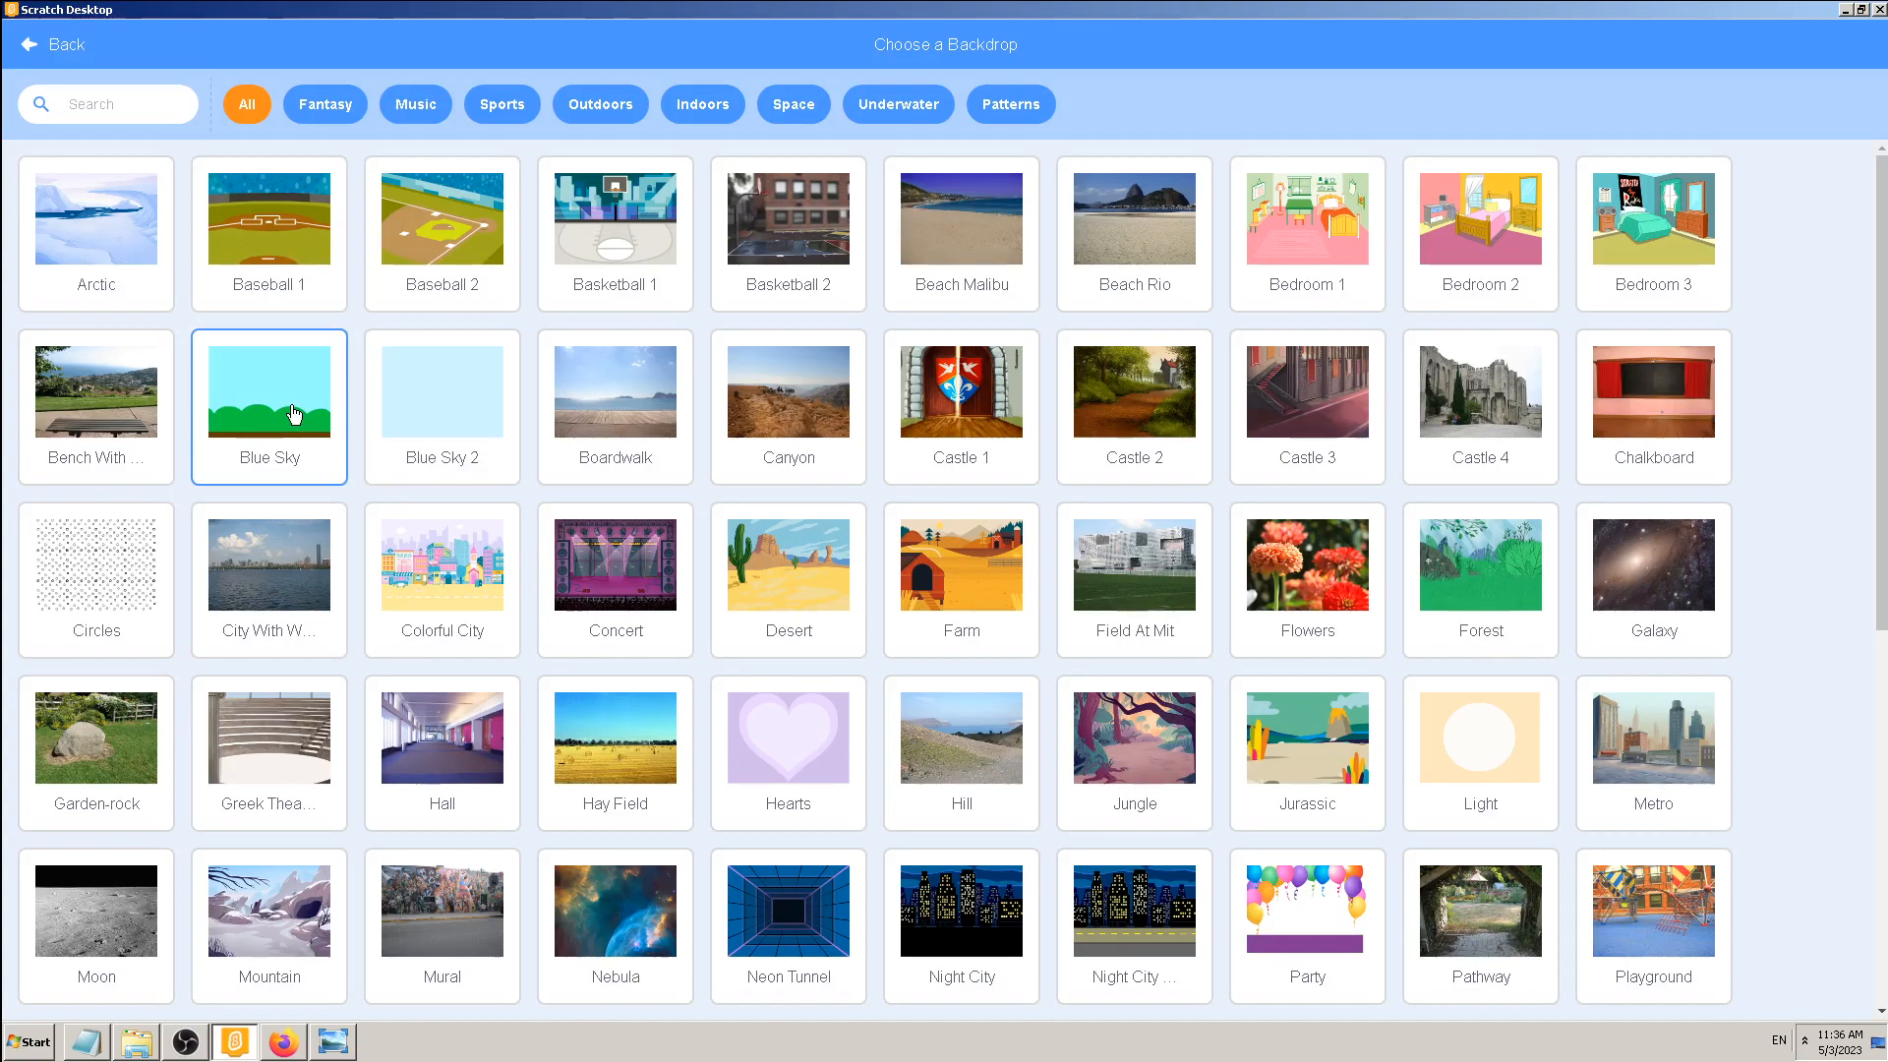
pyautogui.scroll(-3)
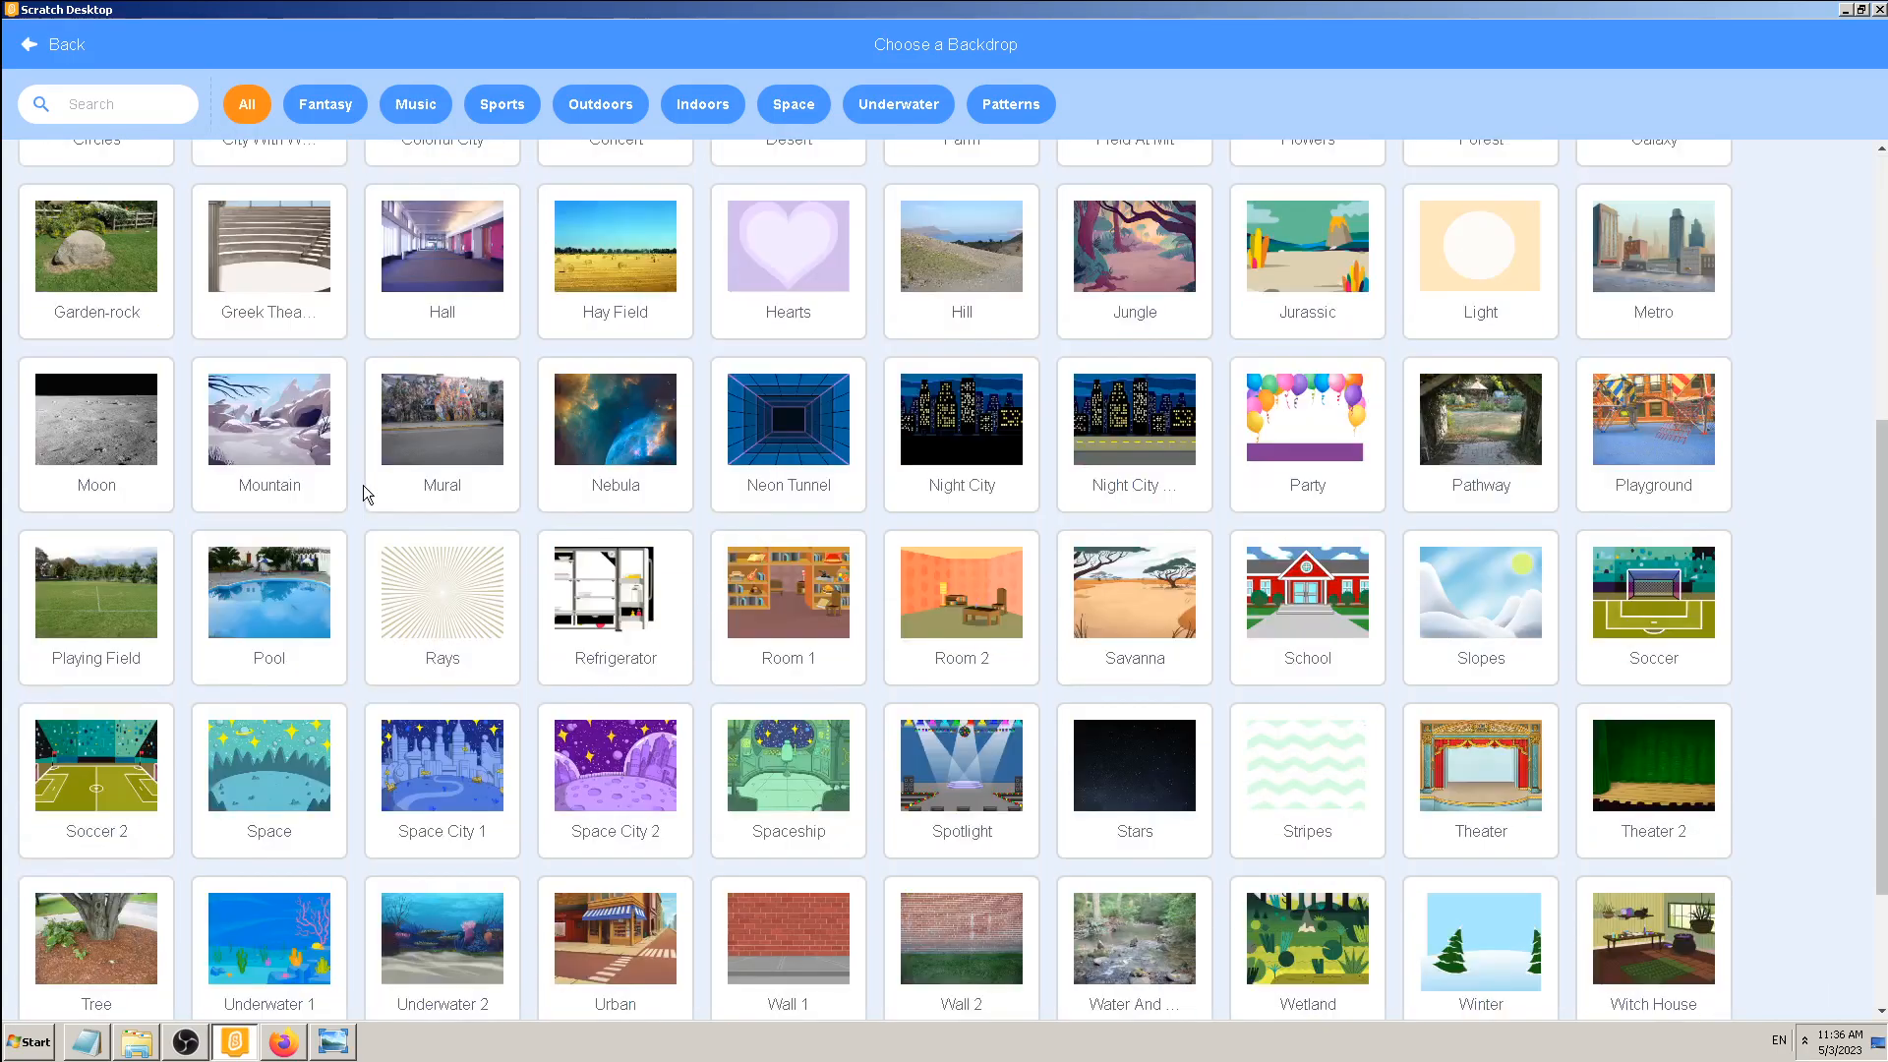
pyautogui.scroll(-3)
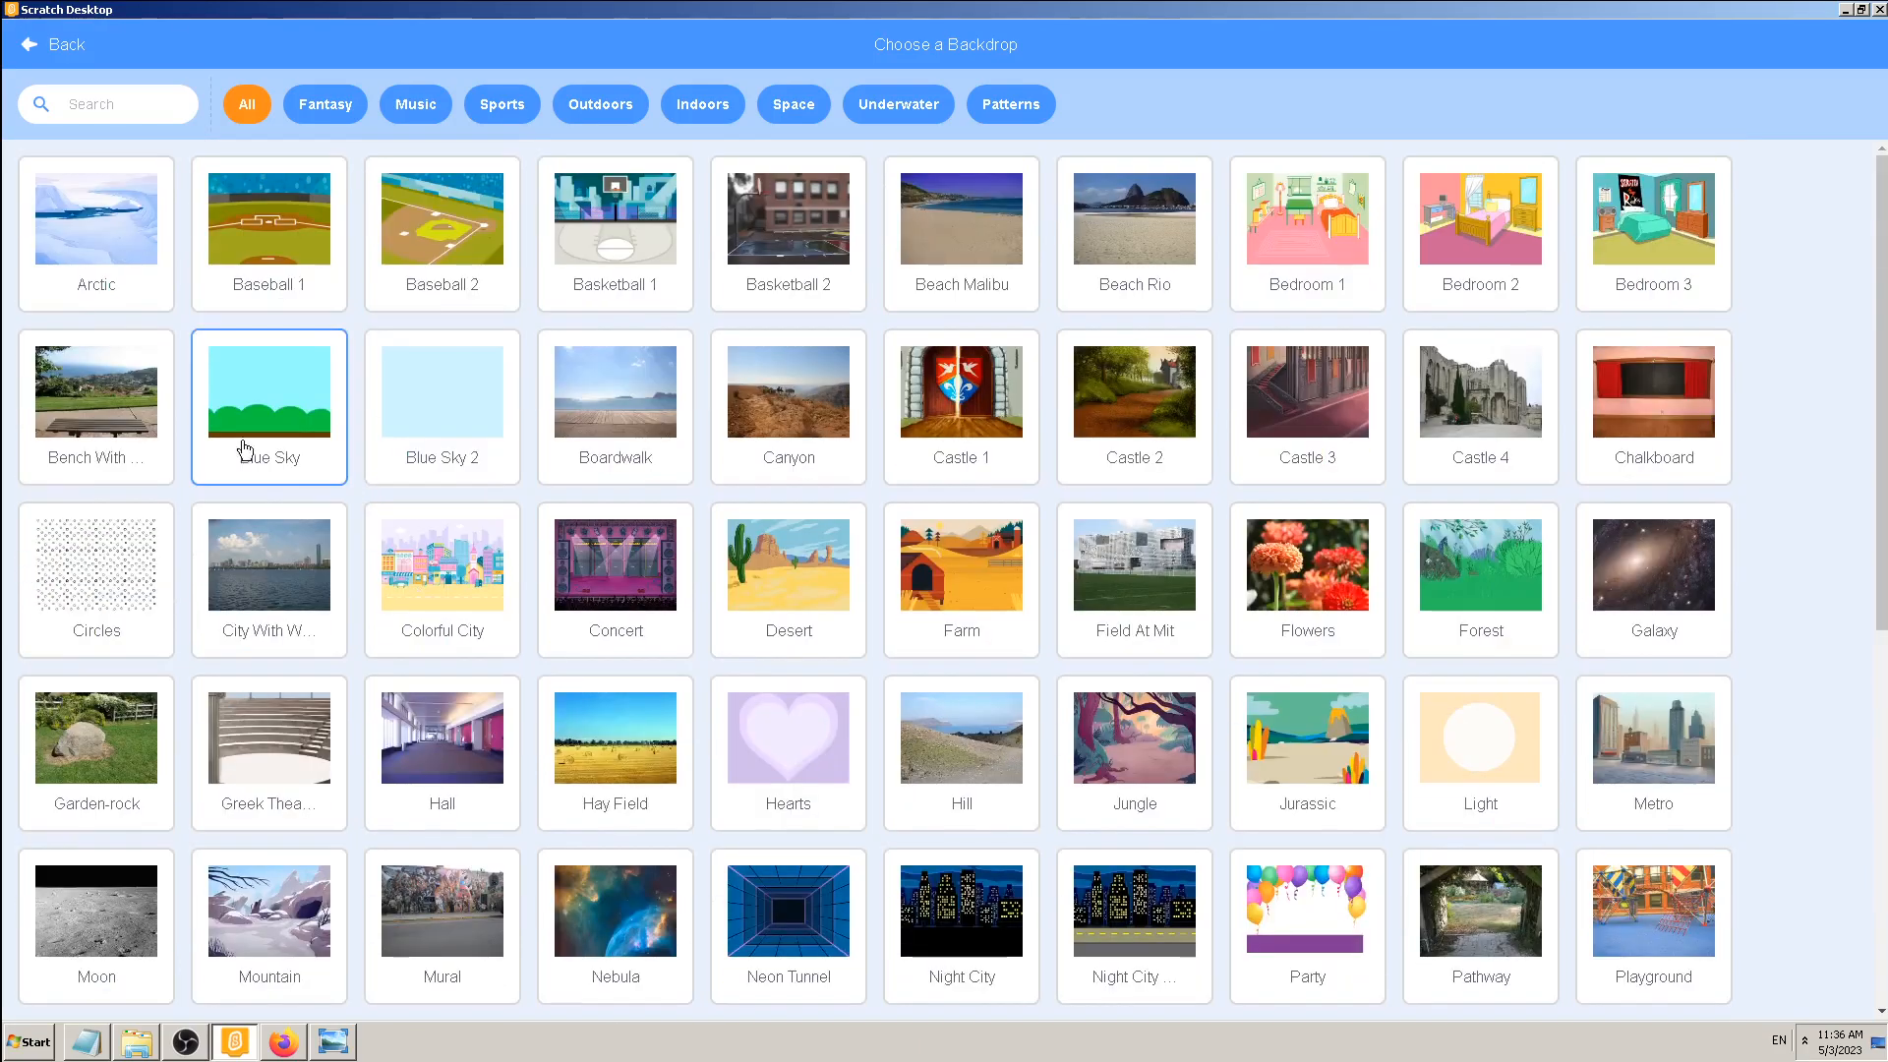
pyautogui.click(268, 389)
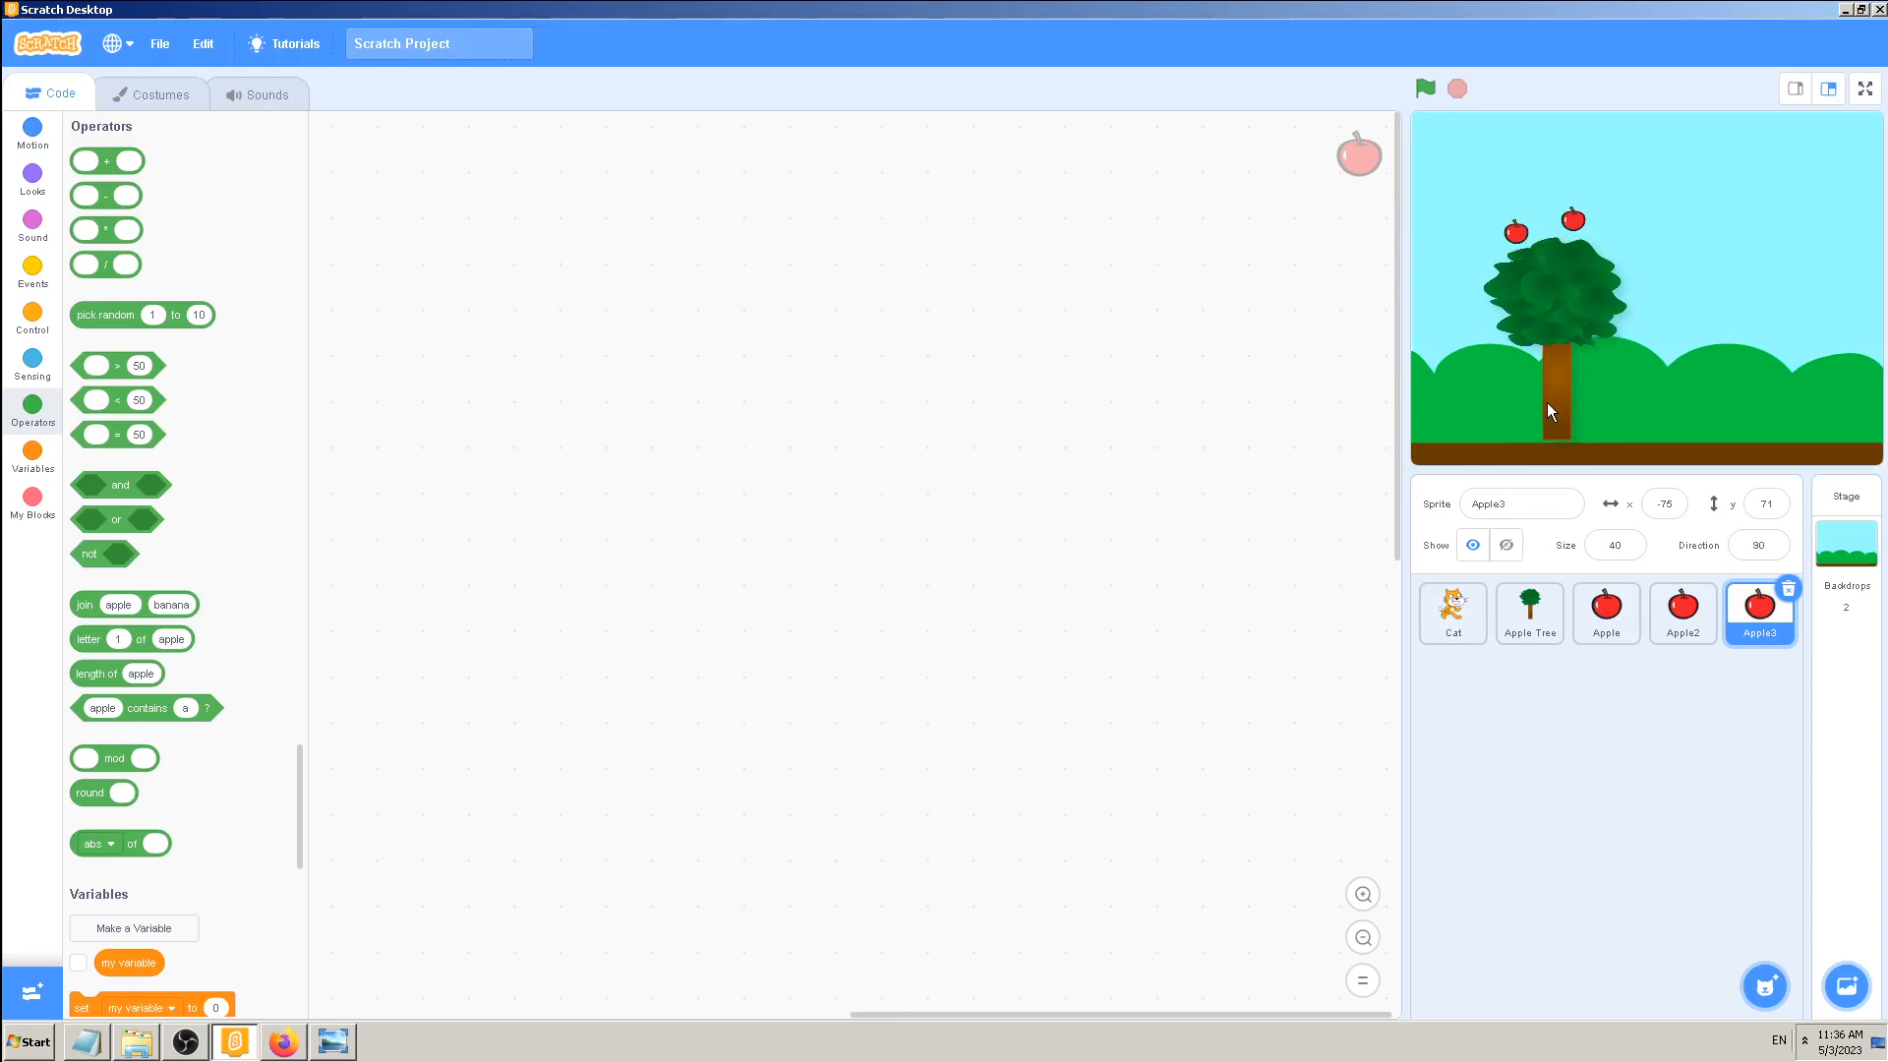
# - Move the Apple Tree to stage centre with its apples regrouped, then preview full screen
pyautogui.click(1530, 613)
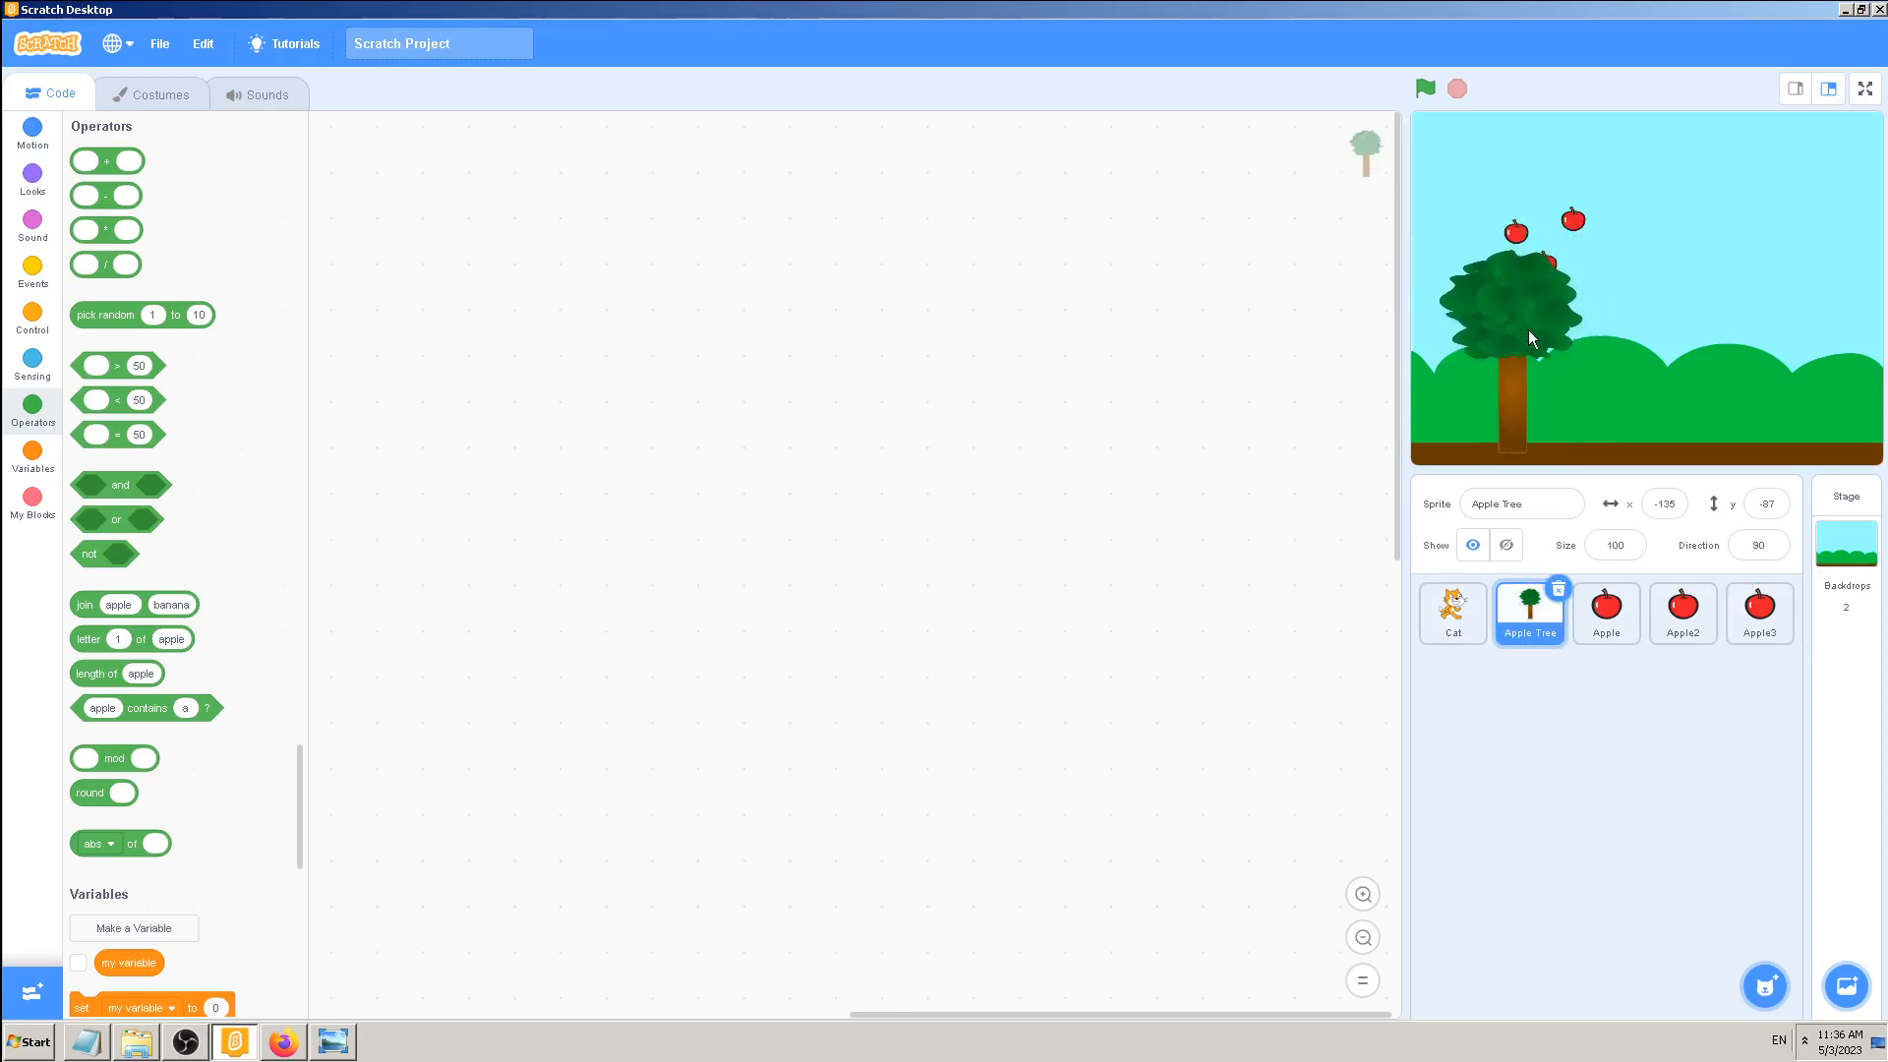
pyautogui.moveTo(1498, 301); pyautogui.dragTo(1644, 315)
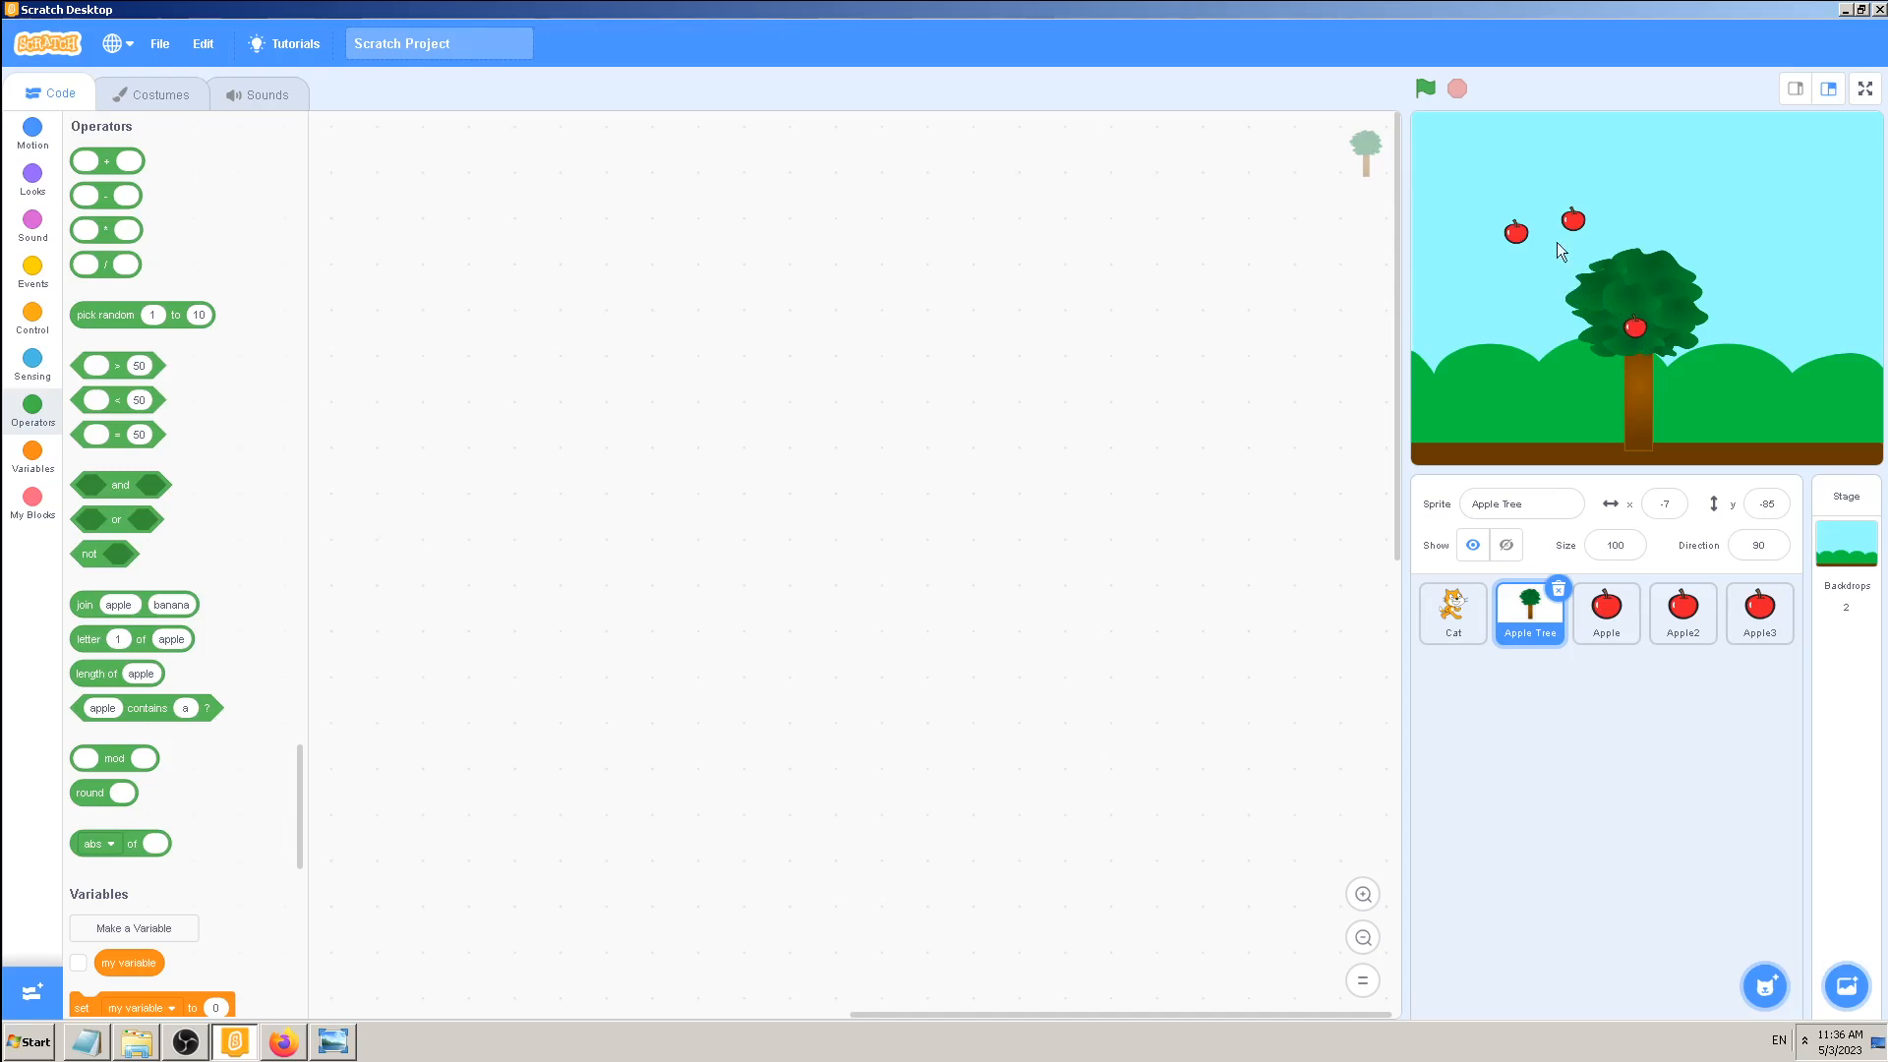
pyautogui.click(1604, 611)
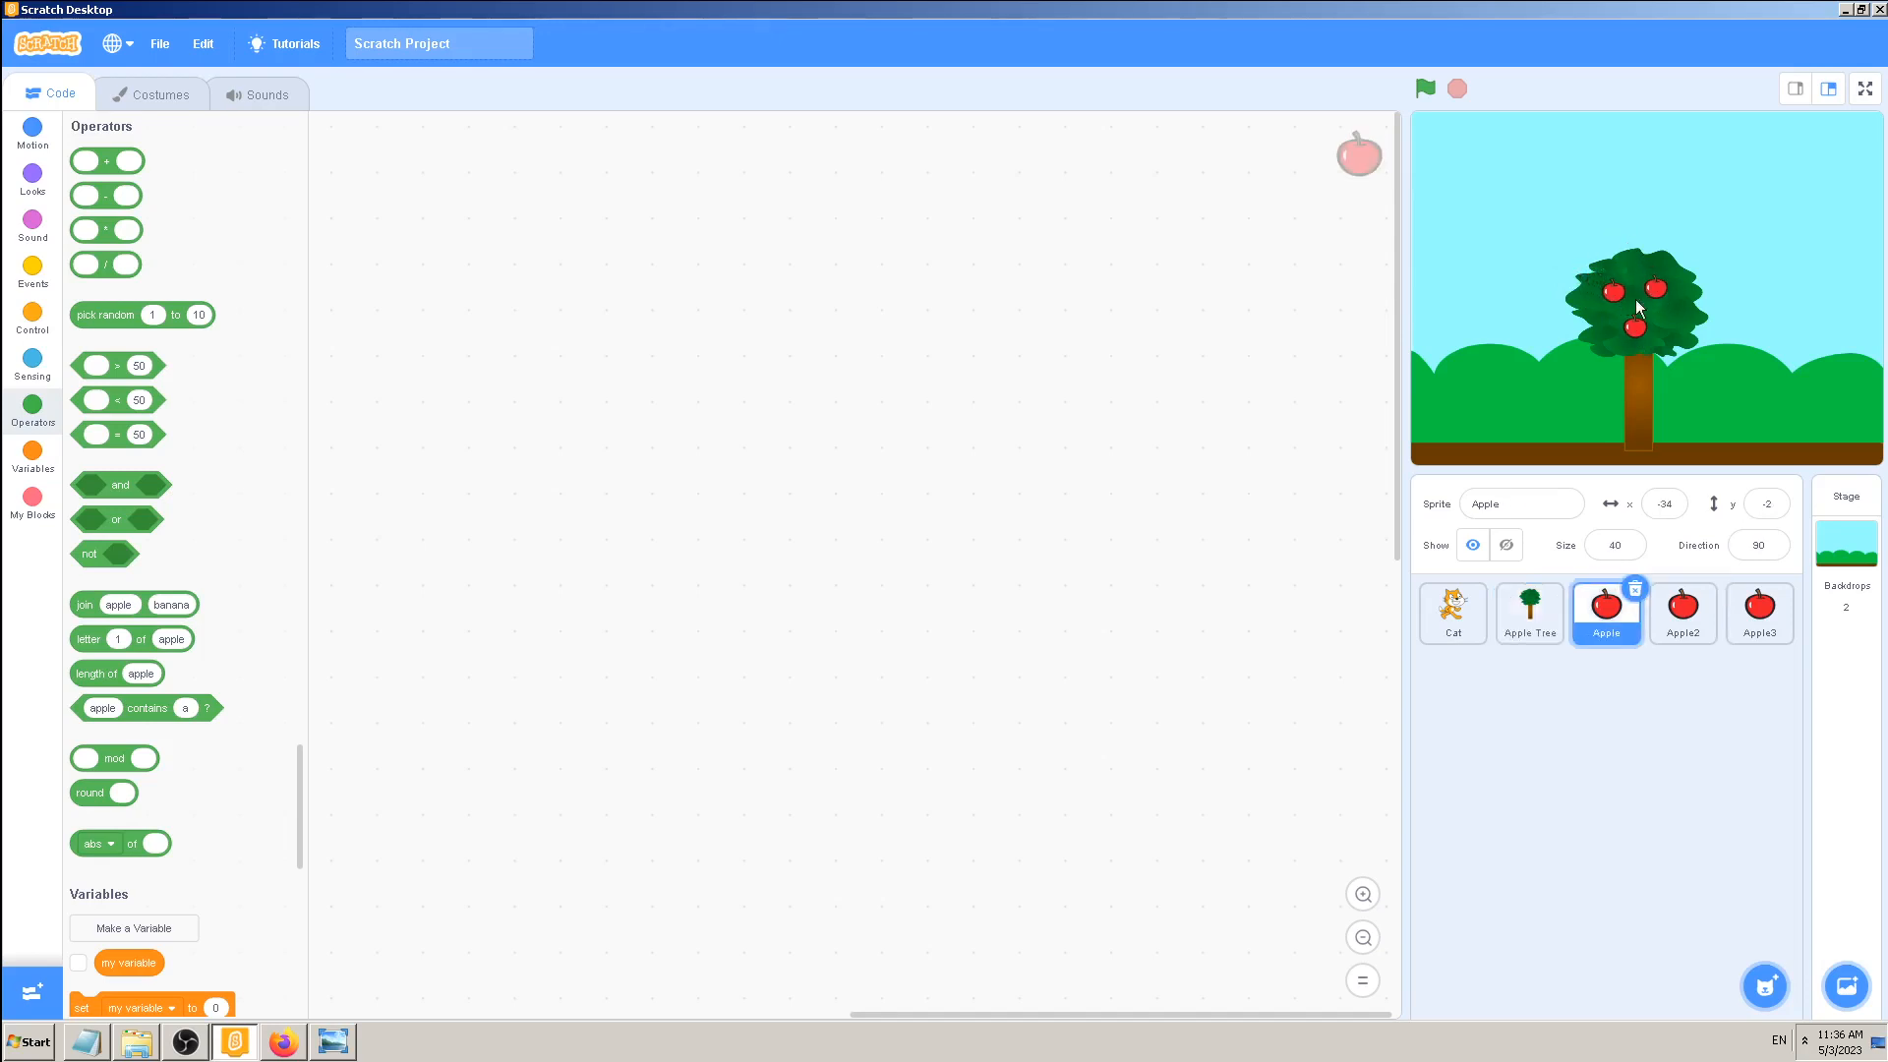
pyautogui.click(1864, 84)
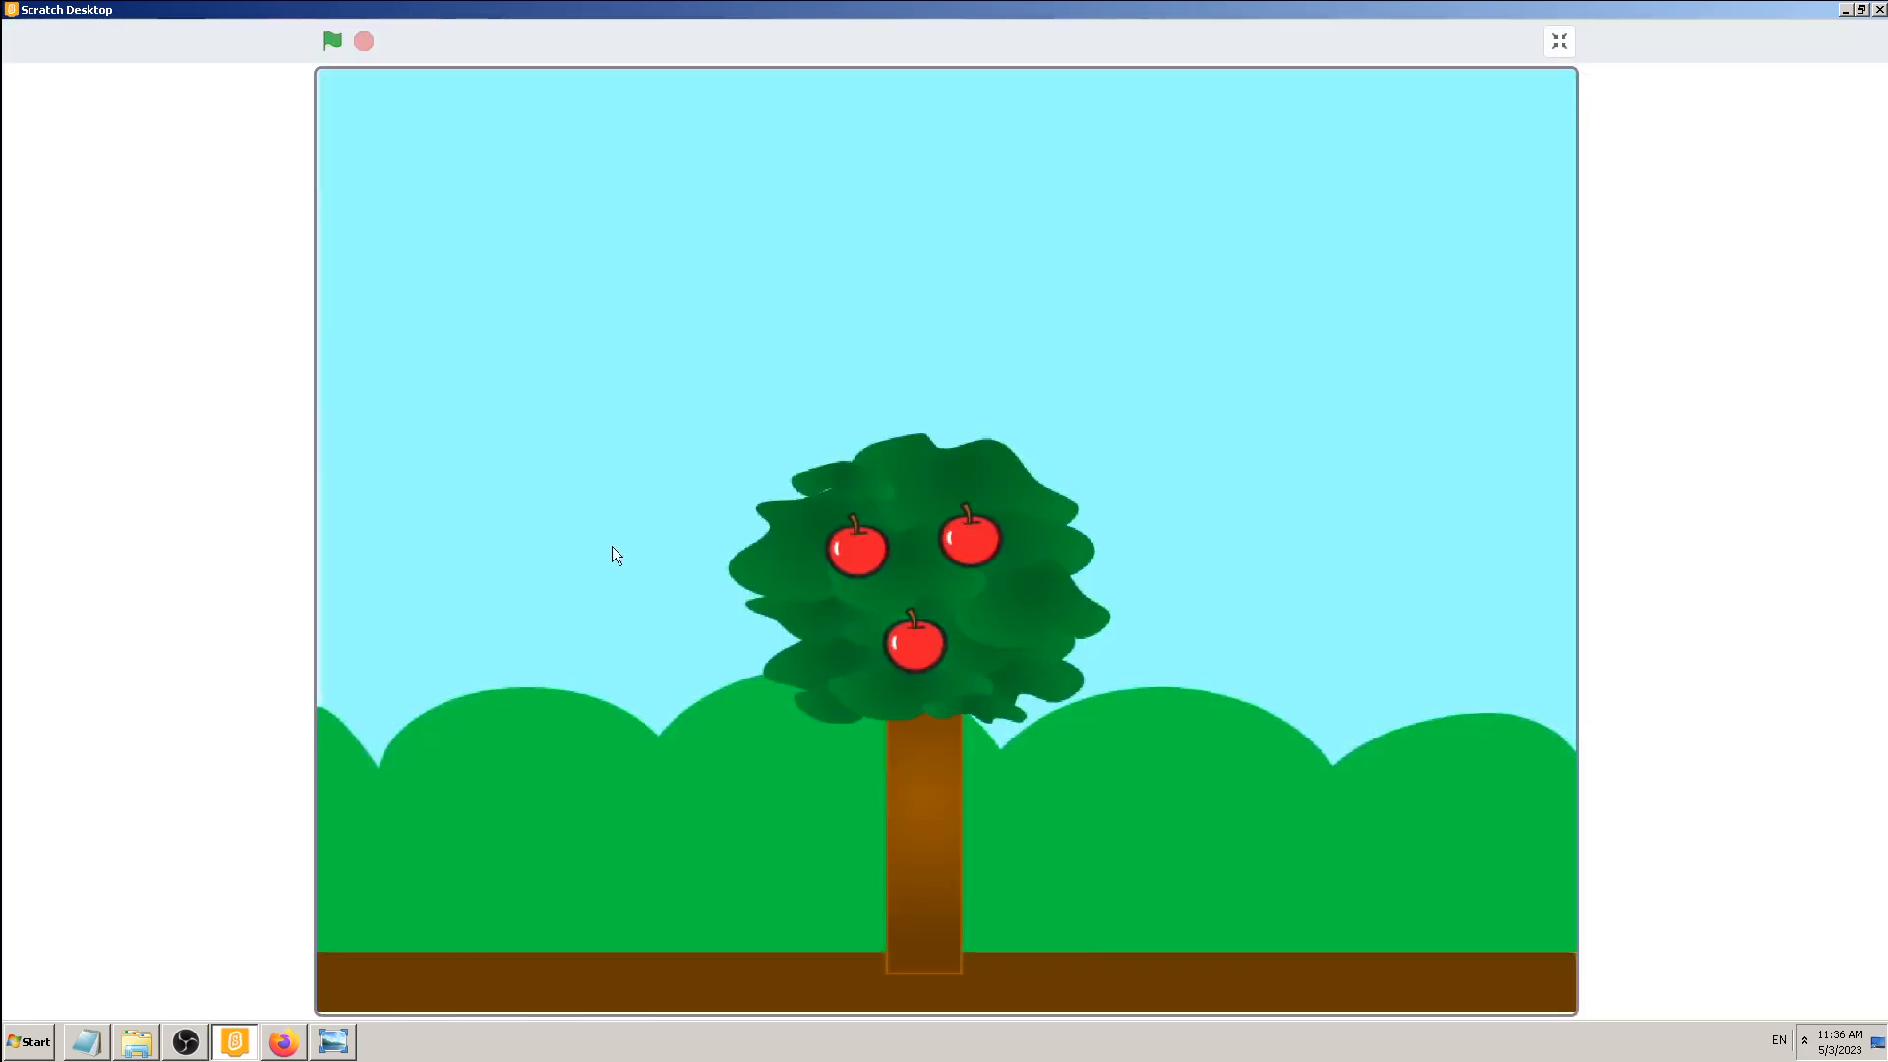
pyautogui.moveTo(1557, 43)
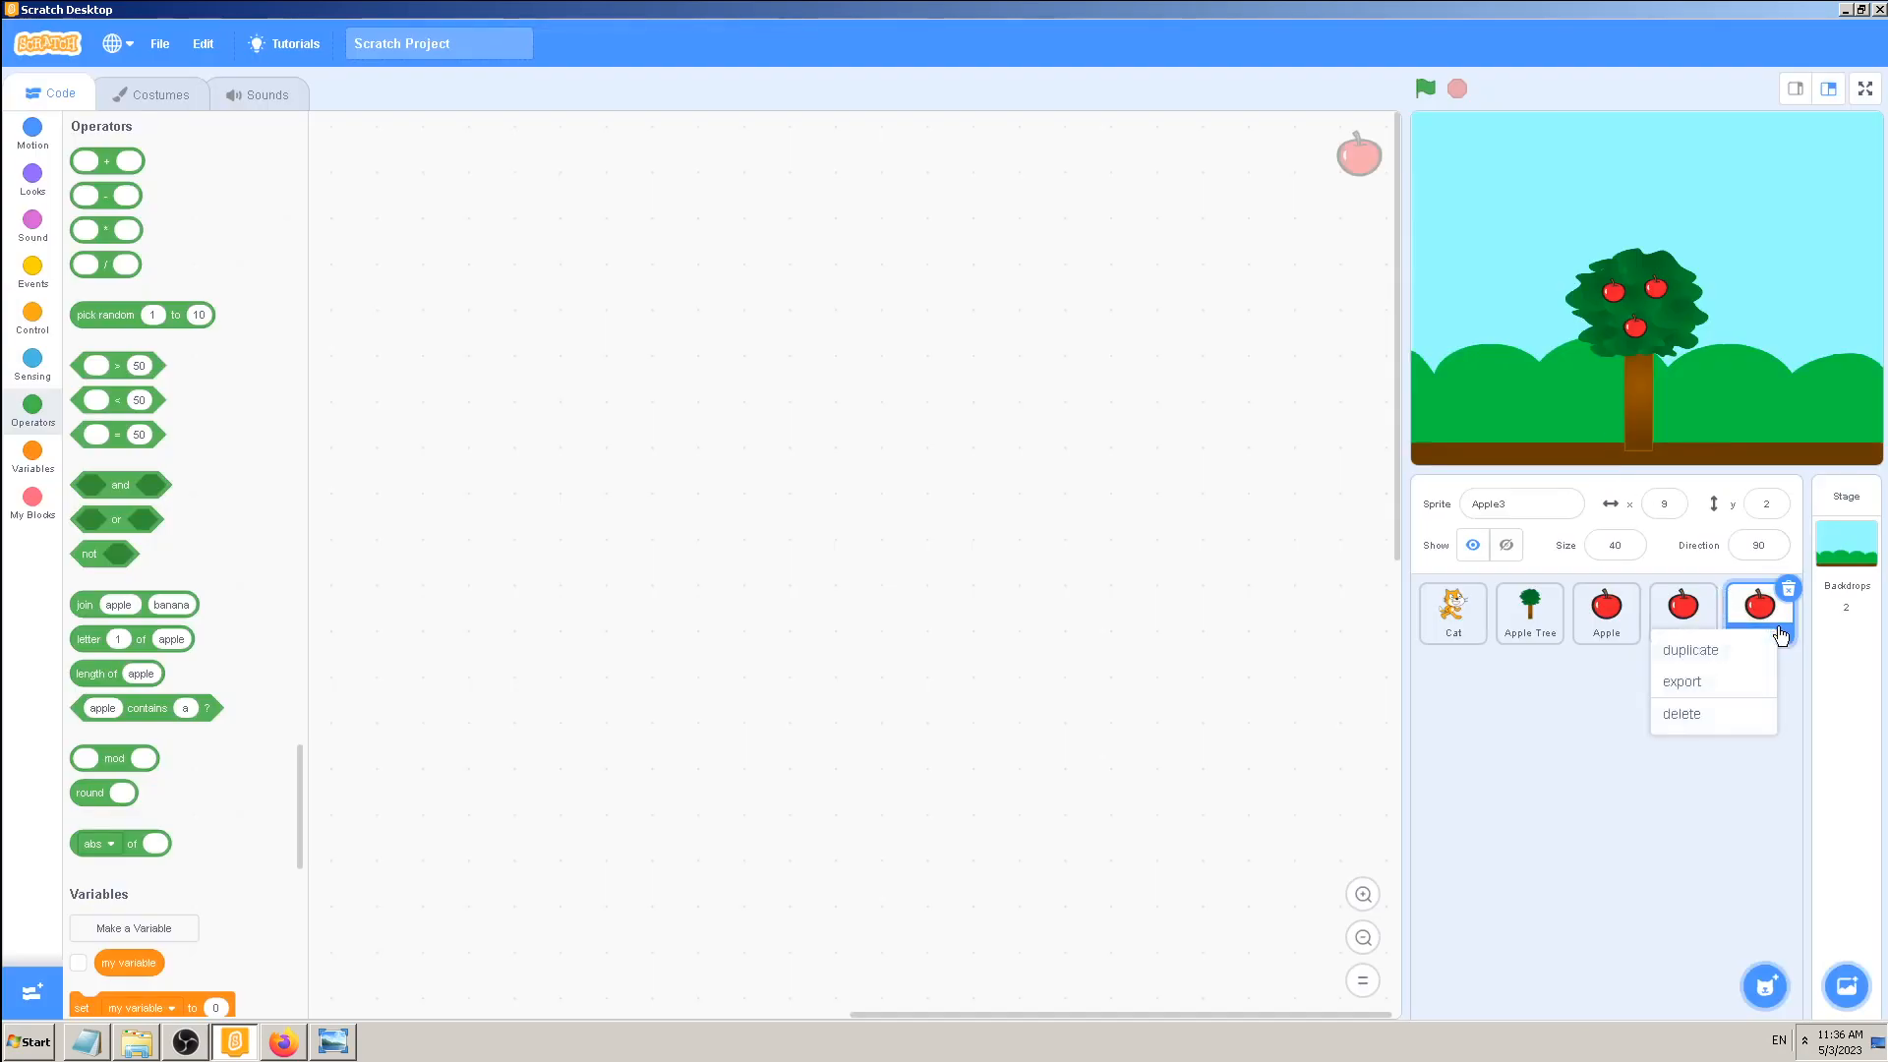
# - Duplicate Apple3 into Apple4 and hang it in the tree's right-side leaves
pyautogui.click(1692, 648)
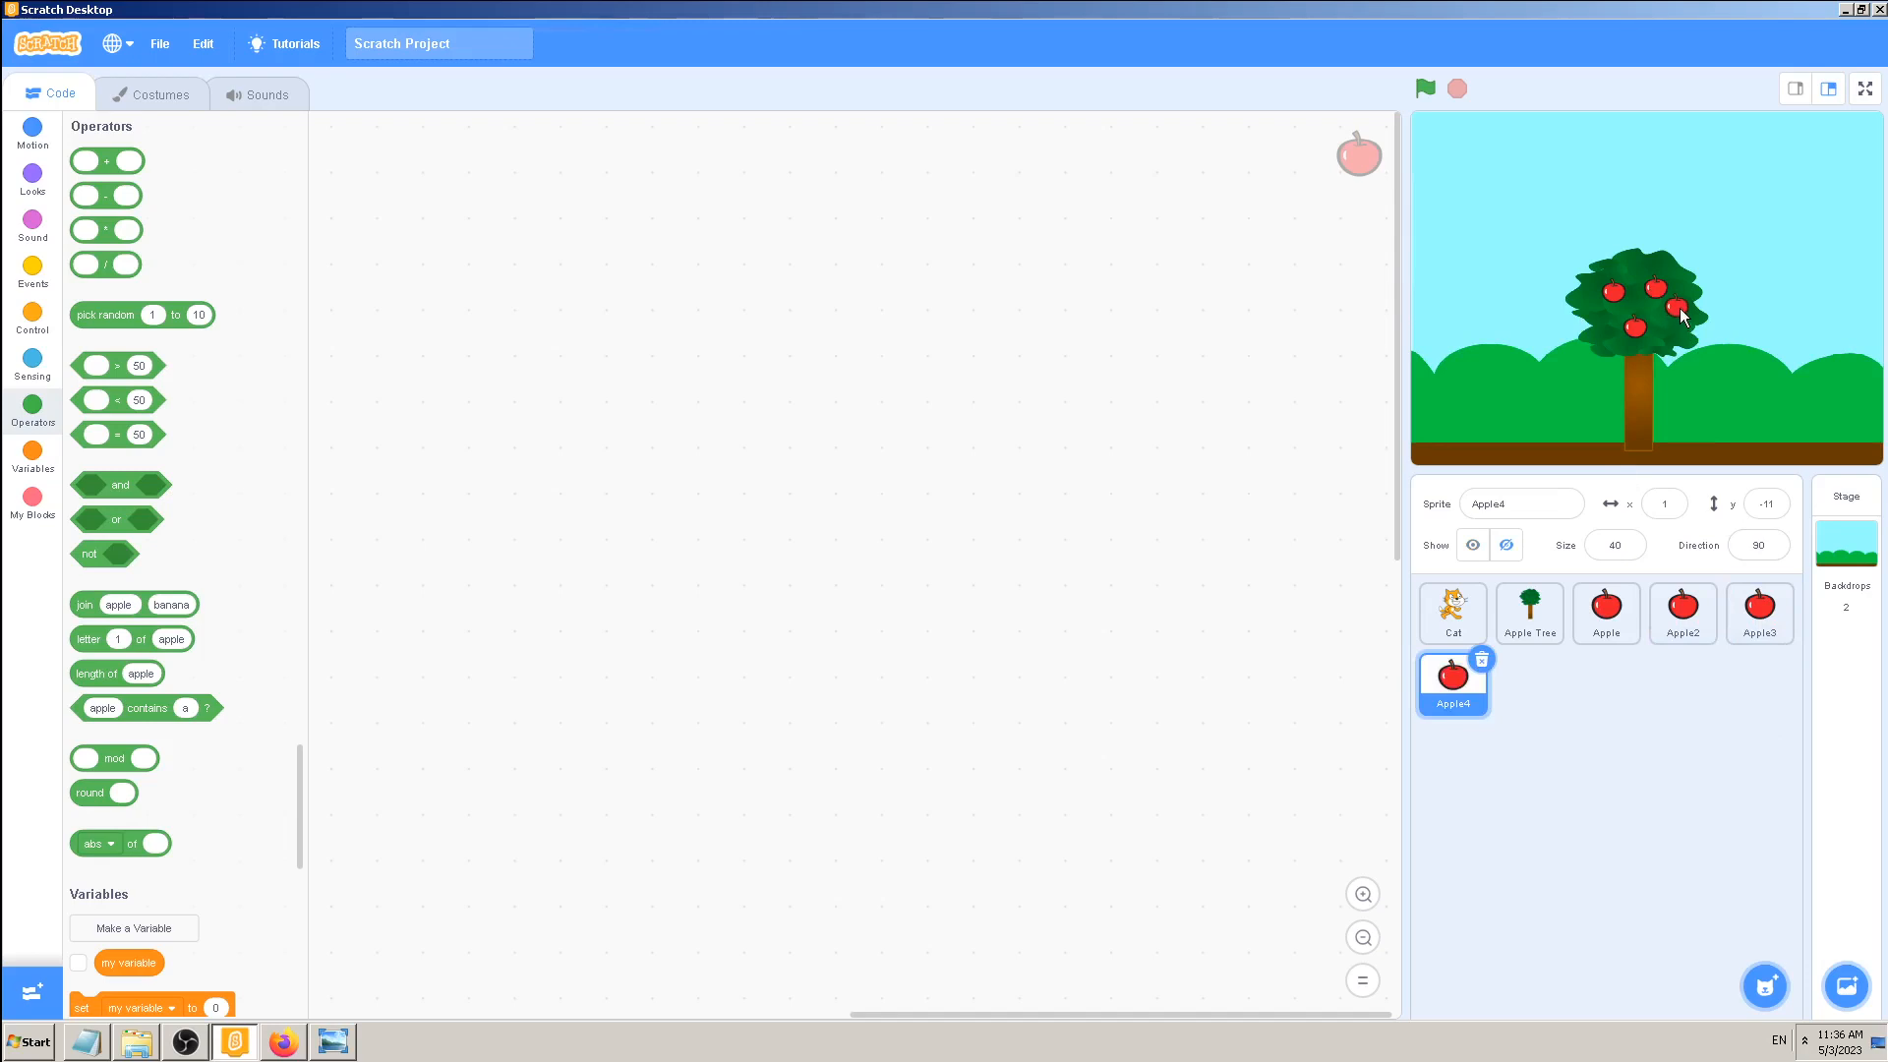
pyautogui.moveTo(1681, 319); pyautogui.dragTo(1638, 297)
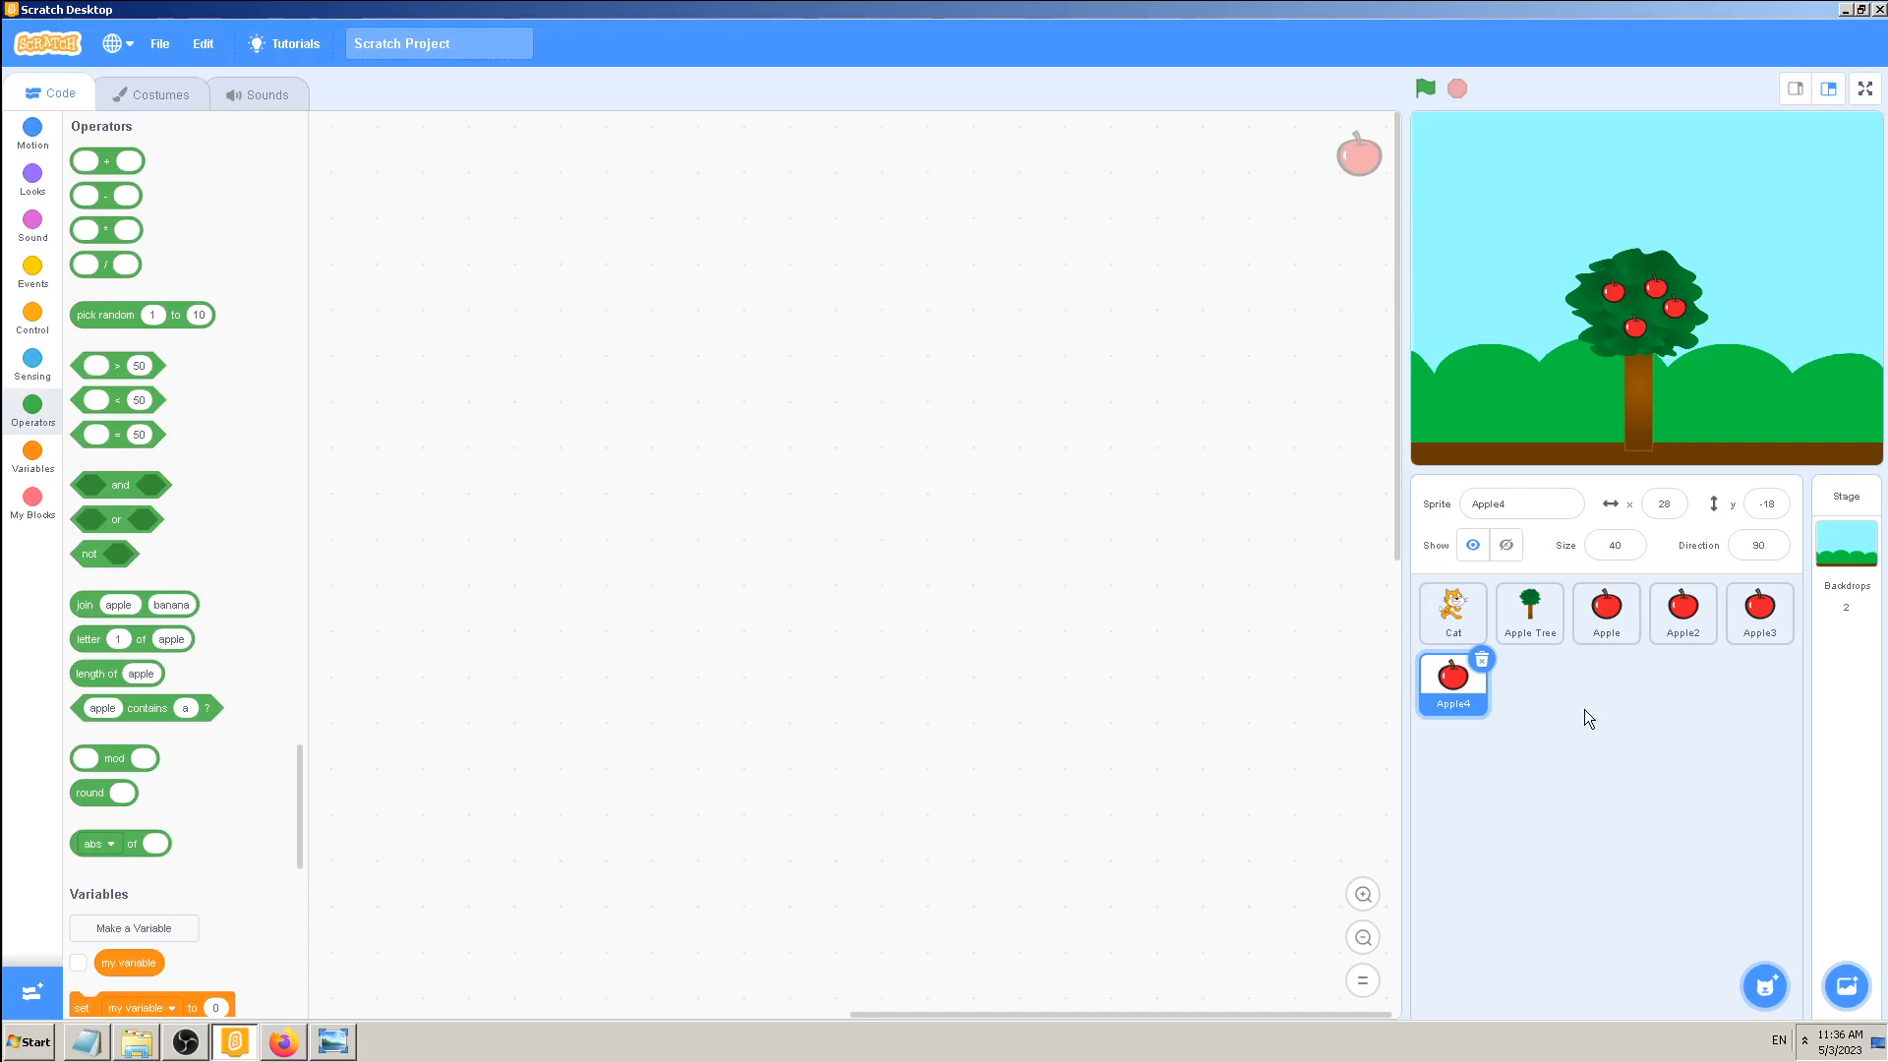
pyautogui.moveTo(621, 877)
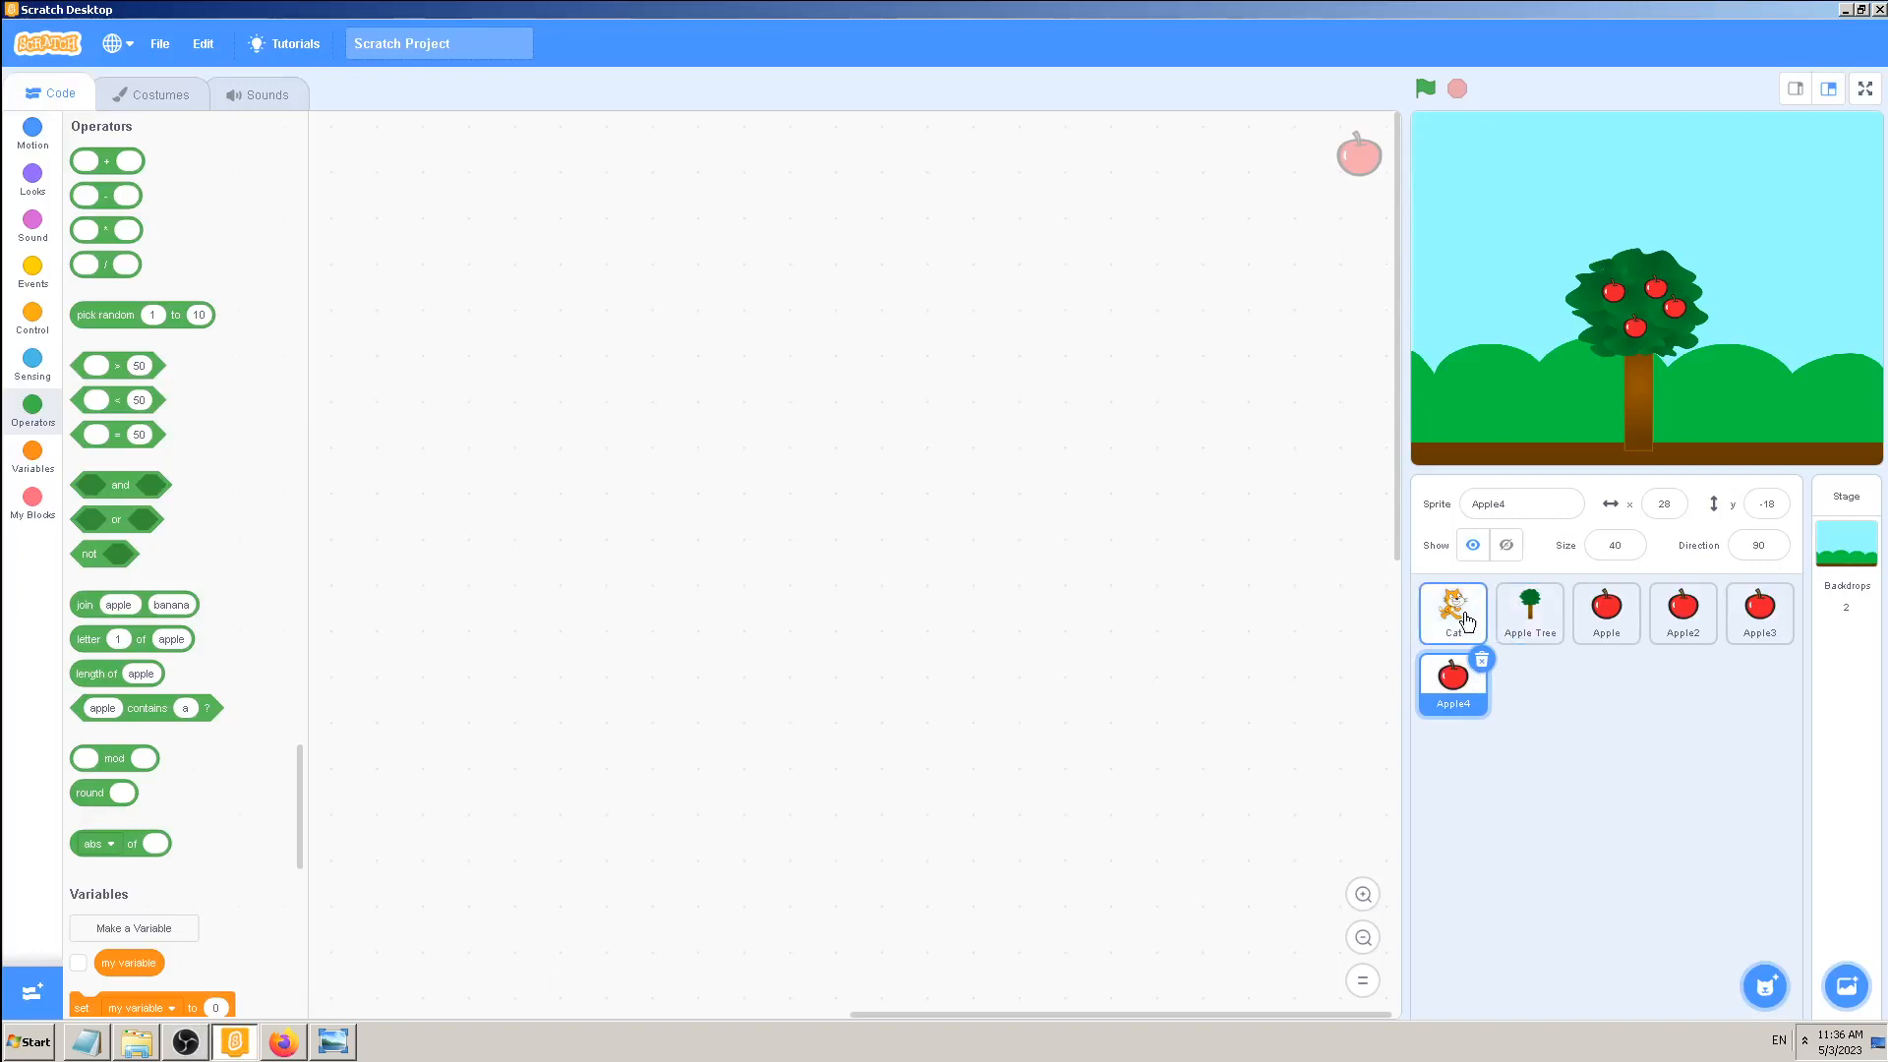
pyautogui.rightClick(1451, 678)
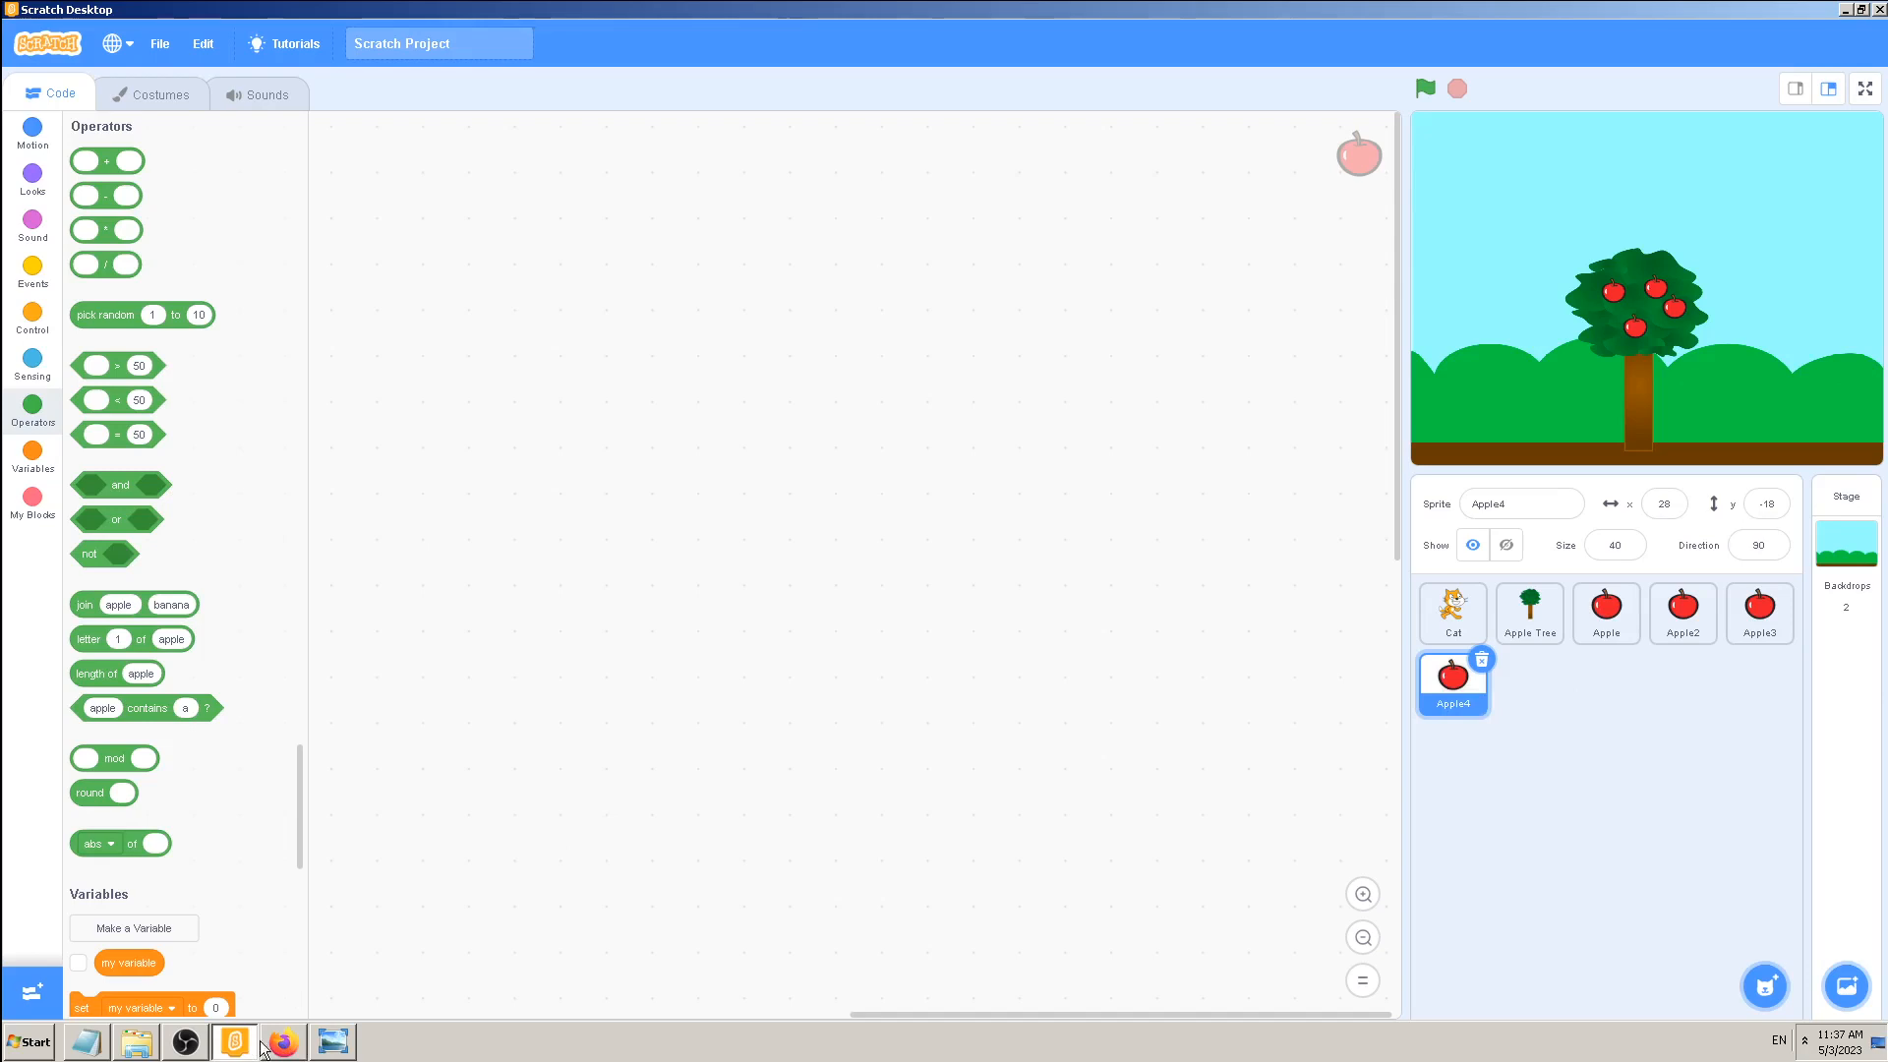
pyautogui.moveTo(759, 574)
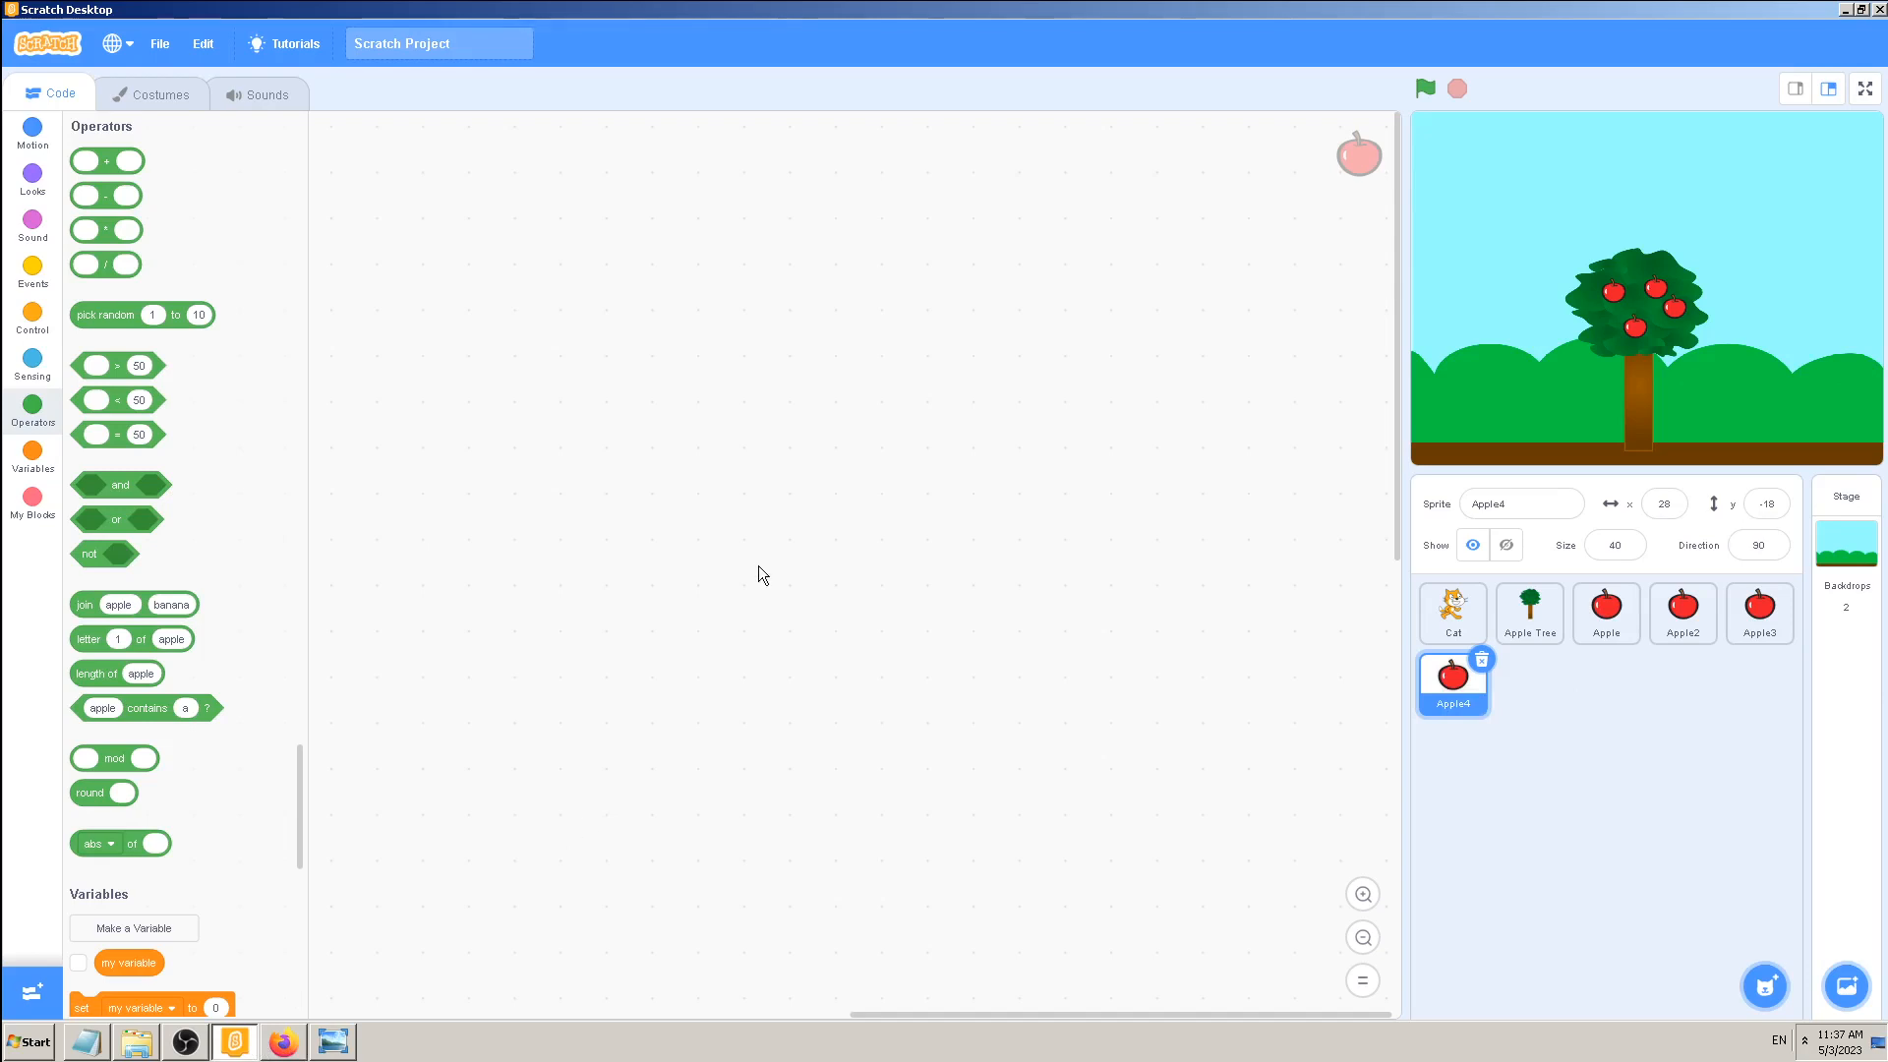